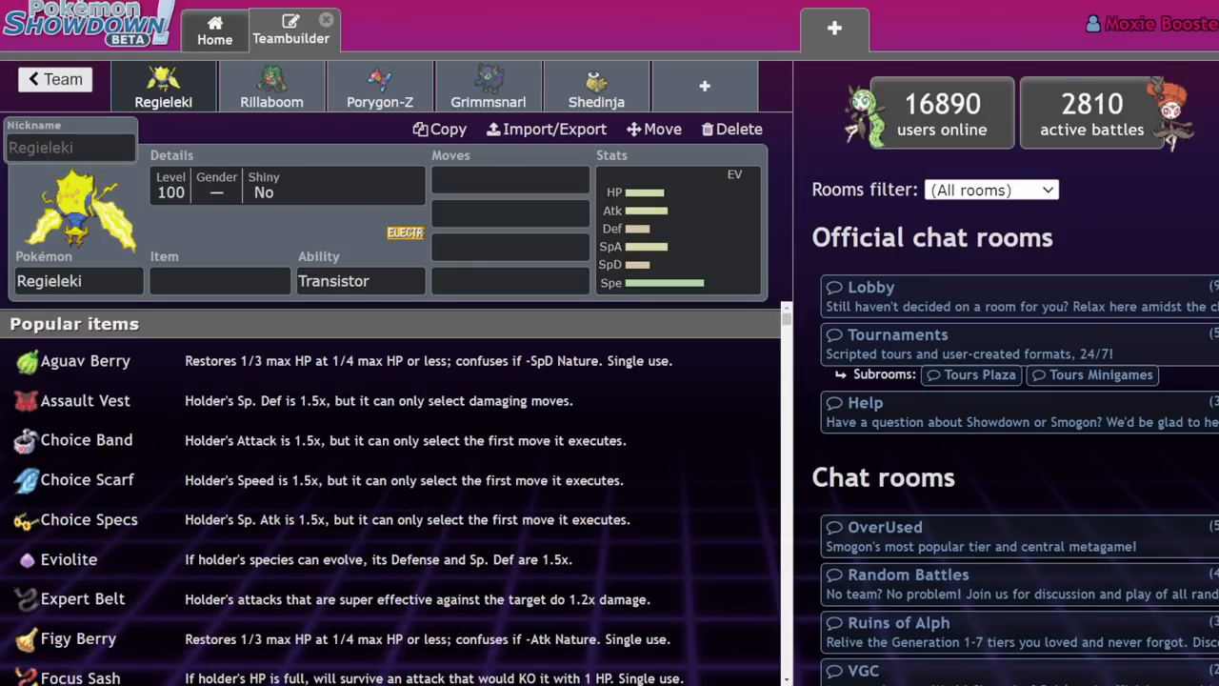
- Bring up Google results for 'pikalytics vgc 2017' in a new browser tab
click(55, 80)
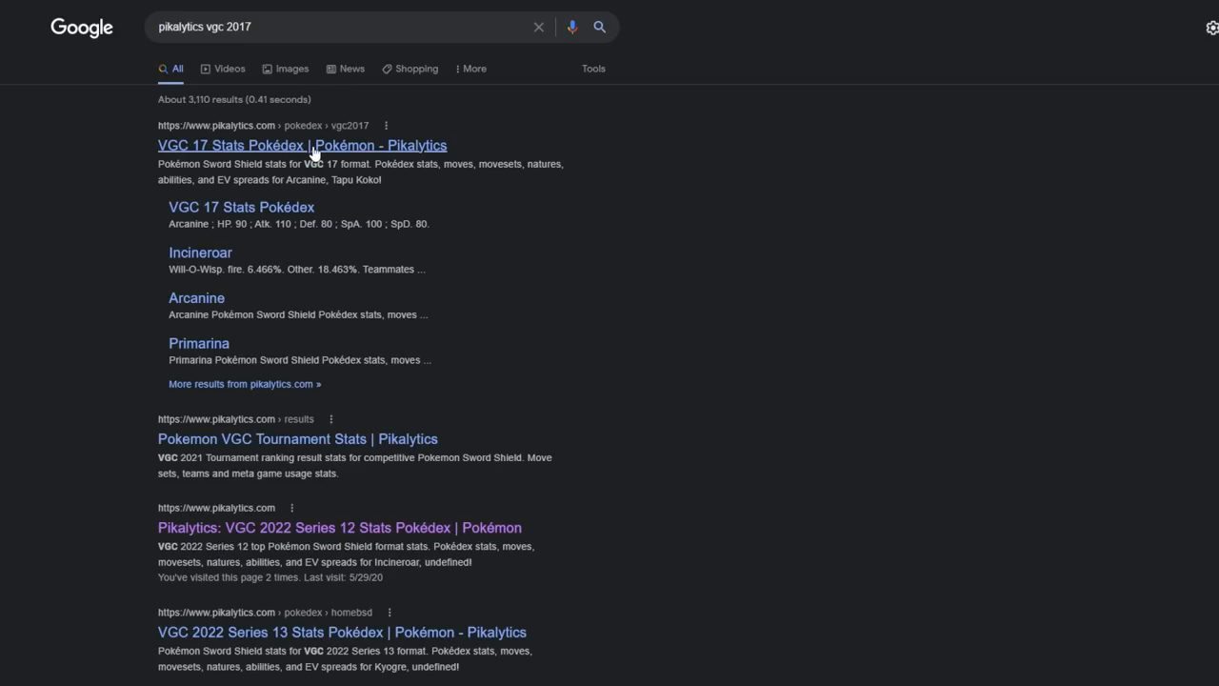
- View the VGC 17 usage pages for Arcanine, Porygon2, Tapu Fini and Snorlax in turn
click(300, 145)
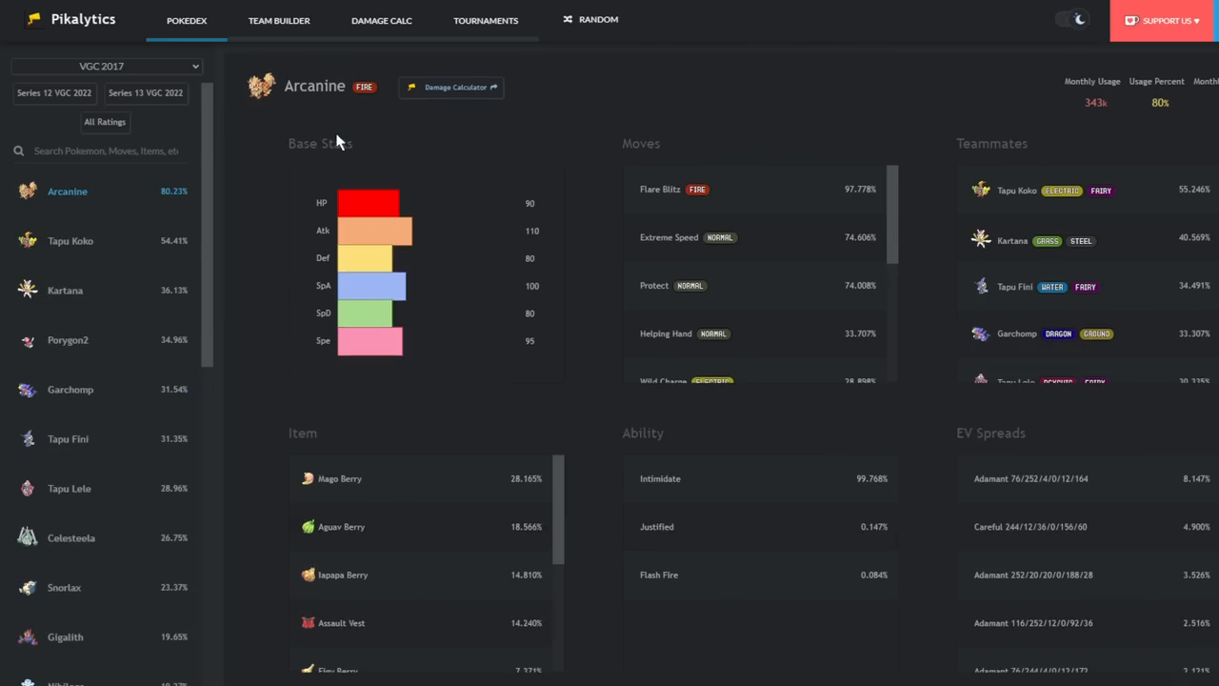
mouse_move(133, 206)
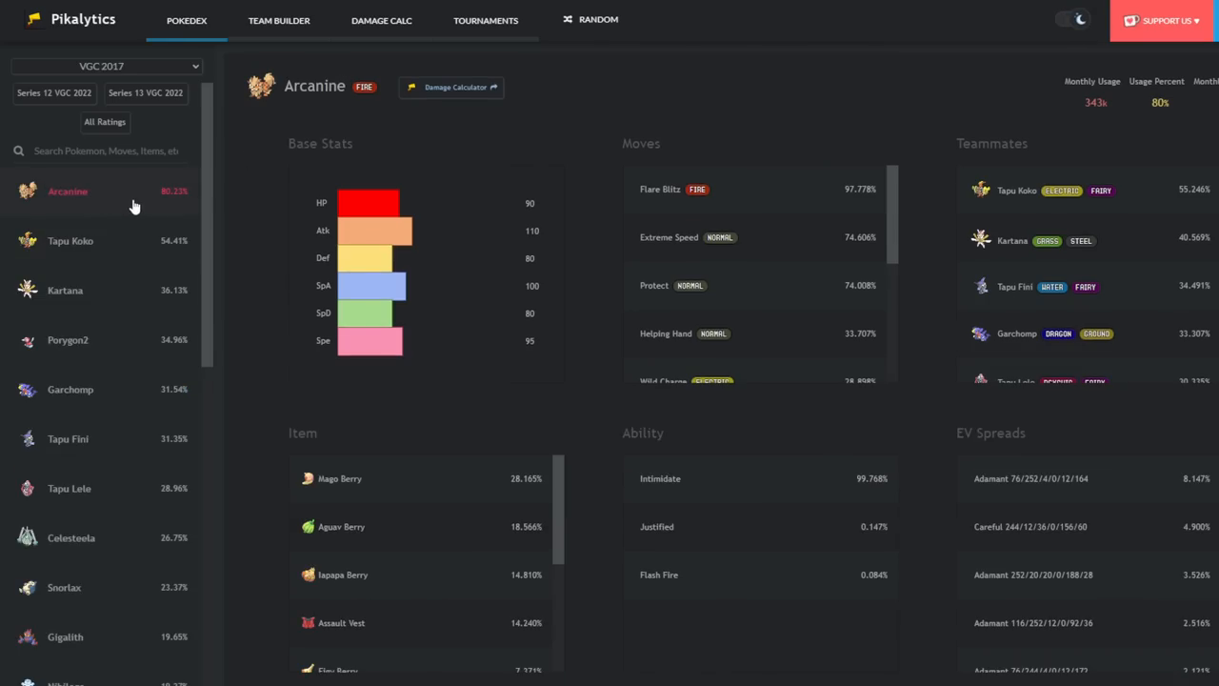
mouse_move(151, 220)
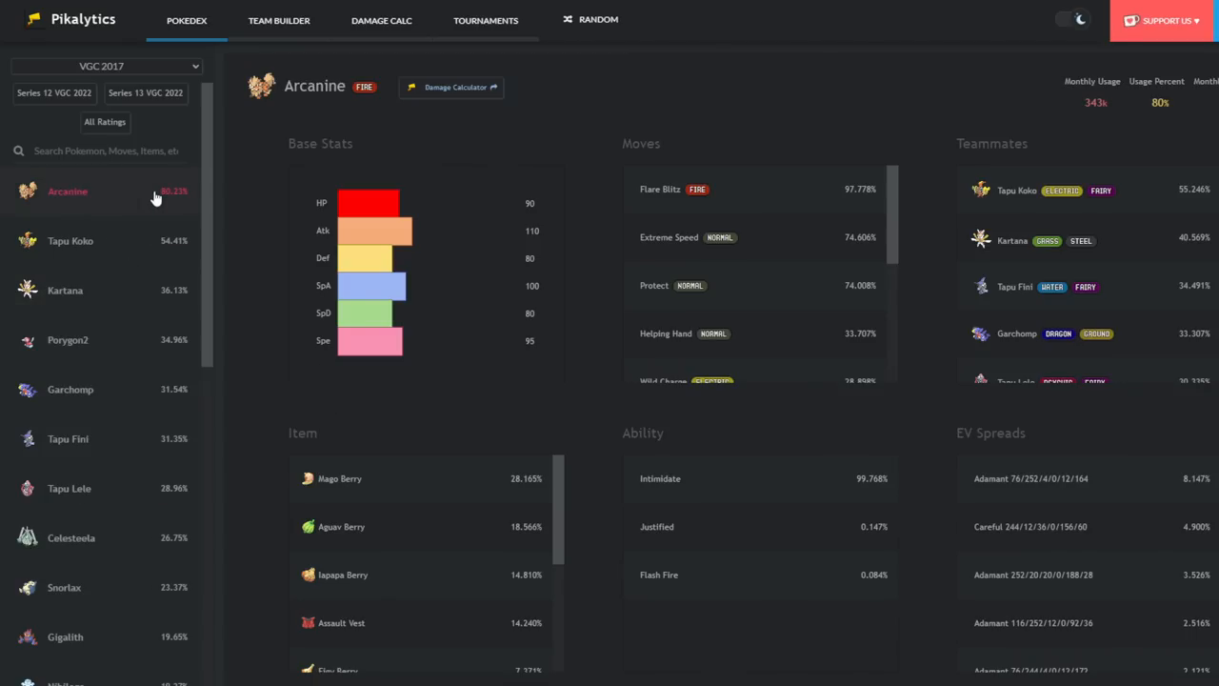
mouse_move(106, 207)
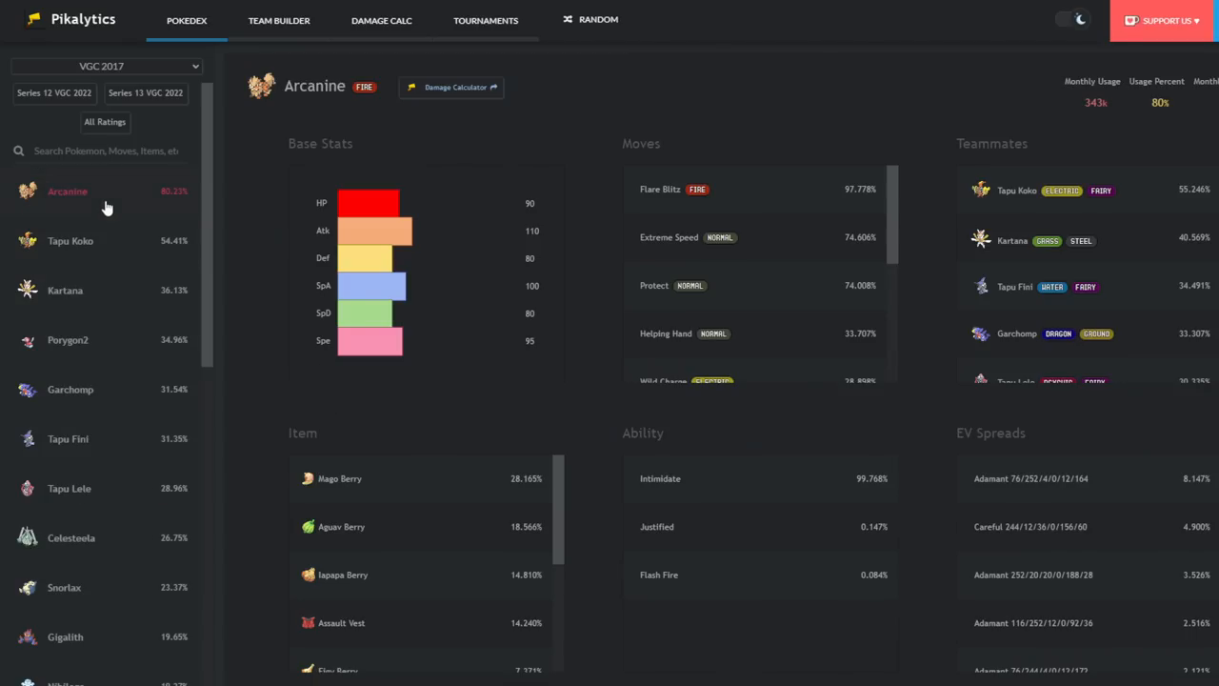
click(68, 339)
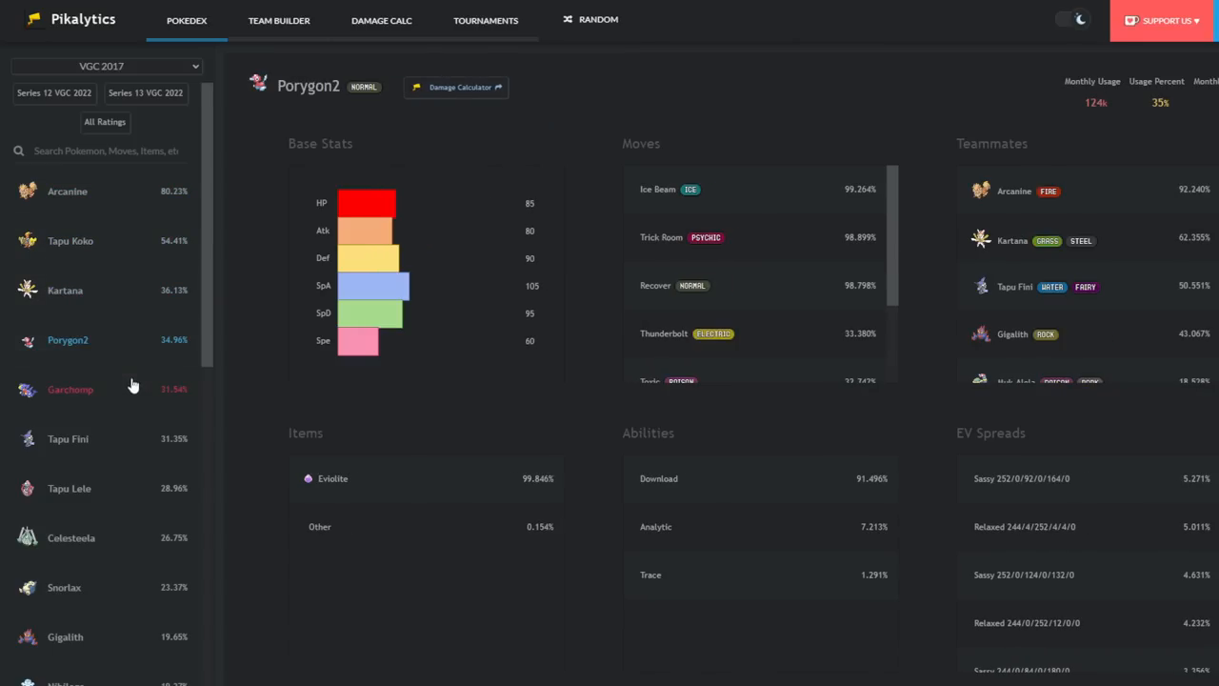
click(69, 438)
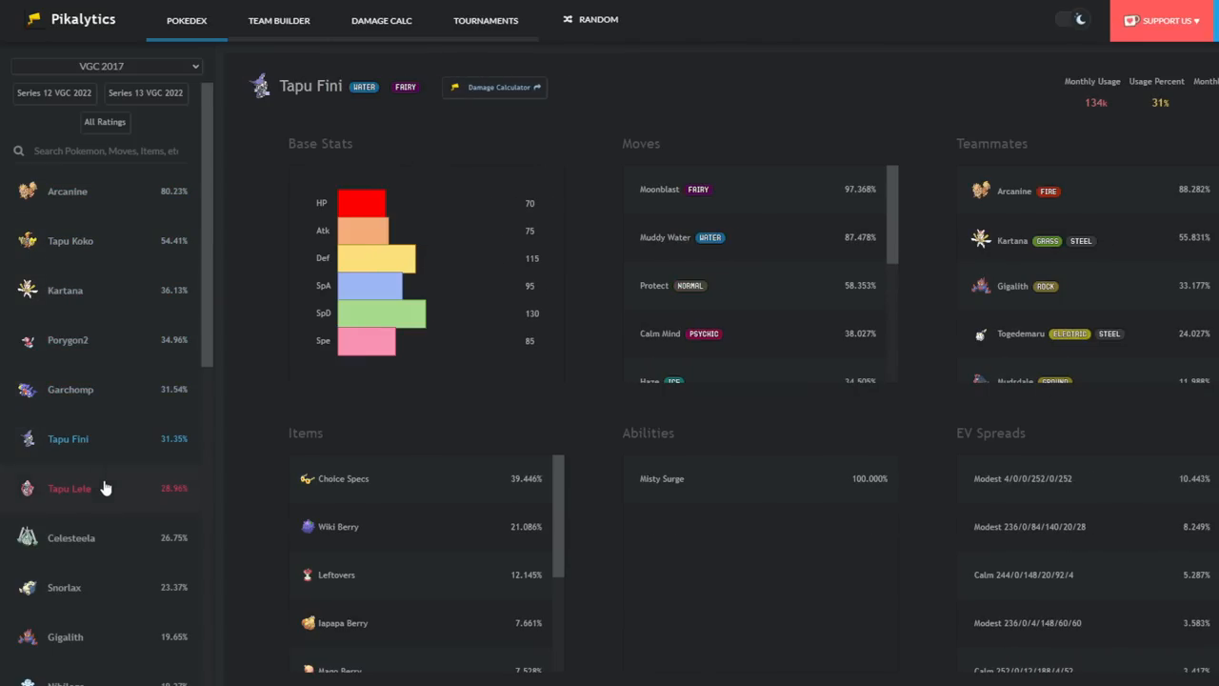
click(65, 586)
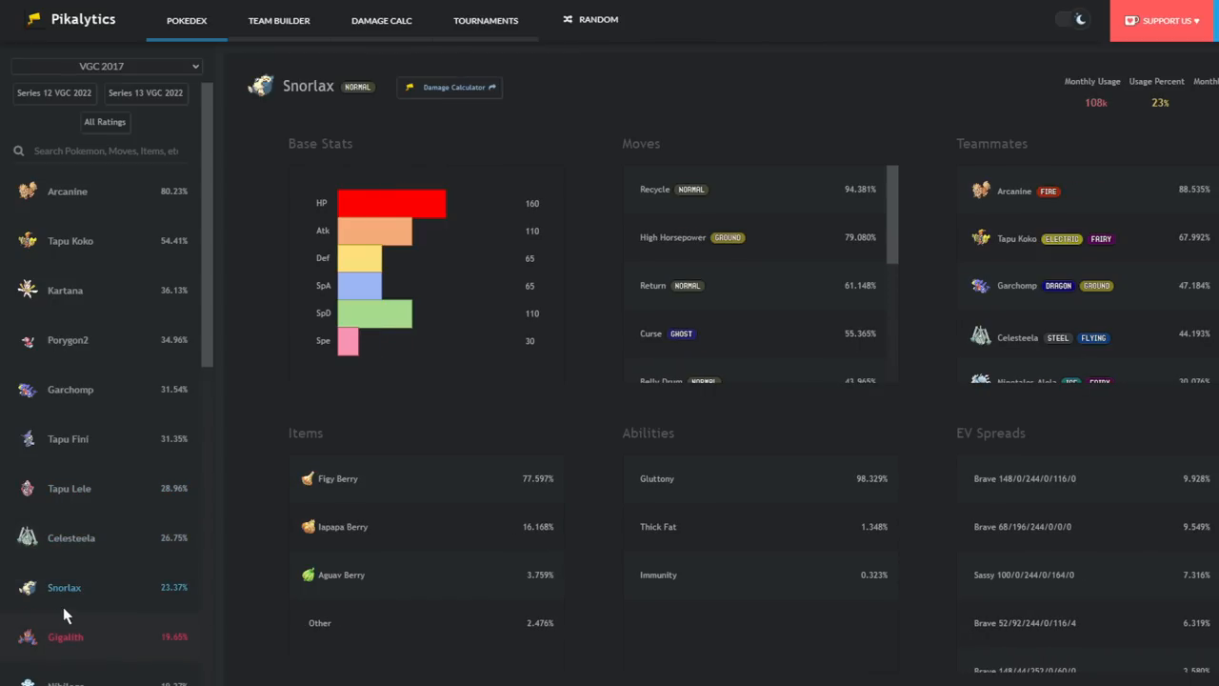
scroll(up, 3)
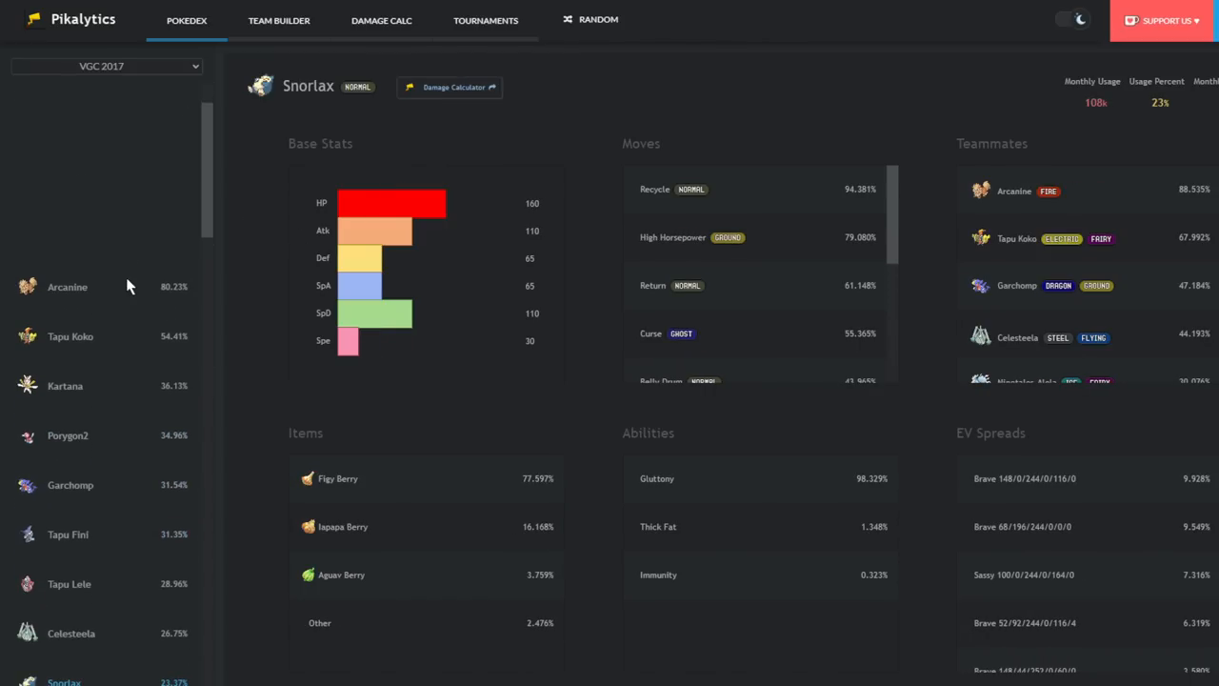
scroll(down, 3)
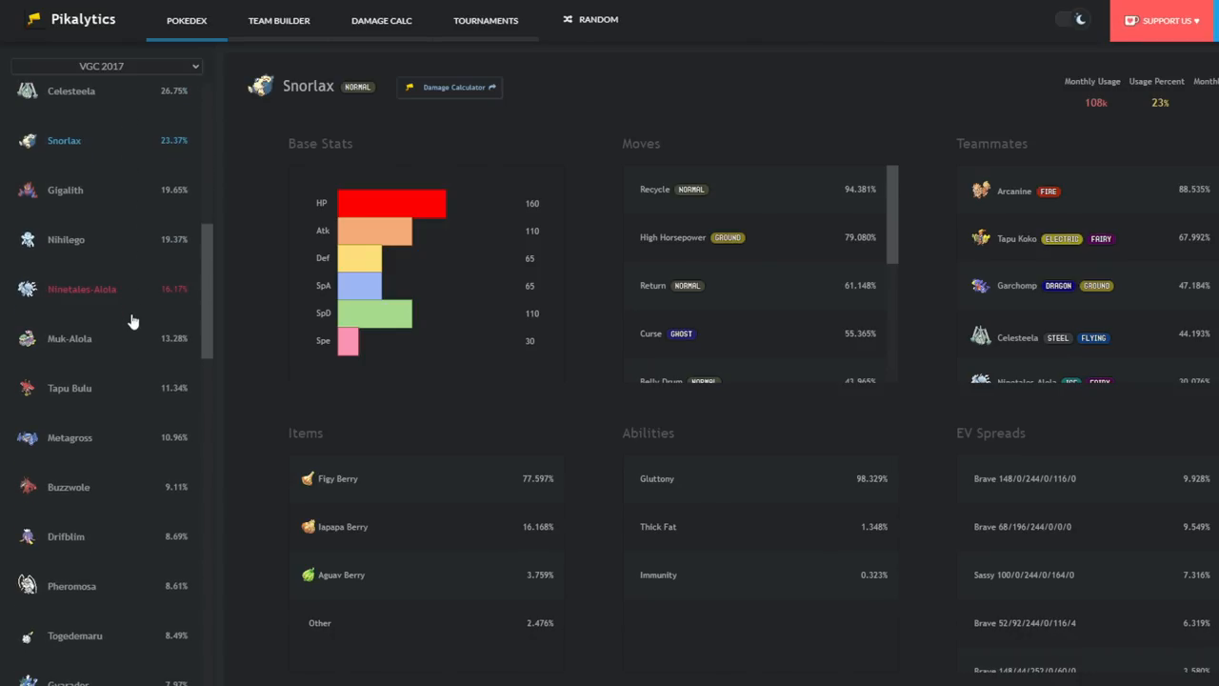
- View Muk-Alola's VGC 2017 usage page with its moves, items and spreads
click(69, 339)
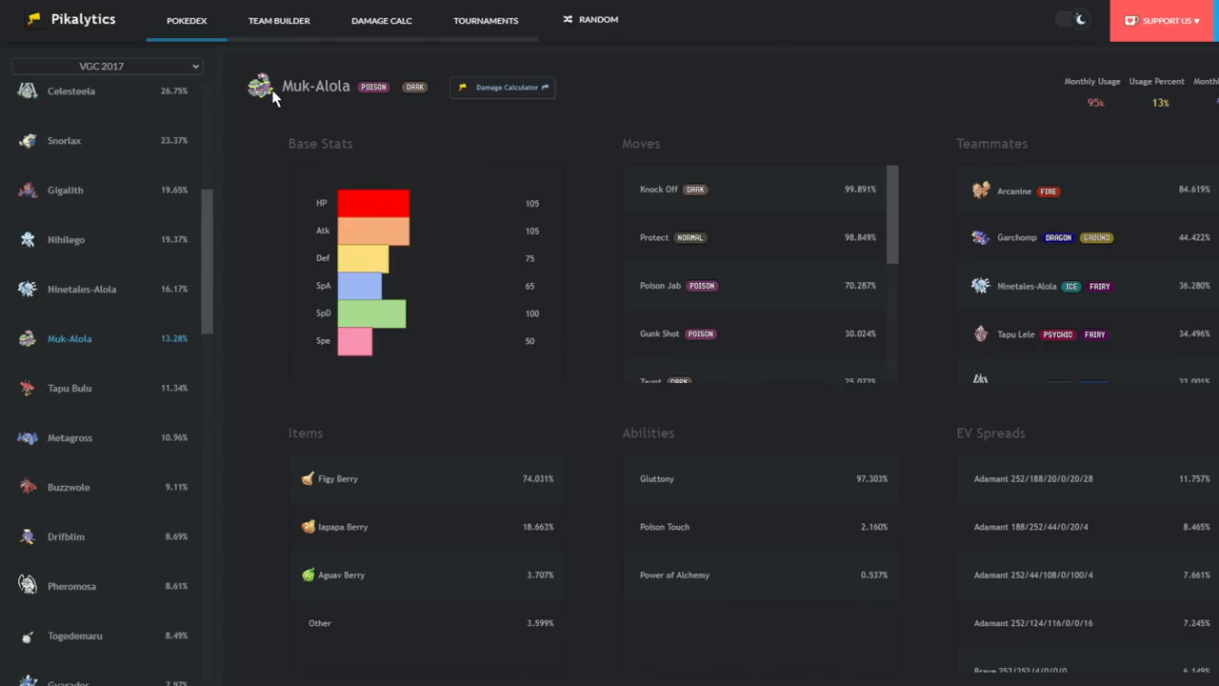
mouse_move(772, 305)
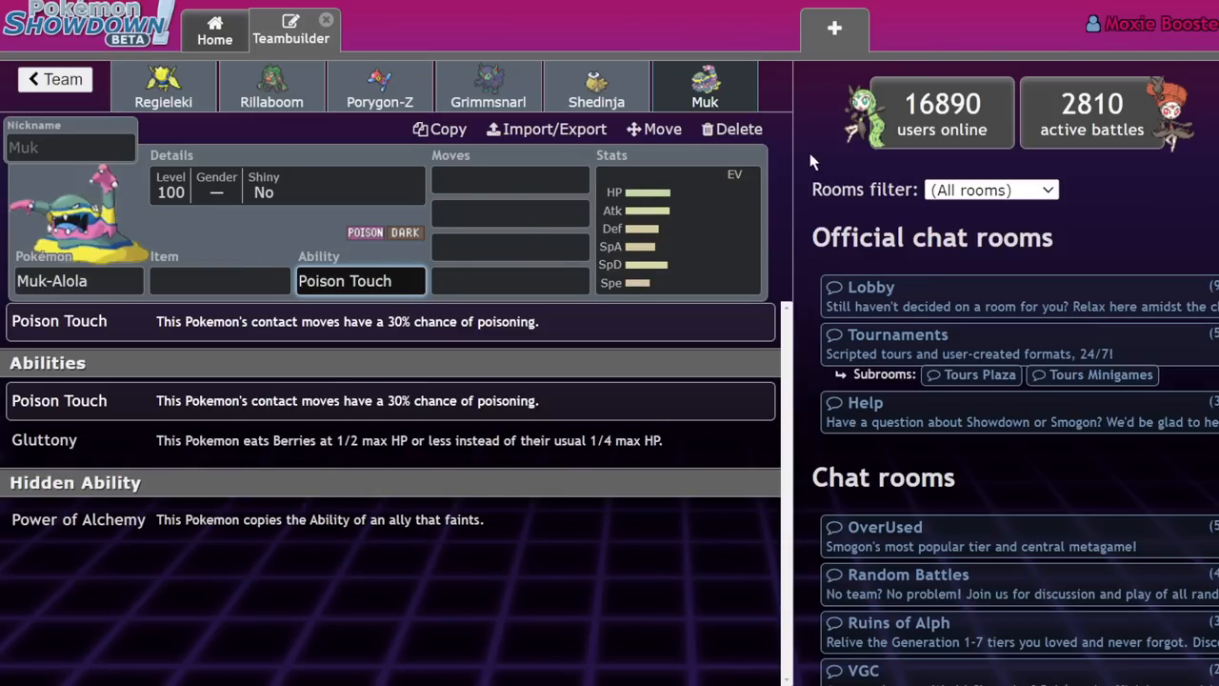
- Delete the Muk-Alola entry, leaving the sixth team slot empty
click(740, 129)
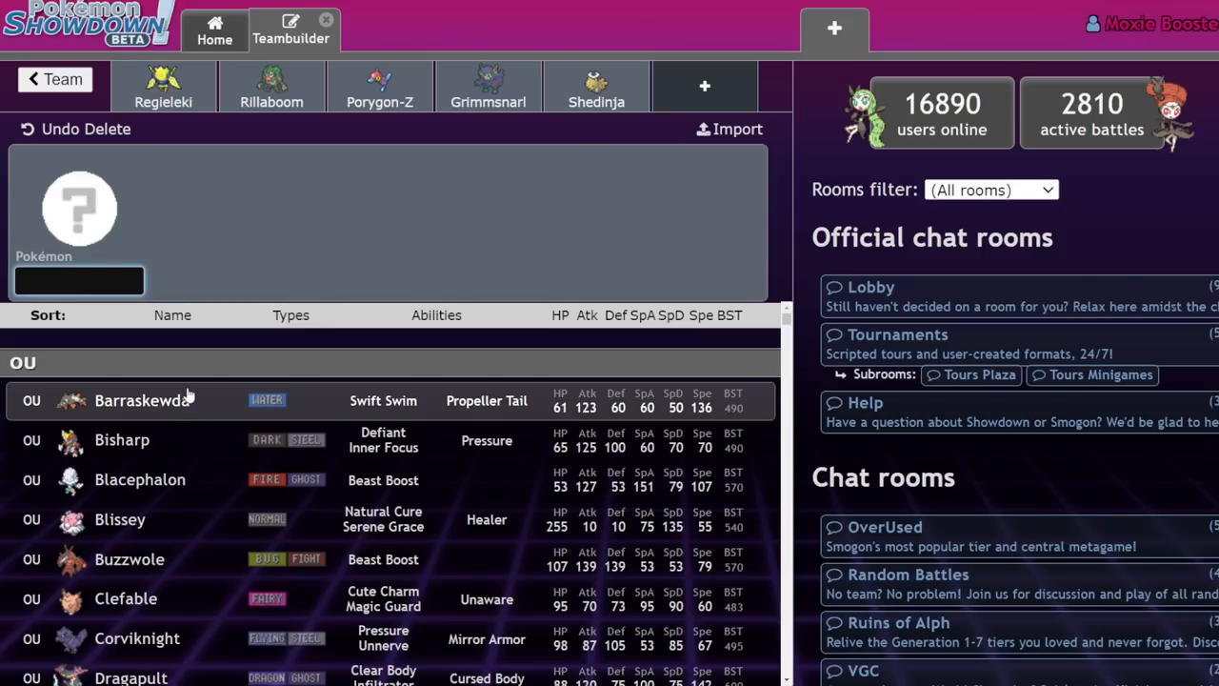
mouse_move(457, 292)
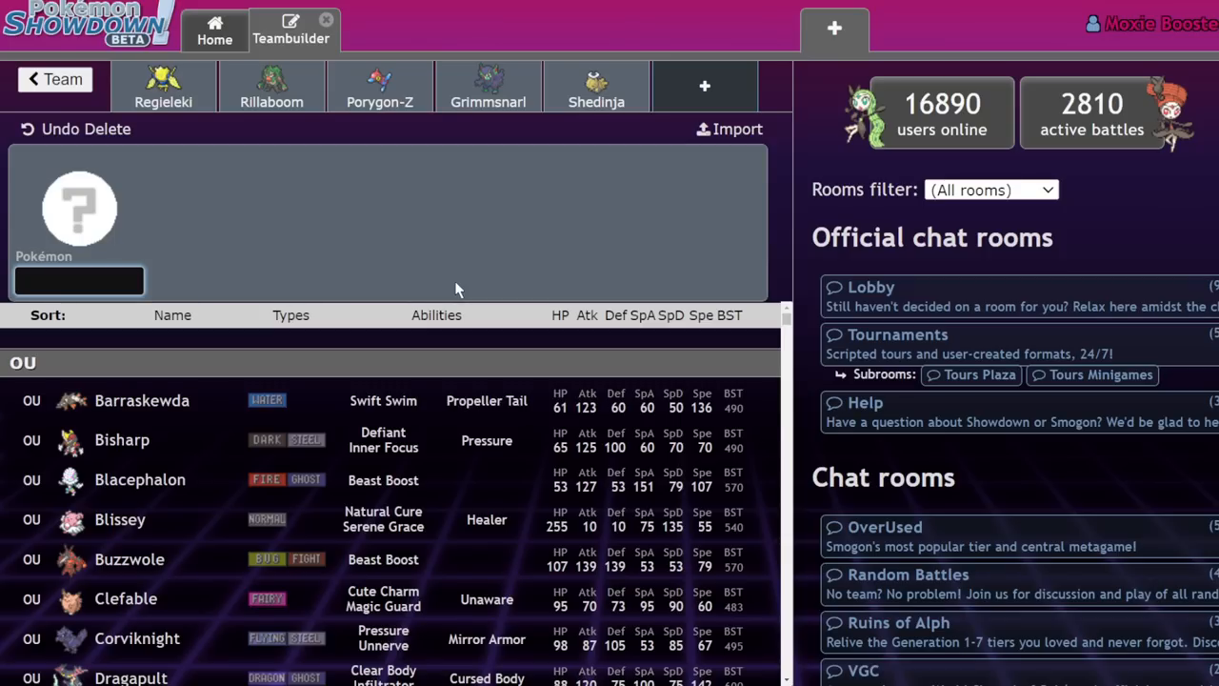
mouse_move(476, 297)
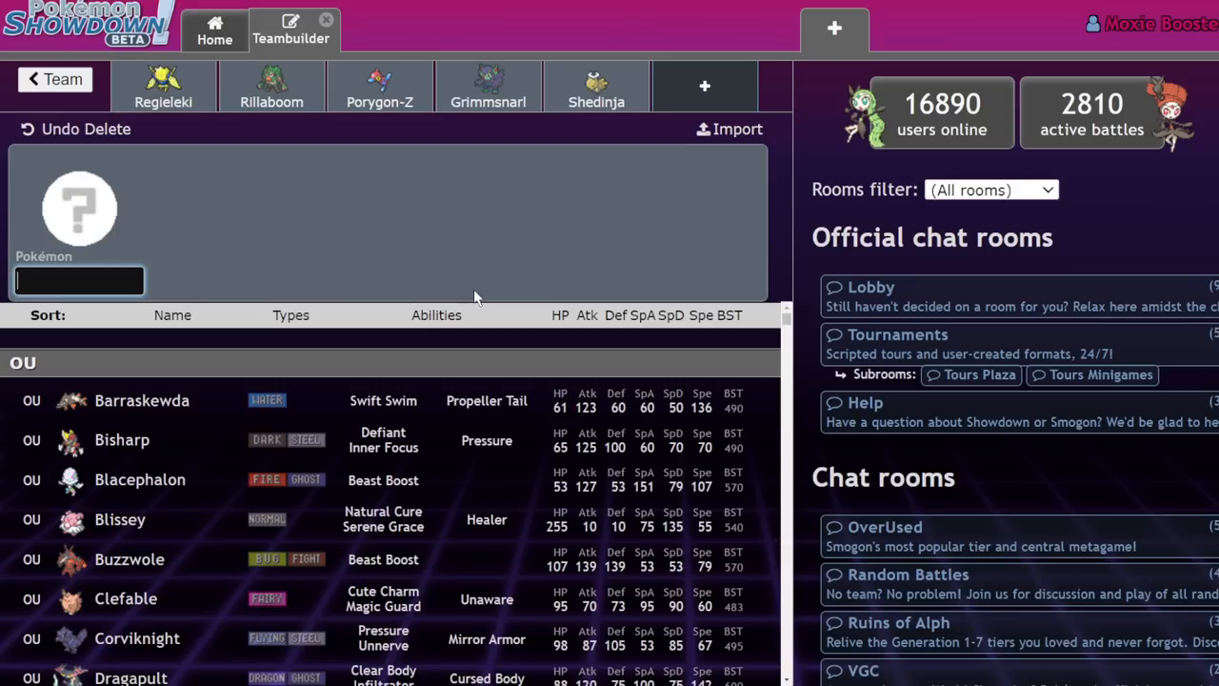
mouse_move(467, 295)
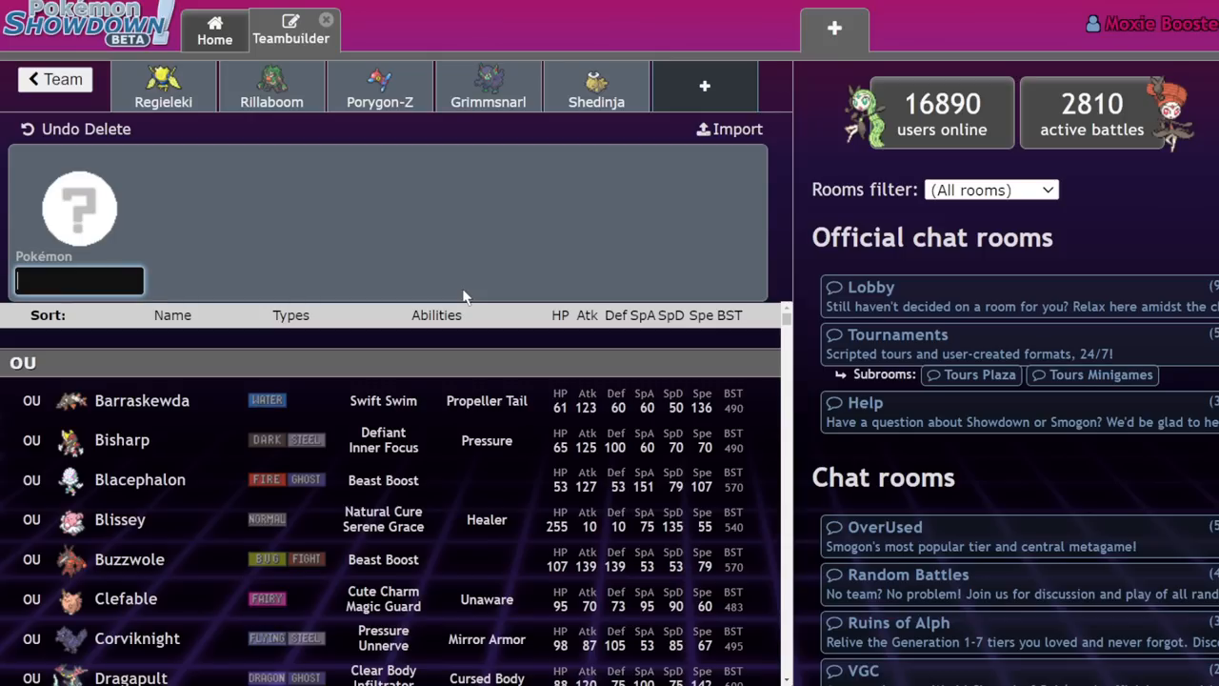
mouse_move(400, 224)
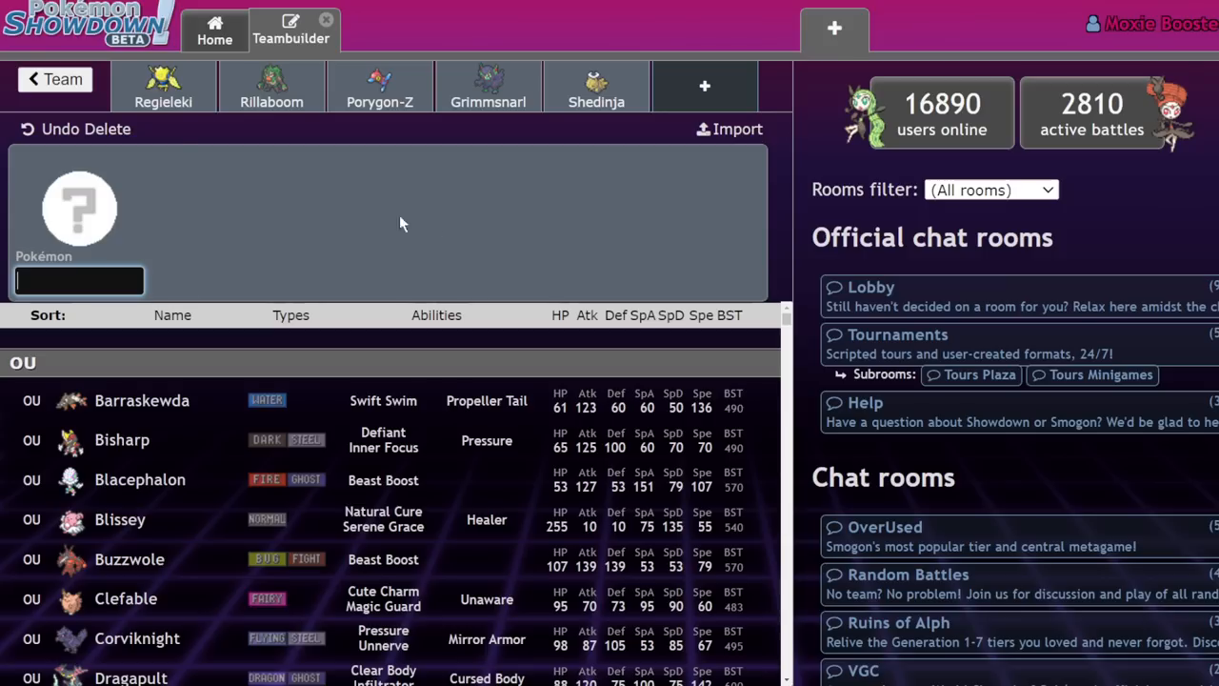
mouse_move(308, 223)
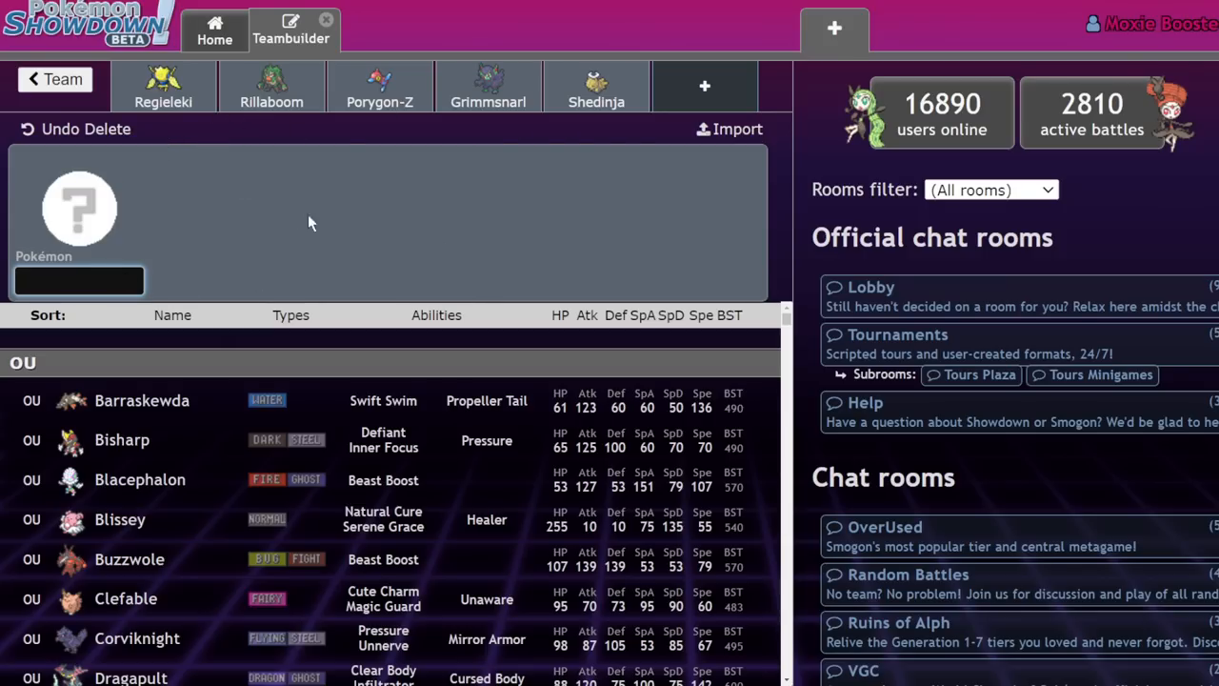
mouse_move(343, 172)
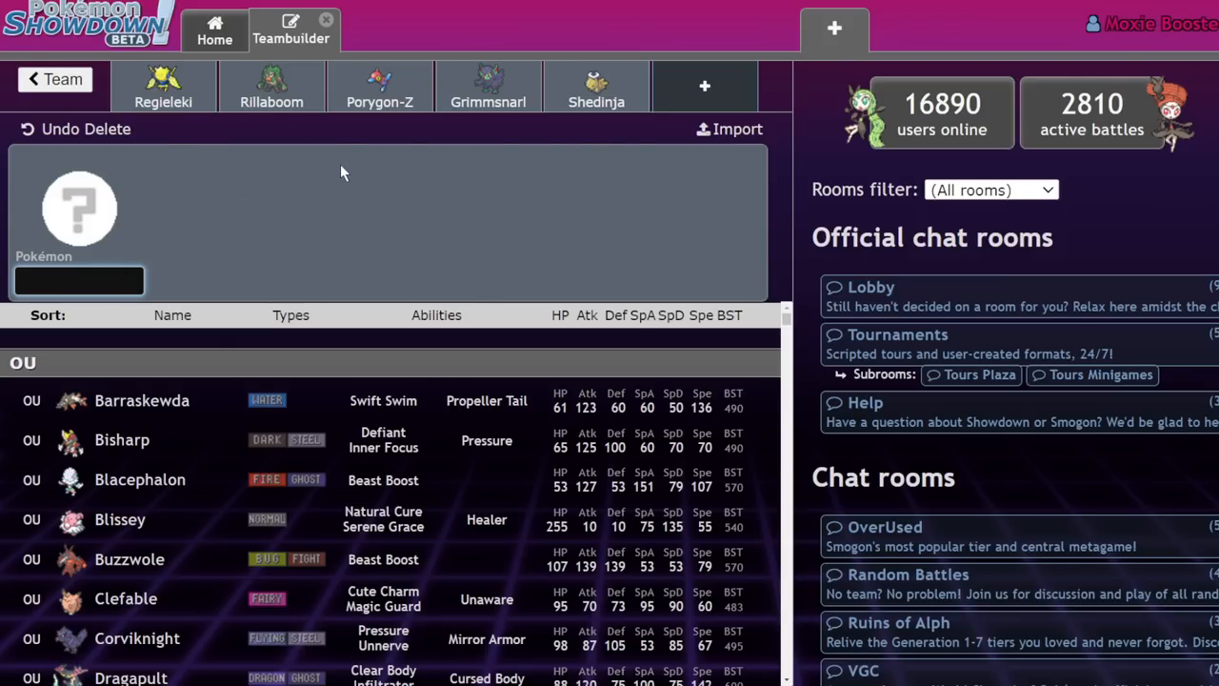
mouse_move(295, 297)
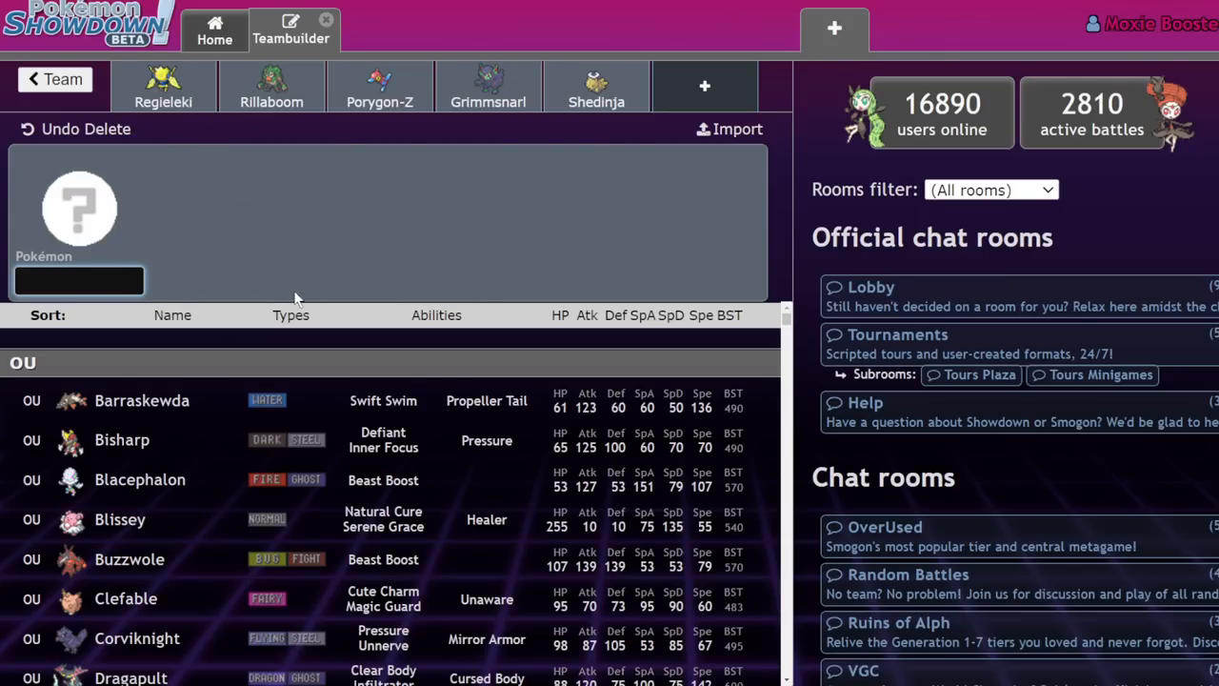
mouse_move(388, 267)
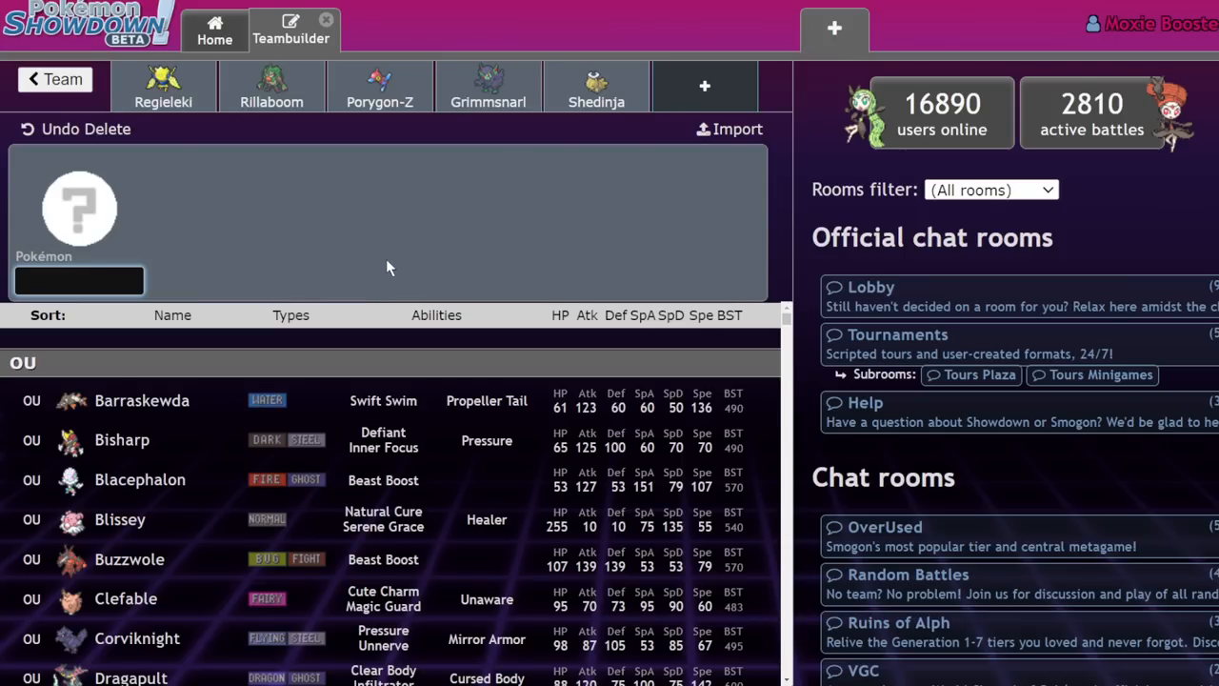
- Give Regieleki a Timid nature with 252 SpA, 252 Spe and 4 HP EVs
click(164, 86)
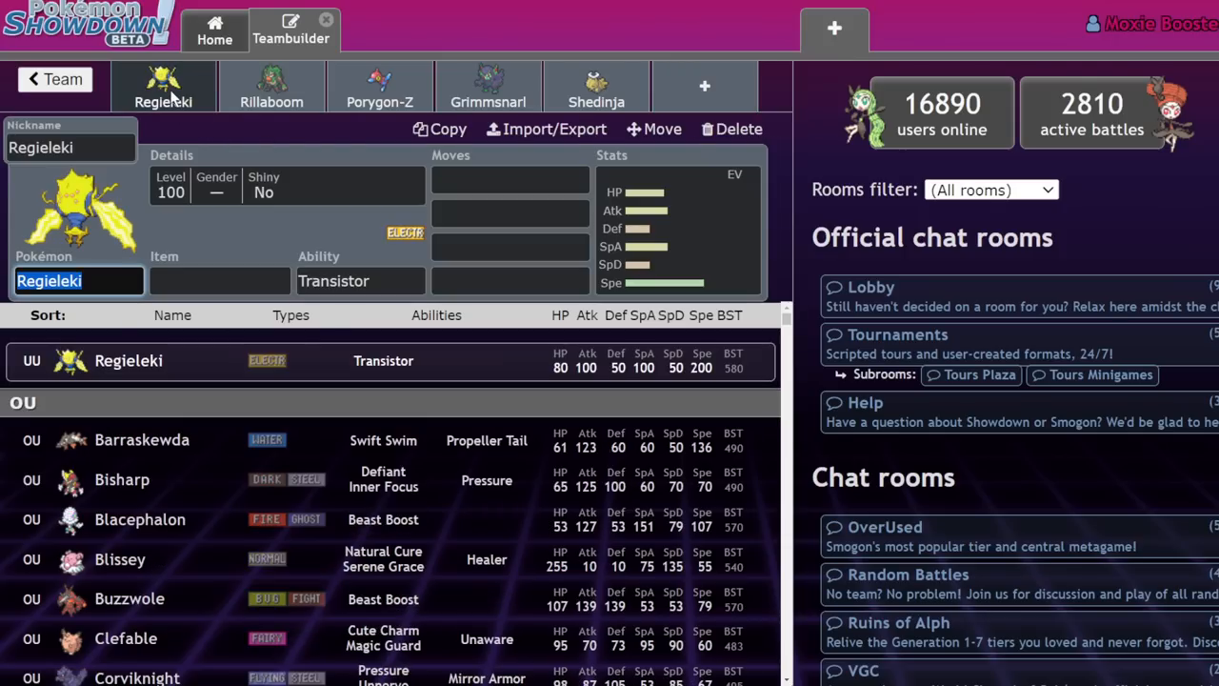
click(511, 213)
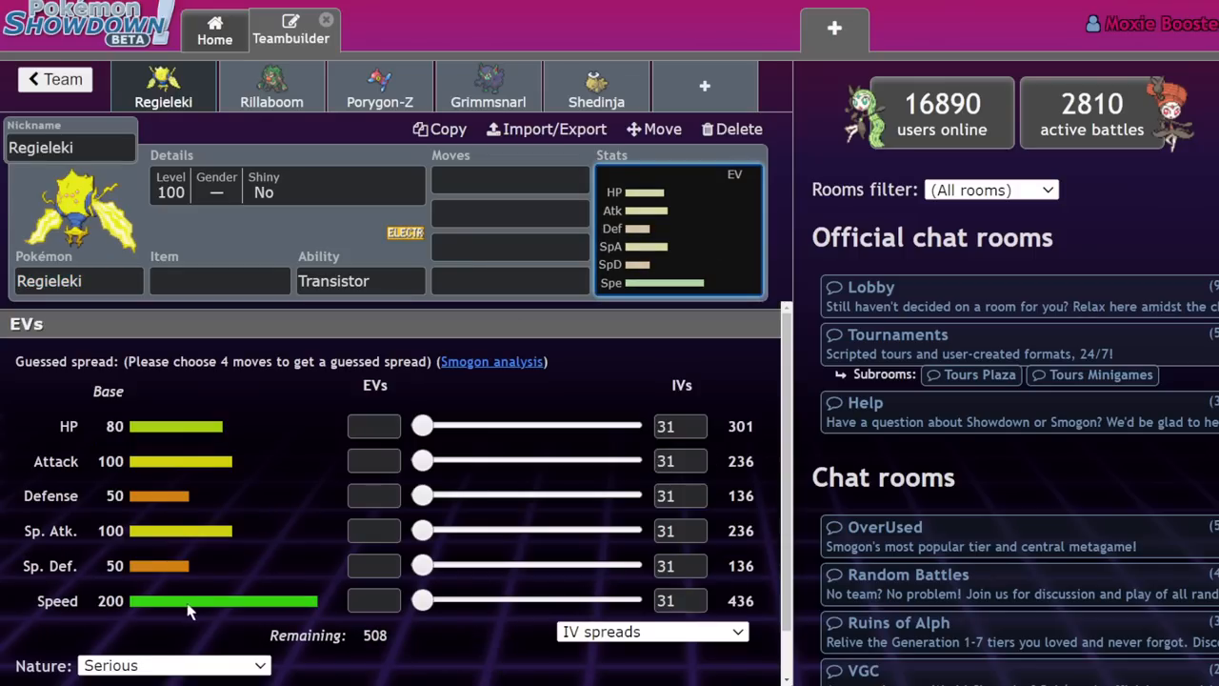
click(171, 664)
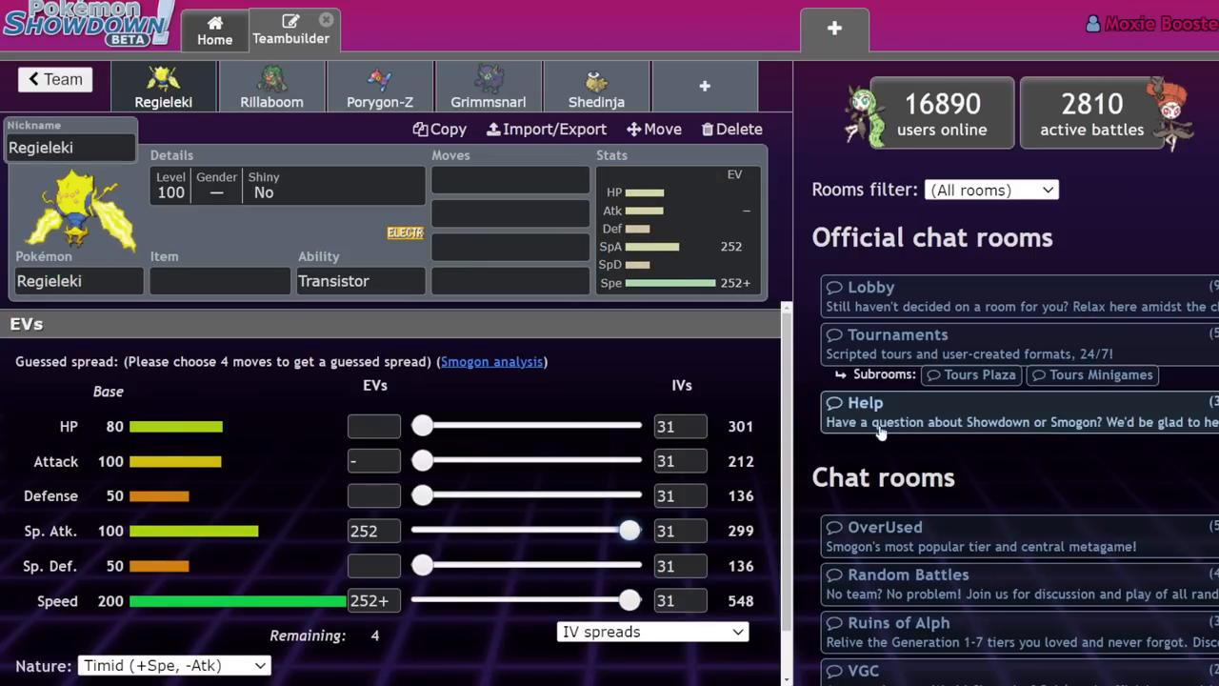
click(219, 280)
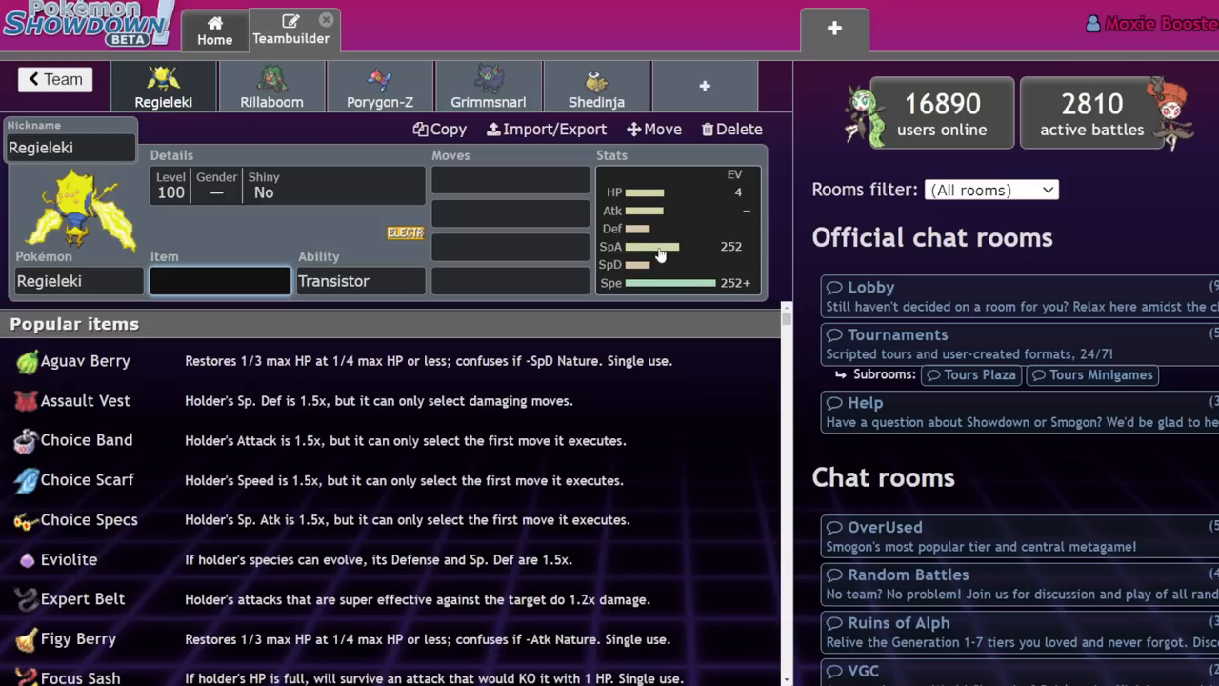
- Keep Regieleki's ability as Transistor and bring up its first move slot's list
click(360, 280)
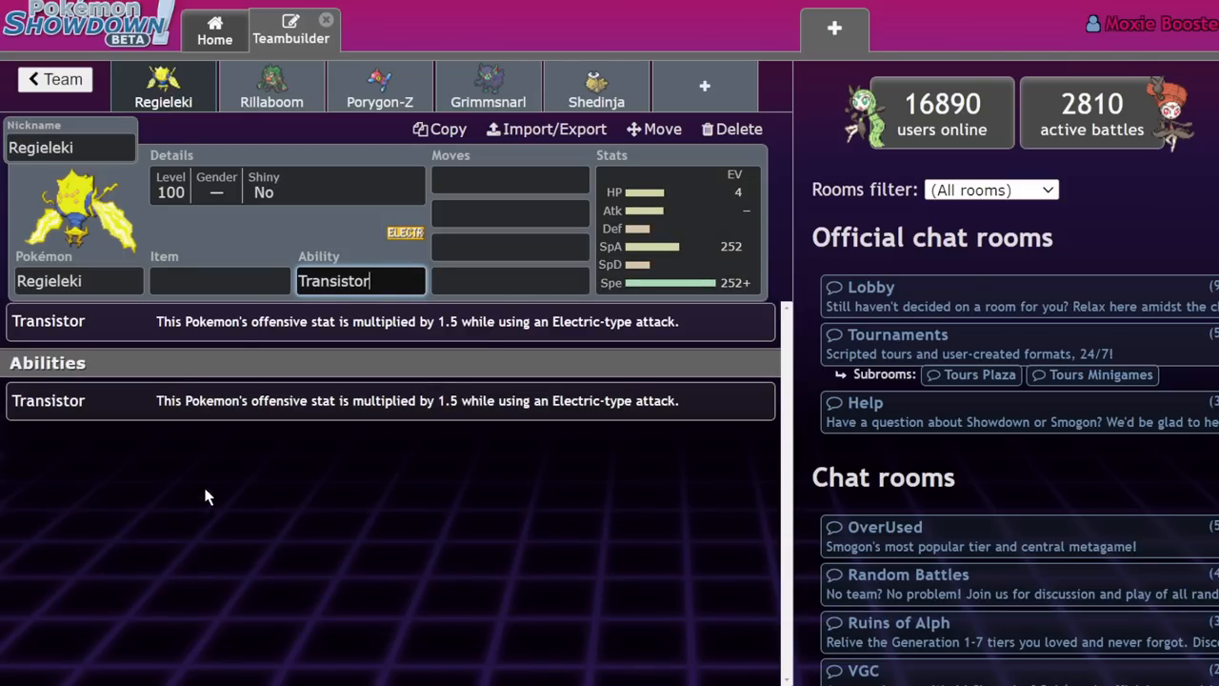
mouse_move(290, 413)
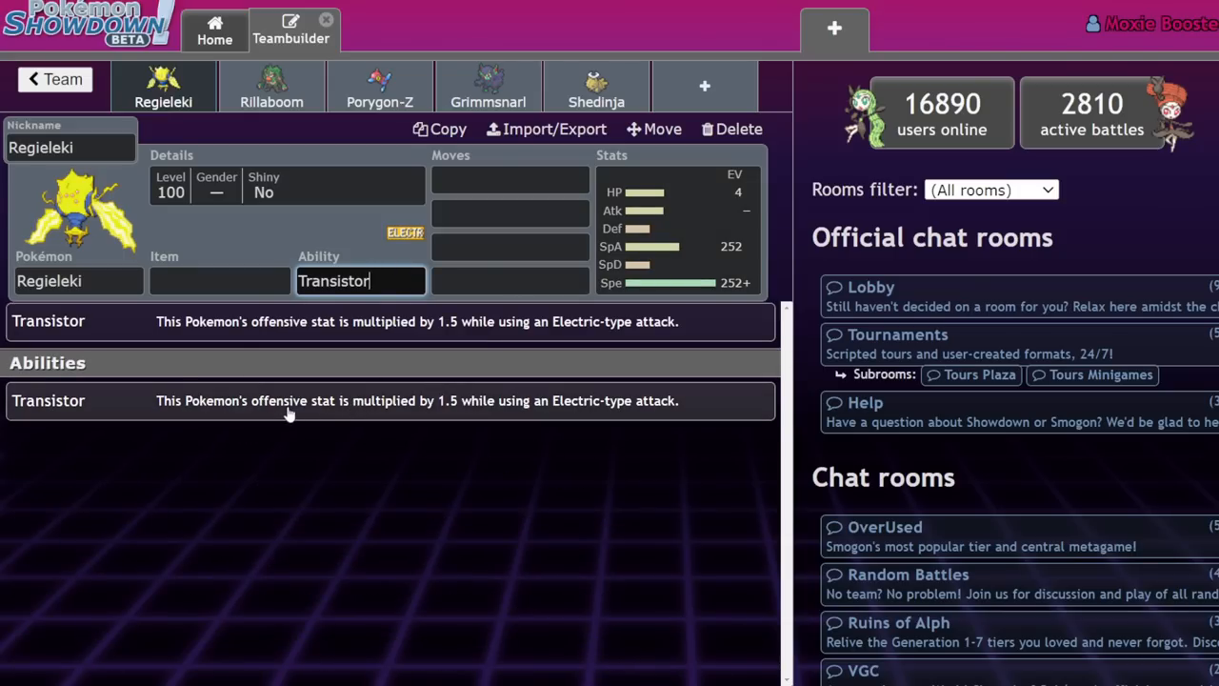
mouse_move(701, 419)
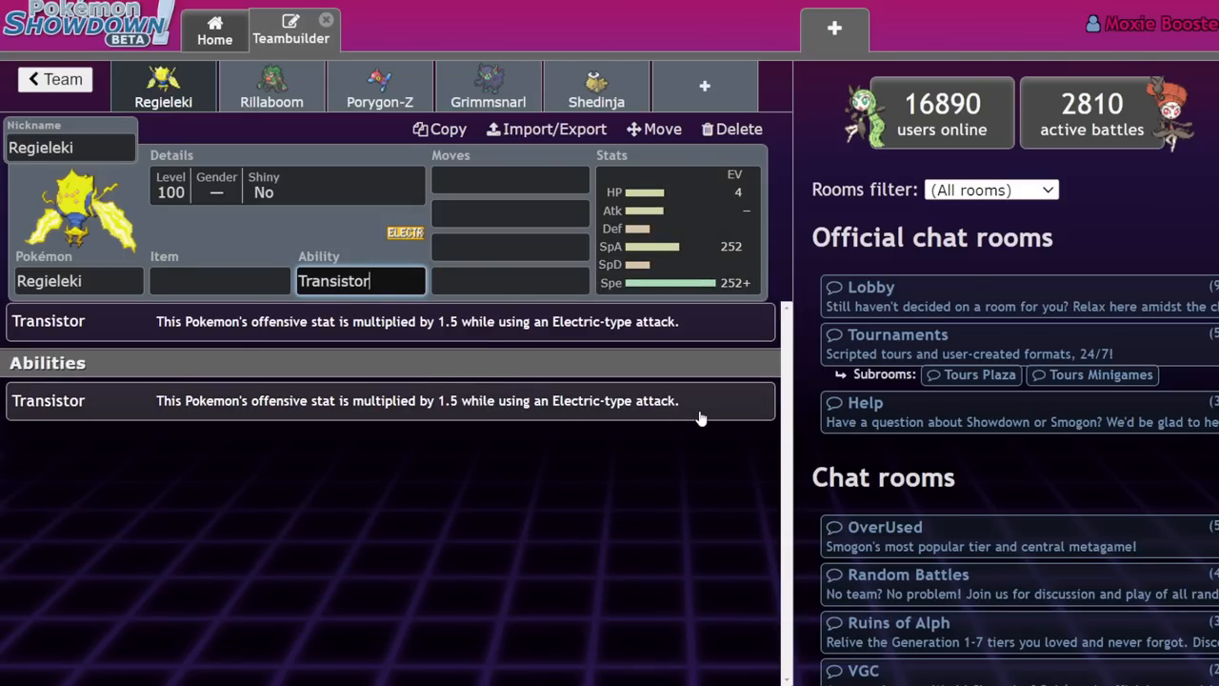
mouse_move(587, 394)
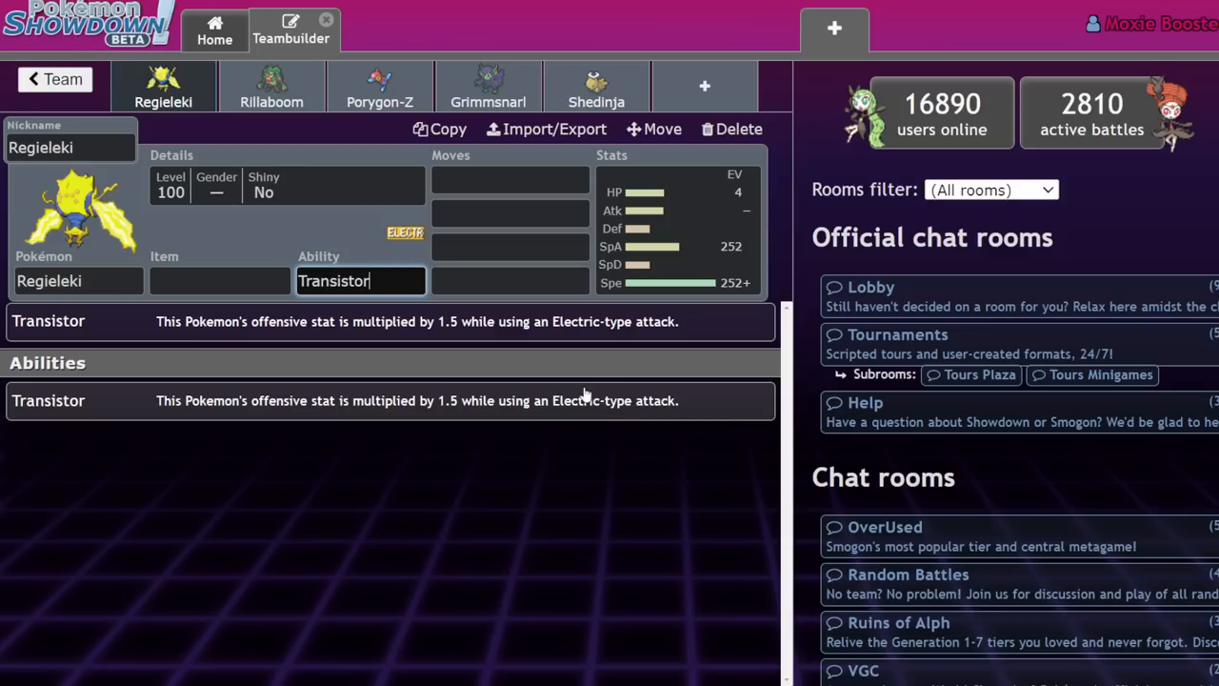
click(510, 179)
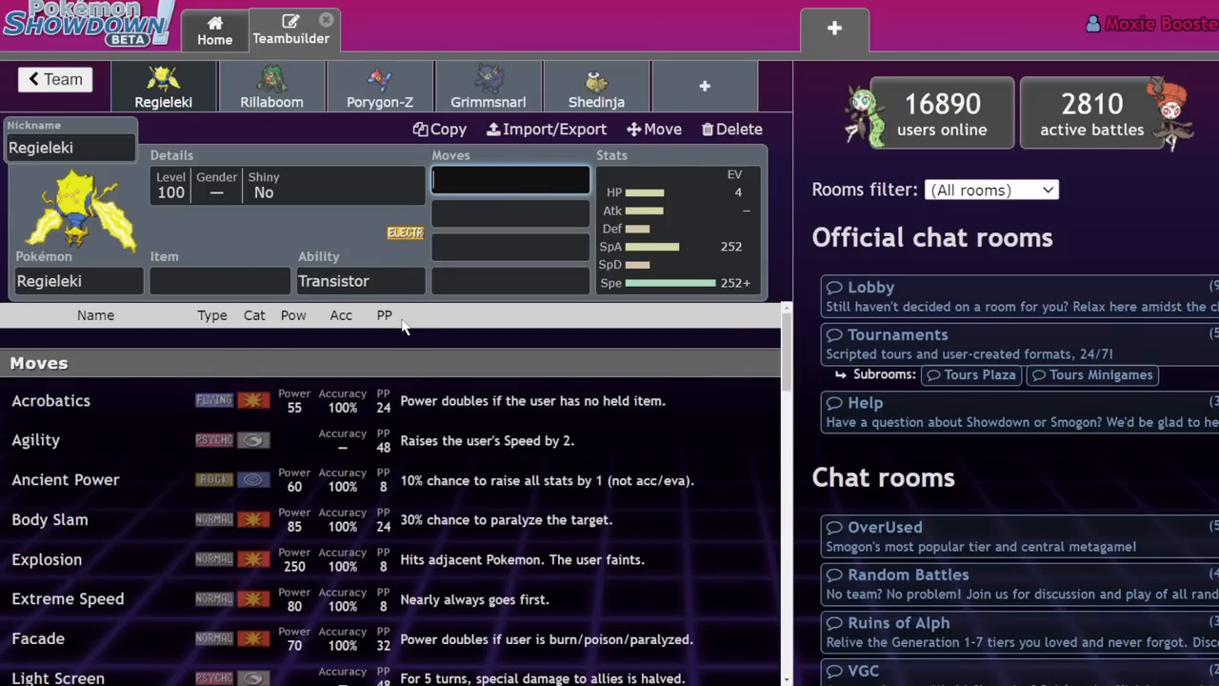
- Equip Regieleki with Life Orb and pick Thunderbolt as its first move
click(676, 228)
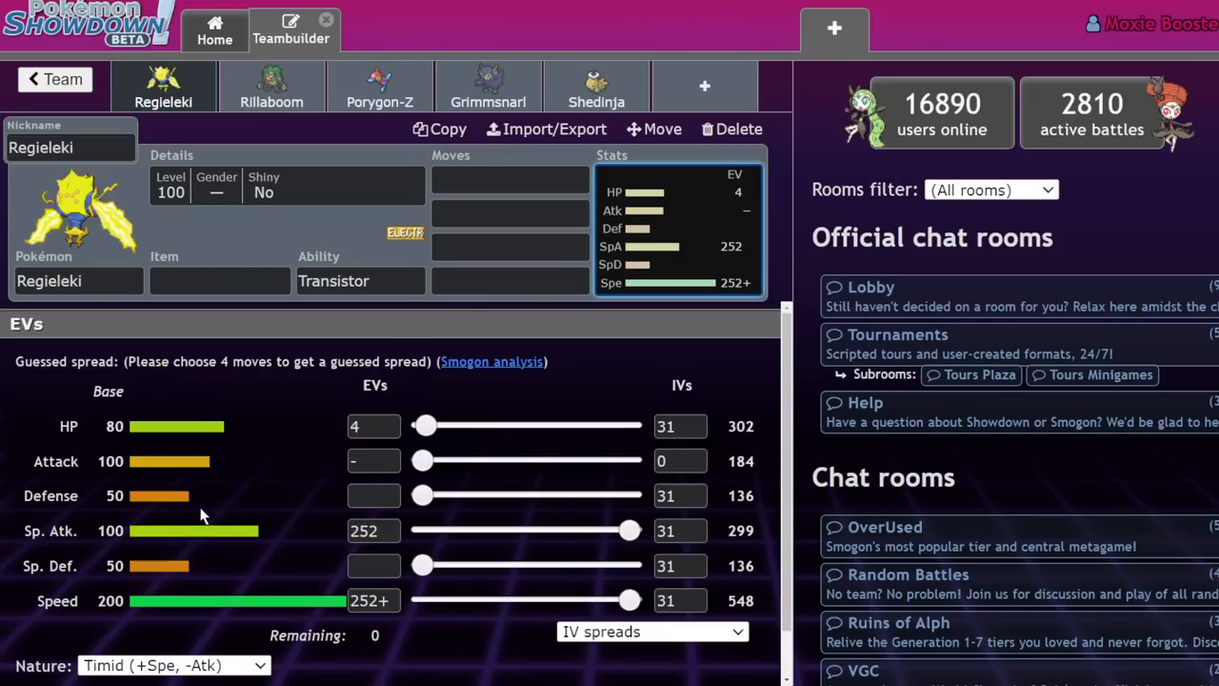
click(219, 280)
text(Life Orb)
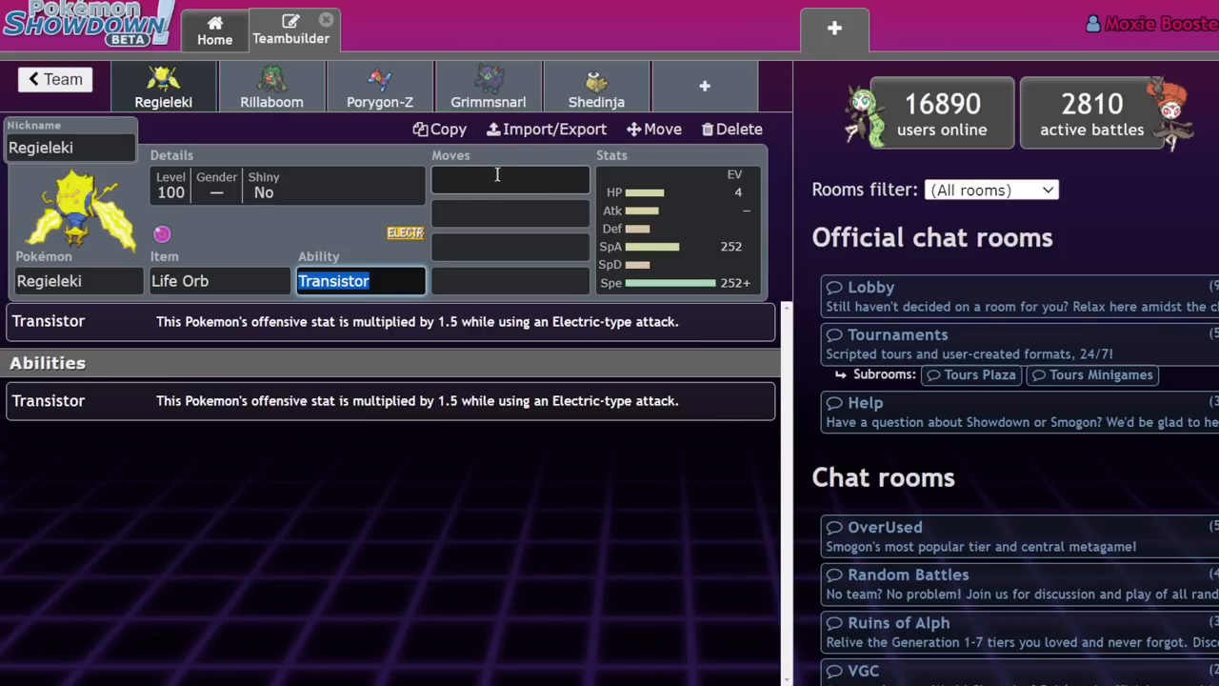
text(thund)
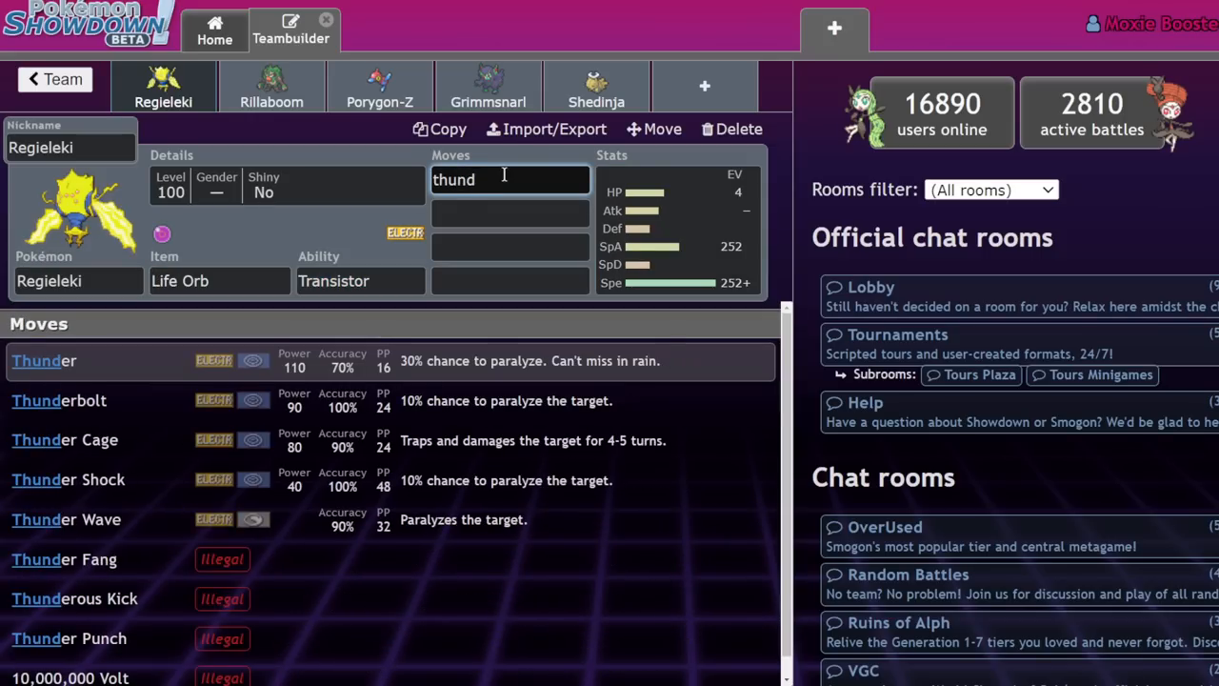
click(59, 400)
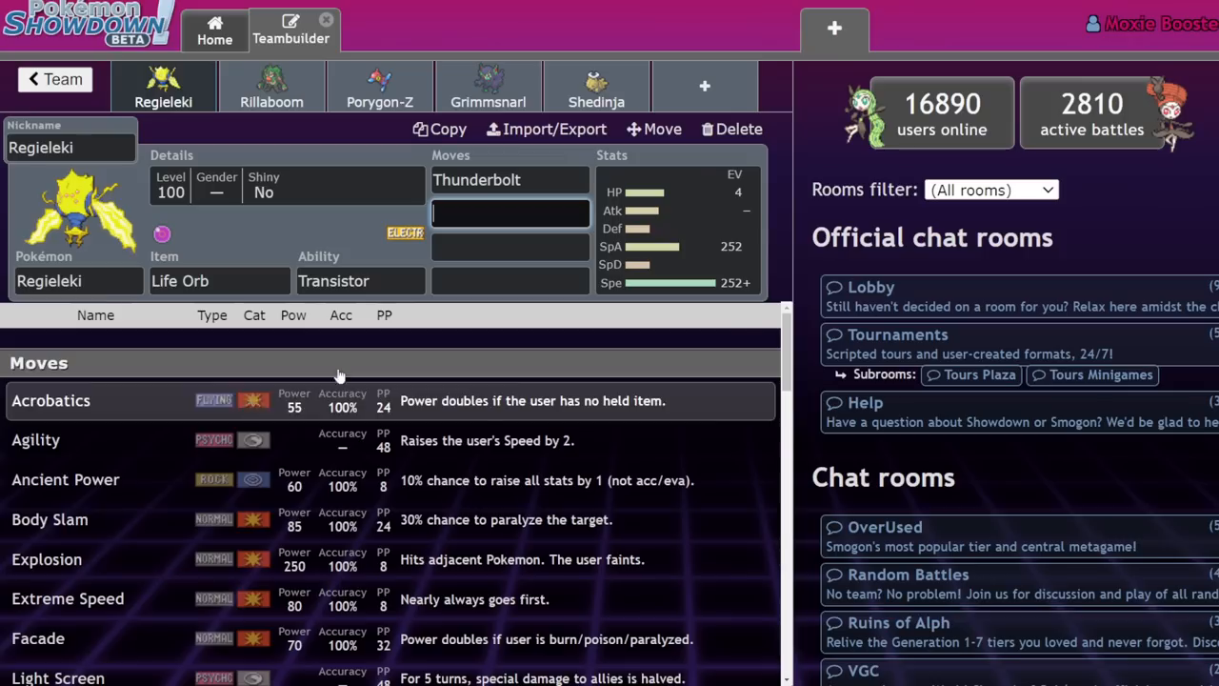
- Replace Thunderbolt with Electroweb as Regieleki's first move
click(510, 180)
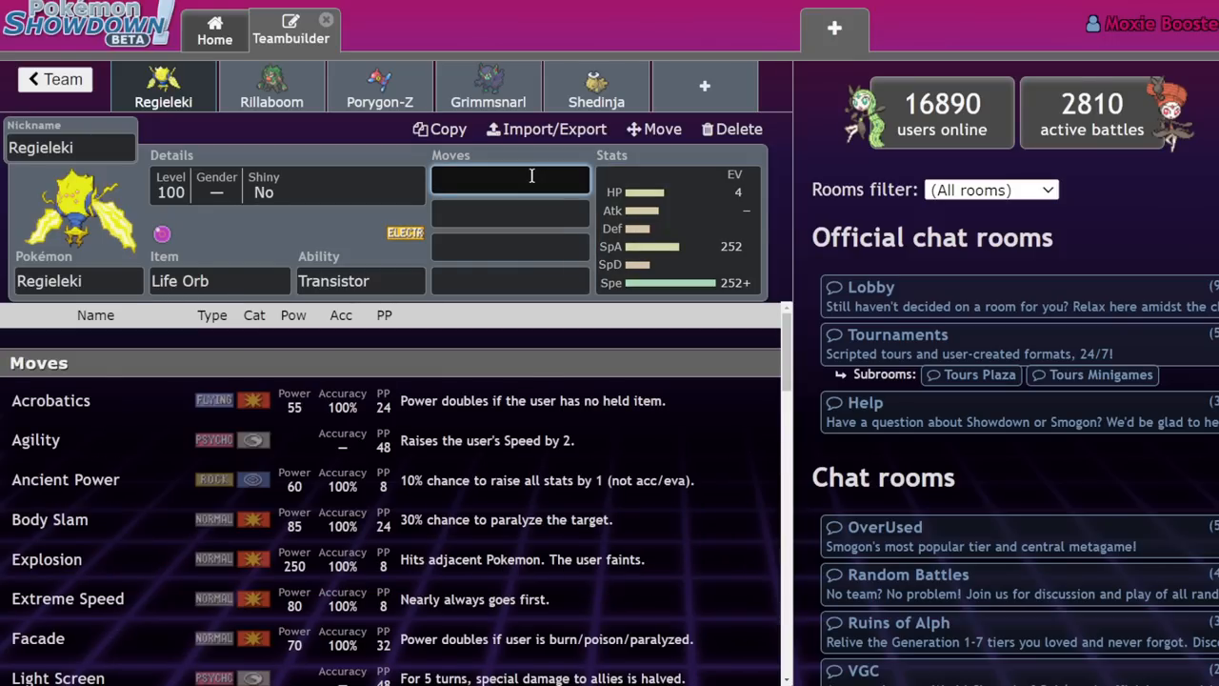
text(ele)
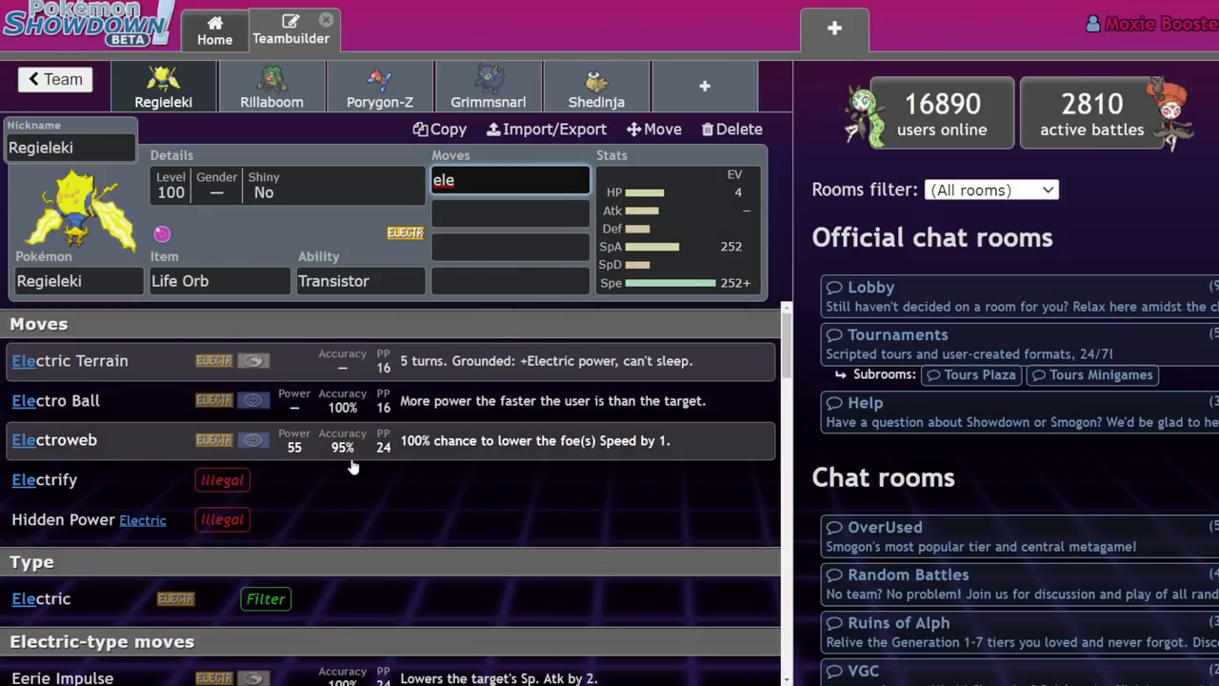
click(53, 438)
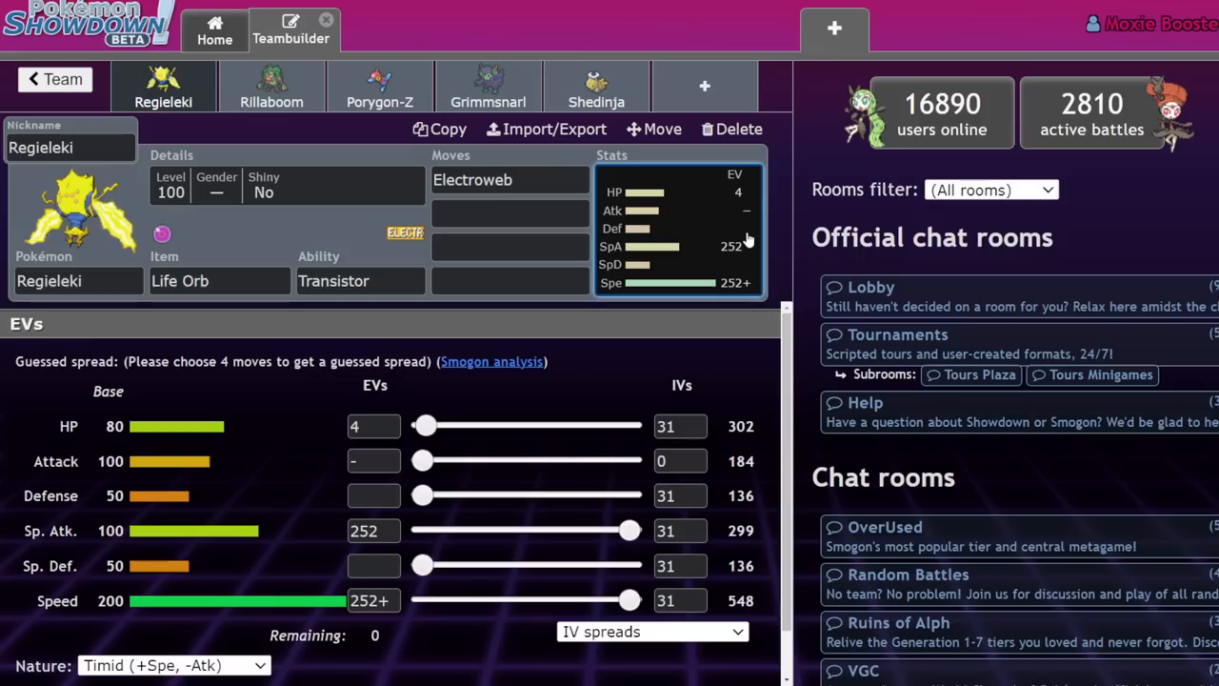
mouse_move(289, 404)
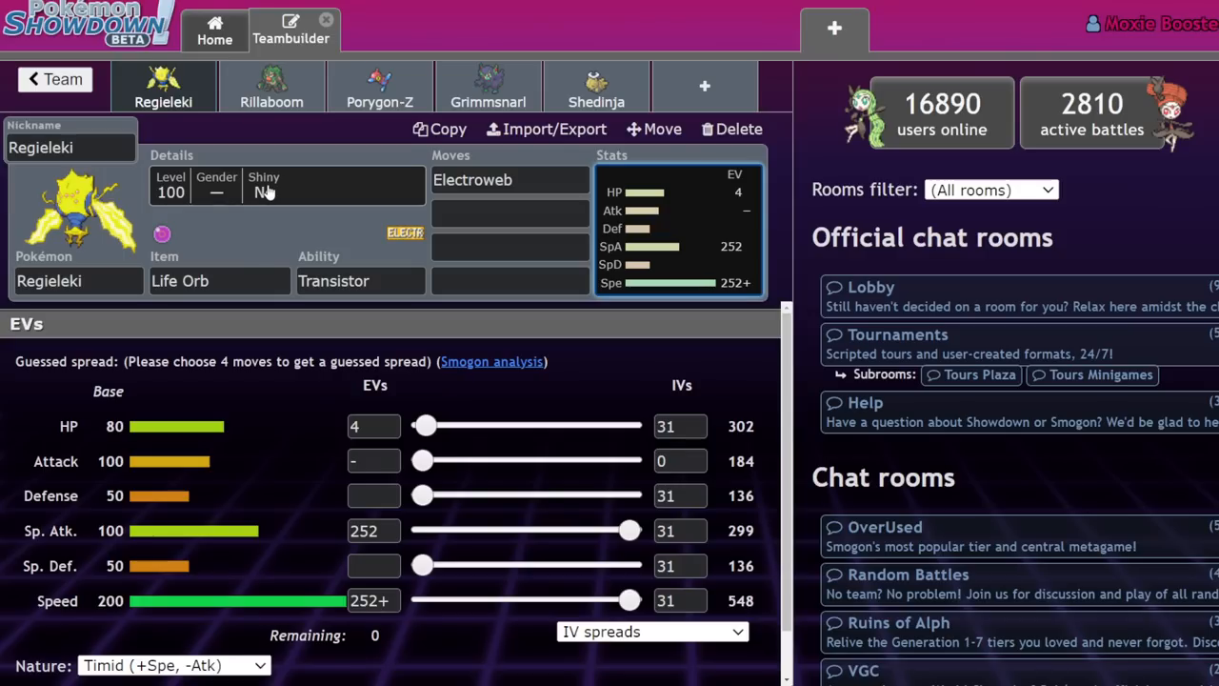
mouse_move(271, 194)
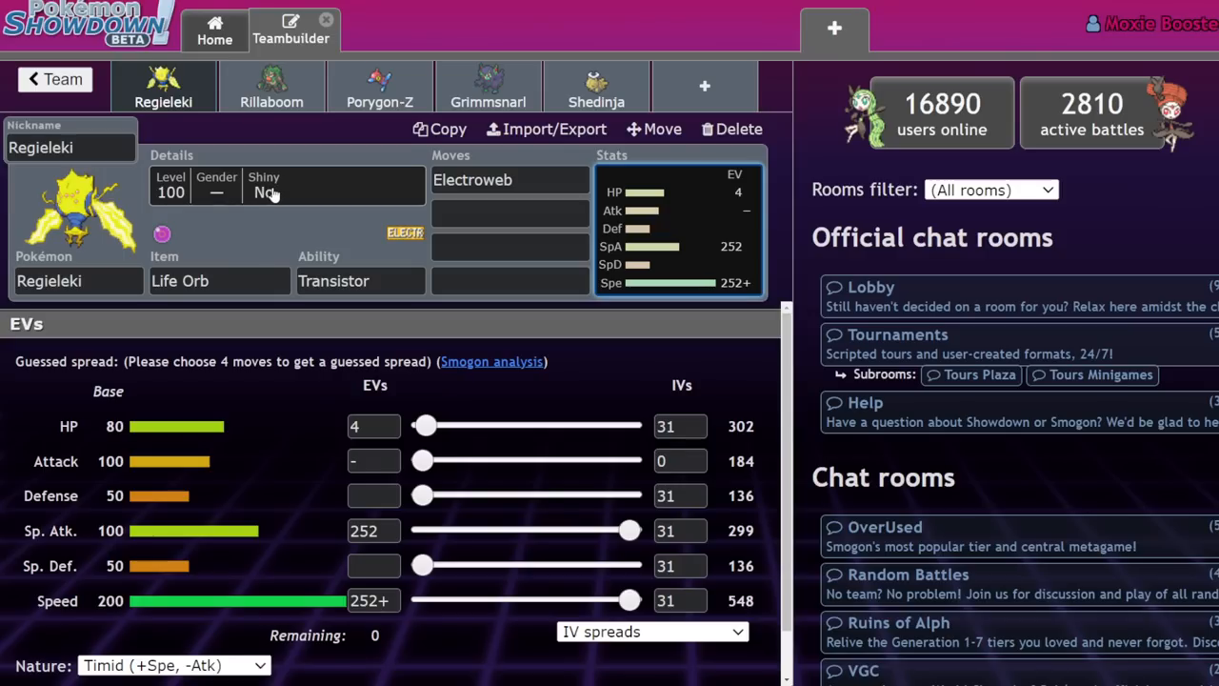
mouse_move(285, 320)
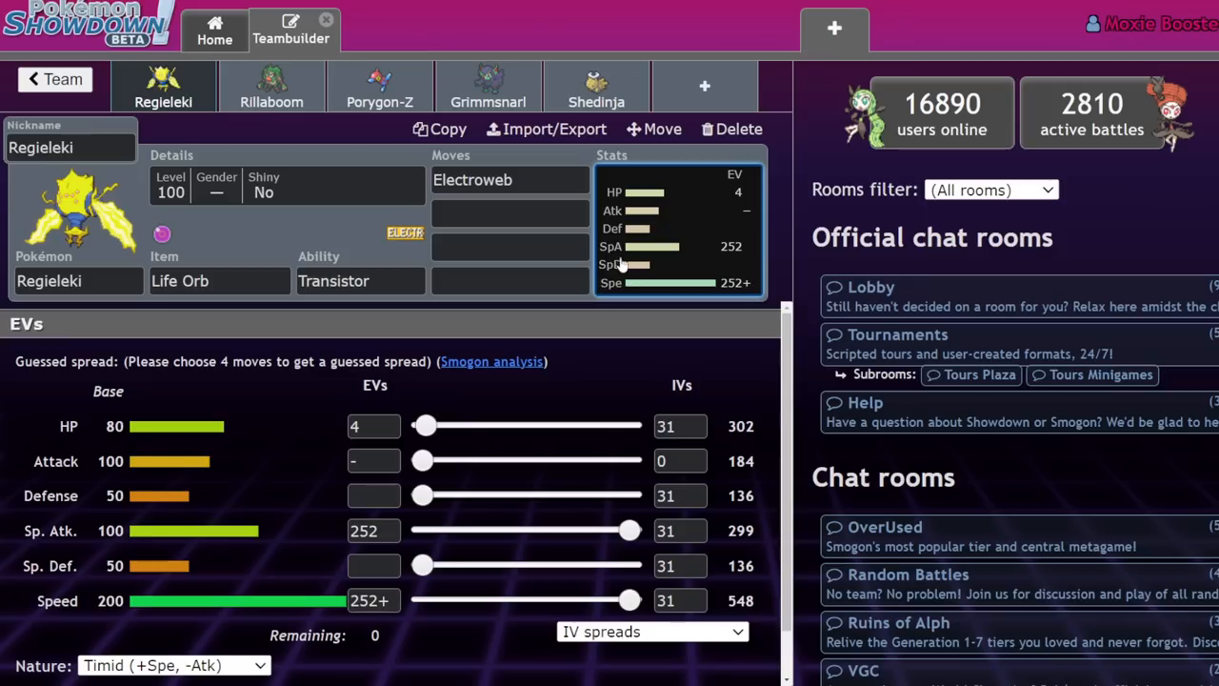
mouse_move(643, 309)
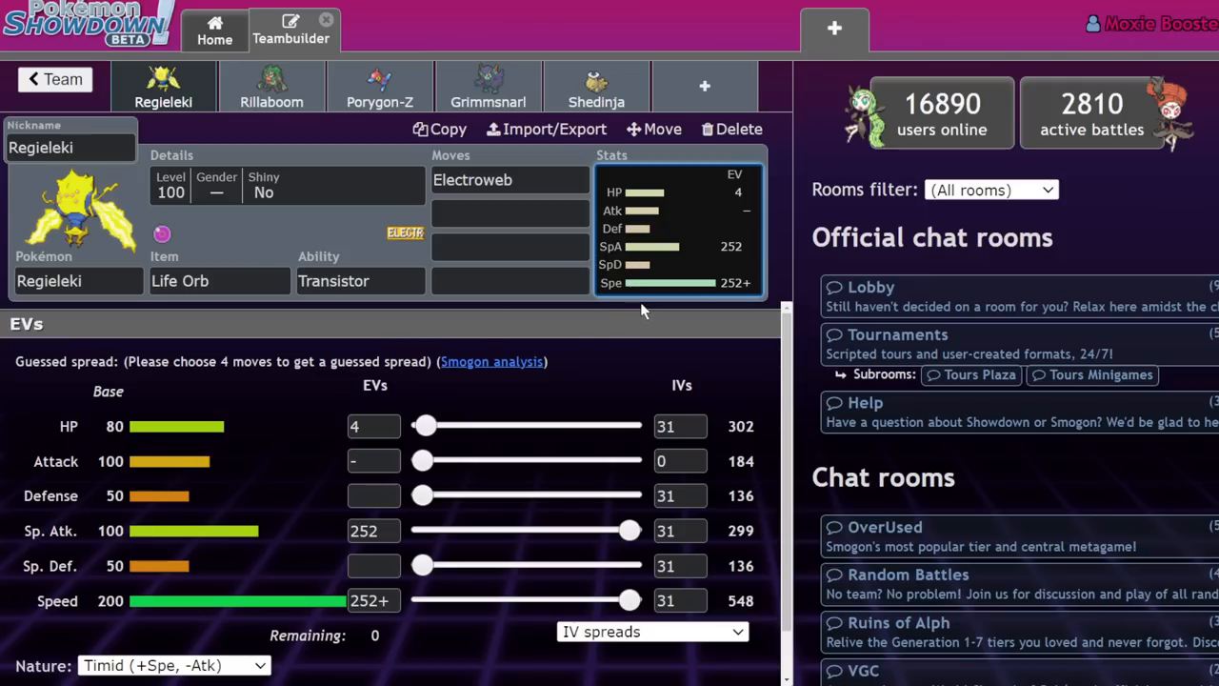
- Start a new empty sixth team slot listing OU Pokémon
click(510, 280)
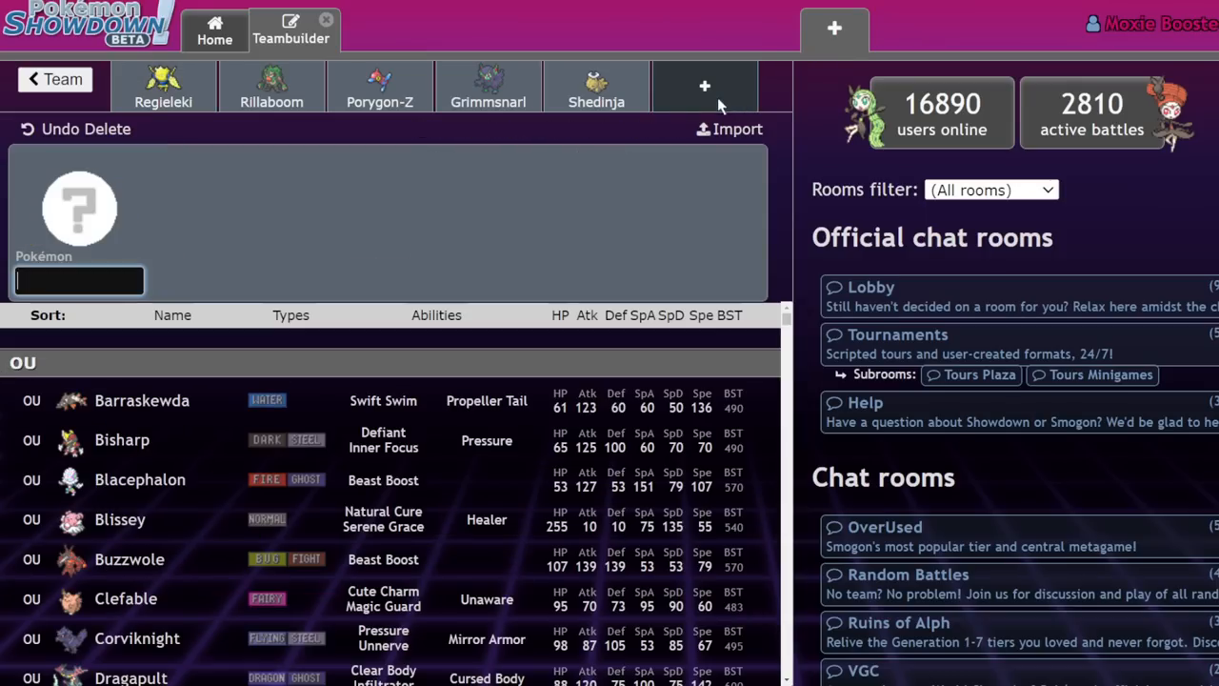
- Add level-50 Venusaur with Chlorophyll, Modest nature and 252 SpA/Spe EVs; make Regieleki level 50
text(venu)
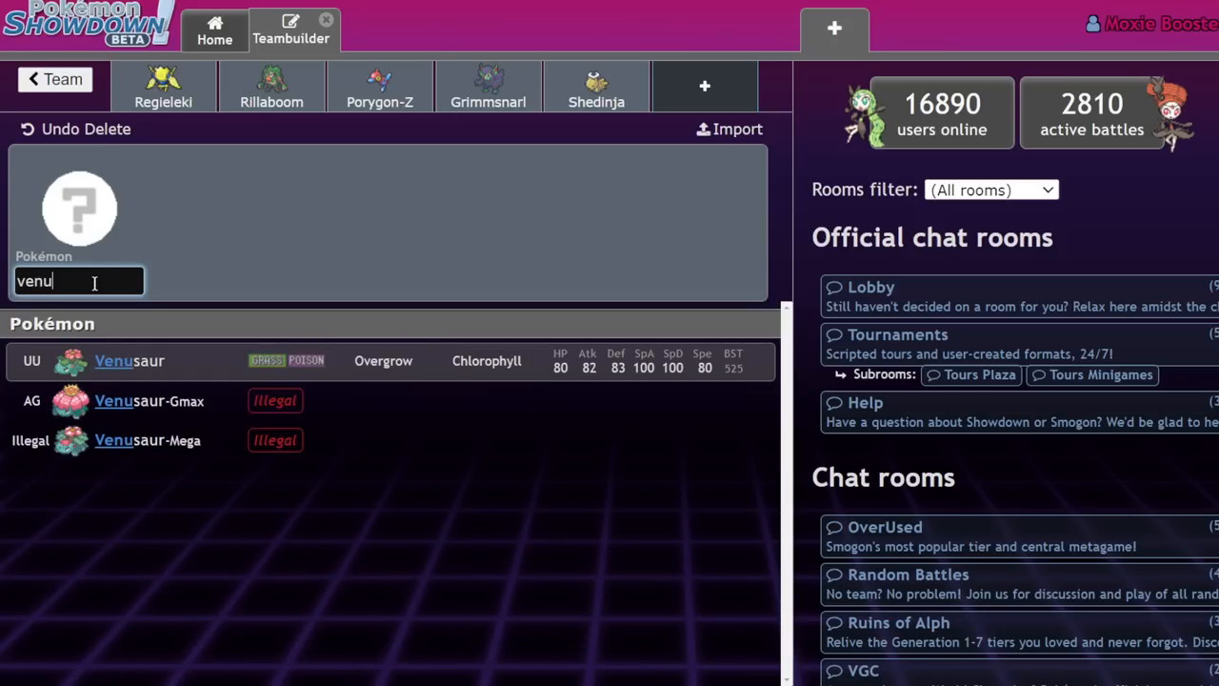
click(129, 360)
text(50)
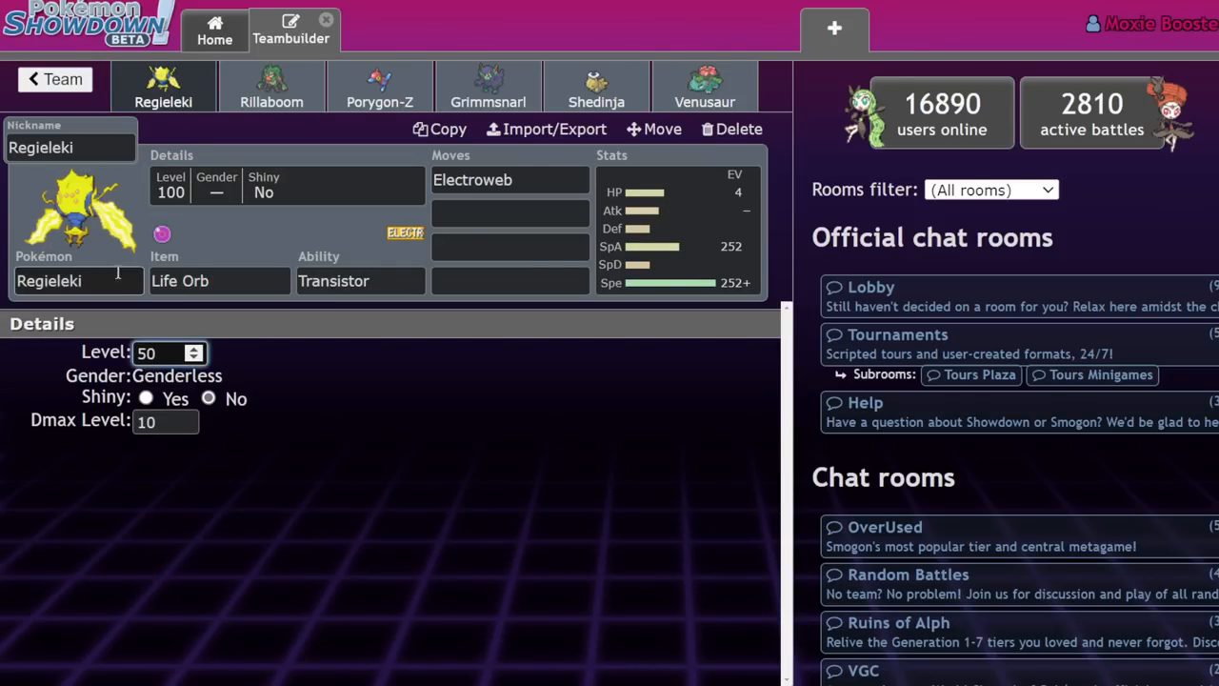
click(704, 85)
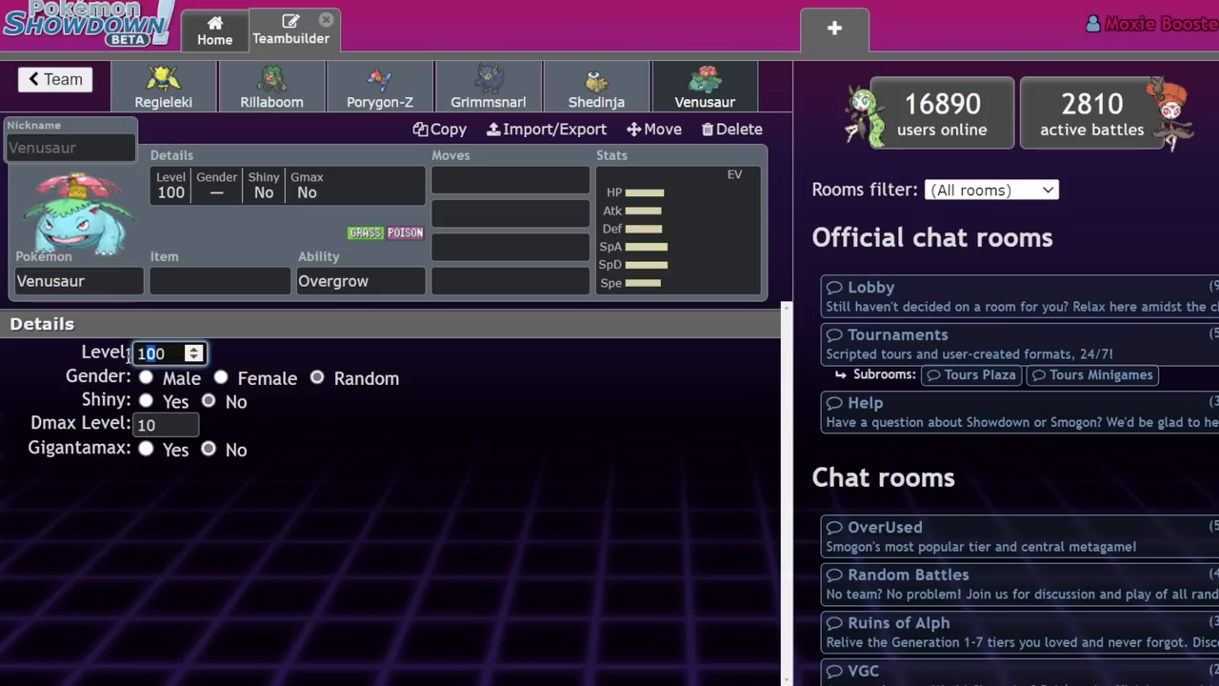
click(360, 280)
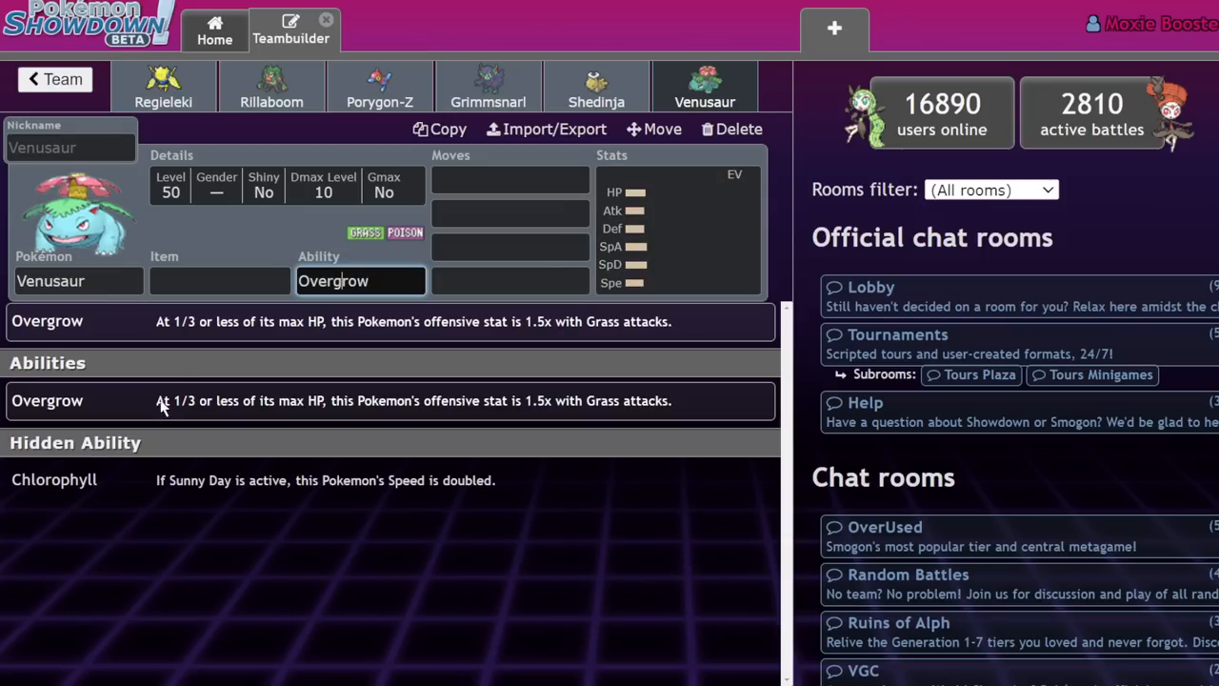
click(53, 480)
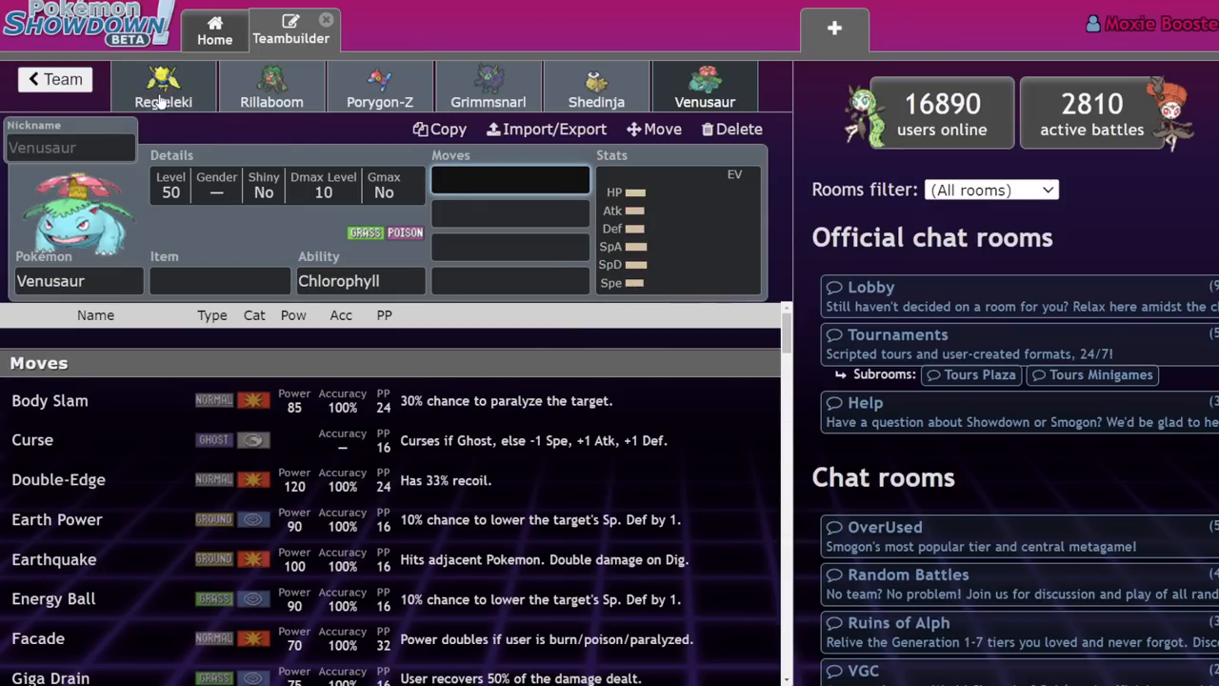
click(676, 228)
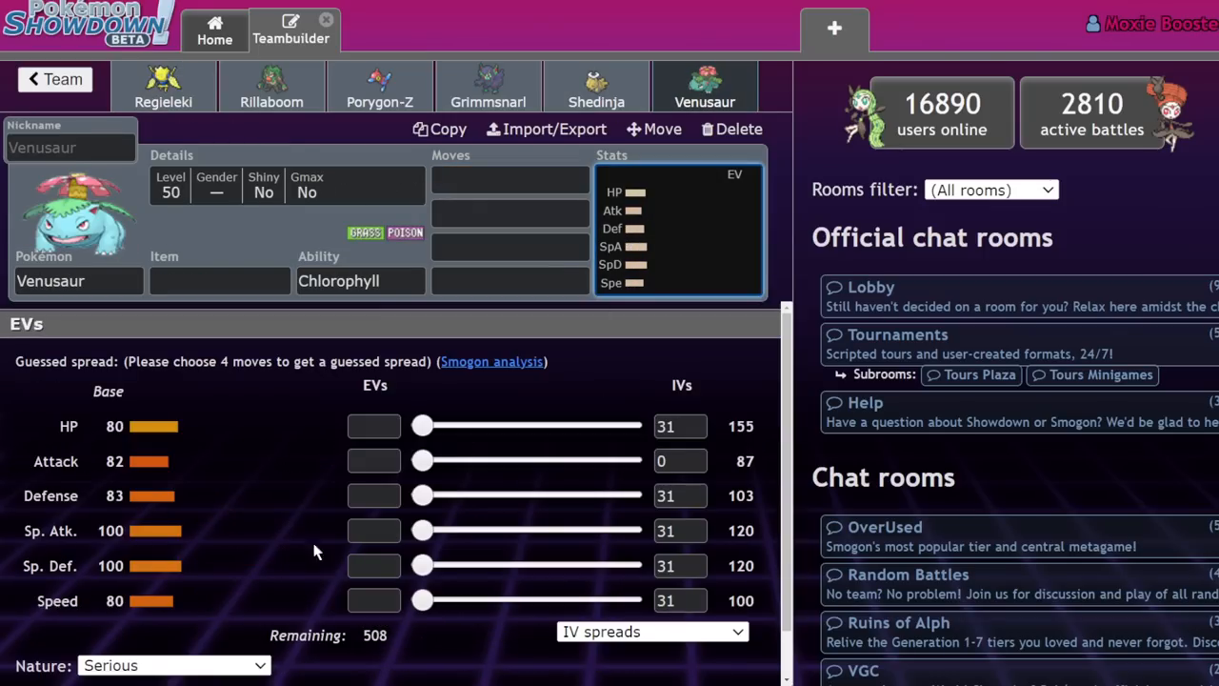
click(176, 665)
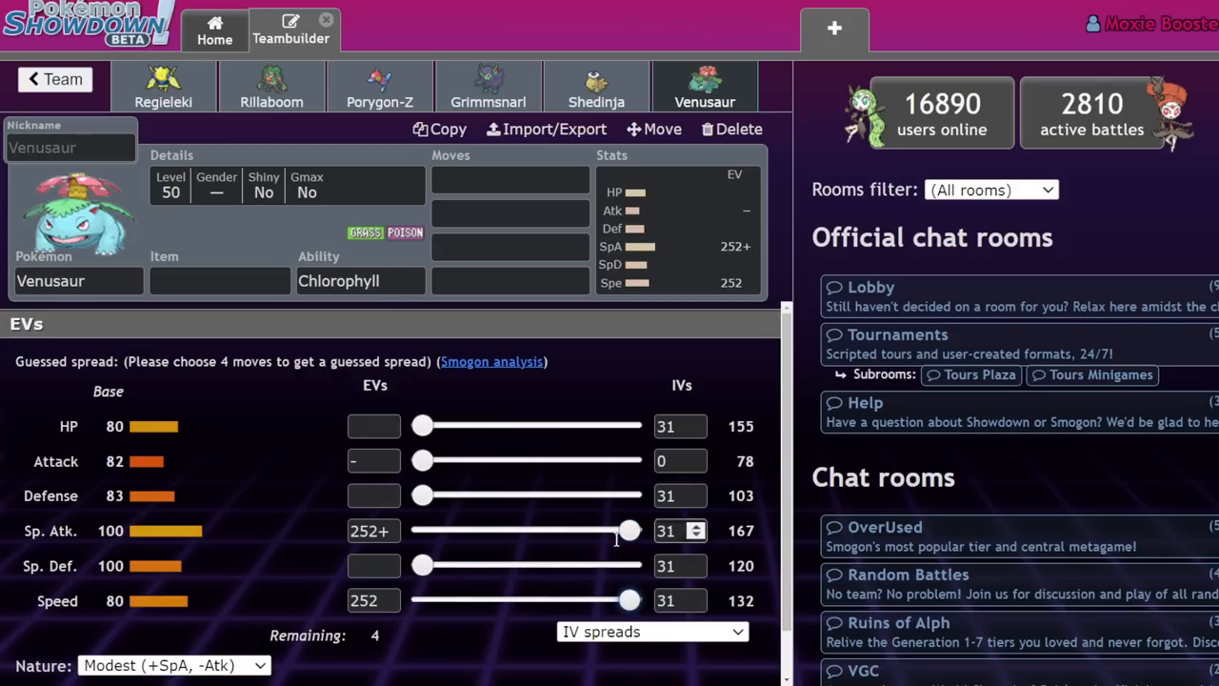
mouse_move(895, 381)
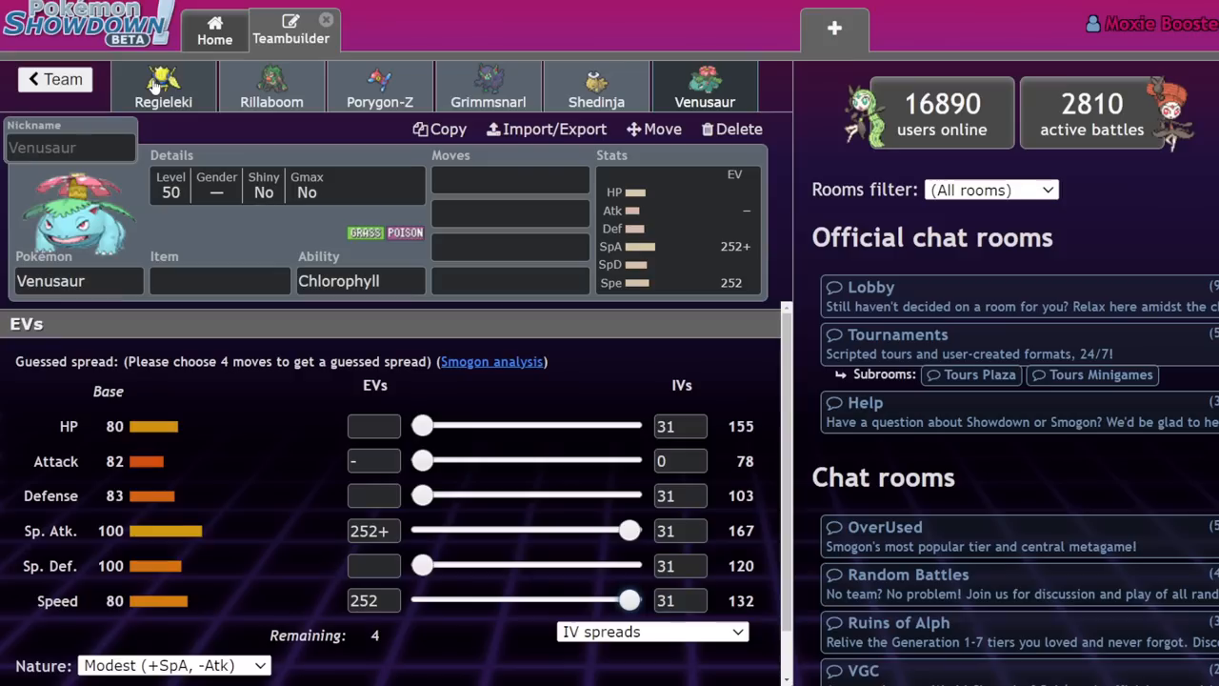
click(164, 85)
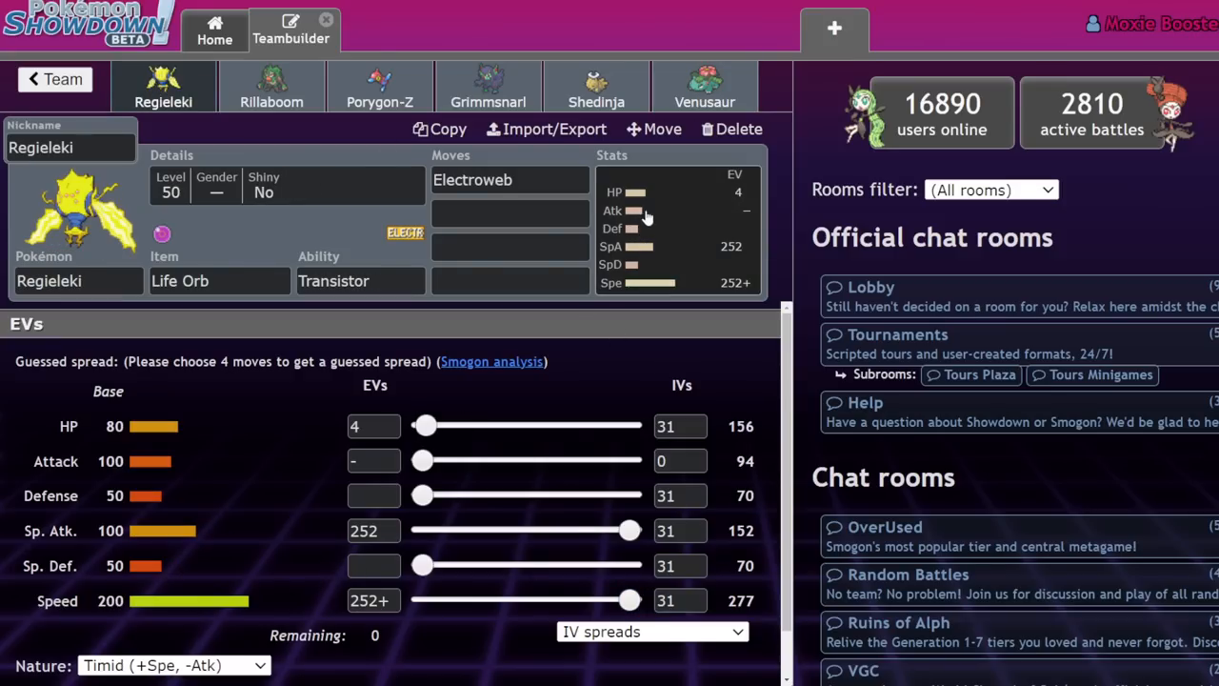
- Change Venusaur's nature from Modest to Timid and start searching 'king' for a replacement
click(705, 85)
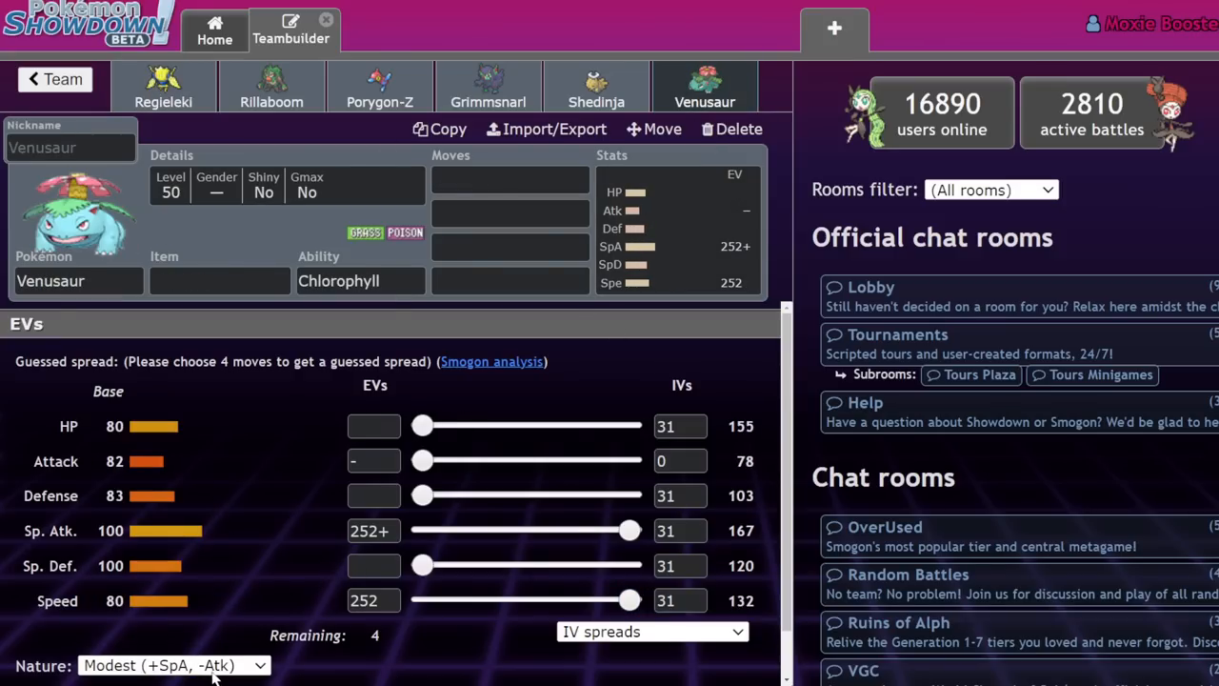
click(175, 665)
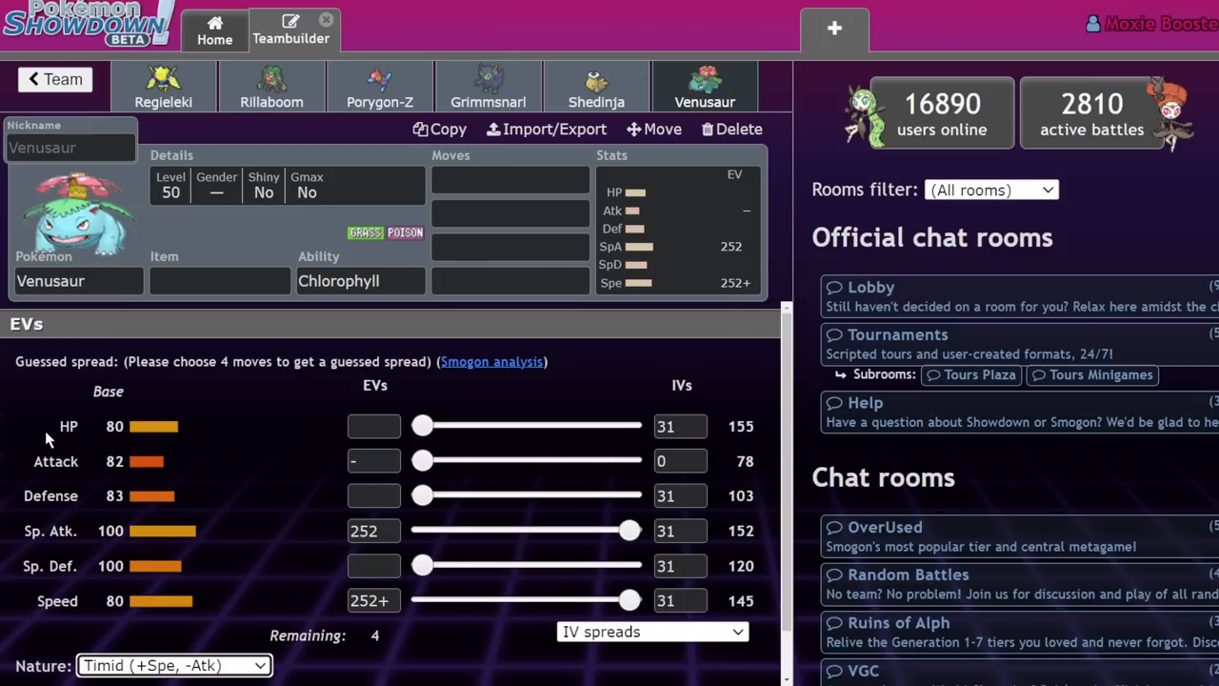
mouse_move(316, 160)
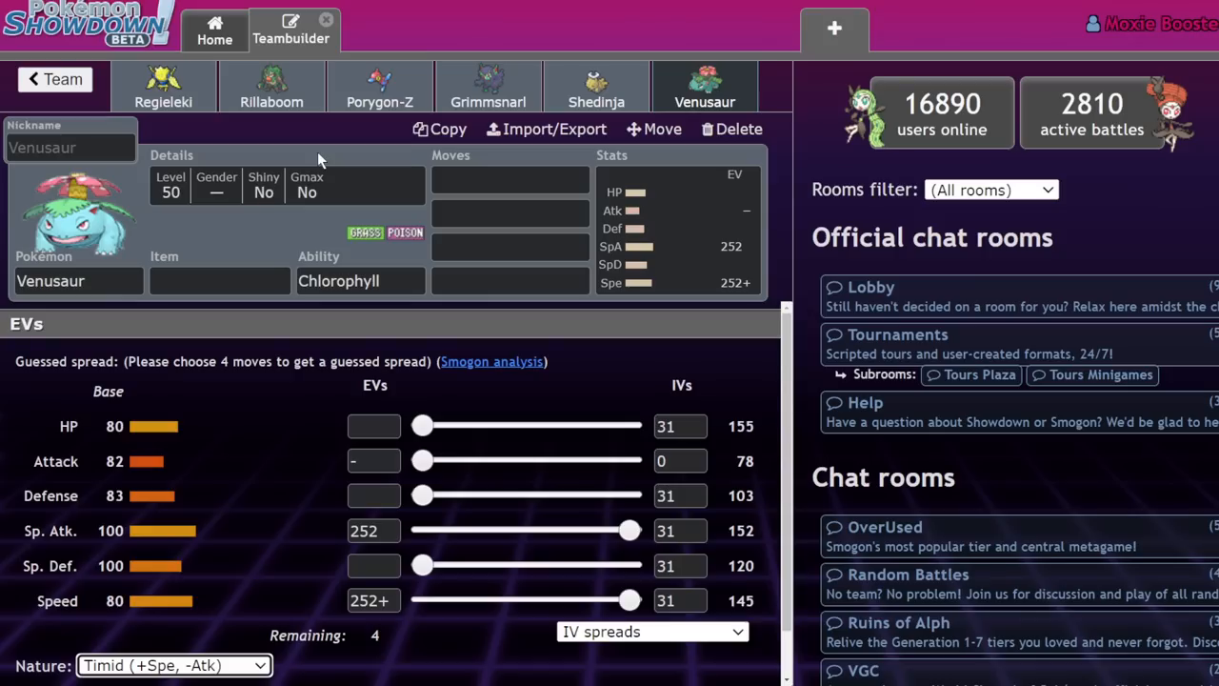
click(78, 280)
text(king)
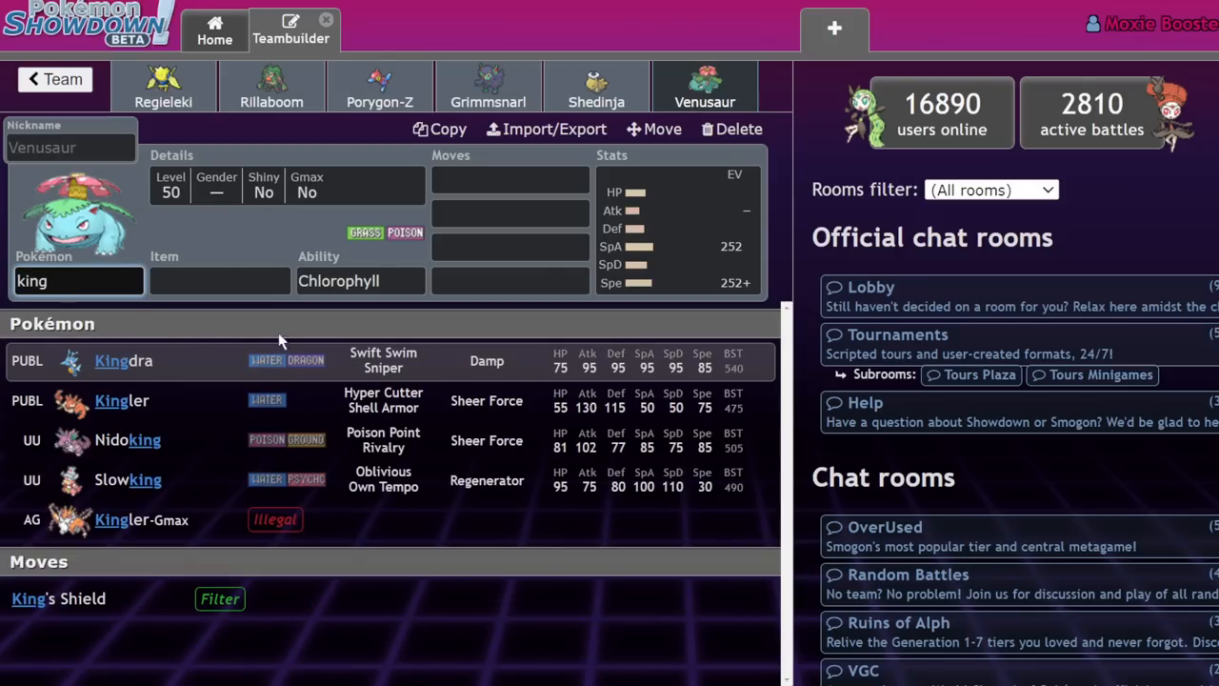
- Pick Kingdra in Venusaur's slot, set level 50 and Modest nature, and slide Speed EVs to 252
click(123, 360)
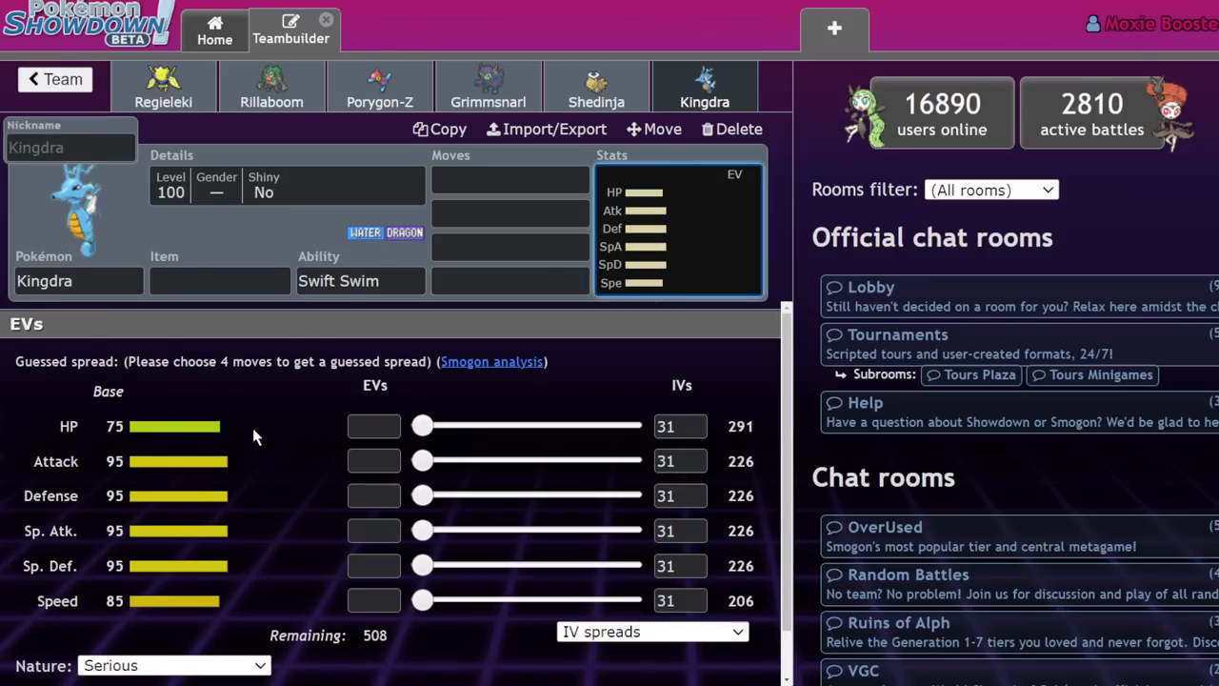
click(171, 665)
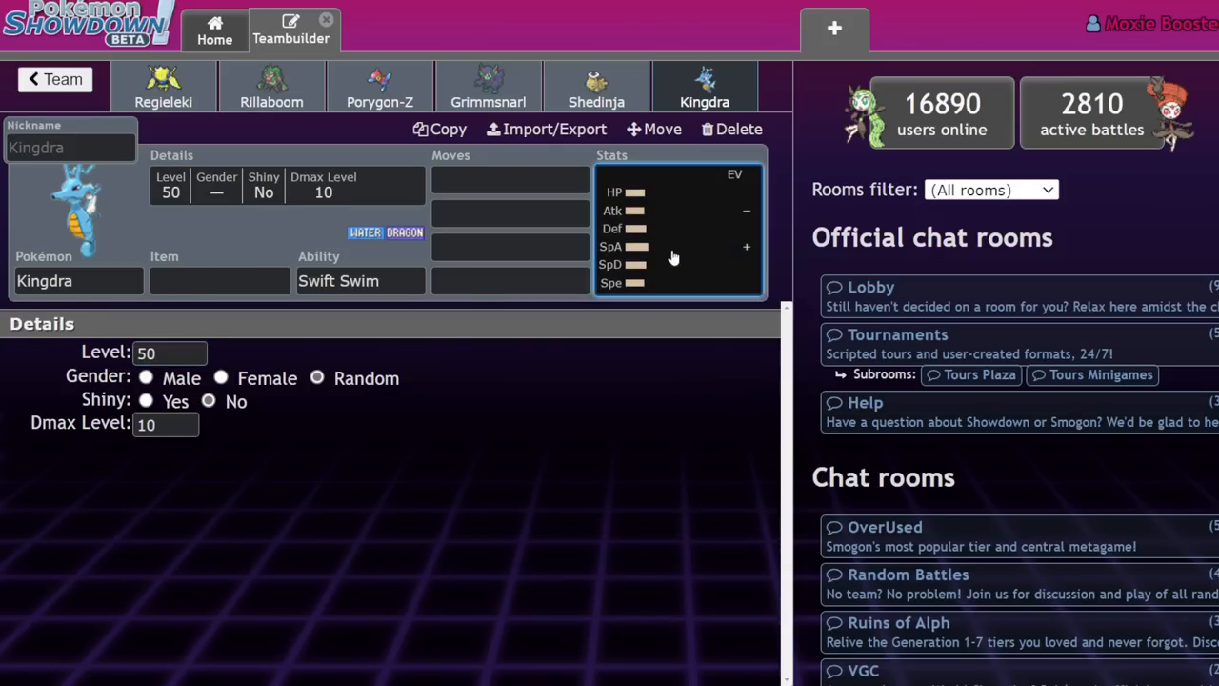
click(676, 228)
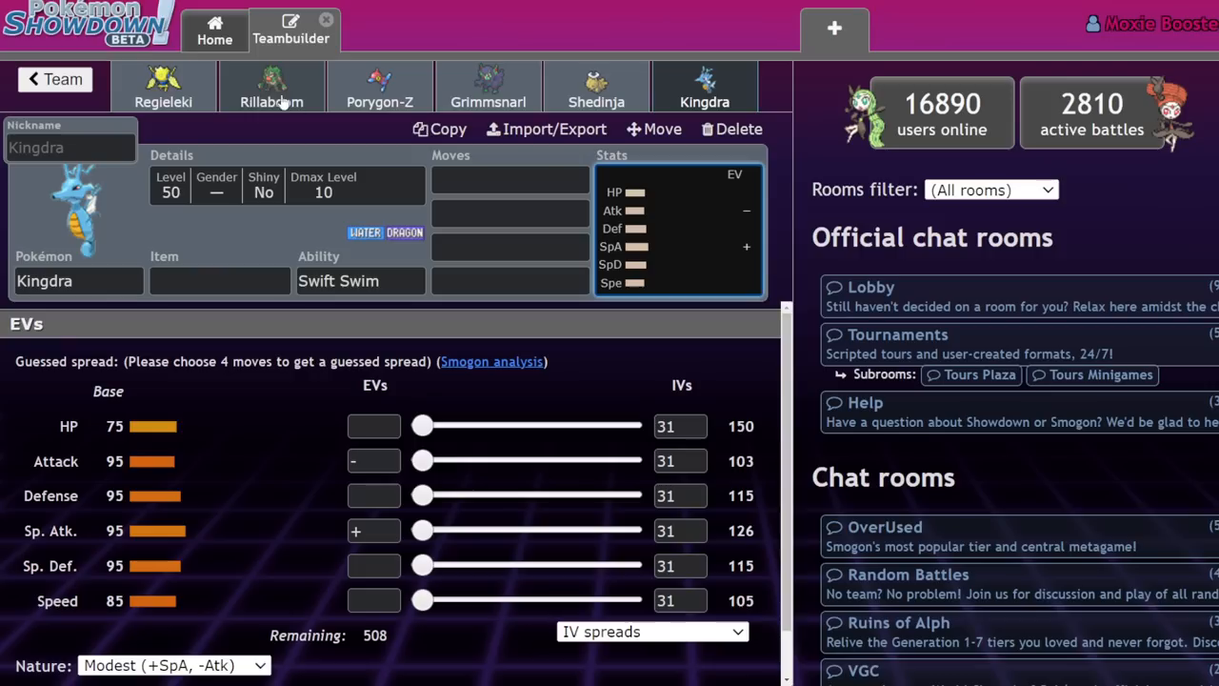
drag(423, 600, 629, 600)
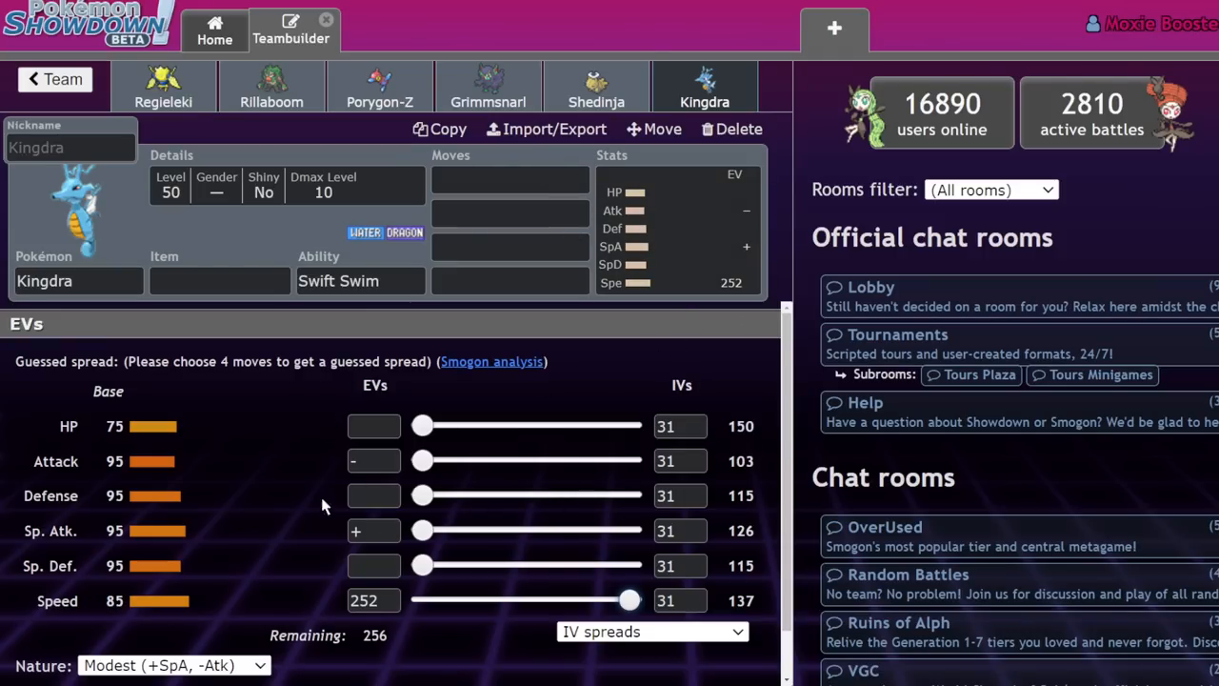
mouse_move(747, 619)
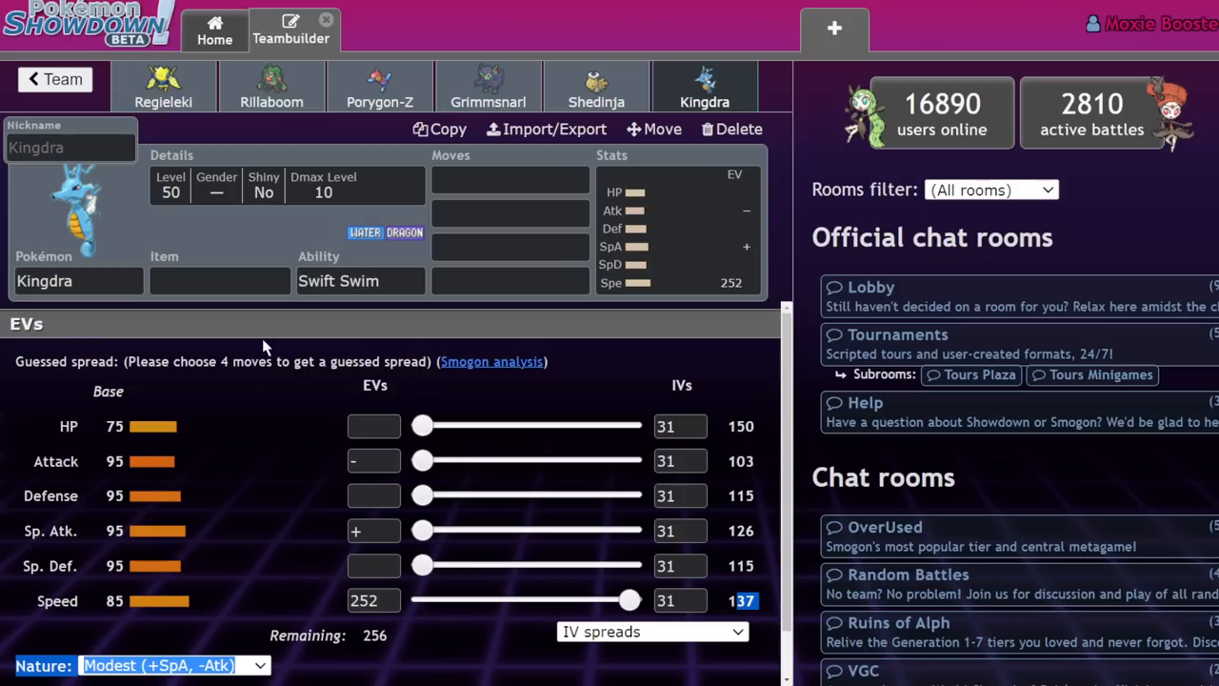
- Lock in Electroweb and the 4 HP / 252 SpA / 252 Spe Timid spread on Regieleki, then move to Rillaboom
click(163, 85)
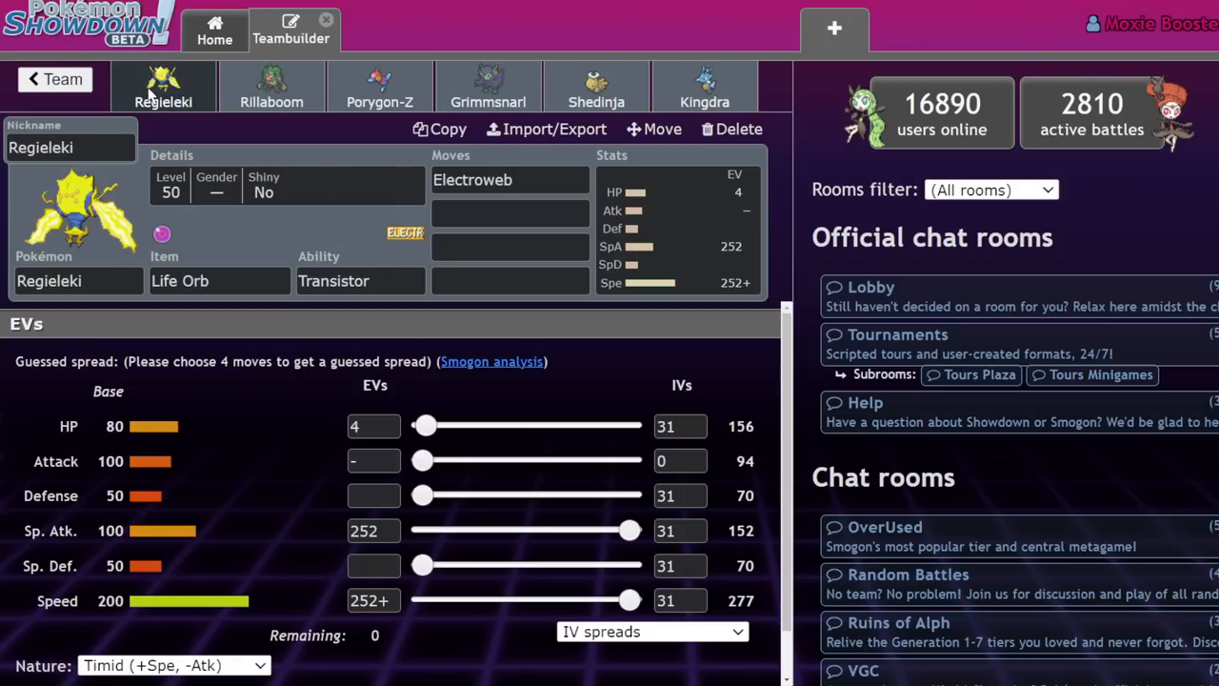
click(510, 179)
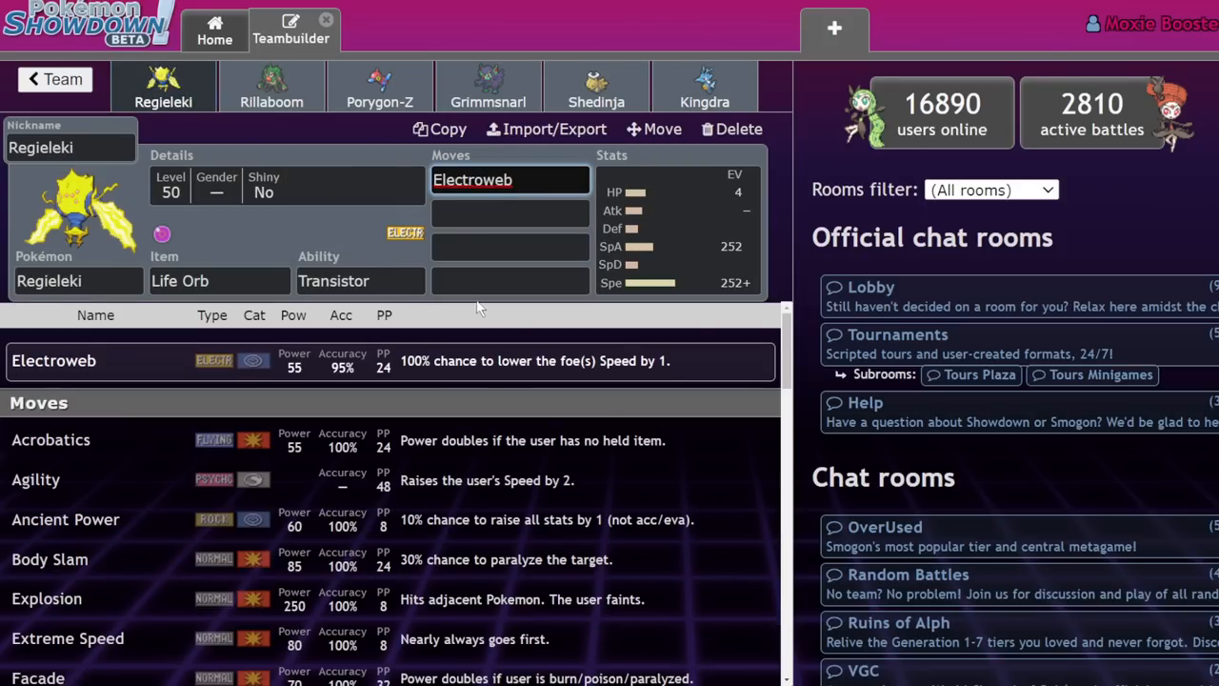
mouse_move(293, 309)
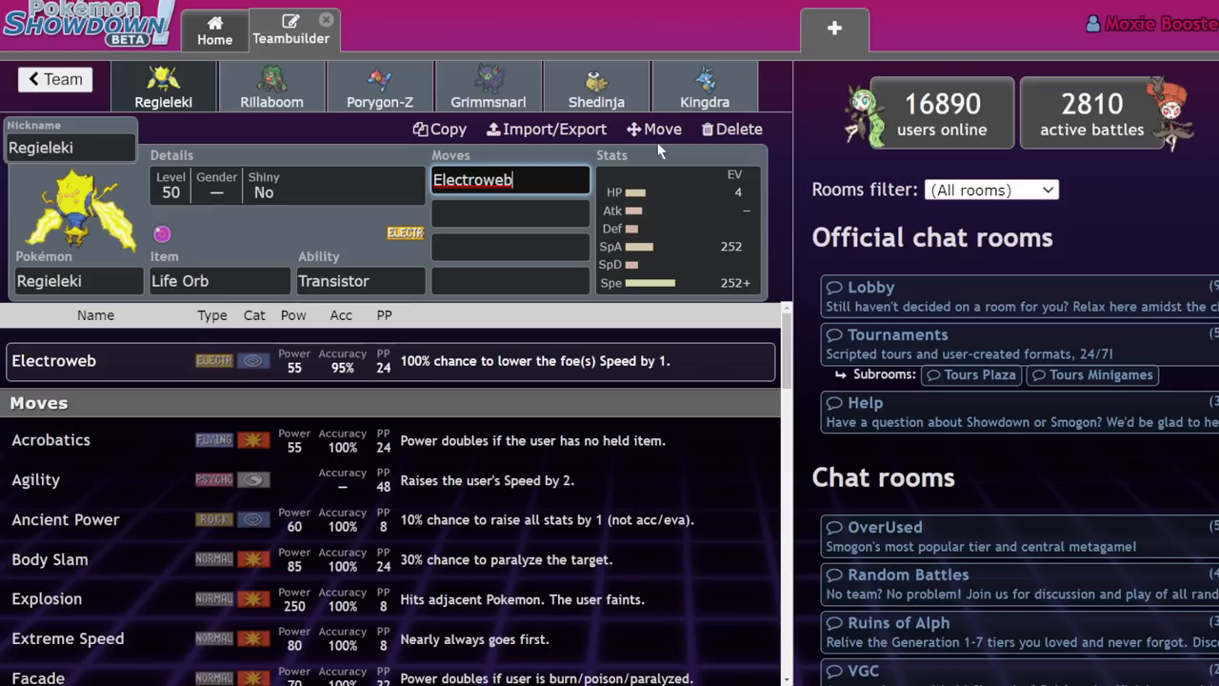
mouse_move(671, 220)
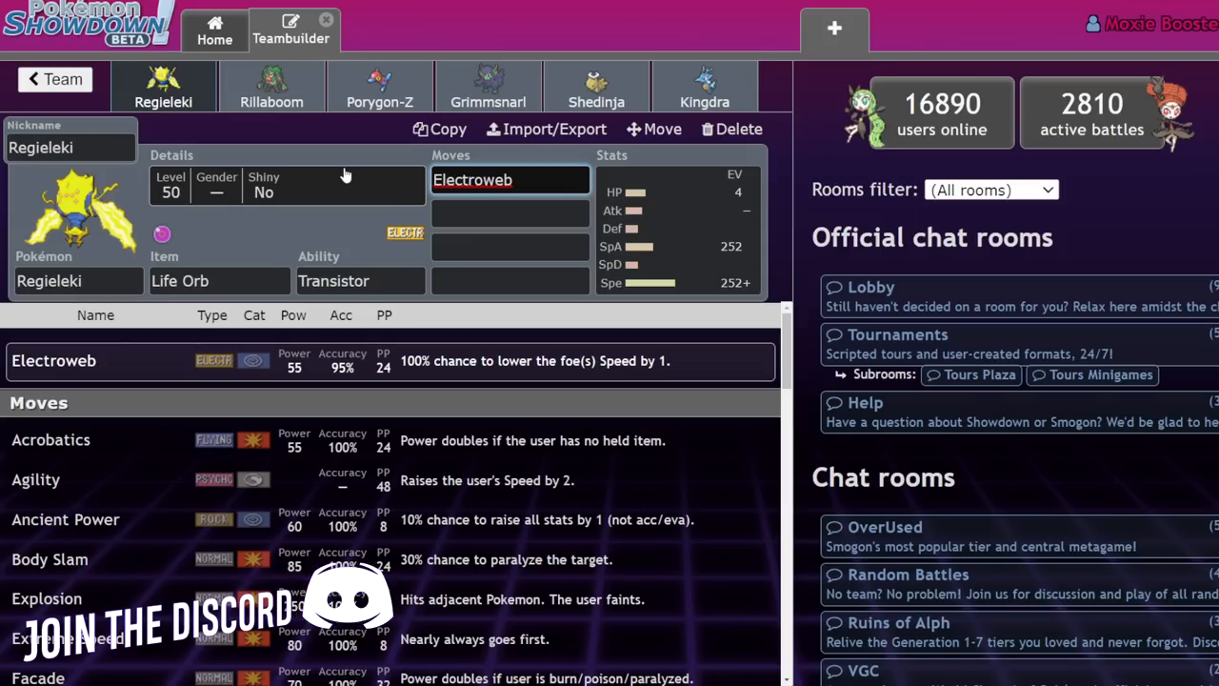
click(676, 246)
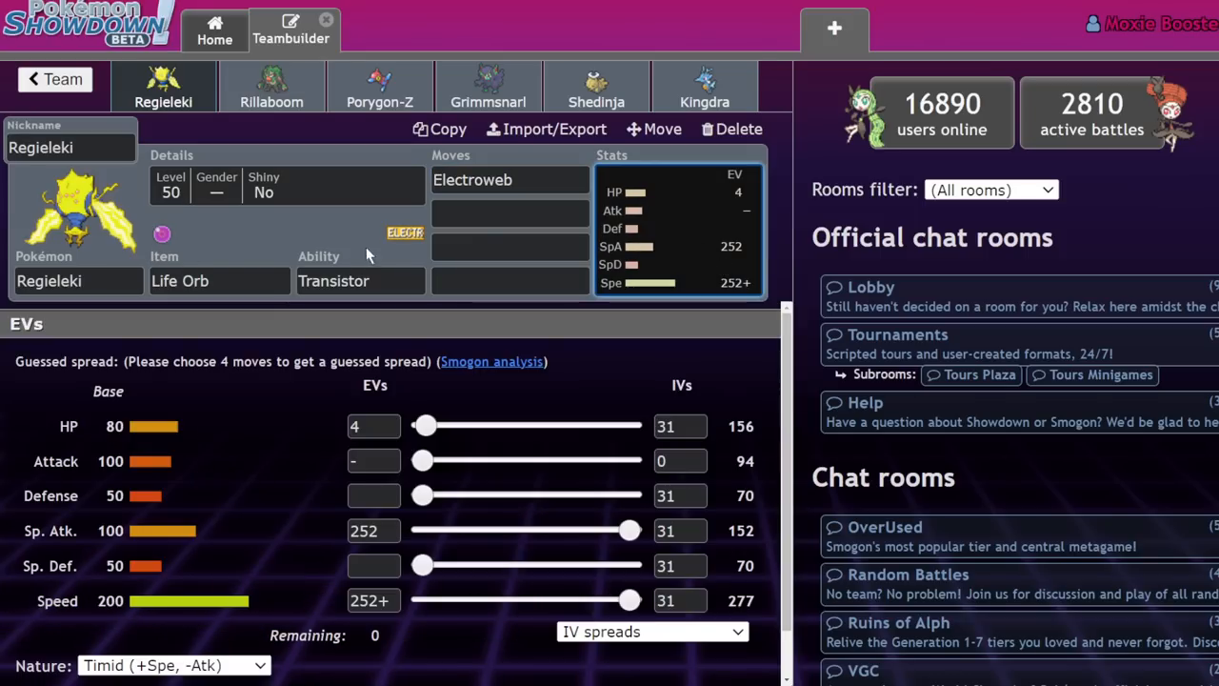
click(511, 213)
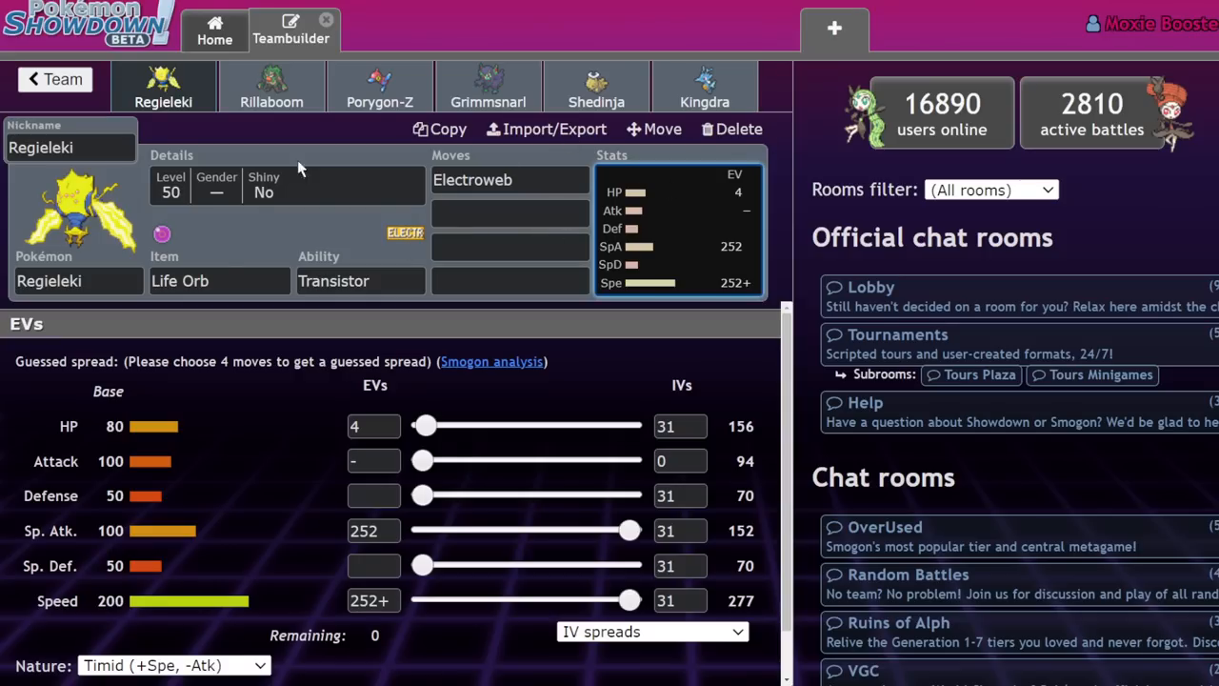
mouse_move(468, 369)
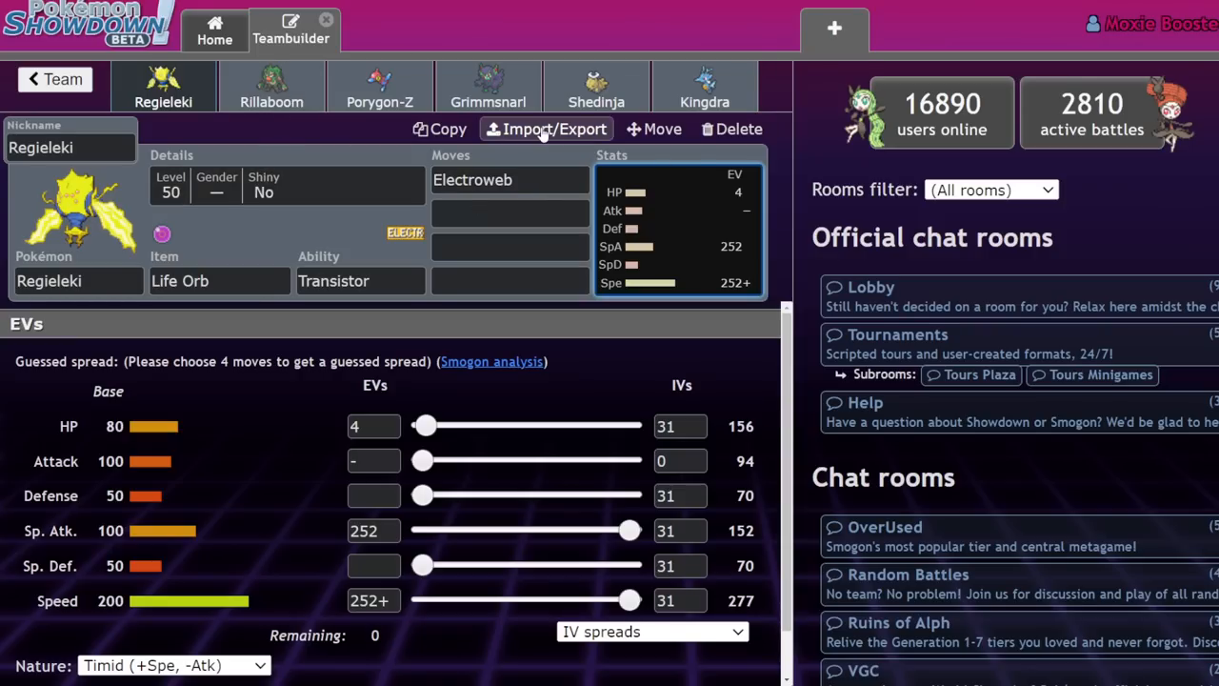
mouse_move(255, 217)
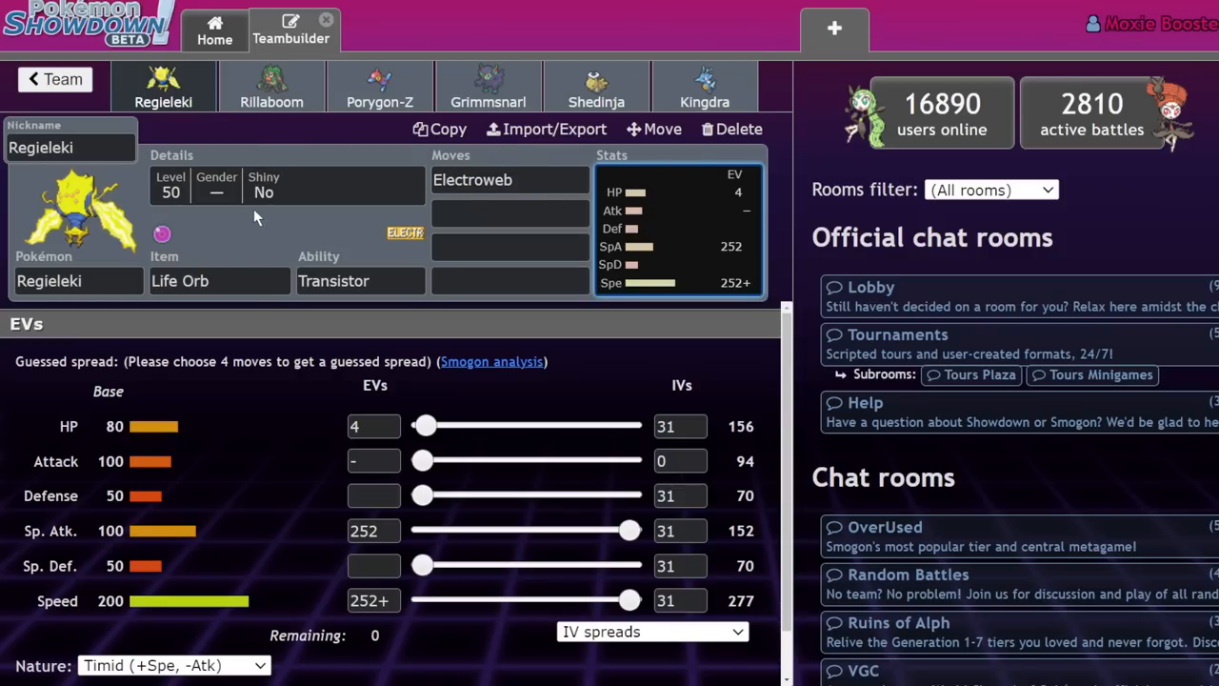
mouse_move(464, 162)
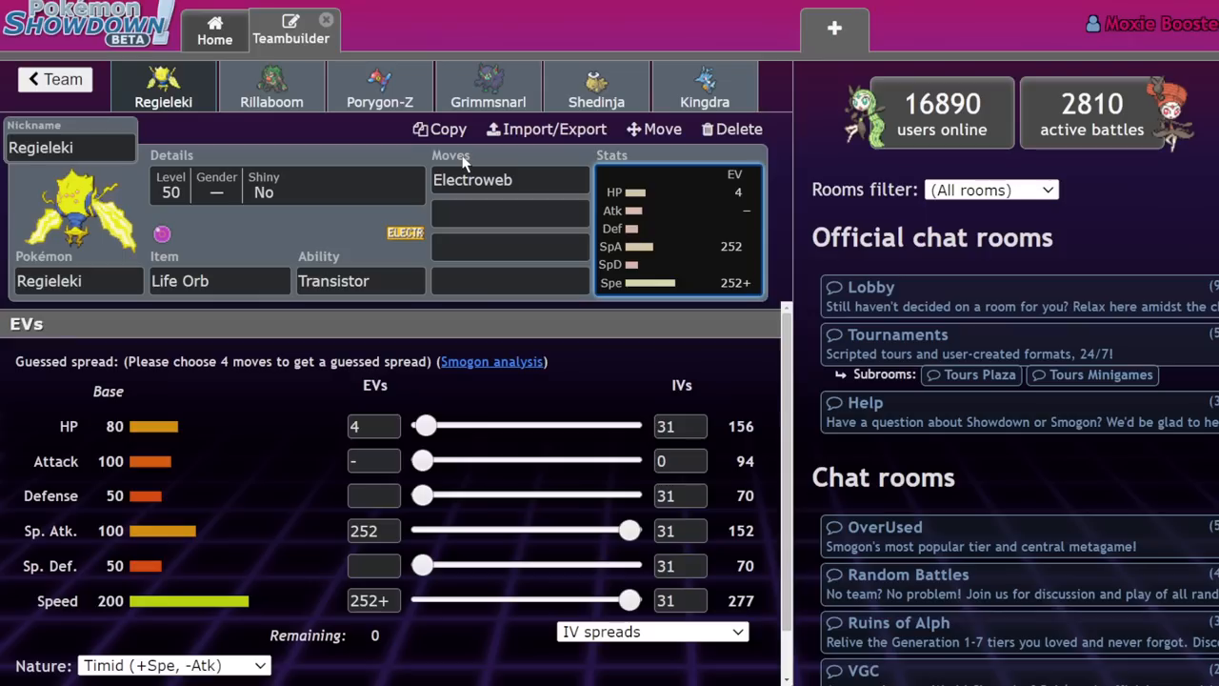
mouse_move(666, 175)
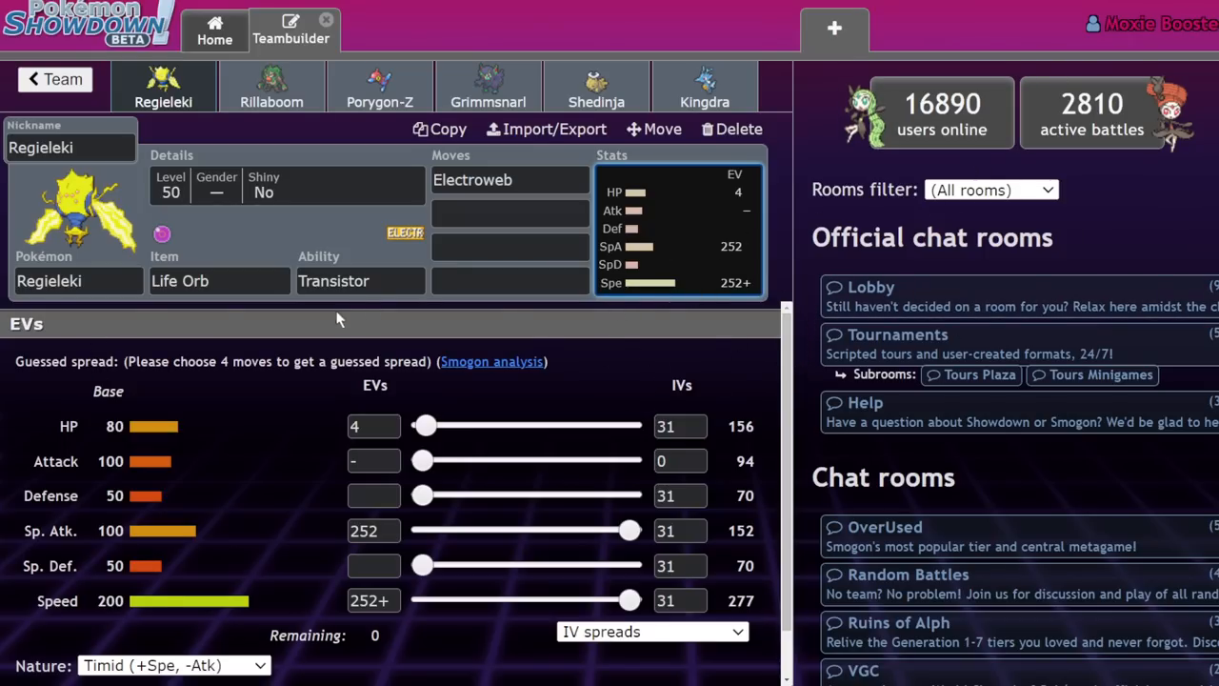
click(271, 85)
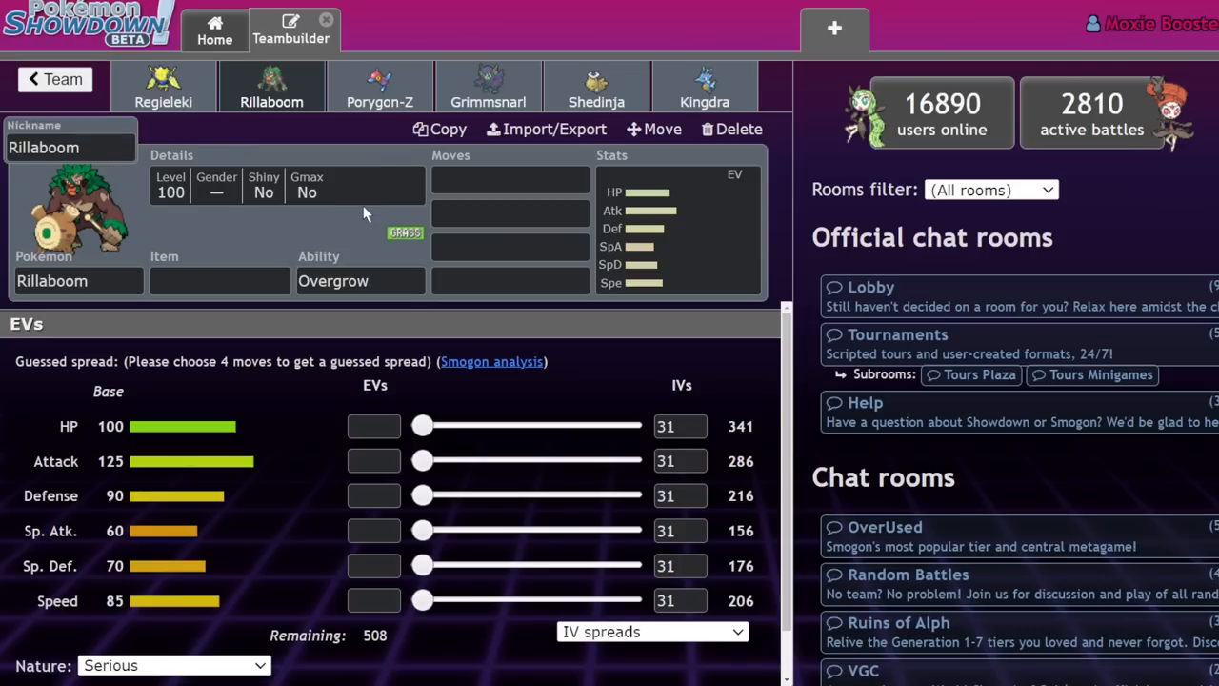
- Set Assault Vest and Grassy Surge, with moves Fake Out, U-turn, Grassy Glide and Knock Off
click(221, 280)
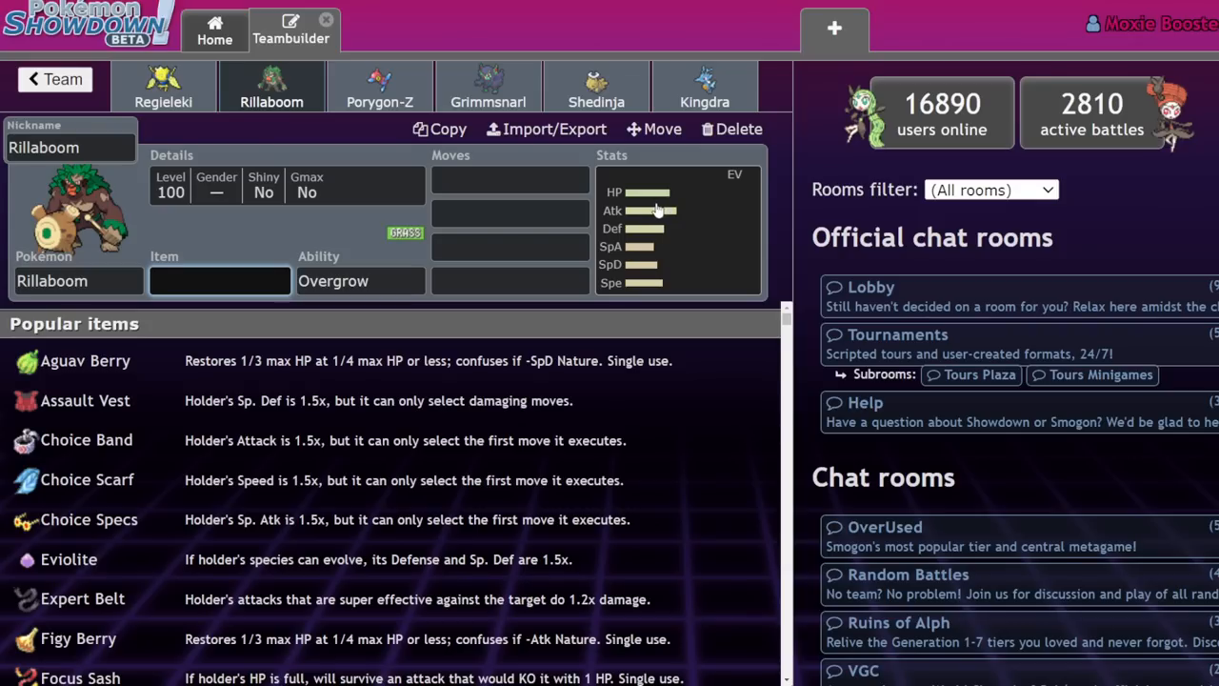
mouse_move(651, 246)
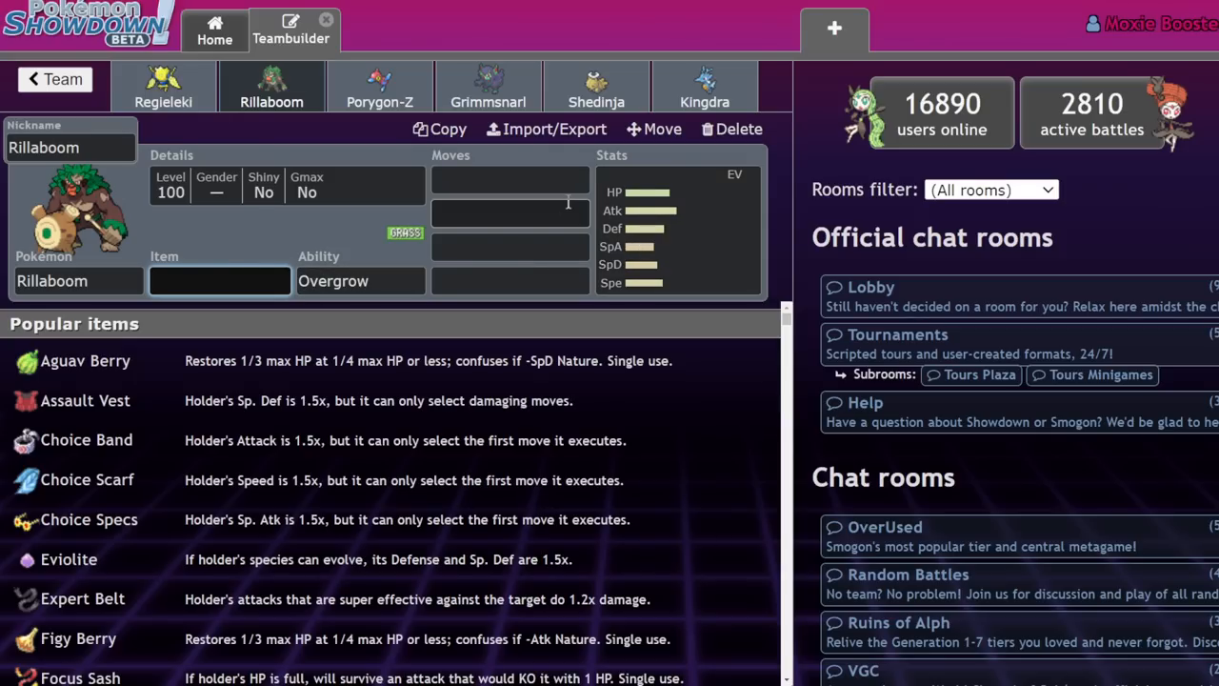
click(510, 179)
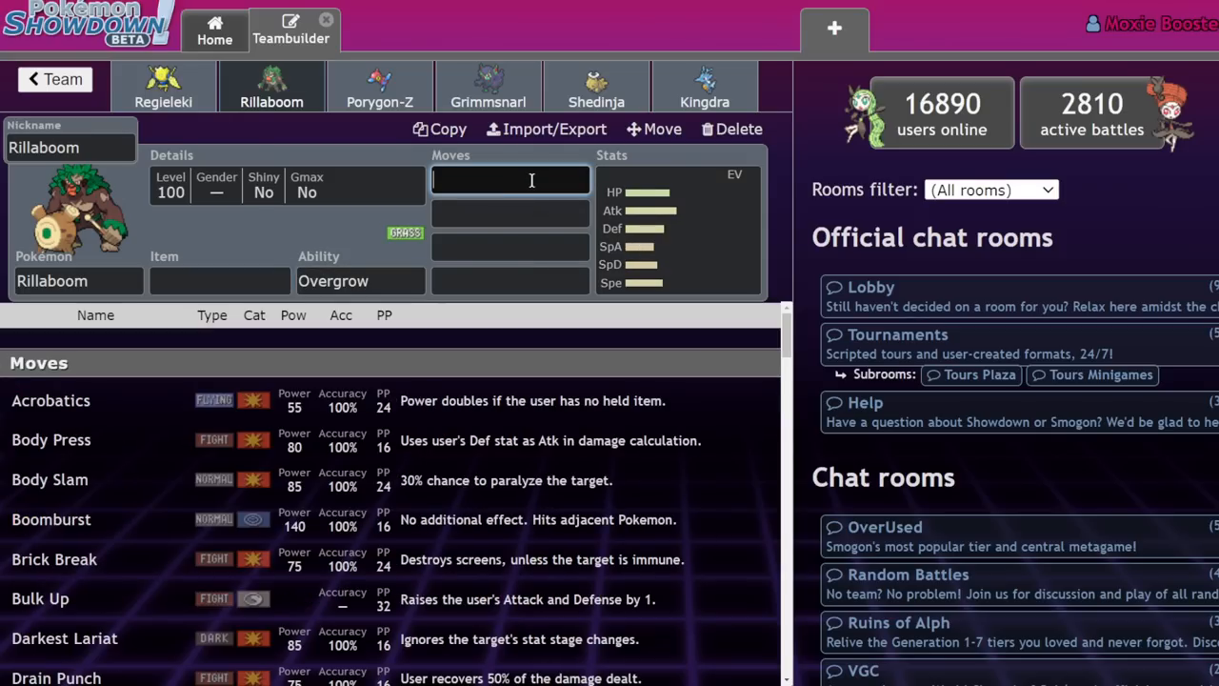
text(Fake Out)
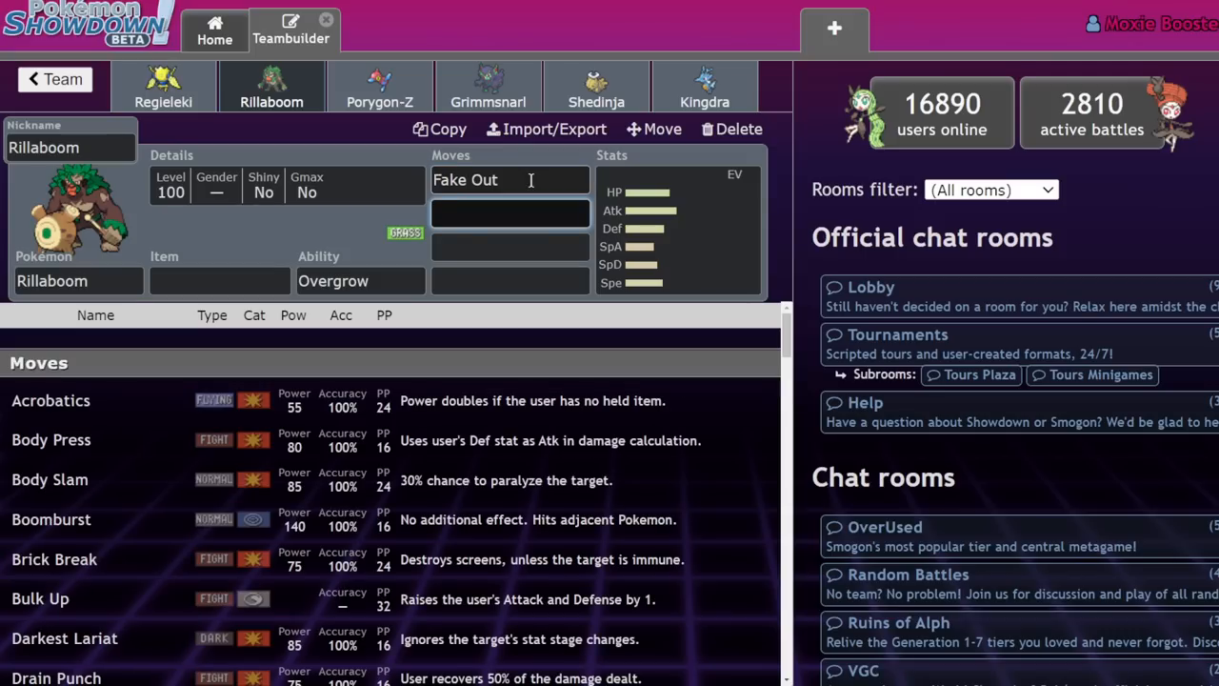
text(u)
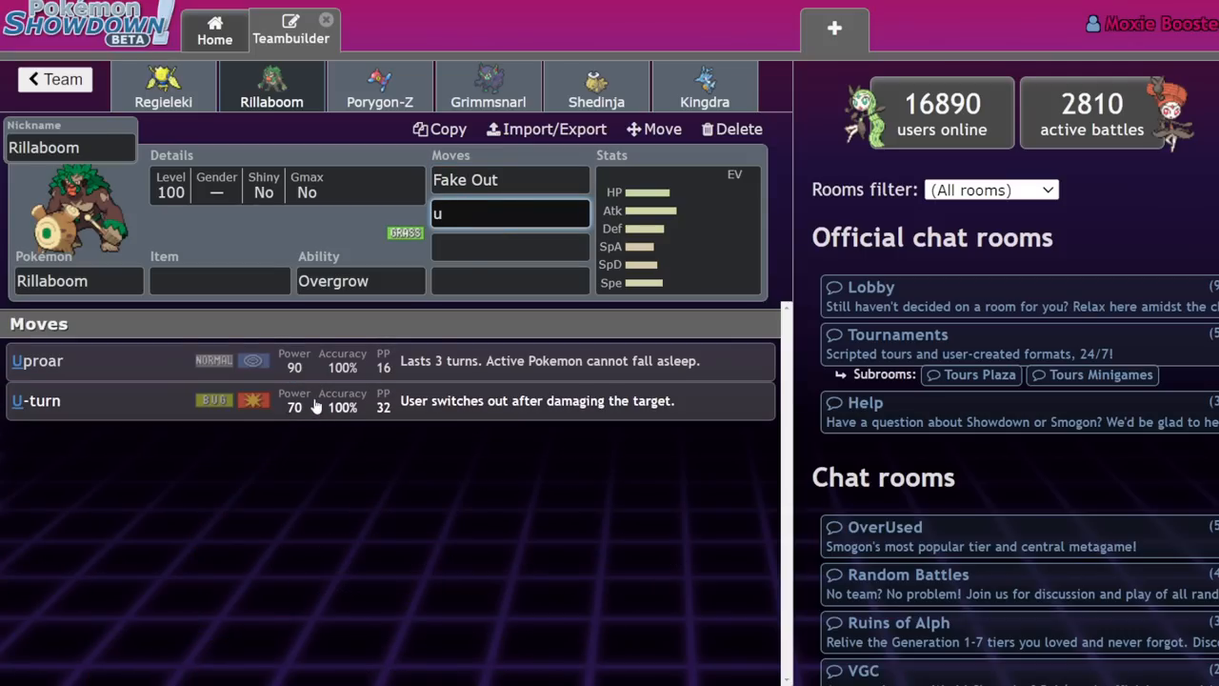
text(gra)
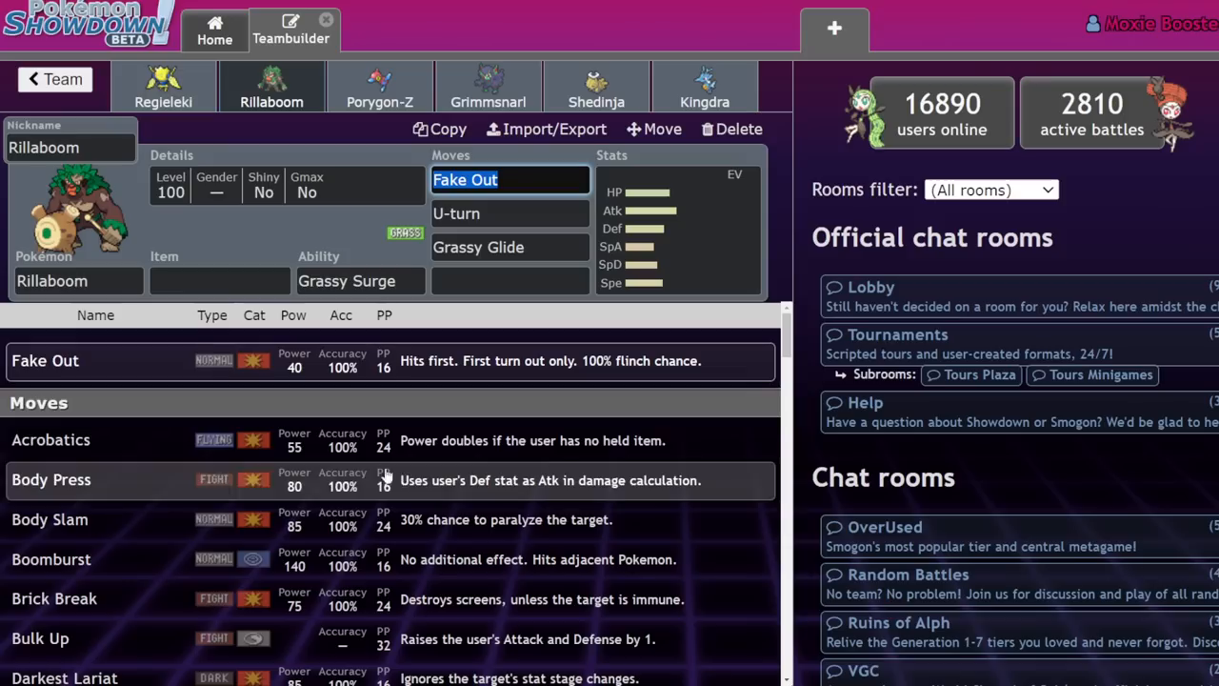
click(510, 280)
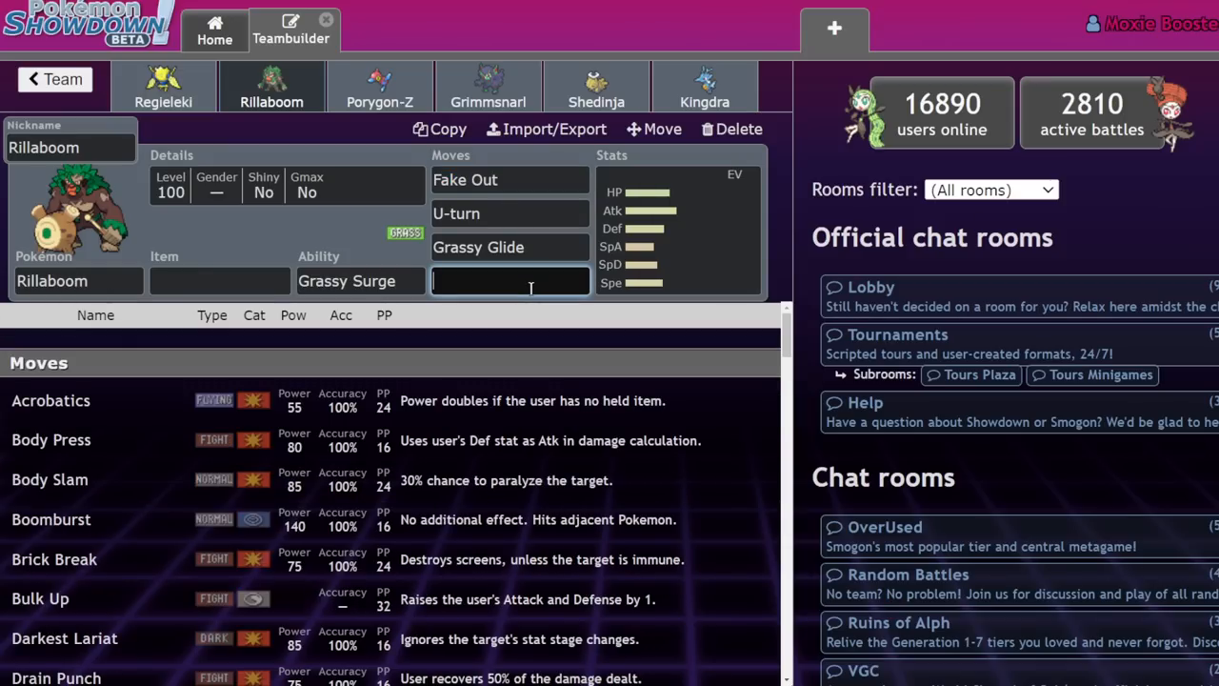
click(511, 280)
text(Knock Off)
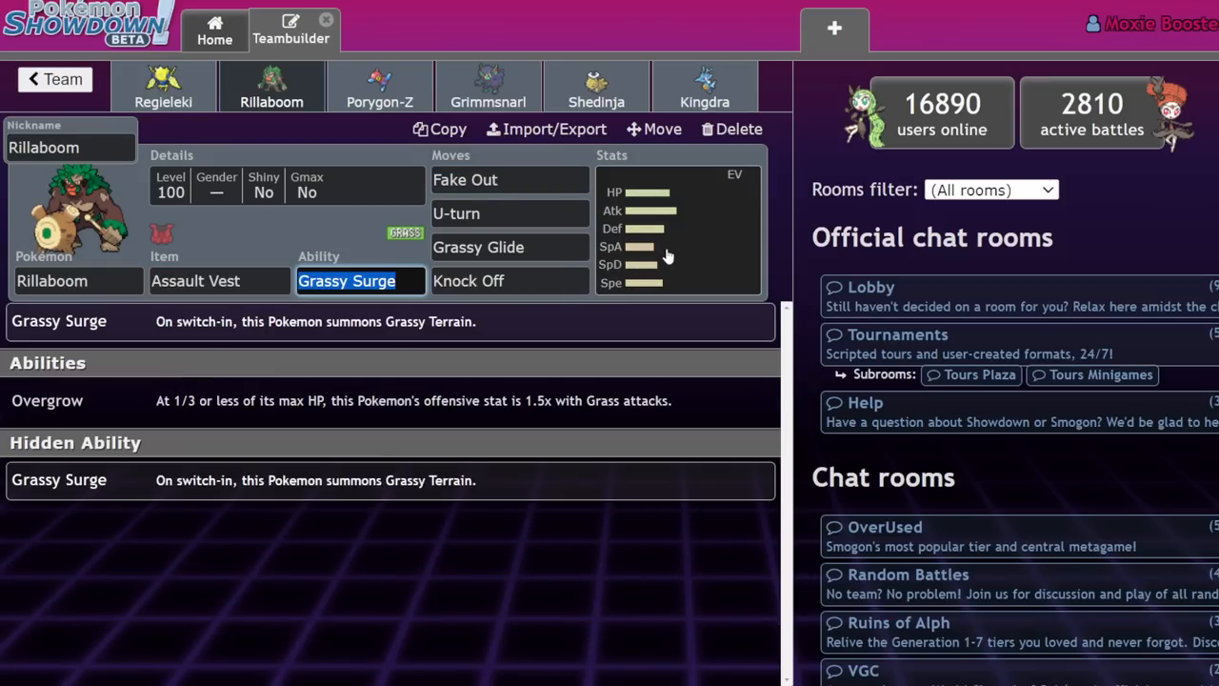
click(676, 228)
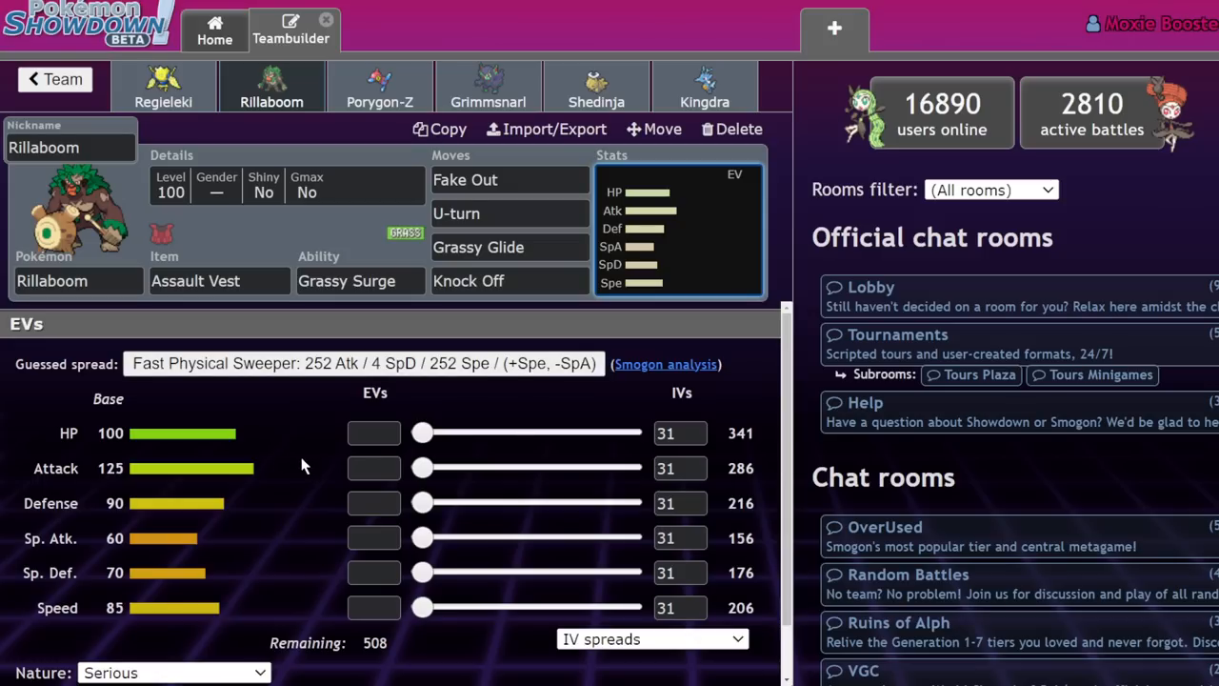
mouse_move(277, 339)
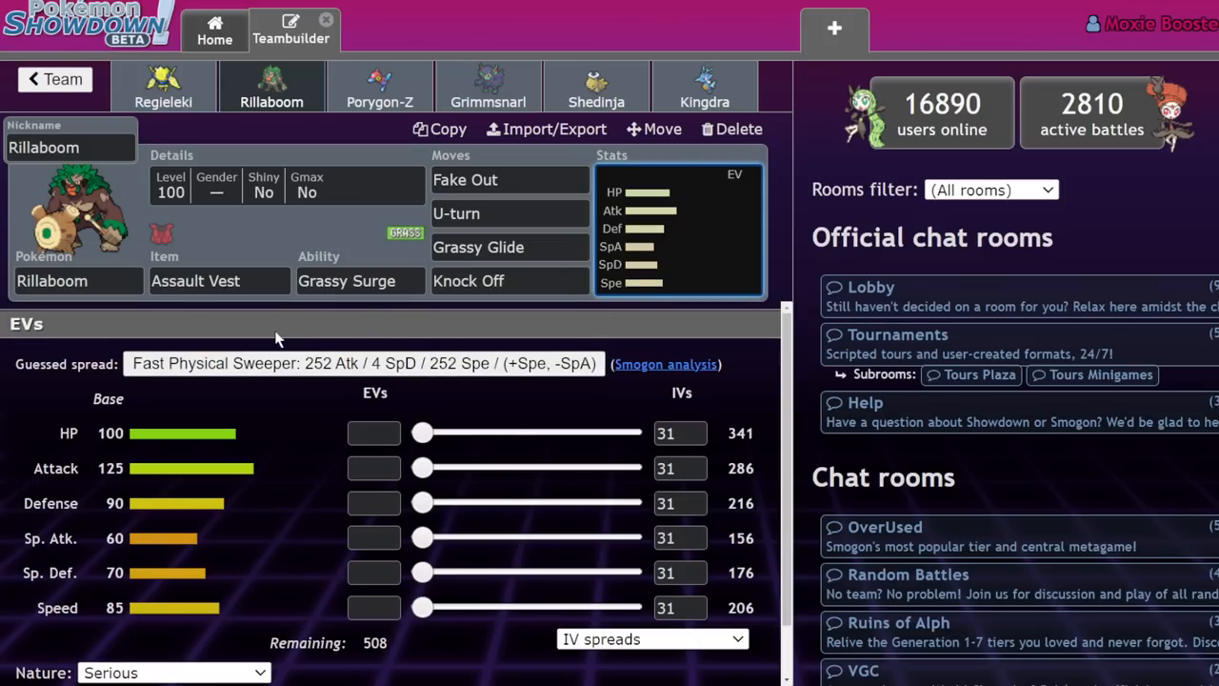
mouse_move(362, 526)
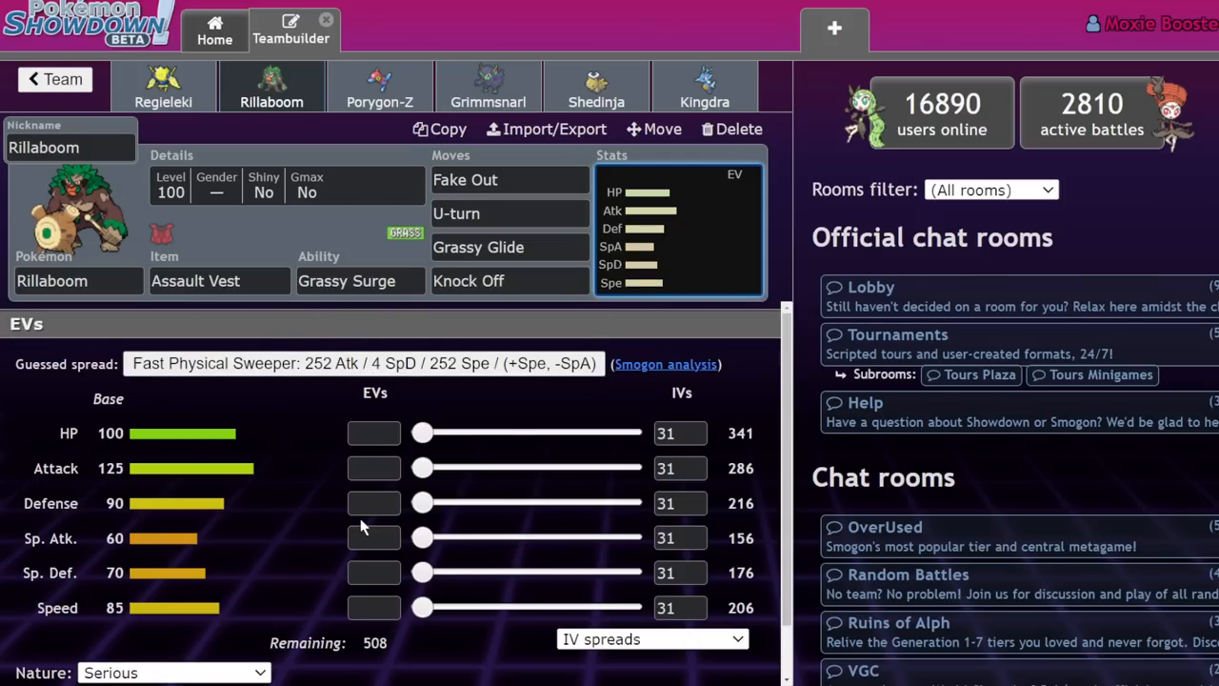
mouse_move(345, 512)
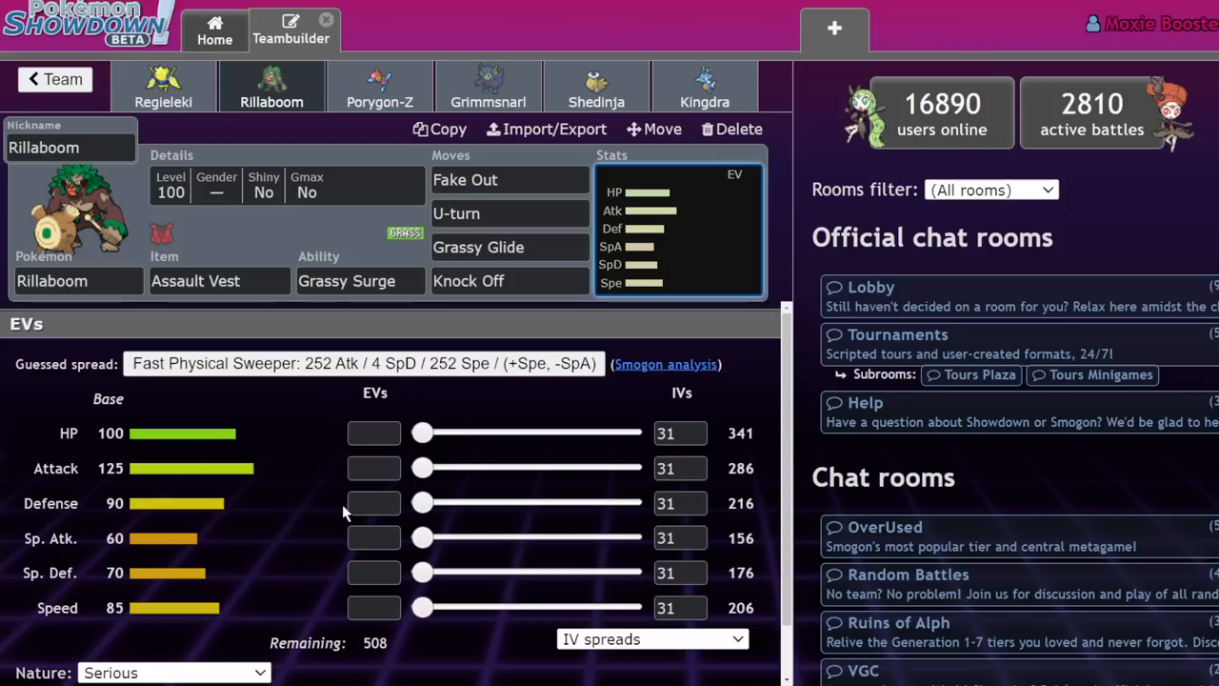
mouse_move(99, 446)
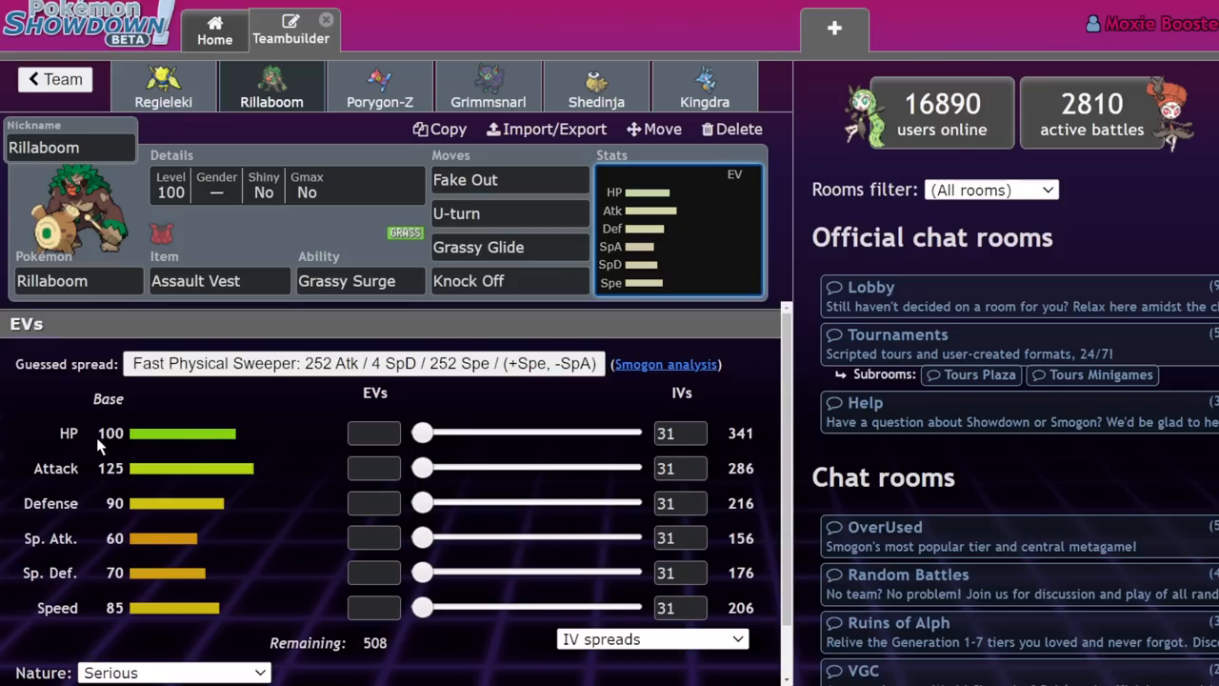
mouse_move(219, 602)
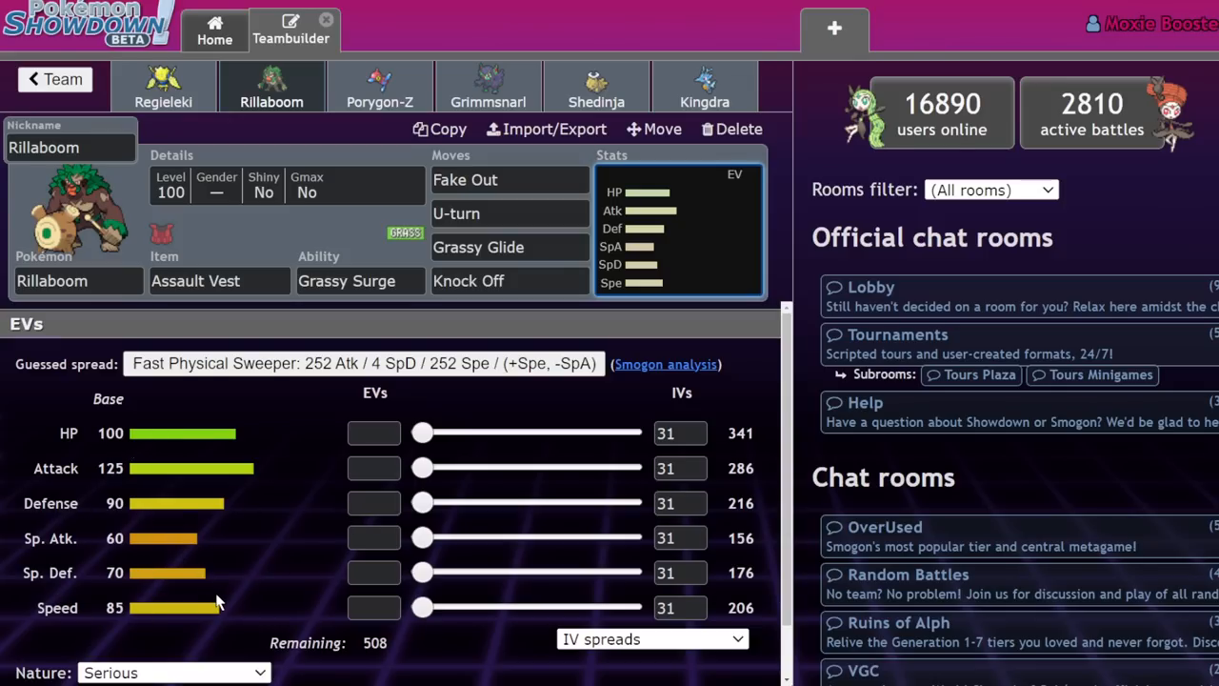
mouse_move(210, 657)
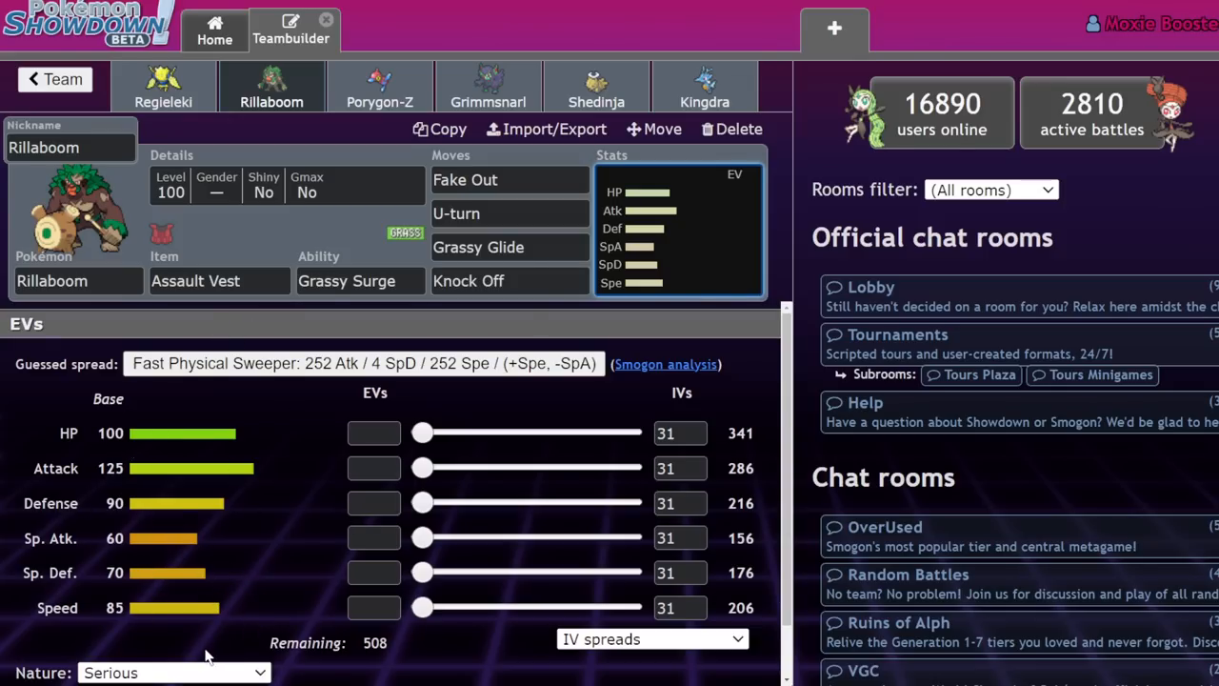
- Swap Rillaboom's third move from Grassy Glide to Wood Hammer
click(478, 247)
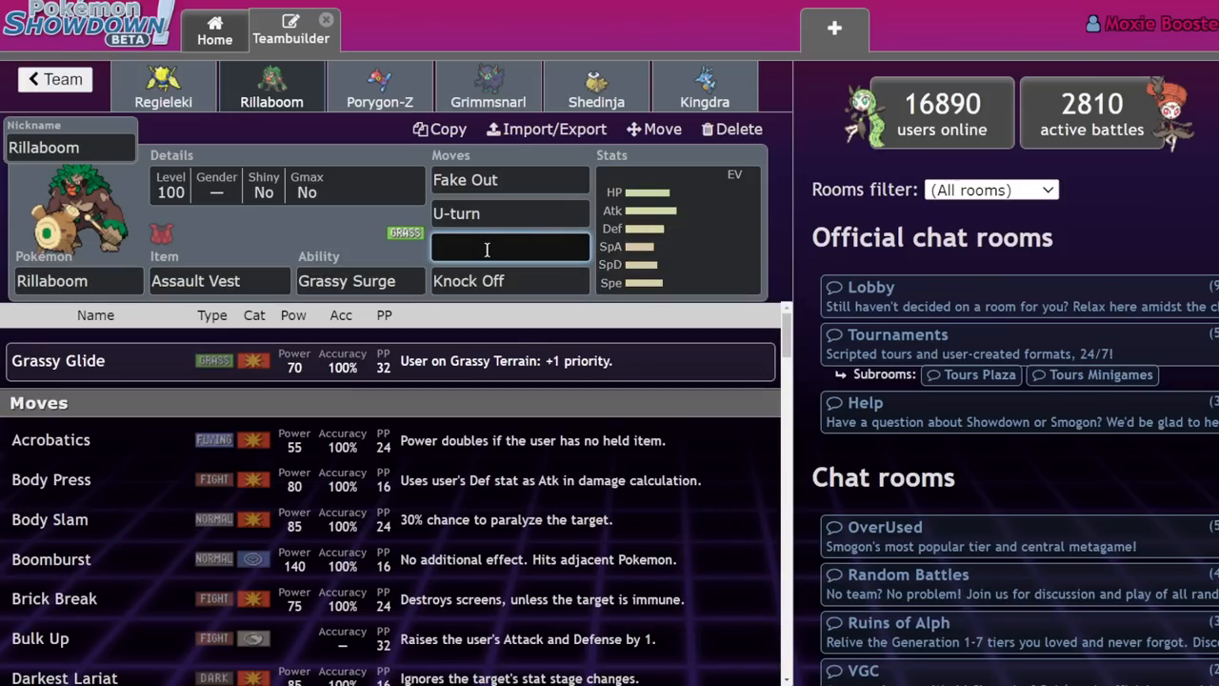
scroll(down, 3)
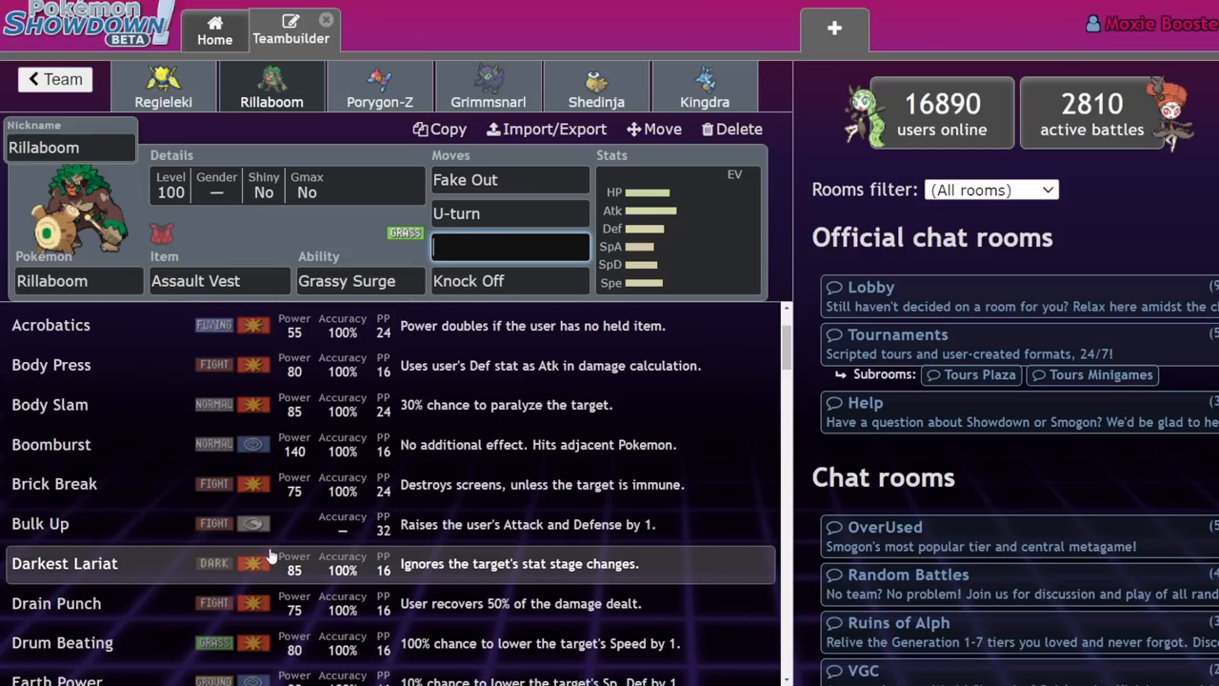
click(510, 280)
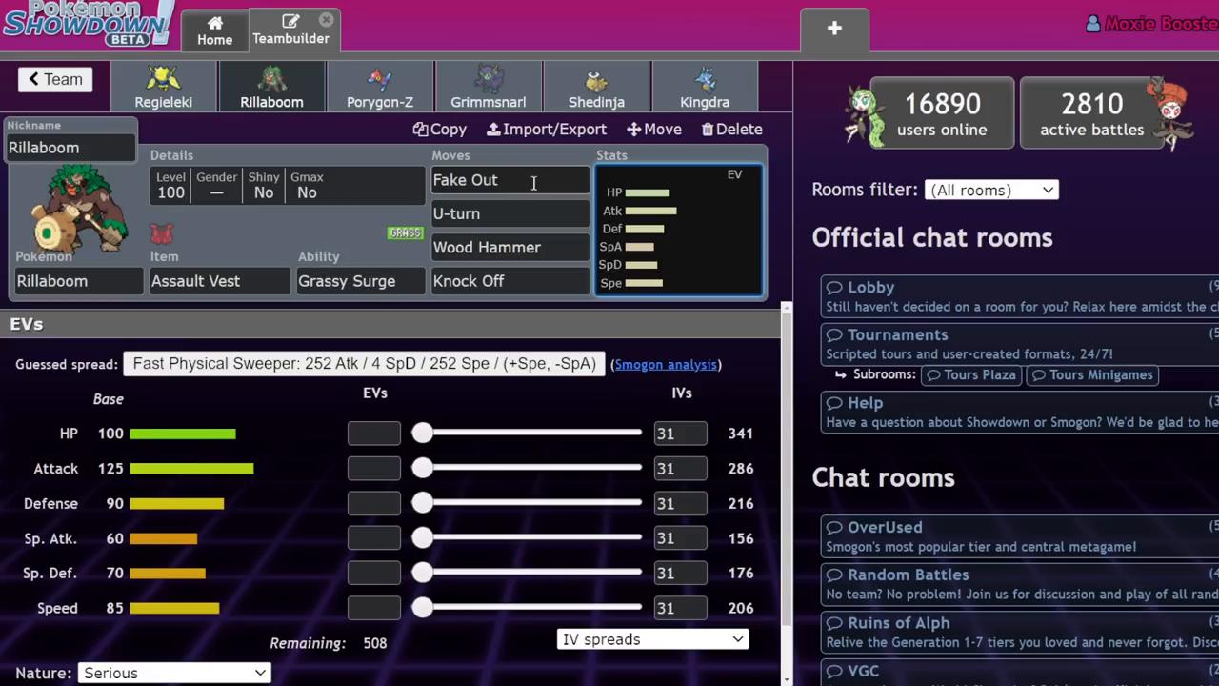
- Flip through Kingdra, Rillaboom and Regieleki's sets, checking Knock Off, and land back on Rillaboom
click(704, 86)
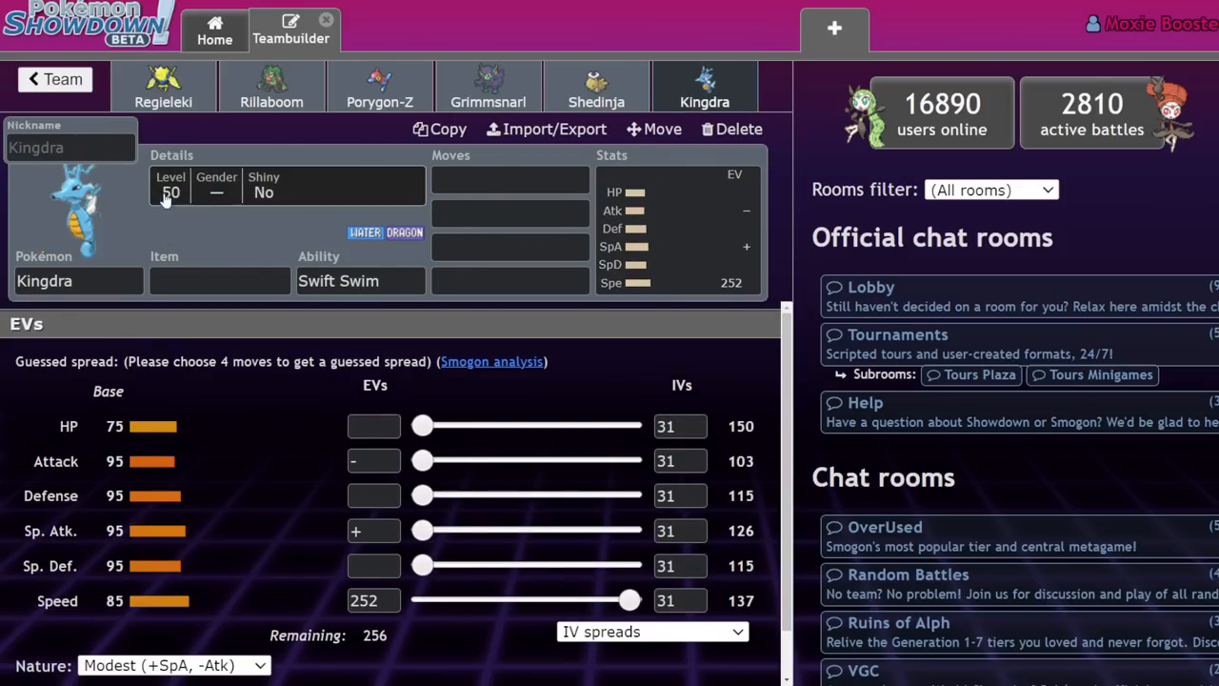
click(271, 86)
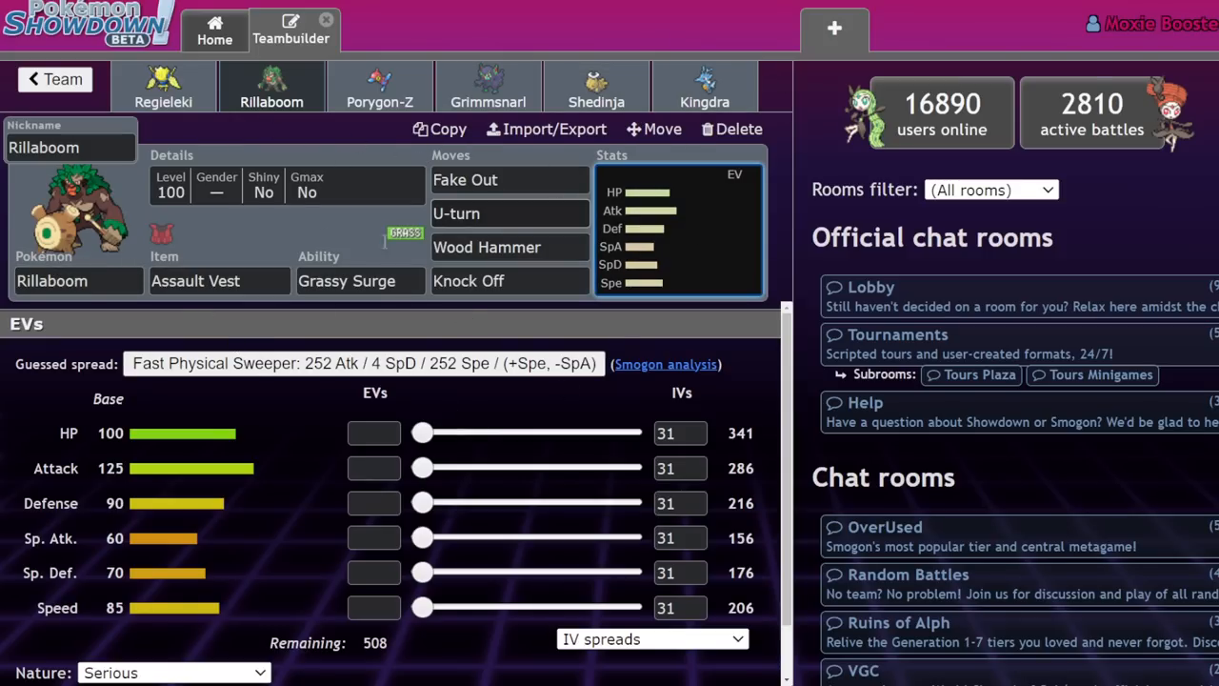
mouse_move(170, 476)
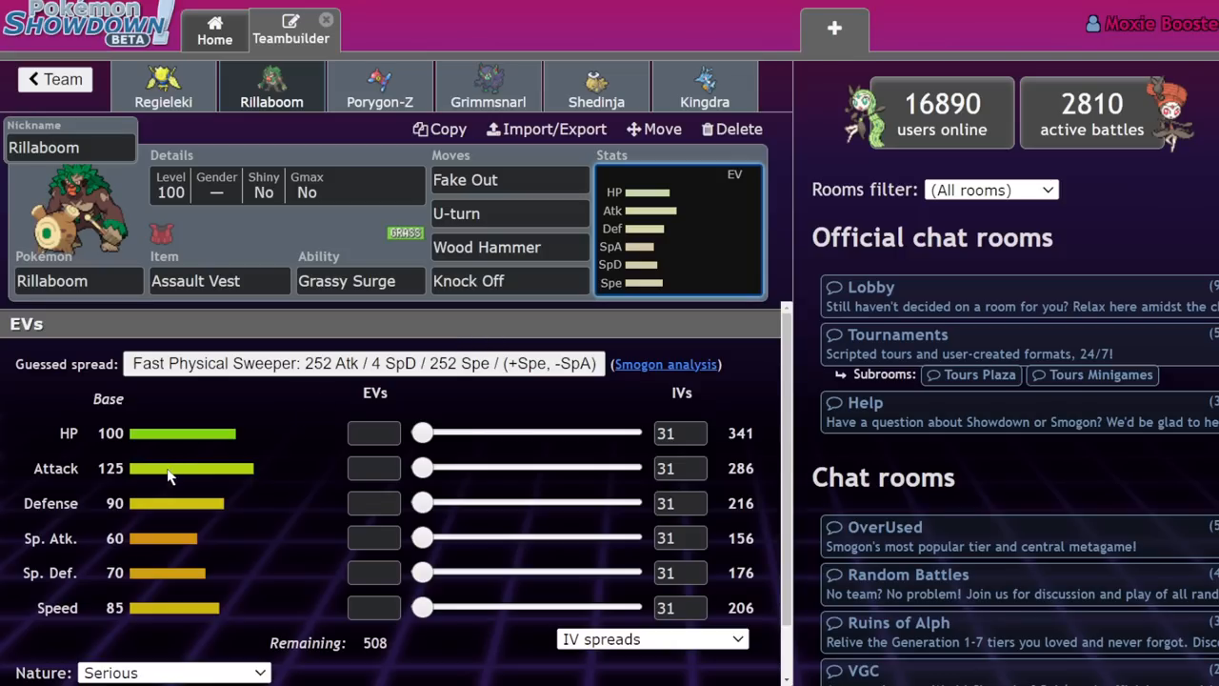
click(704, 86)
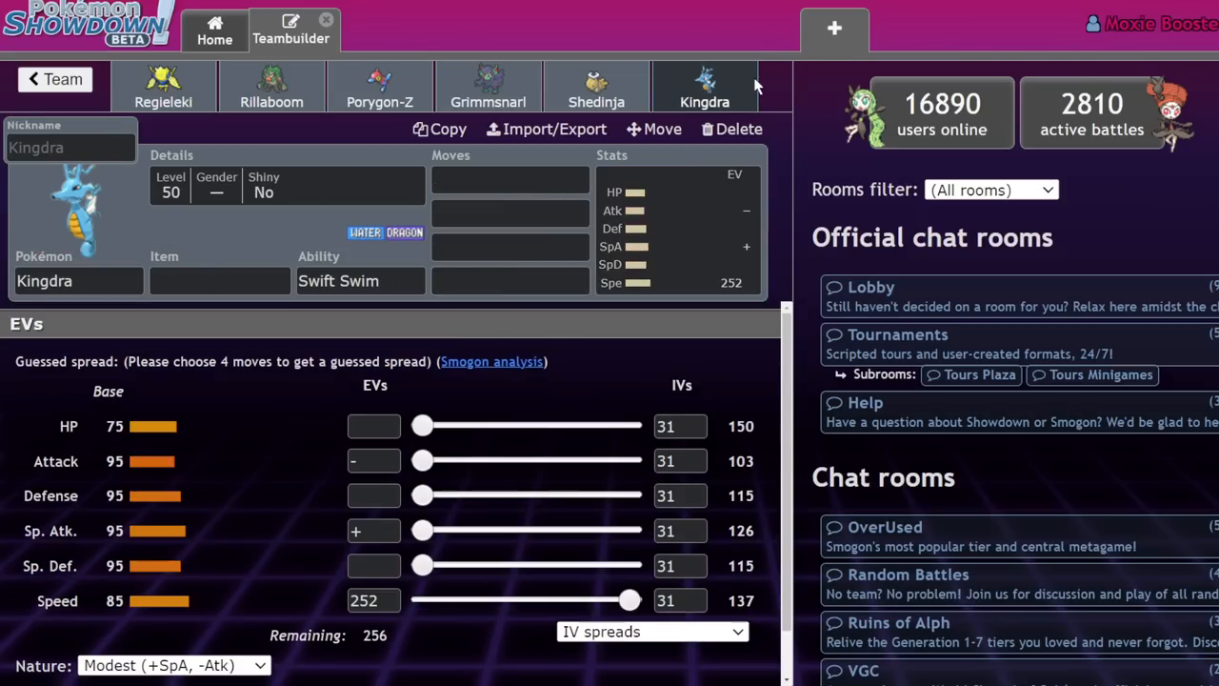
mouse_move(271, 86)
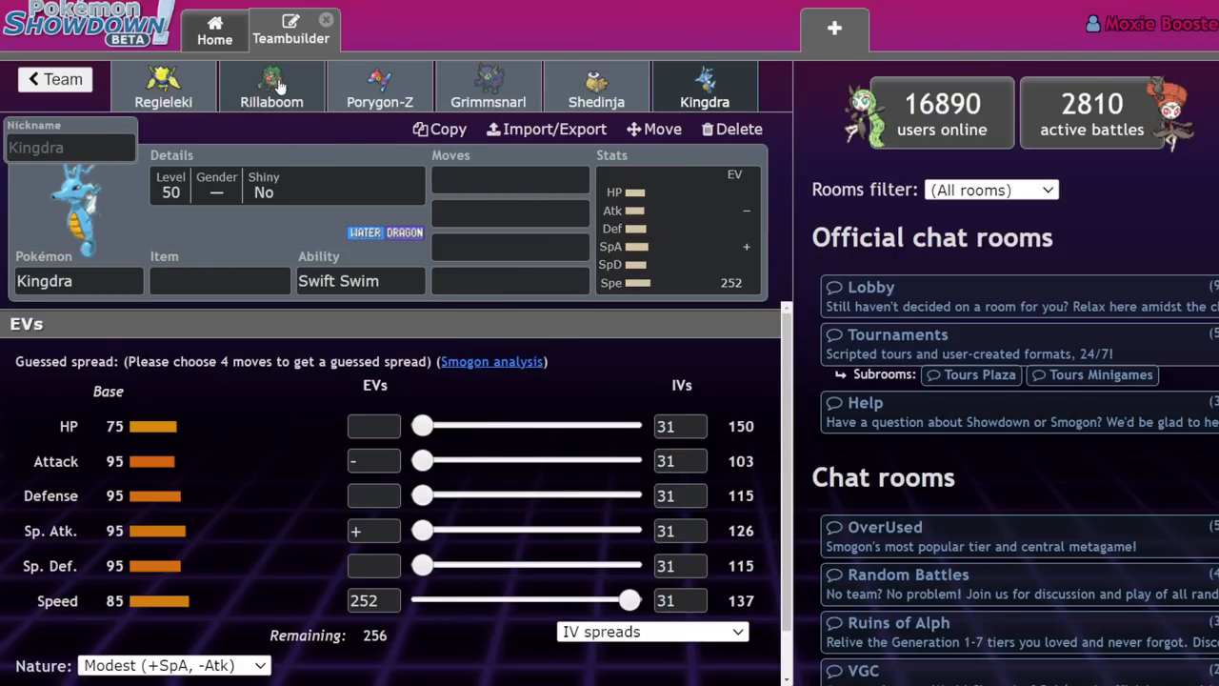
click(270, 86)
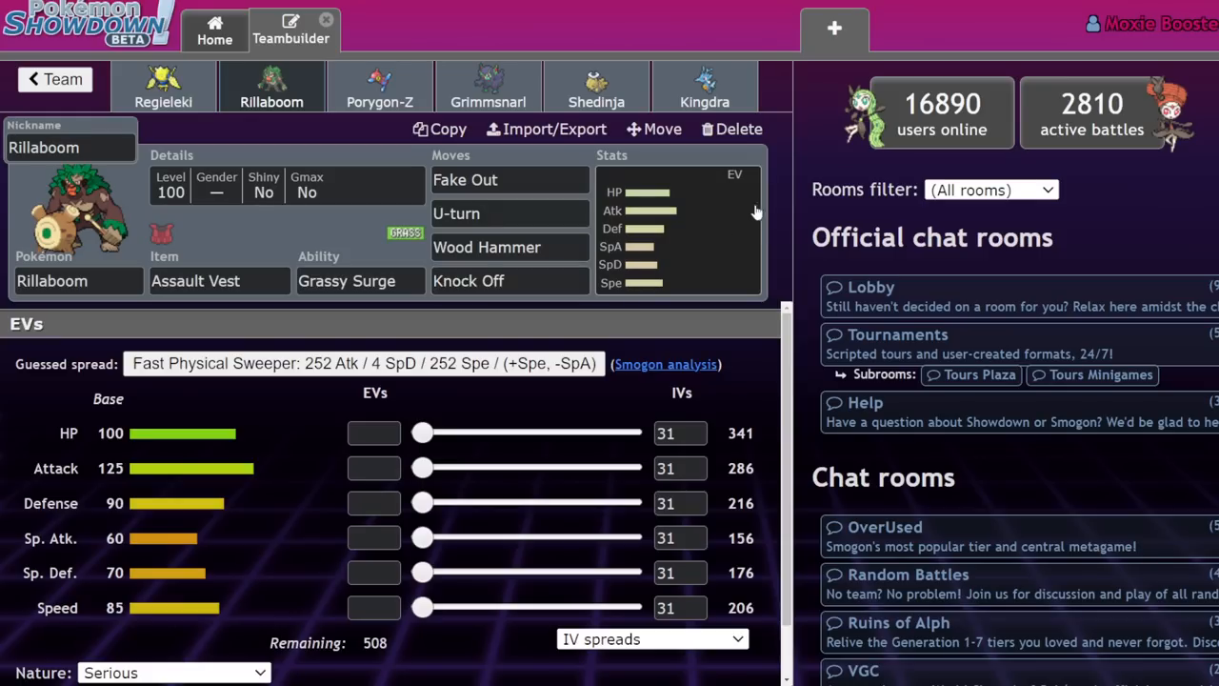
mouse_move(736, 224)
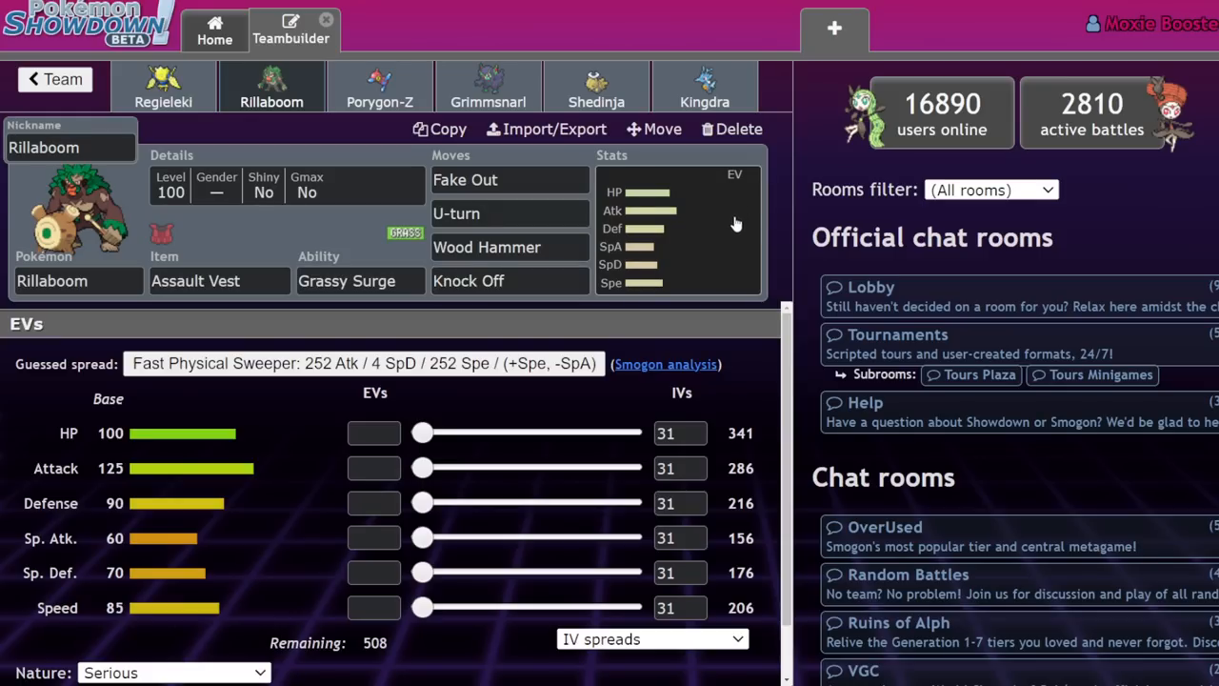
mouse_move(556, 303)
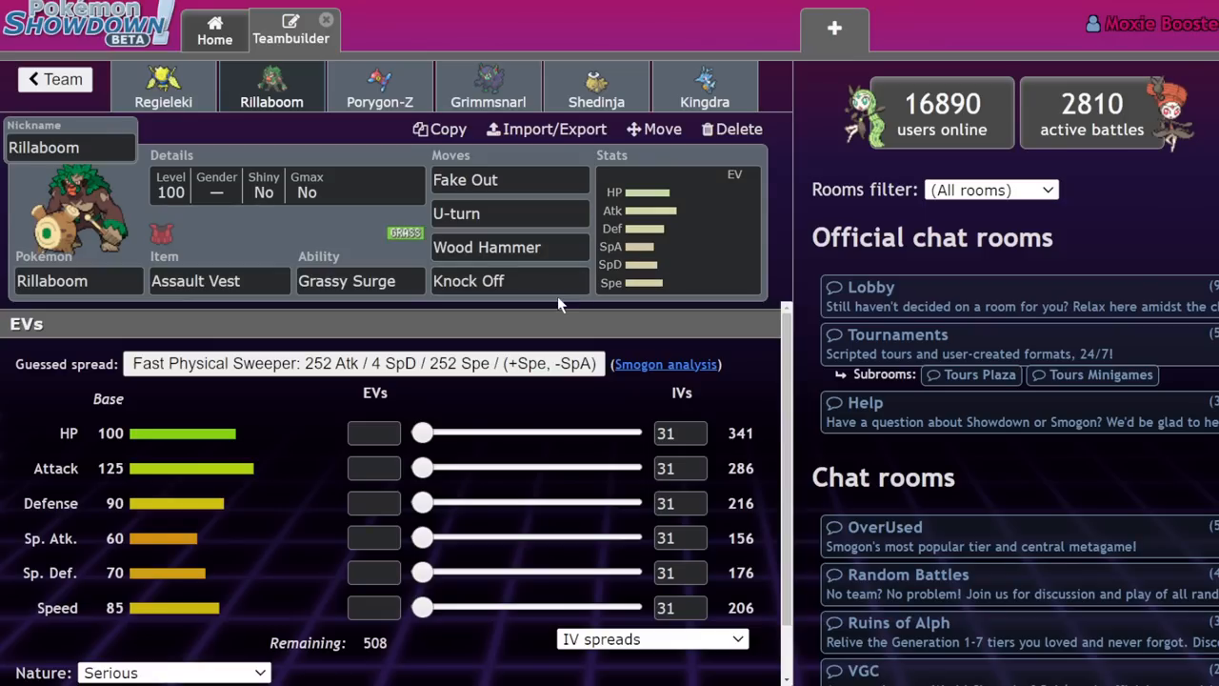
click(511, 280)
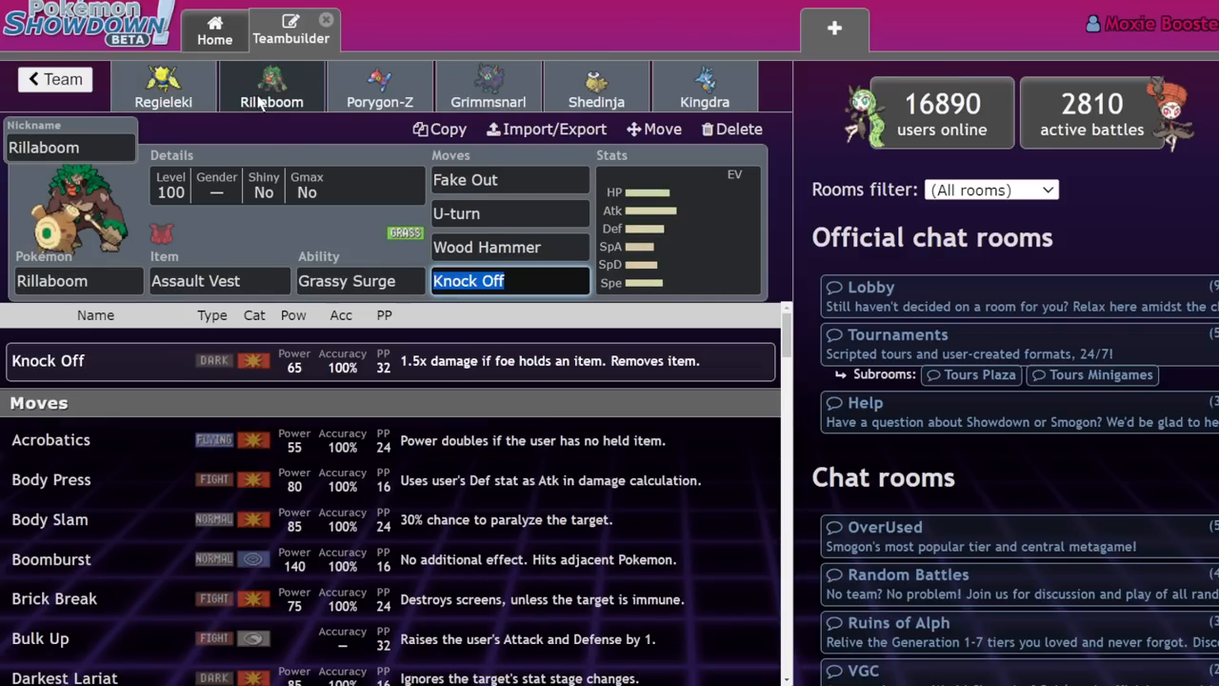
click(163, 85)
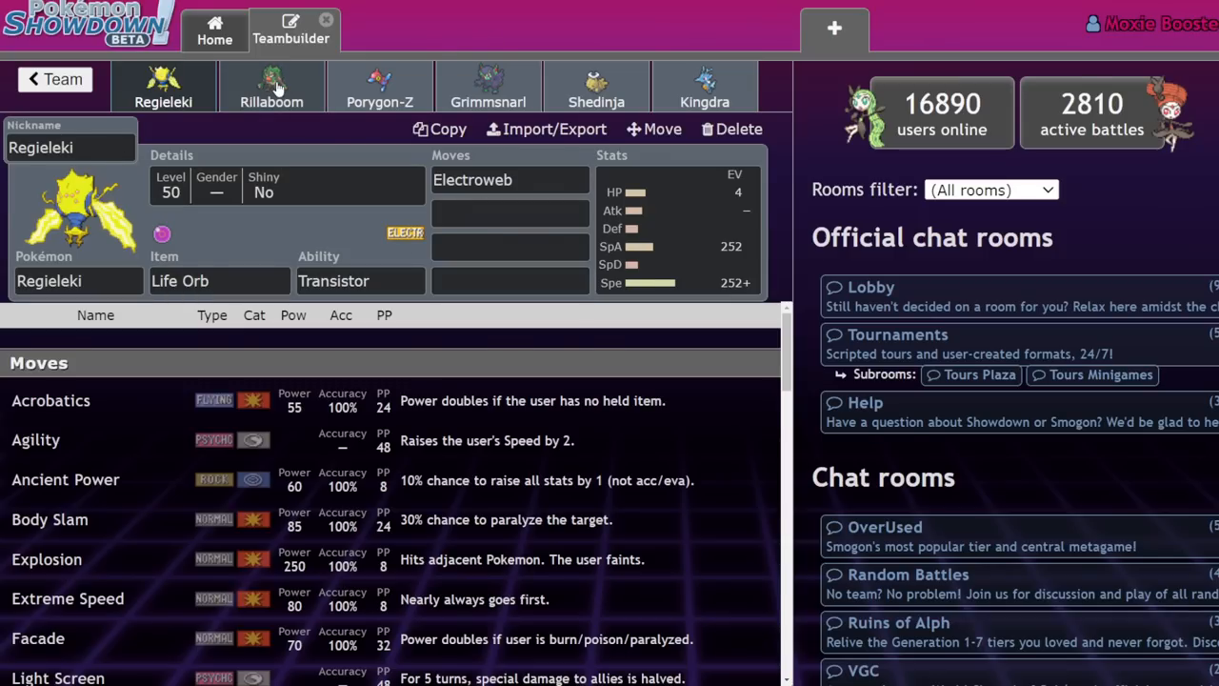
click(270, 86)
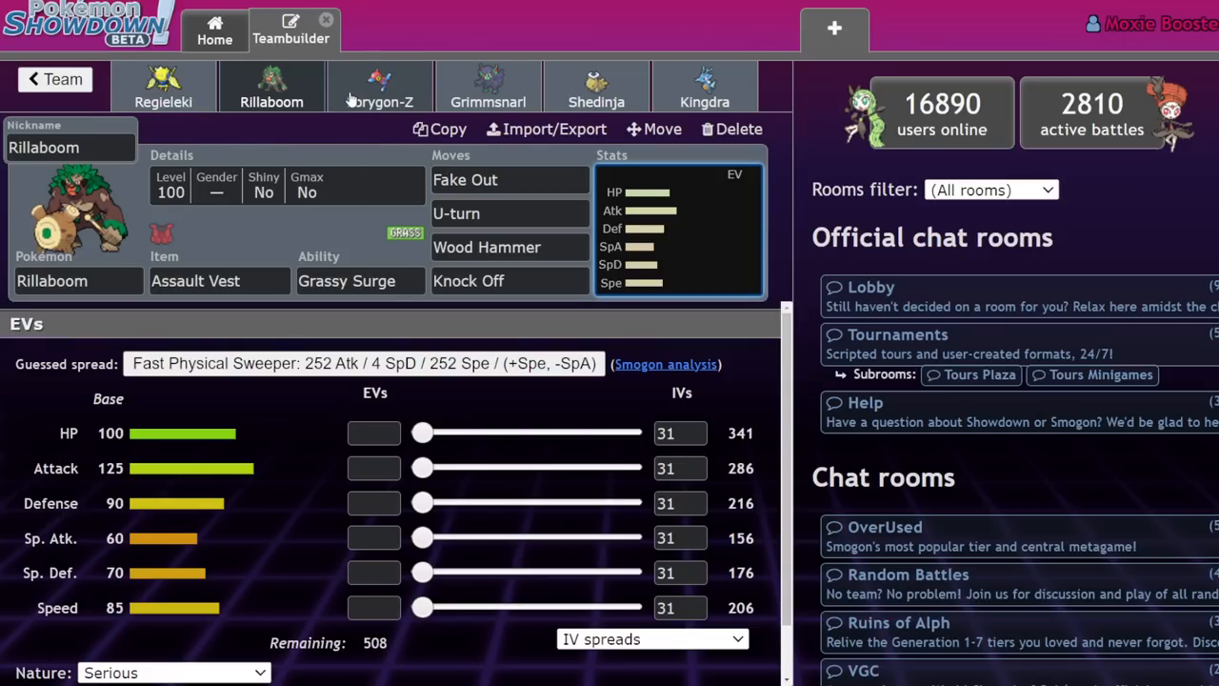
mouse_move(194, 491)
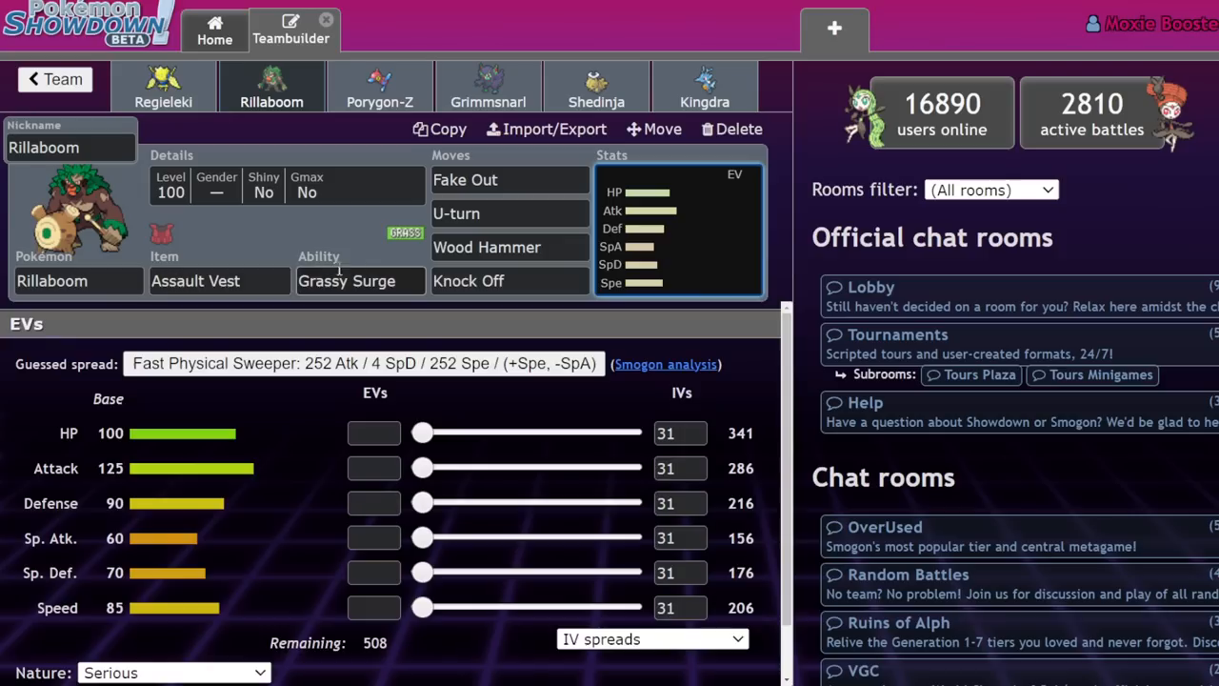
- Move to Porygon-Z's set and keep Adaptability as its ability
click(360, 280)
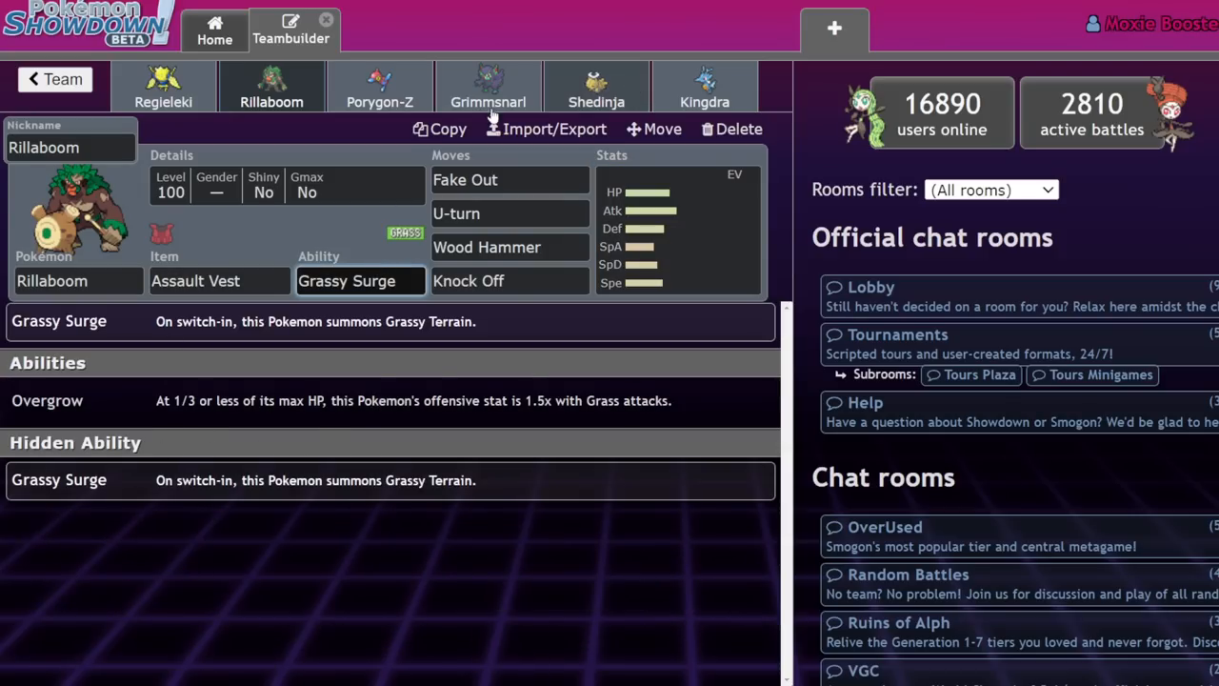
click(379, 86)
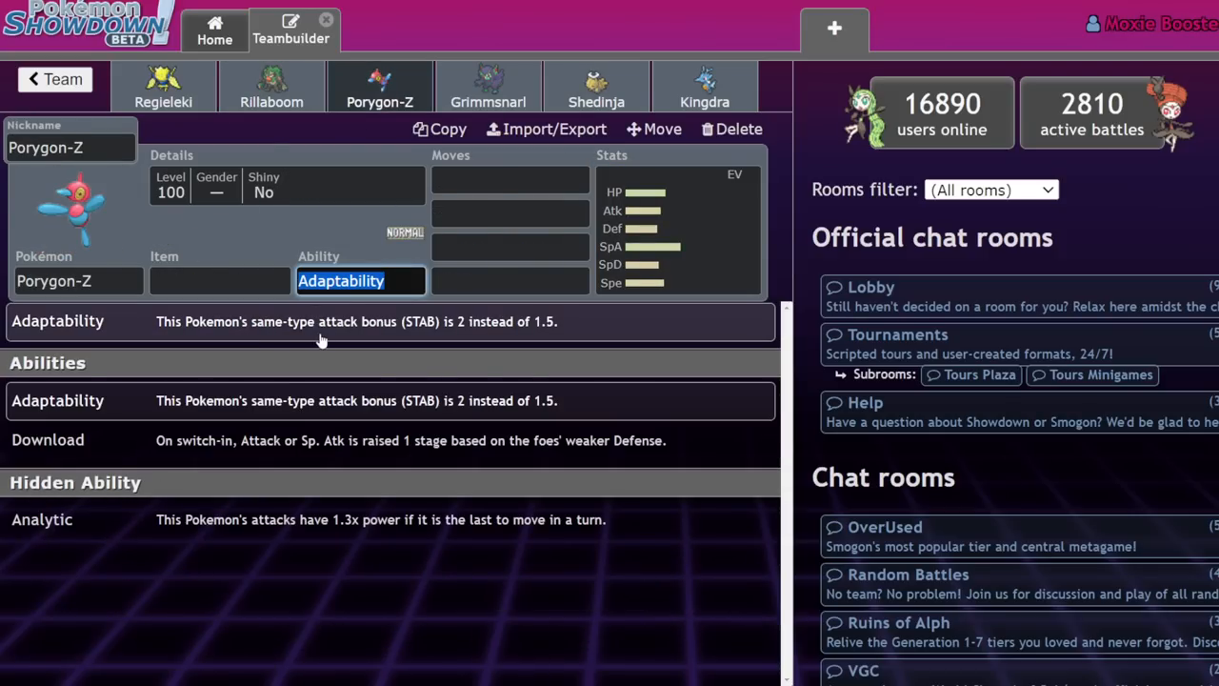
click(666, 246)
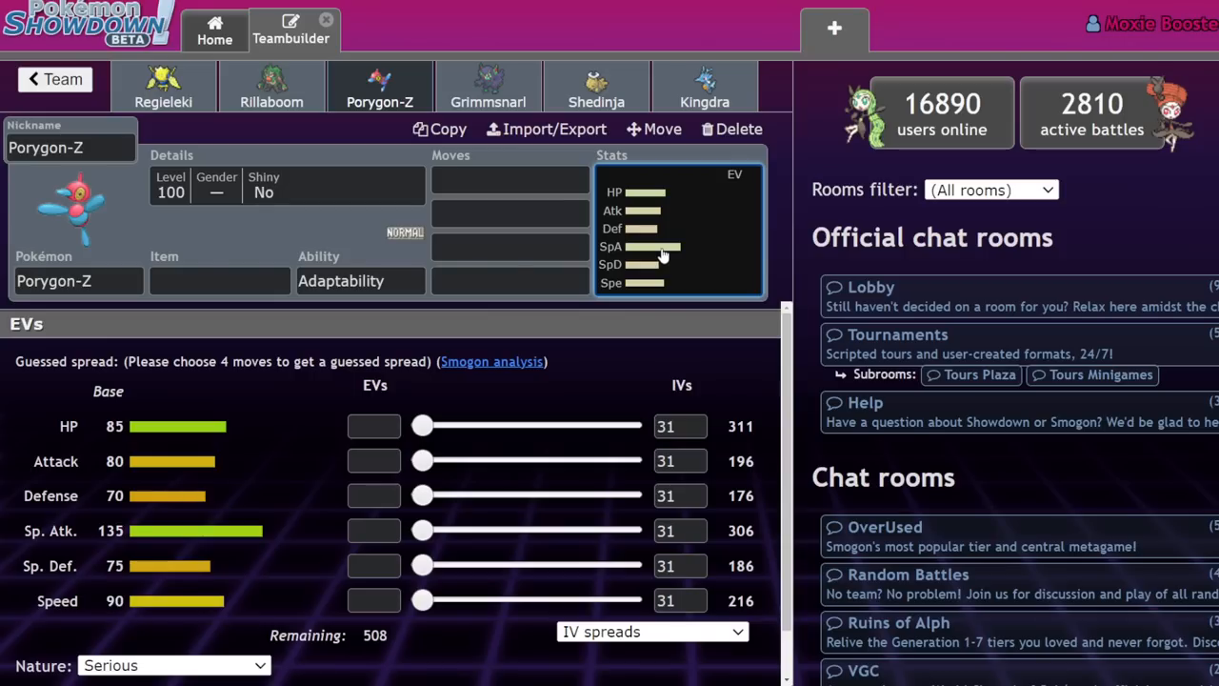
click(221, 280)
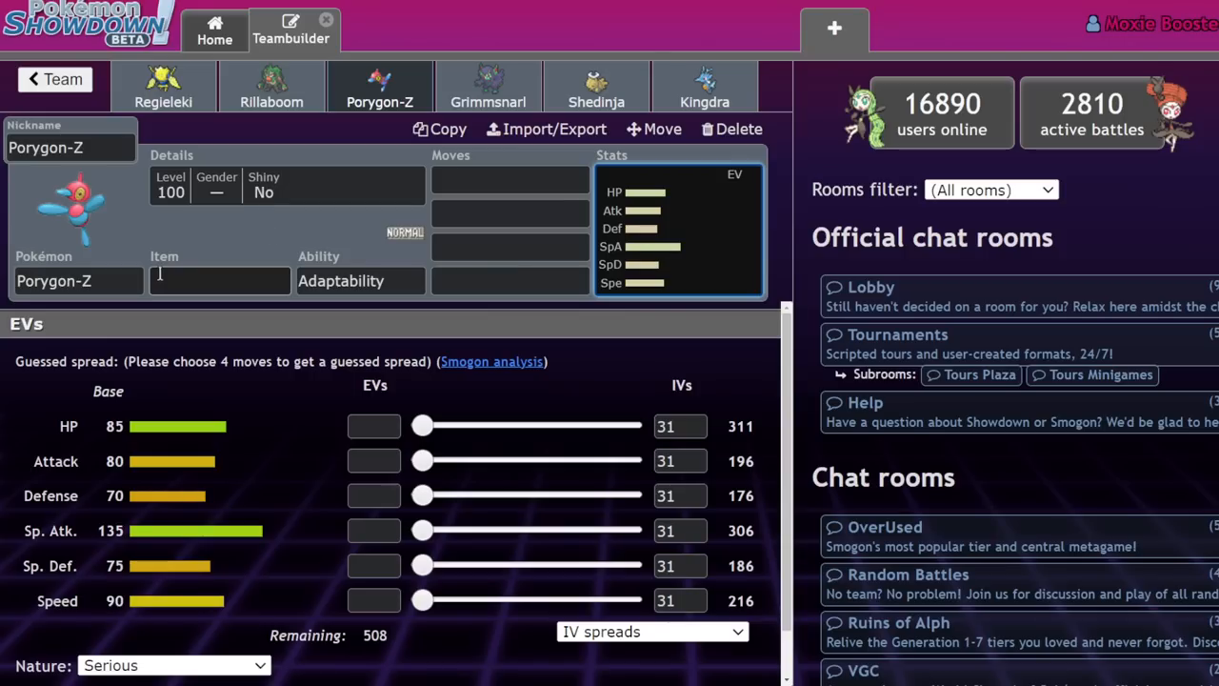
- Give Porygon-Z a Life Orb and Tri Attack as its first move
click(510, 179)
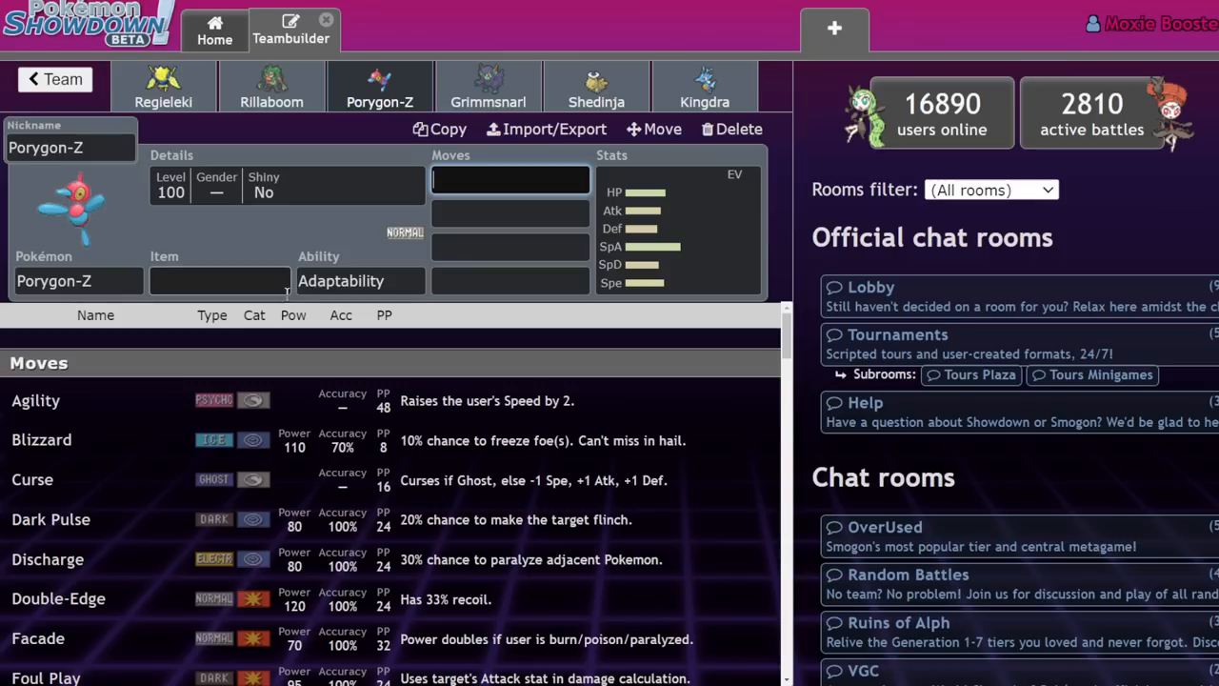
text(li)
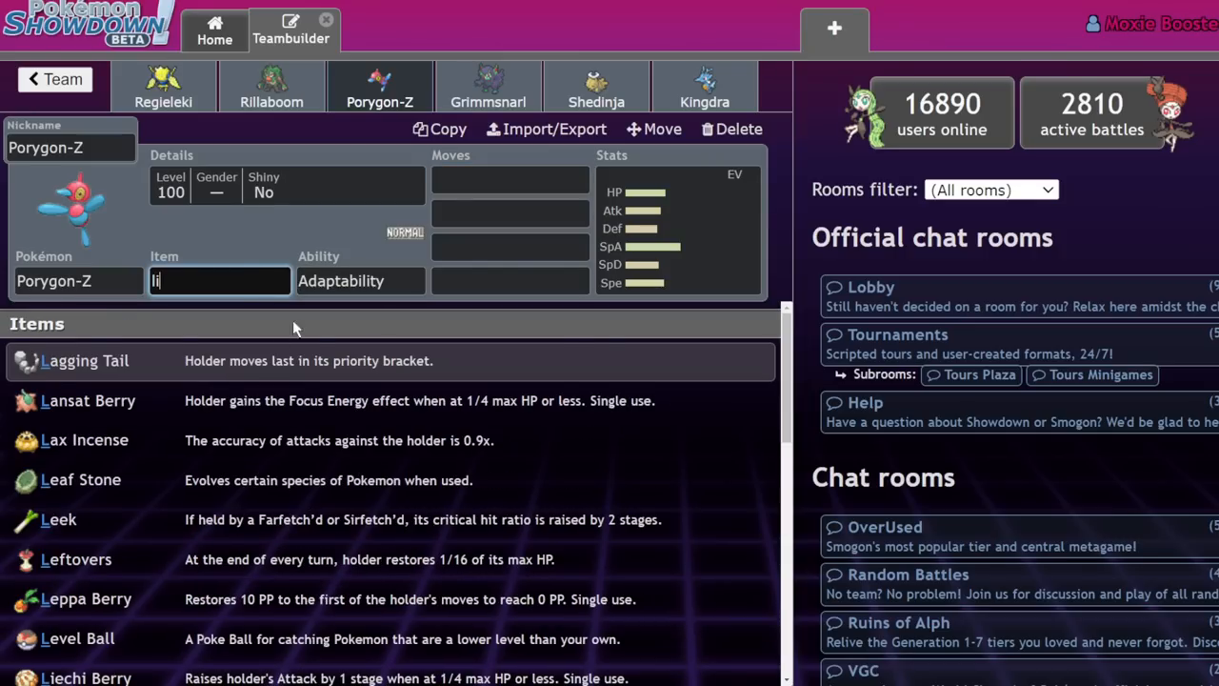
click(511, 179)
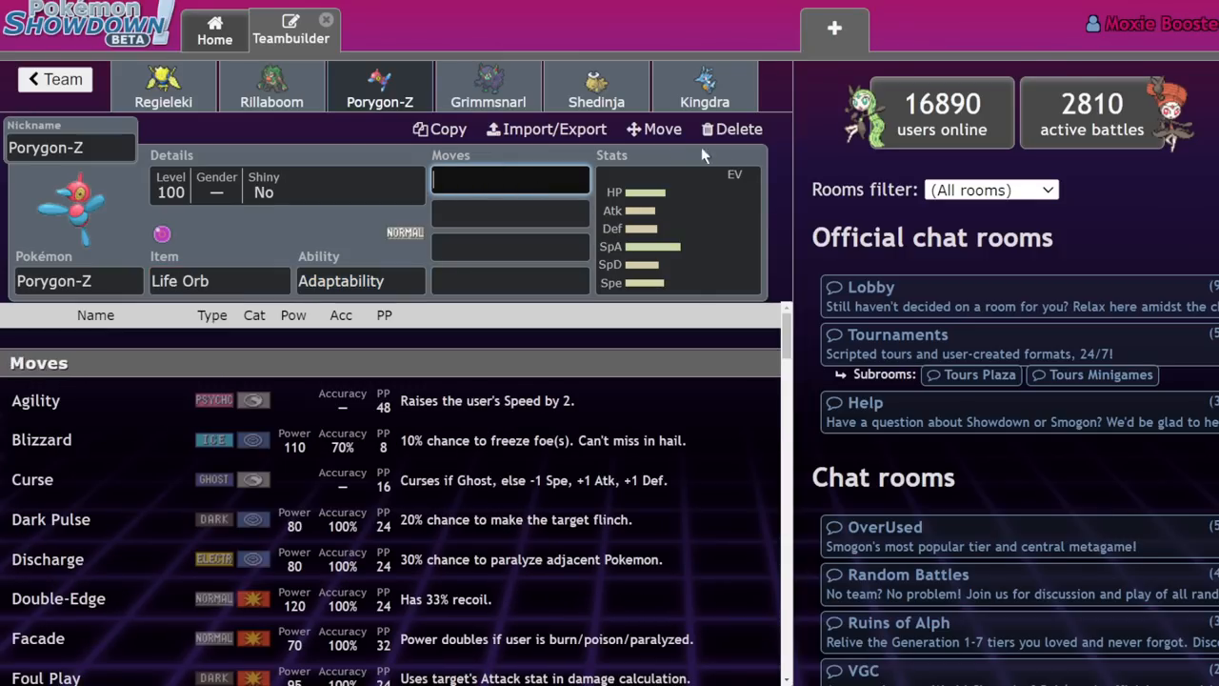
text(tr)
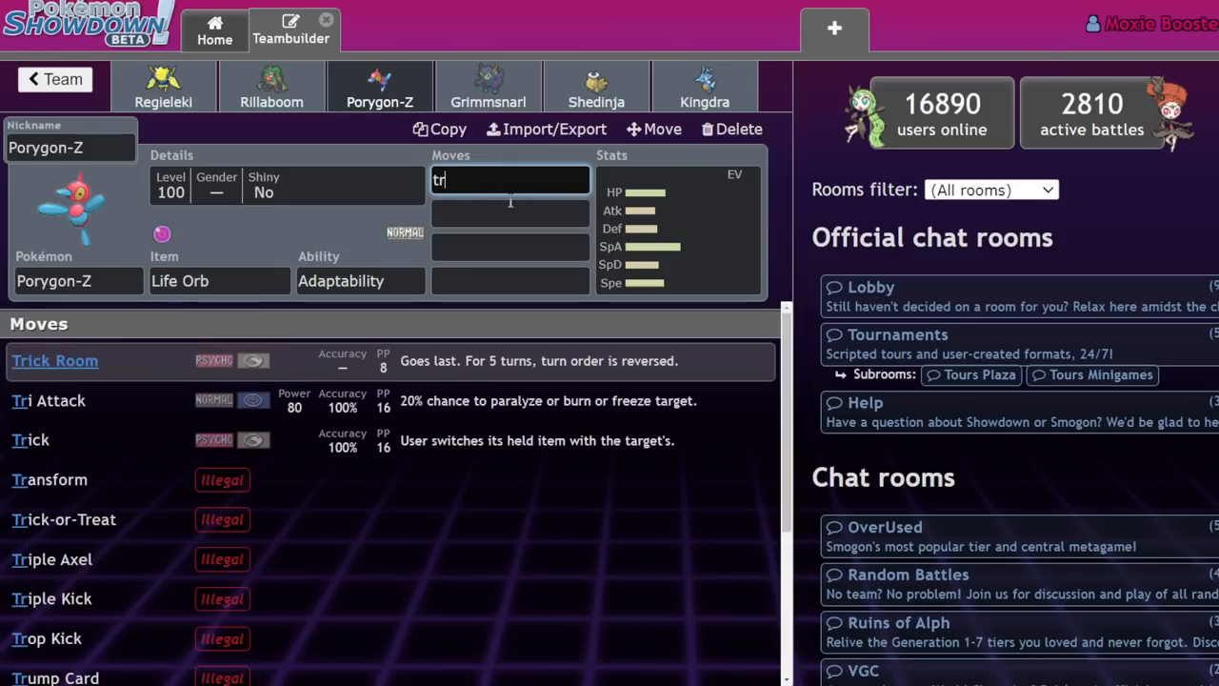
click(48, 400)
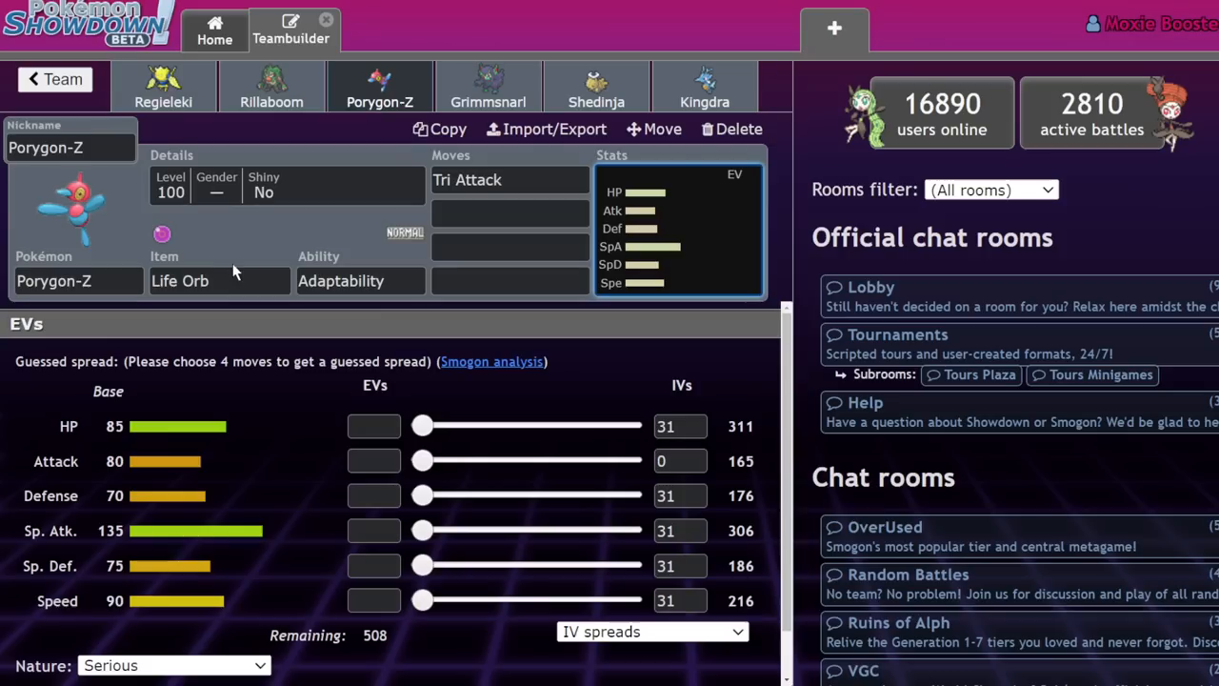
- Change Porygon-Z's first move to Terrain Pulse and leave its empty EV spread showing
click(511, 213)
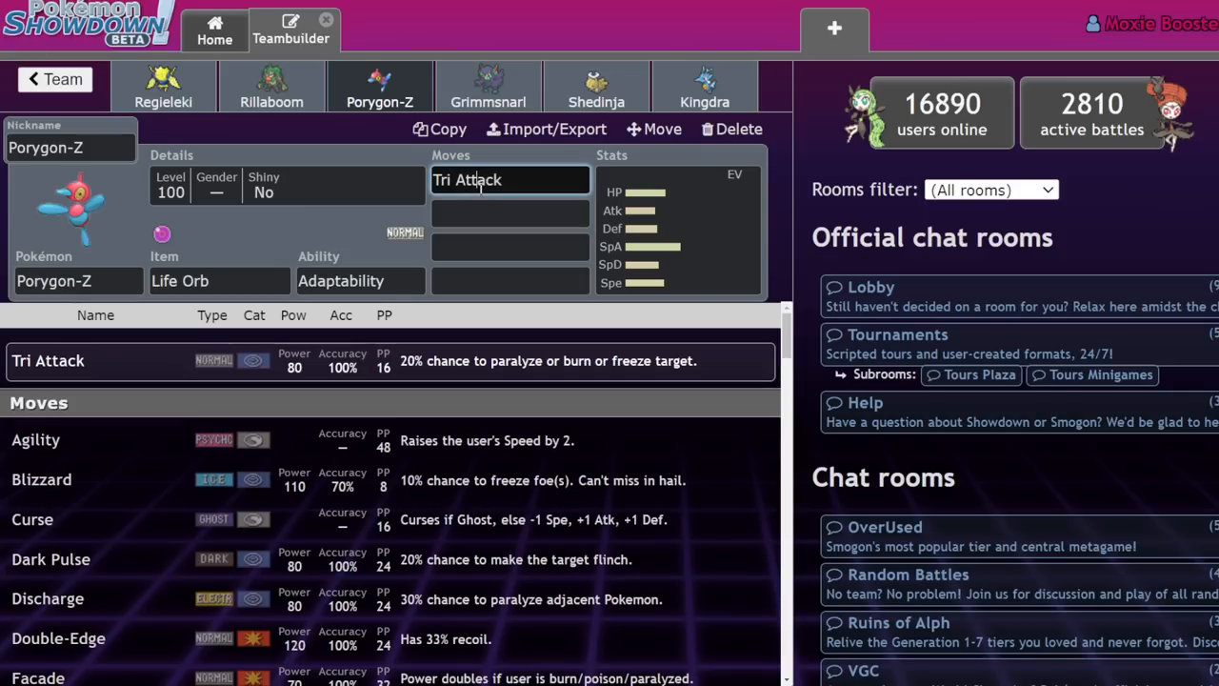
mouse_move(187, 339)
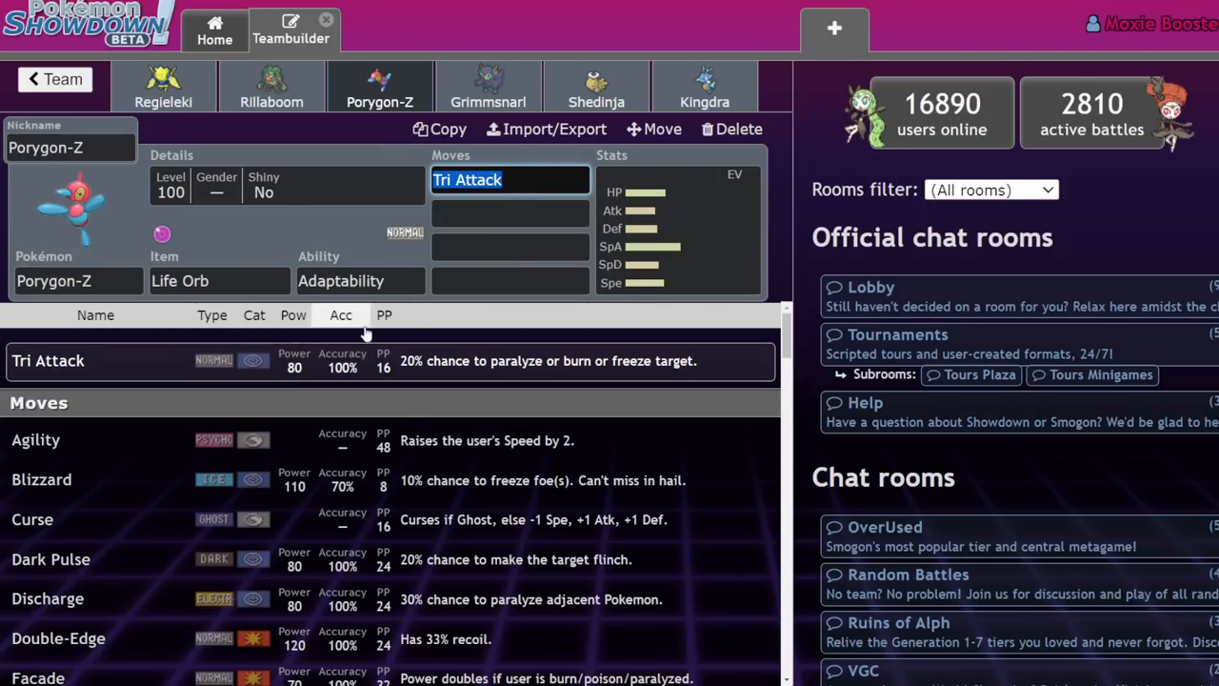
text(terra)
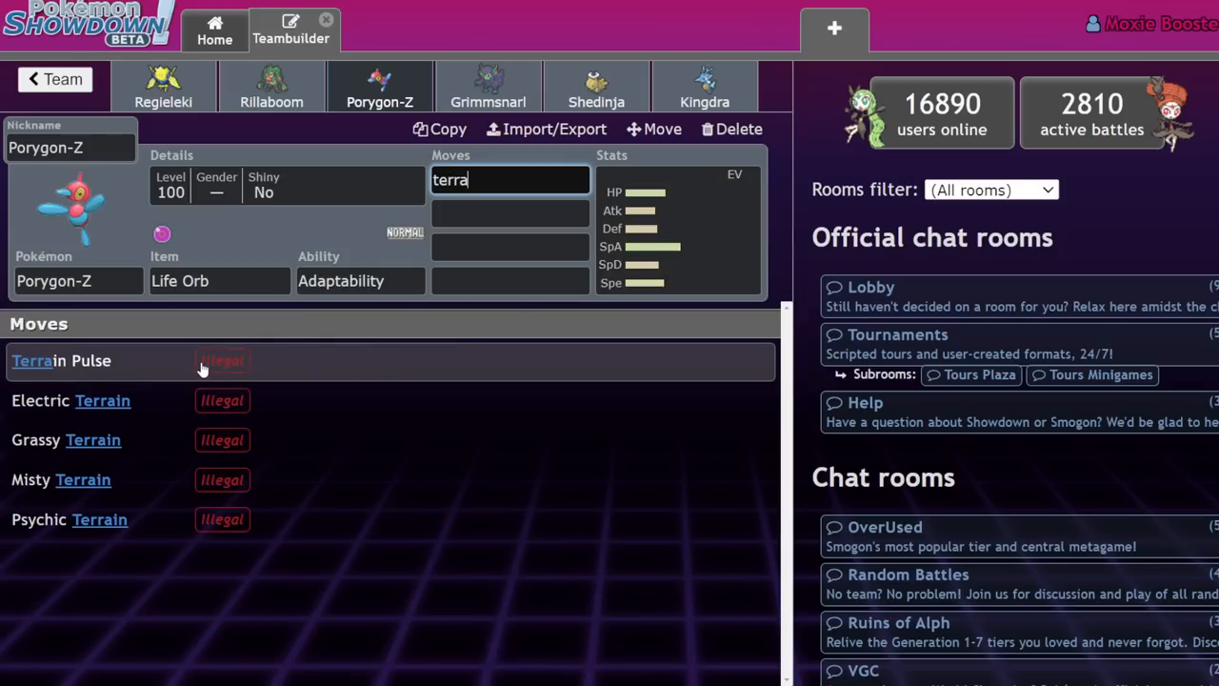
click(61, 360)
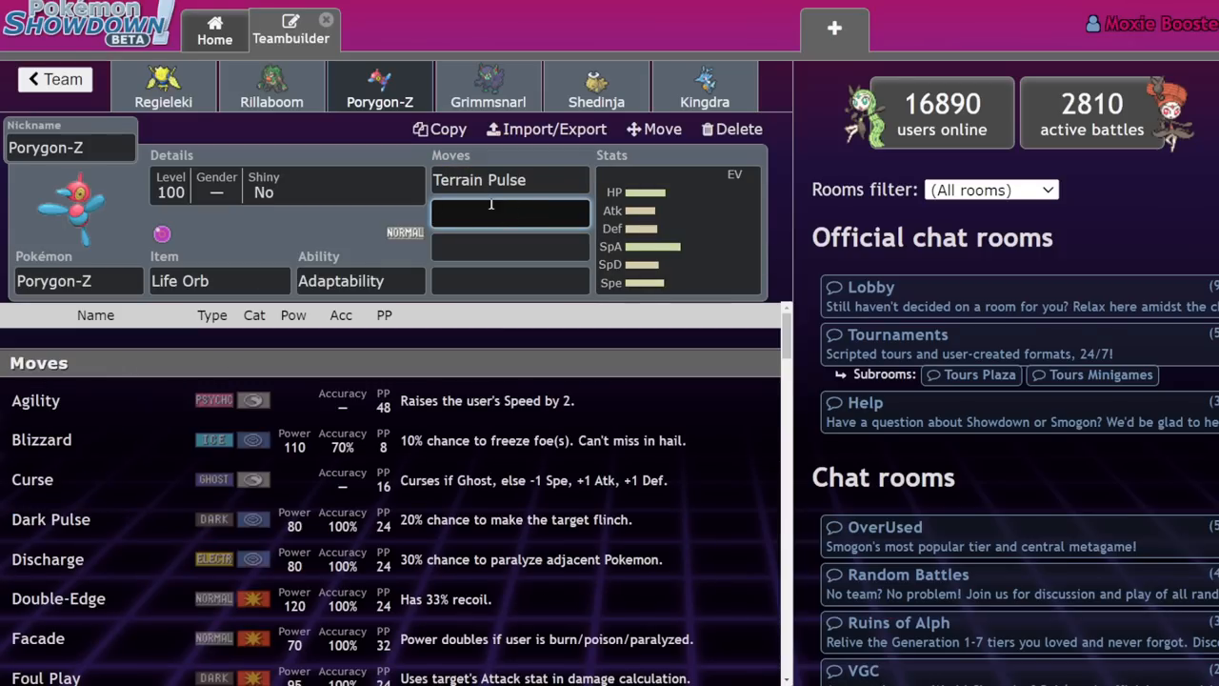
click(510, 214)
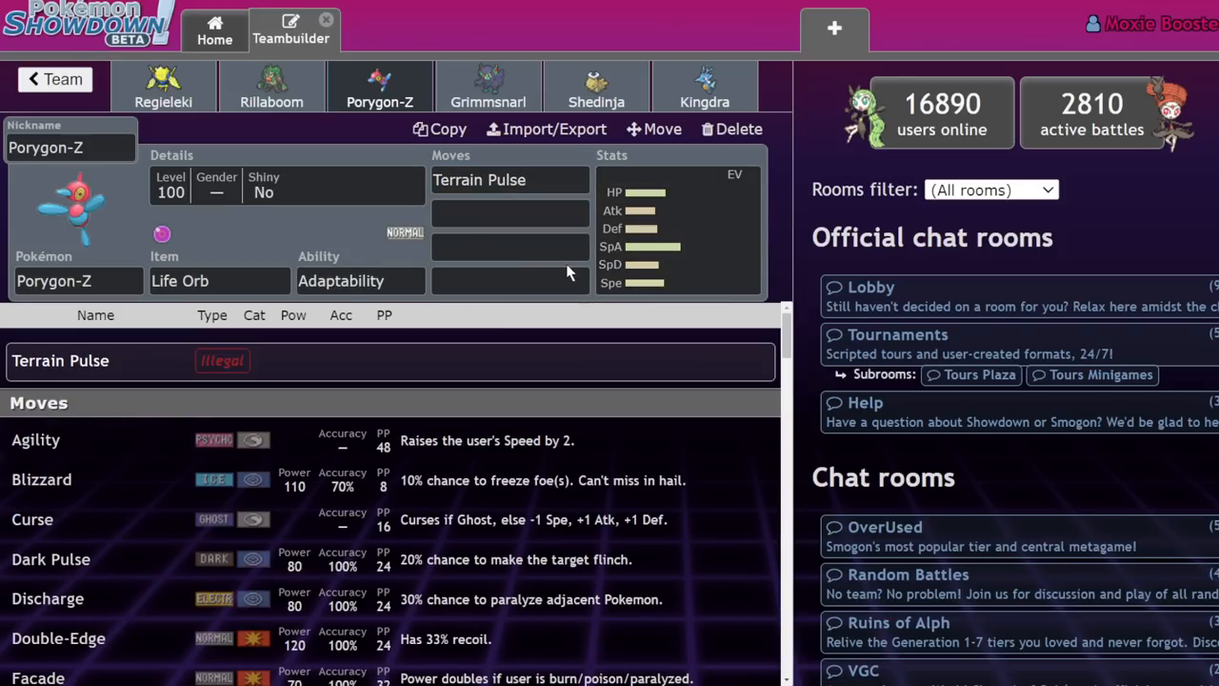
click(511, 213)
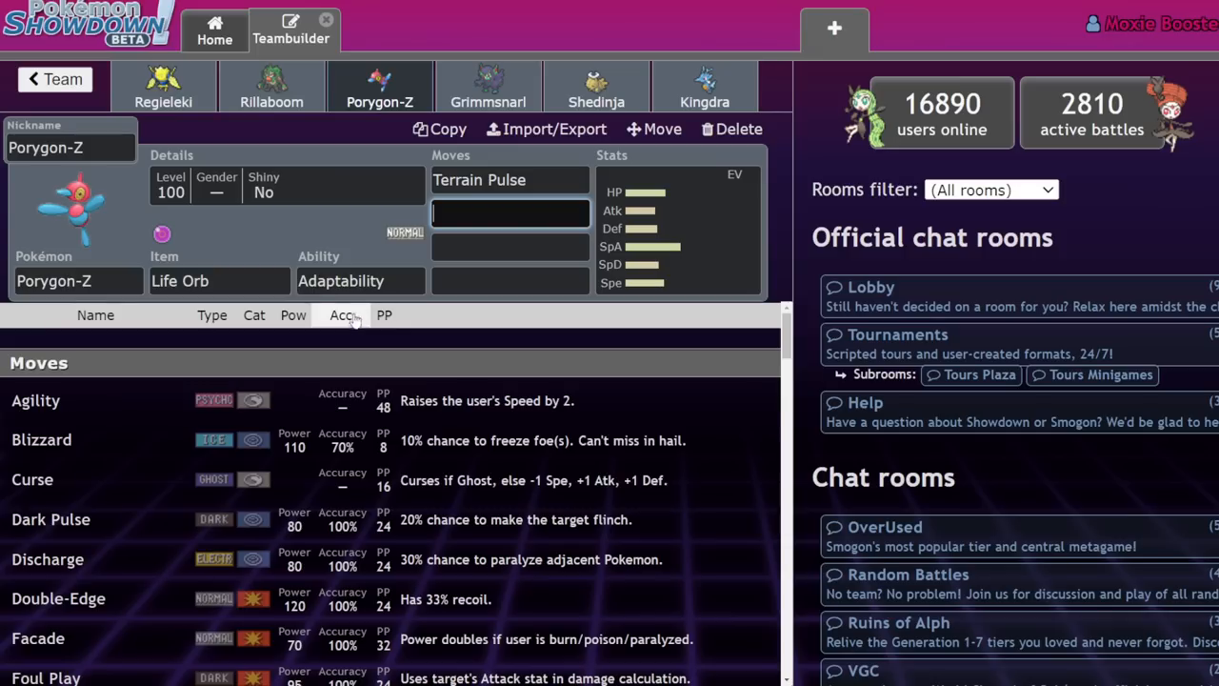
mouse_move(548, 248)
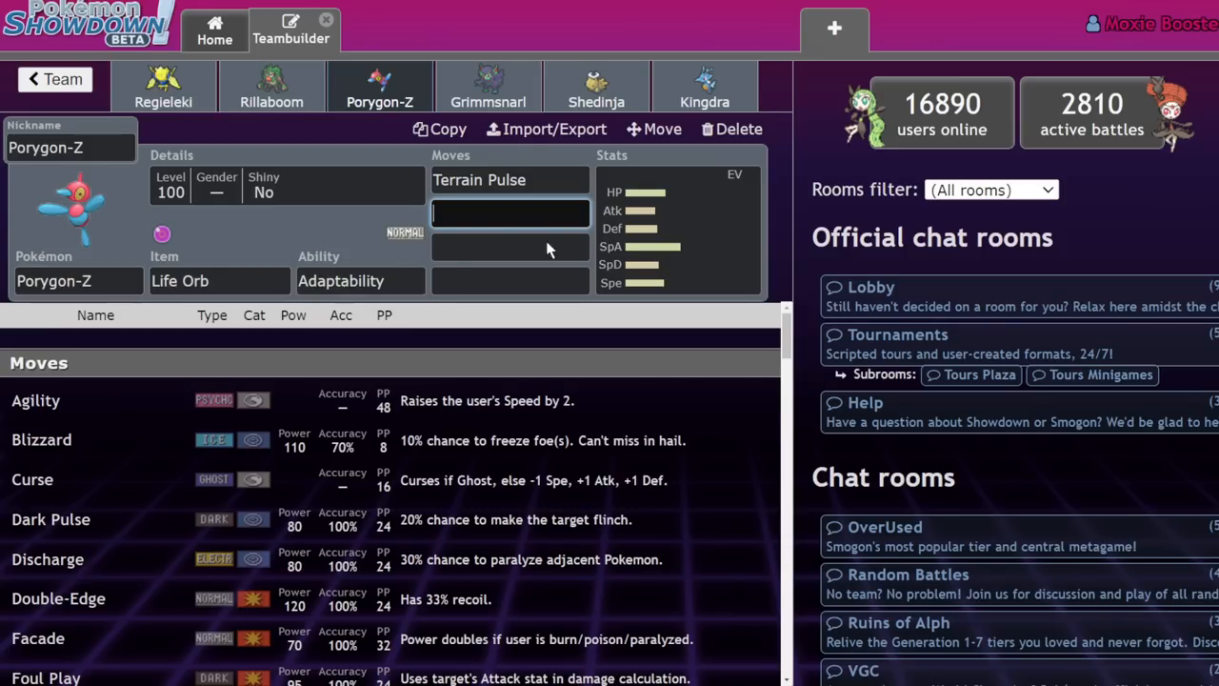
click(511, 179)
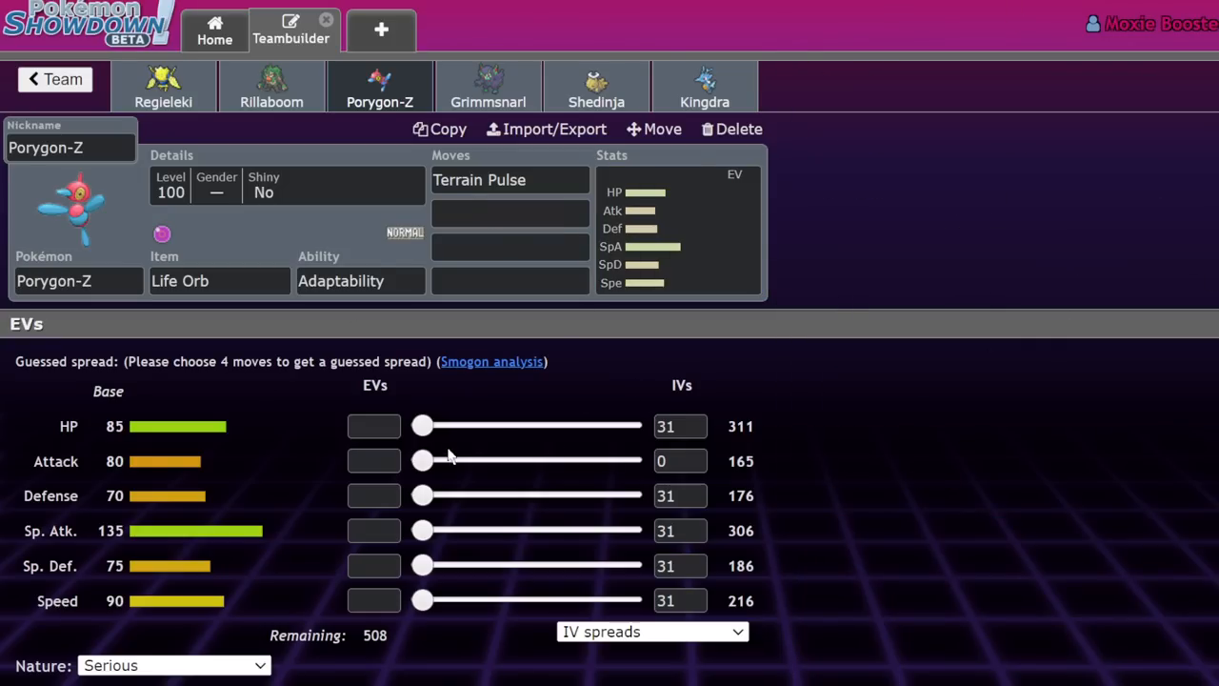
mouse_move(977, 334)
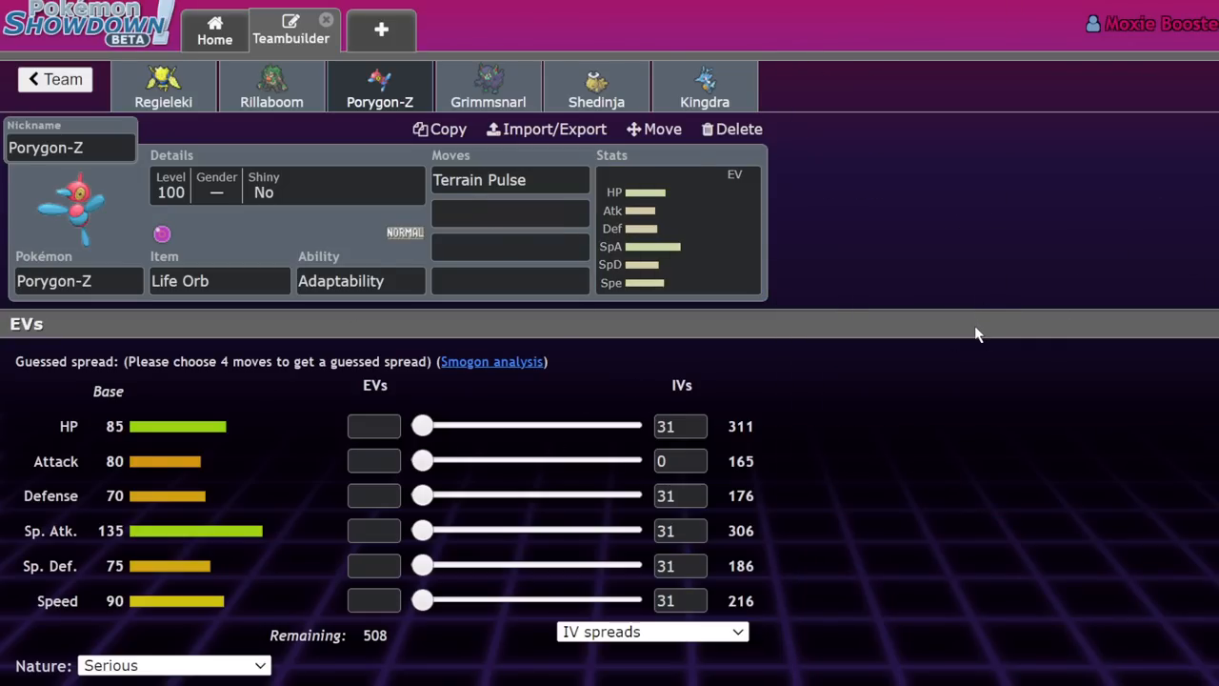
mouse_move(198, 188)
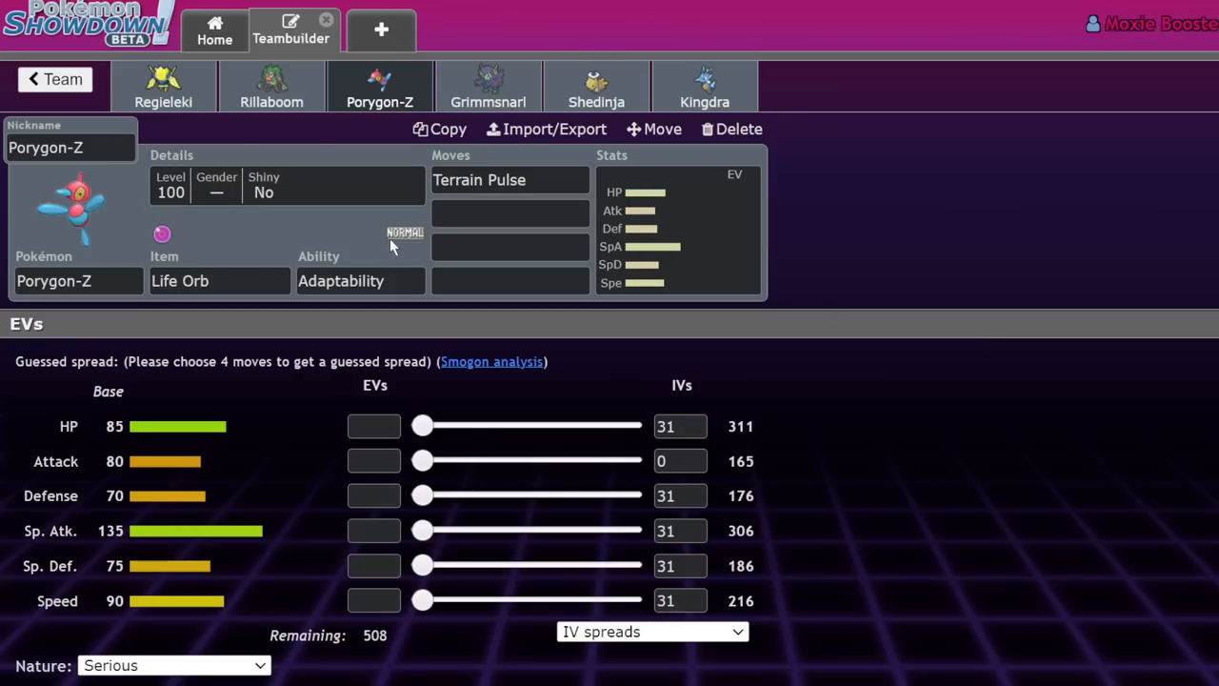
mouse_move(510, 236)
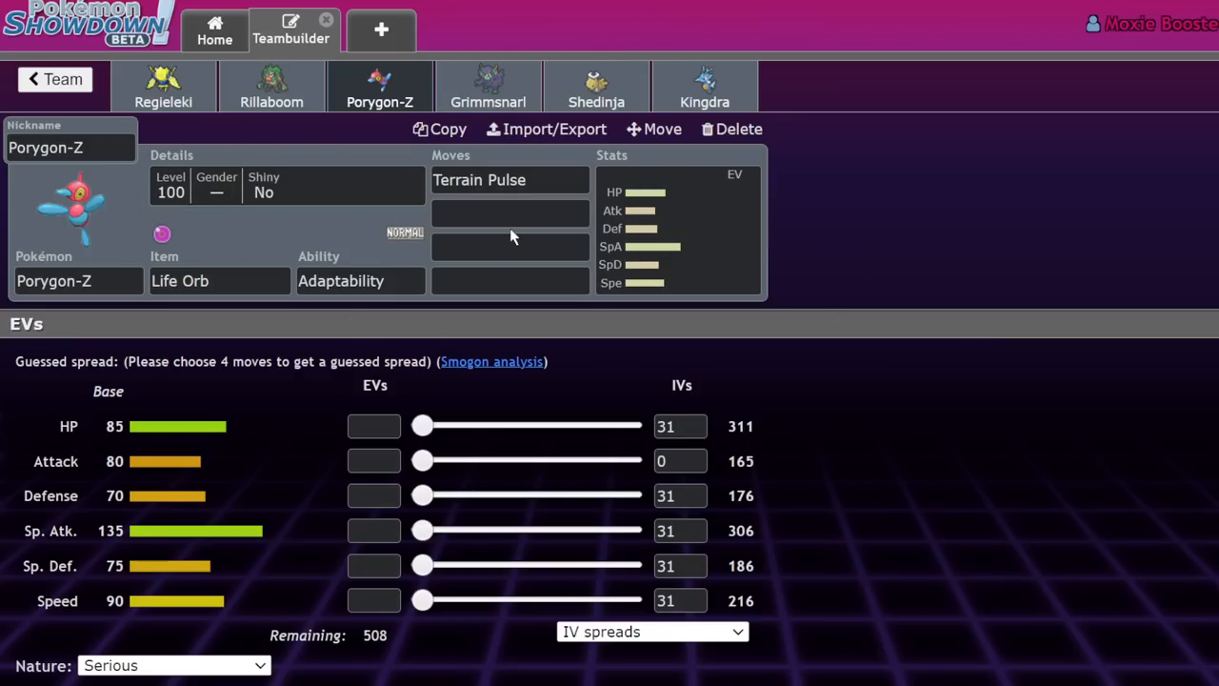
mouse_move(480, 236)
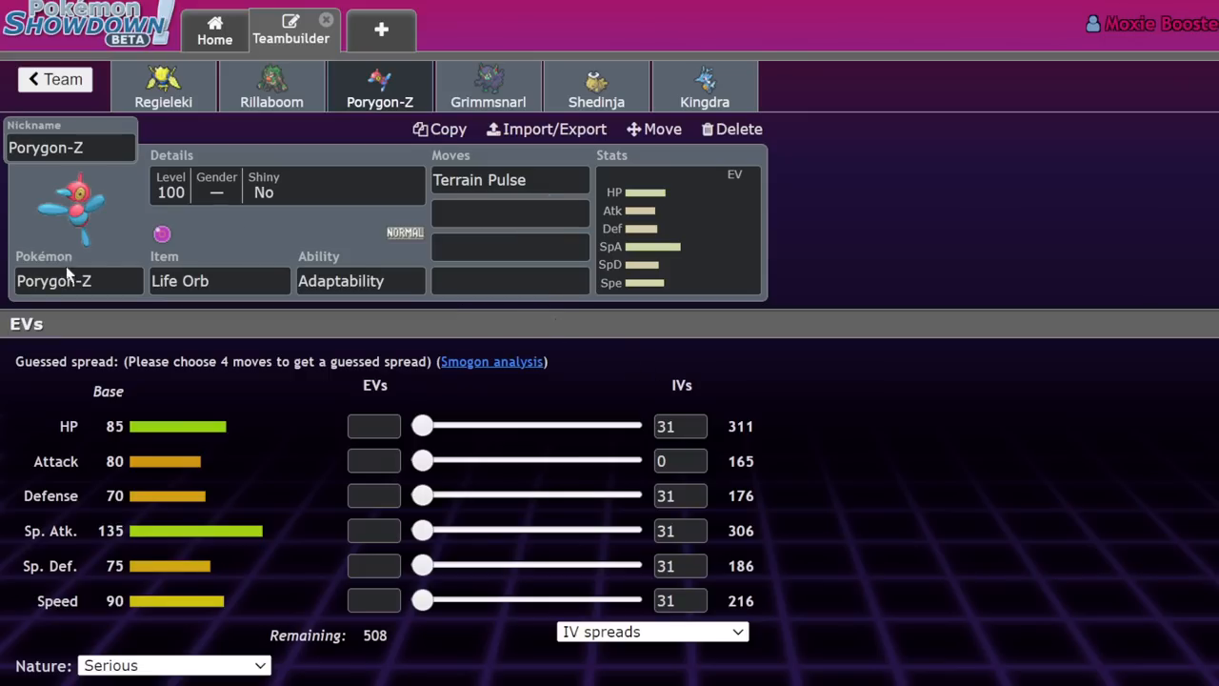
- Open Porygon-Z's second move slot, listing options such as Agility, Blizzard and Dark Pulse
click(510, 213)
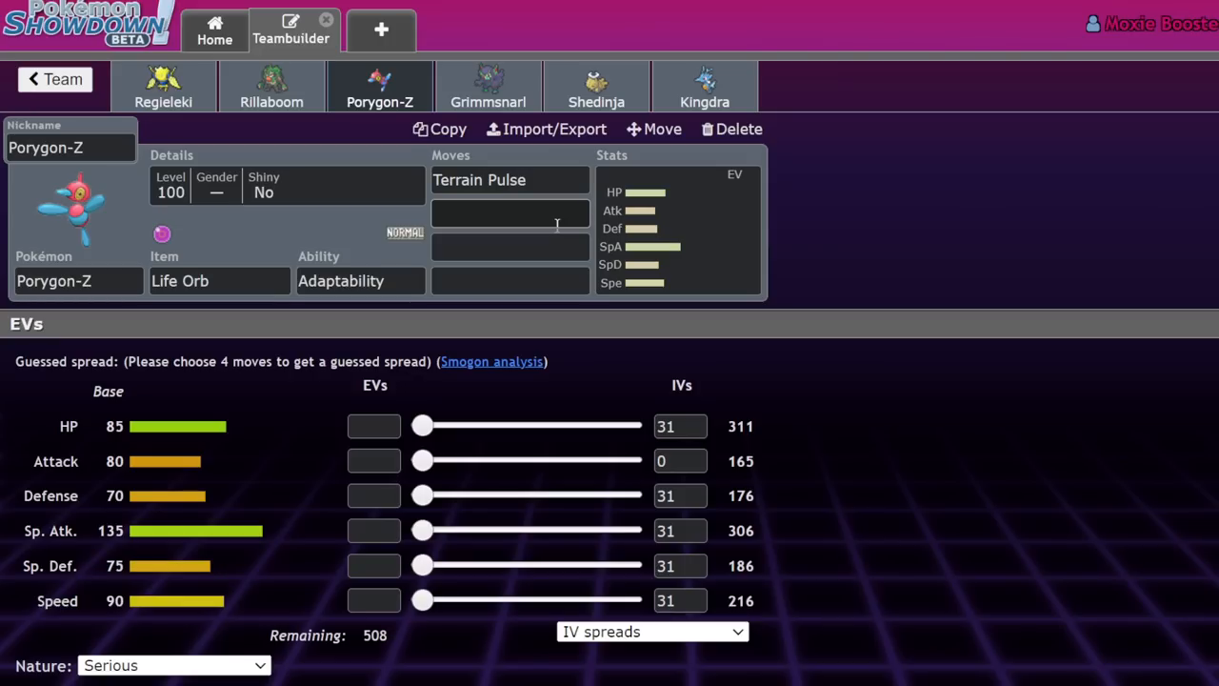
mouse_move(617, 305)
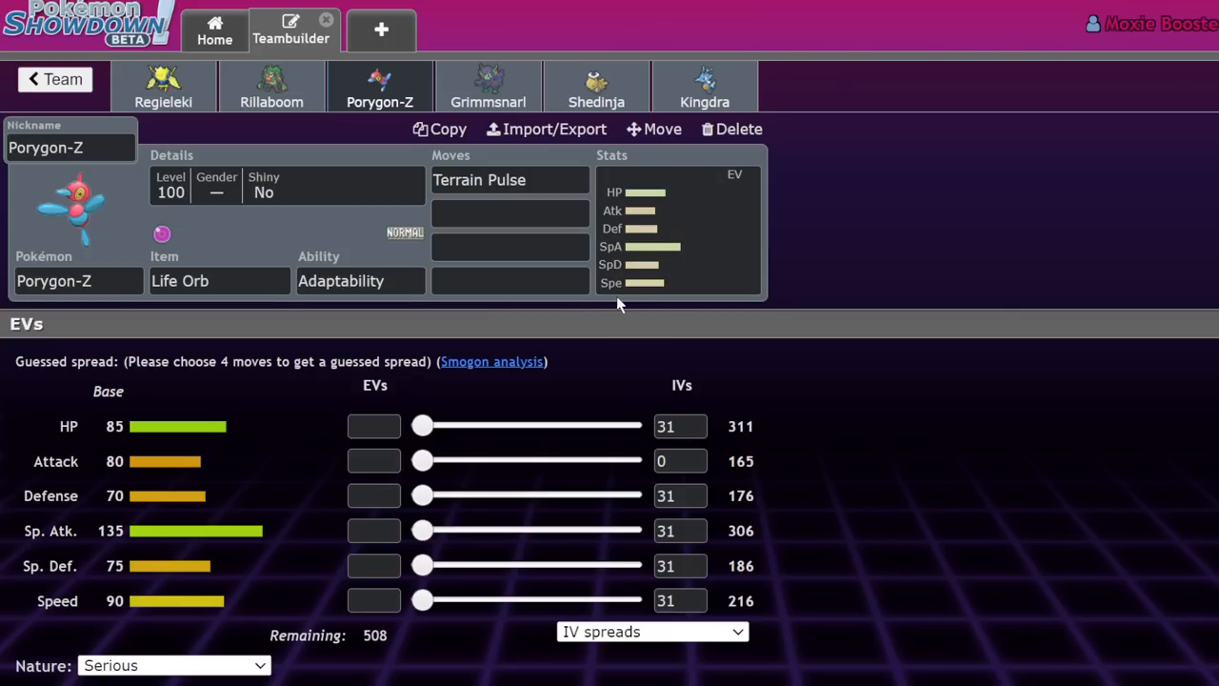
mouse_move(613, 303)
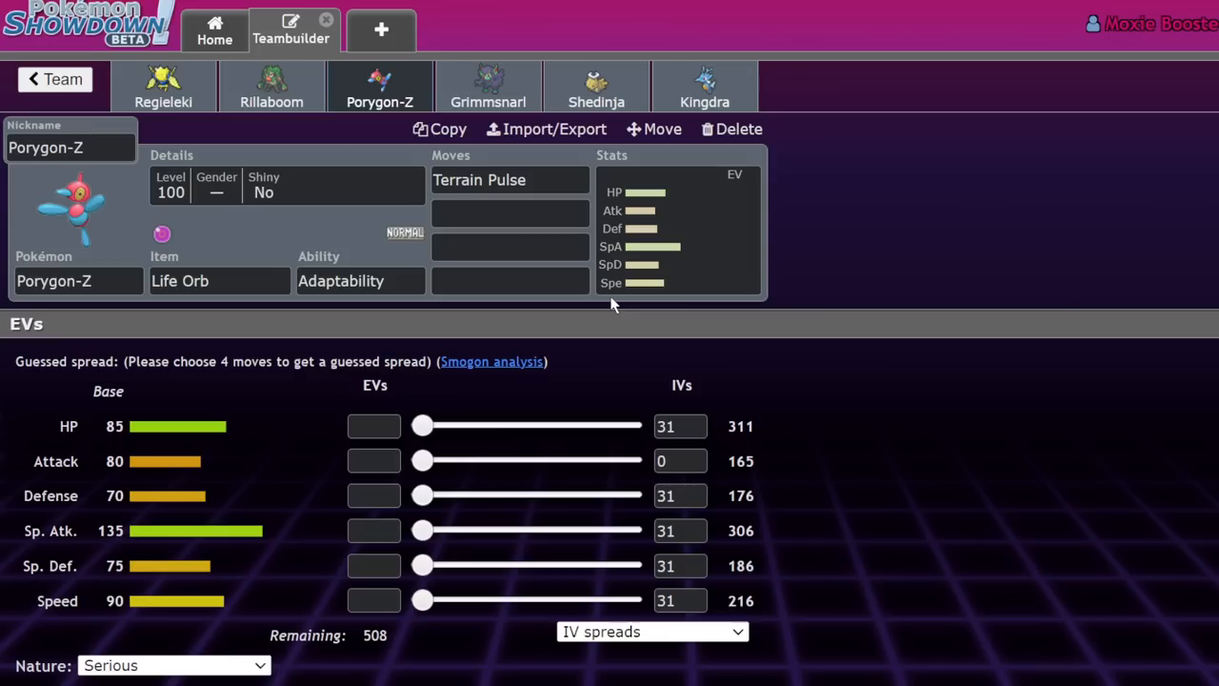
click(510, 213)
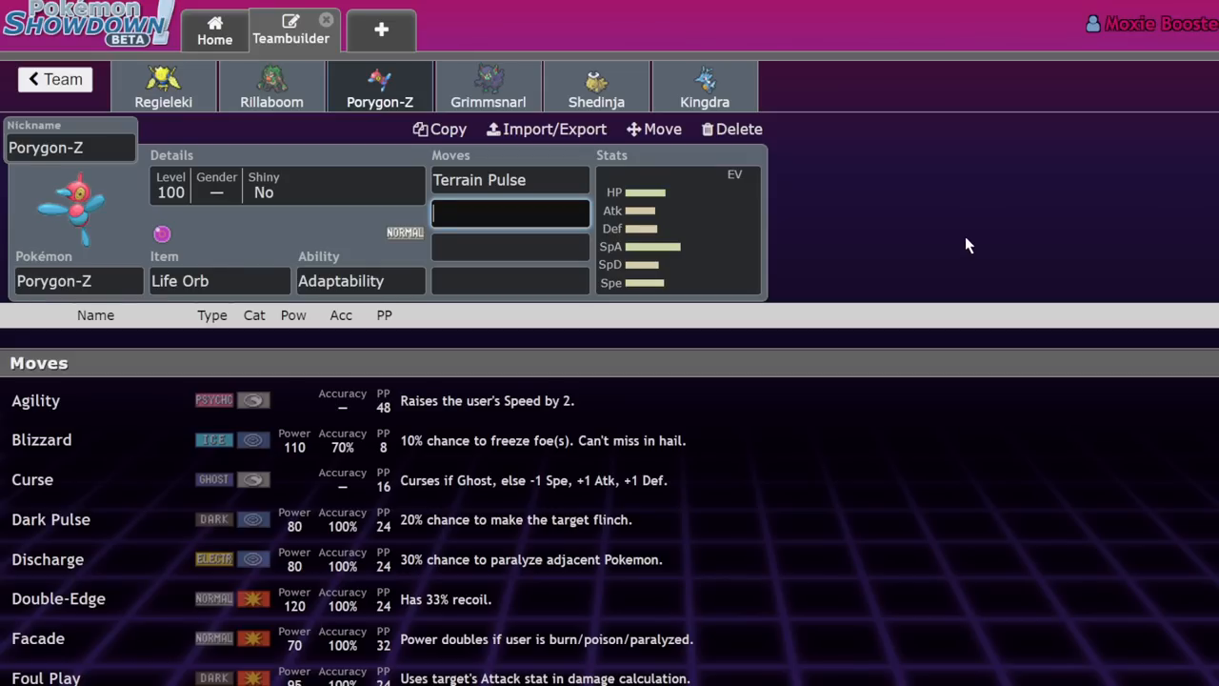
mouse_move(379, 91)
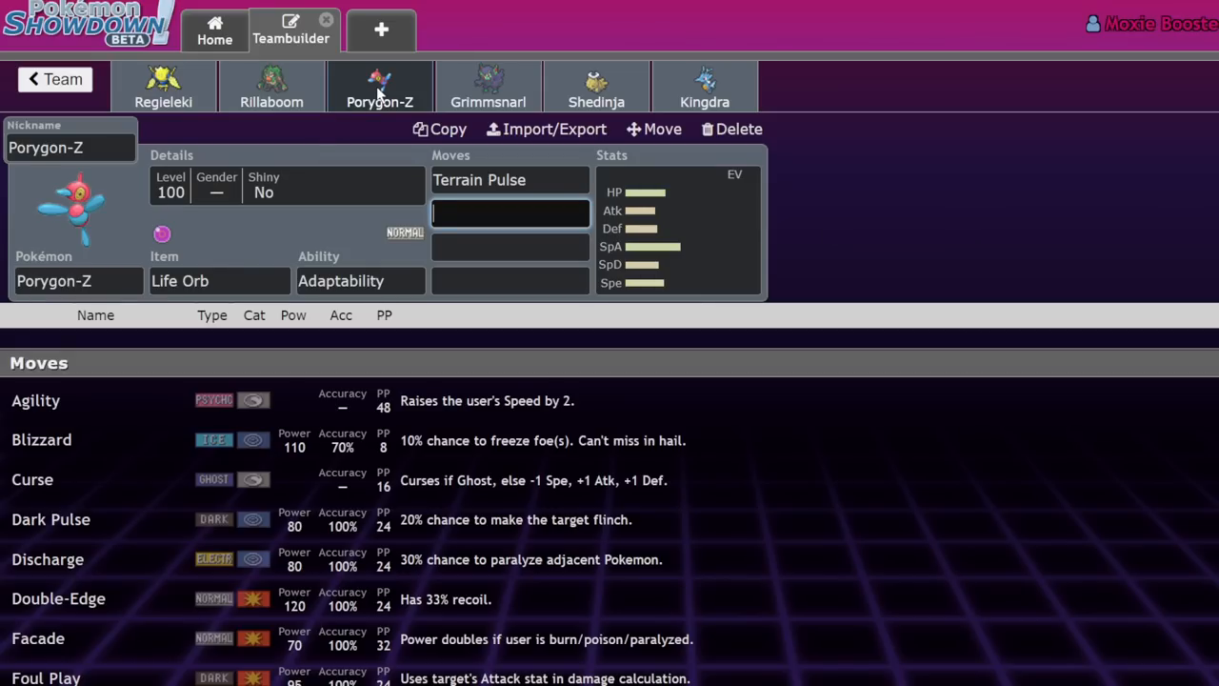
click(510, 213)
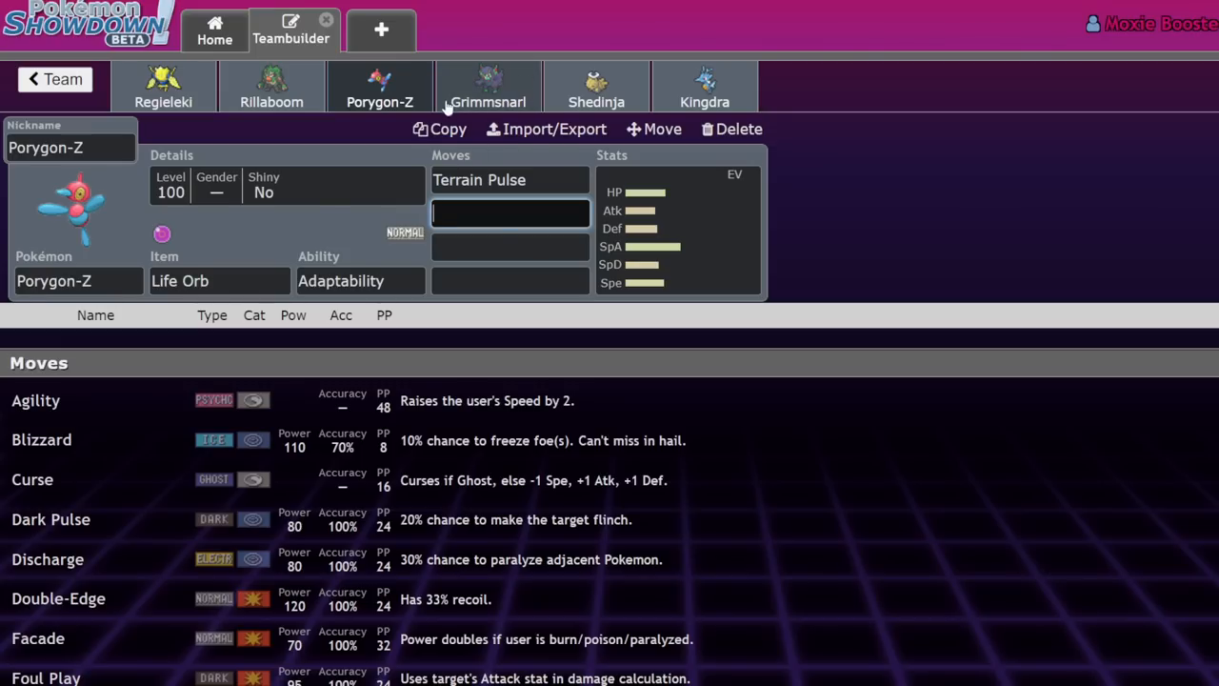
mouse_move(488, 103)
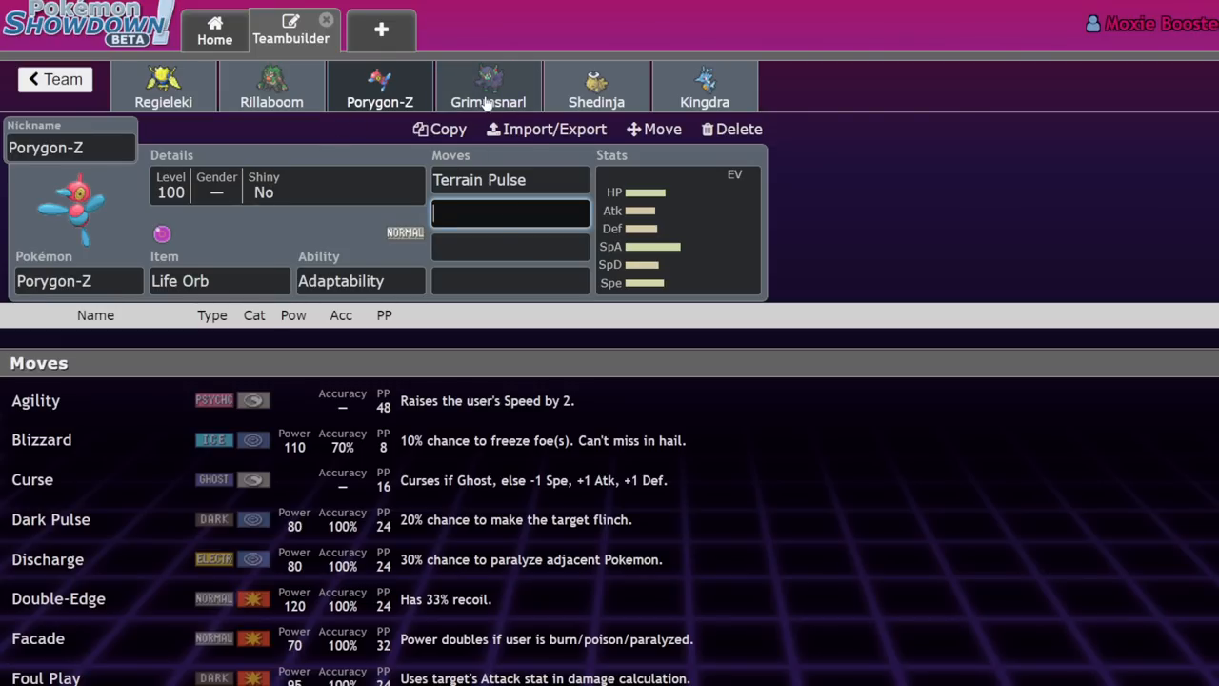
- Fill Grimmsnarl's four moves with Light Screen, Reflect, Thunder Wave and Scary Face
click(487, 86)
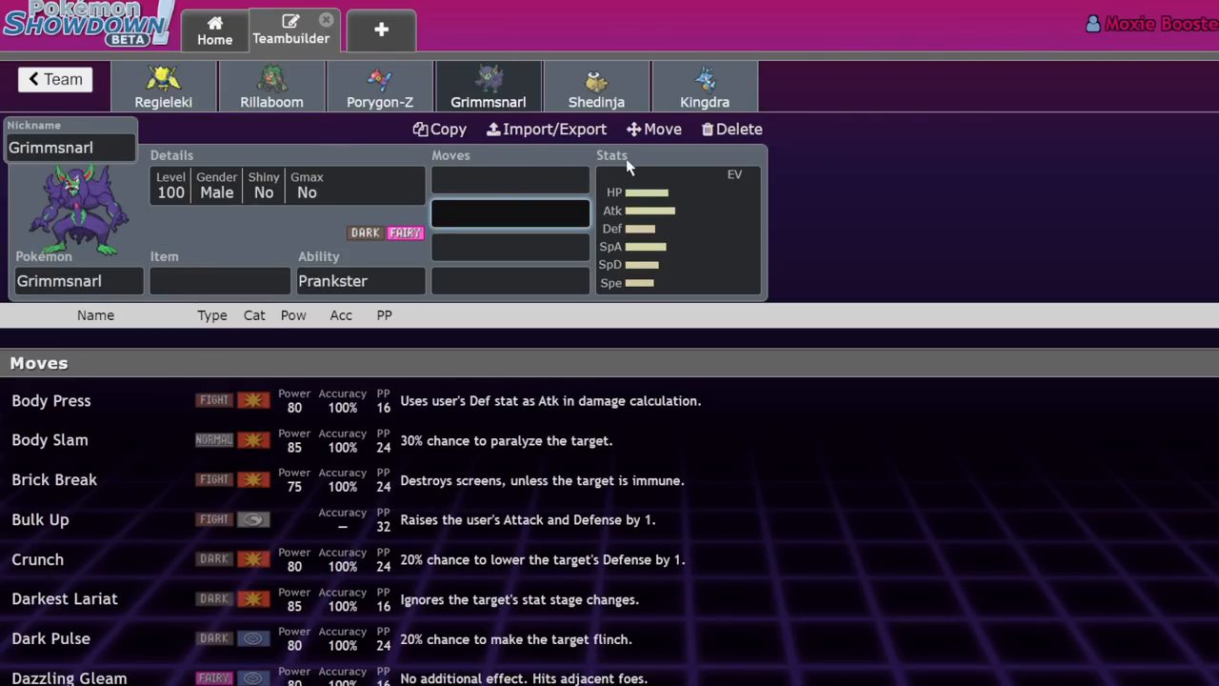
click(510, 179)
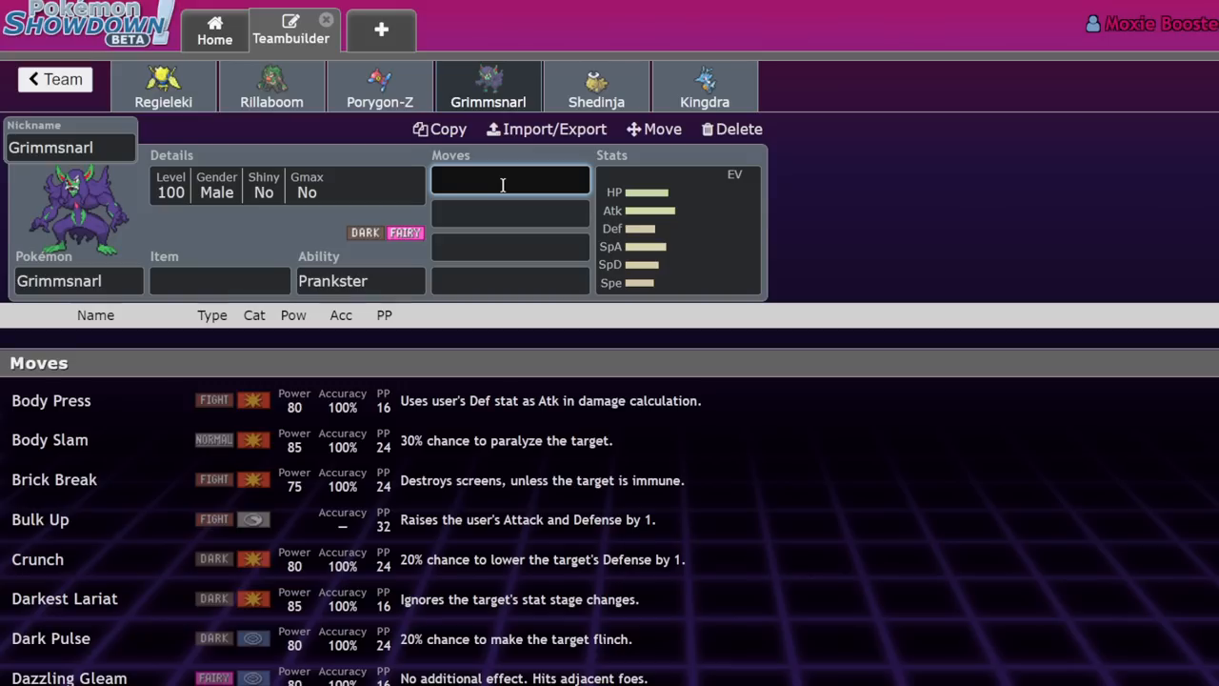
text(s)
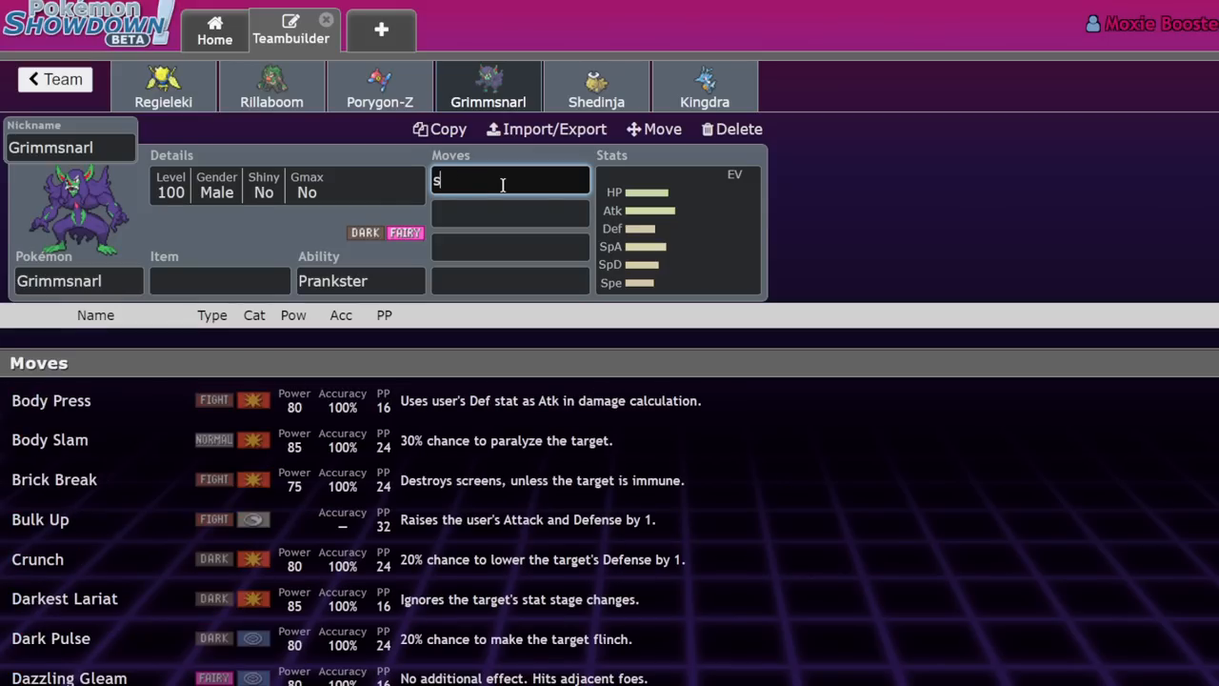
text(rtefl)
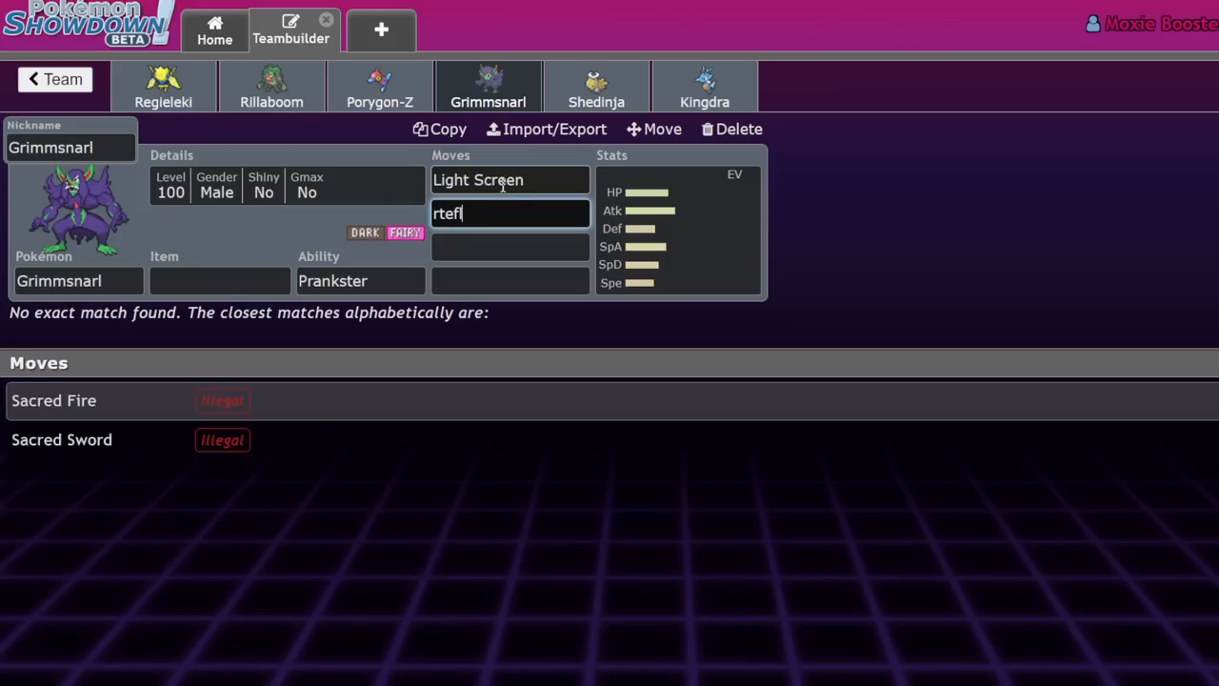
text(ref)
click(511, 248)
text(thu)
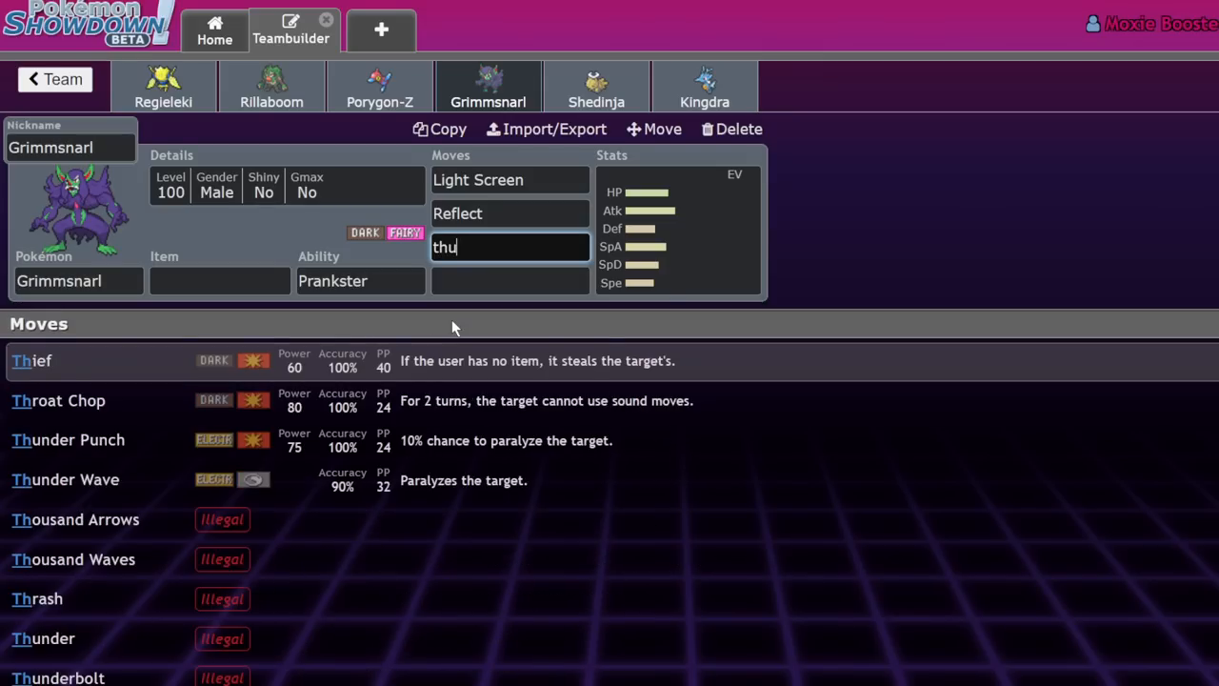
click(64, 480)
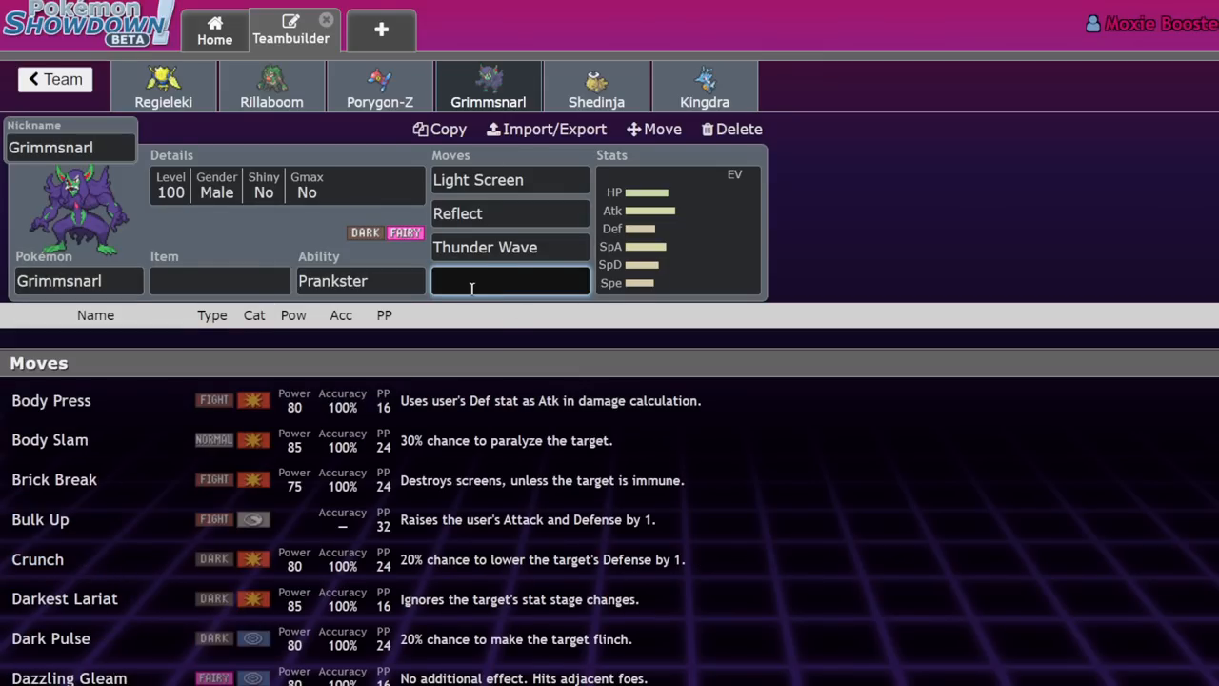
text(sca)
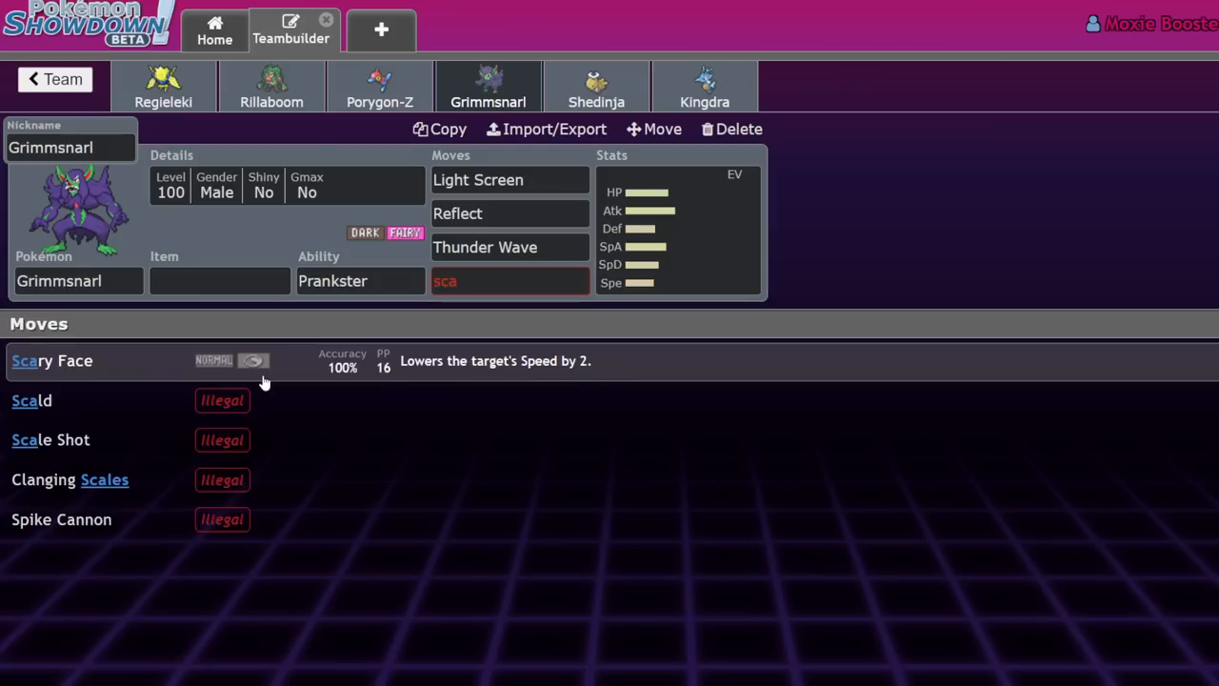
click(51, 360)
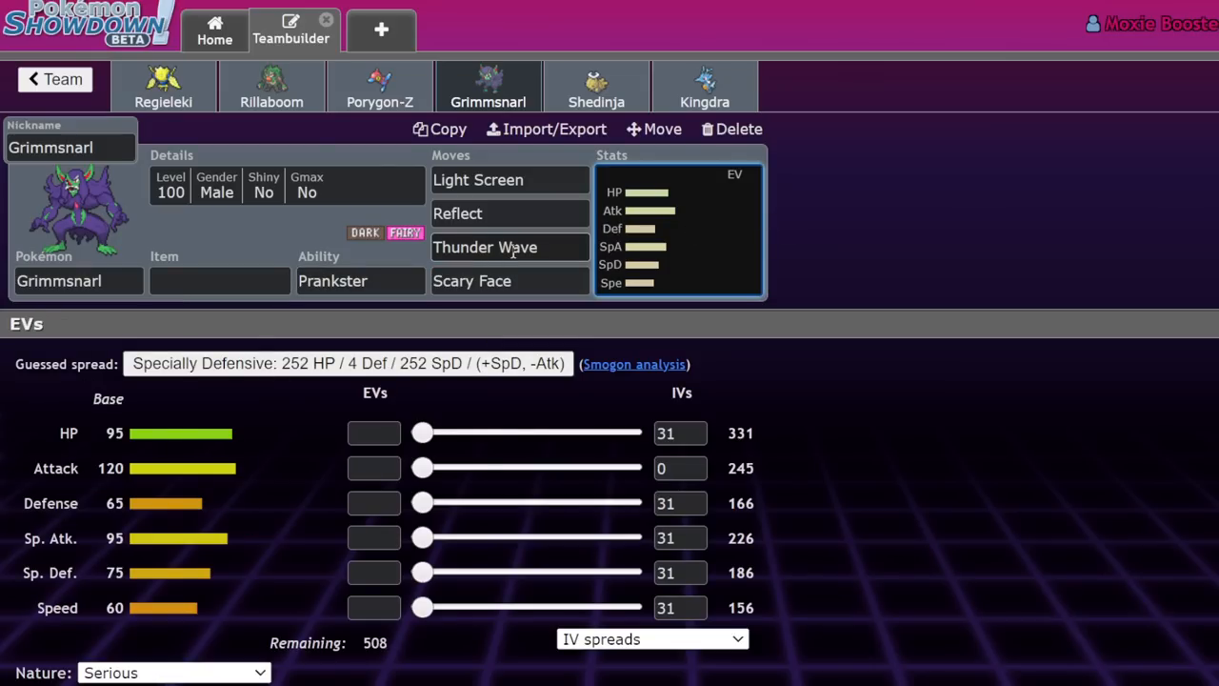
- Check the Thunder Wave and Scary Face slots and the stat spread, ending in Thunder Wave's move list
click(510, 248)
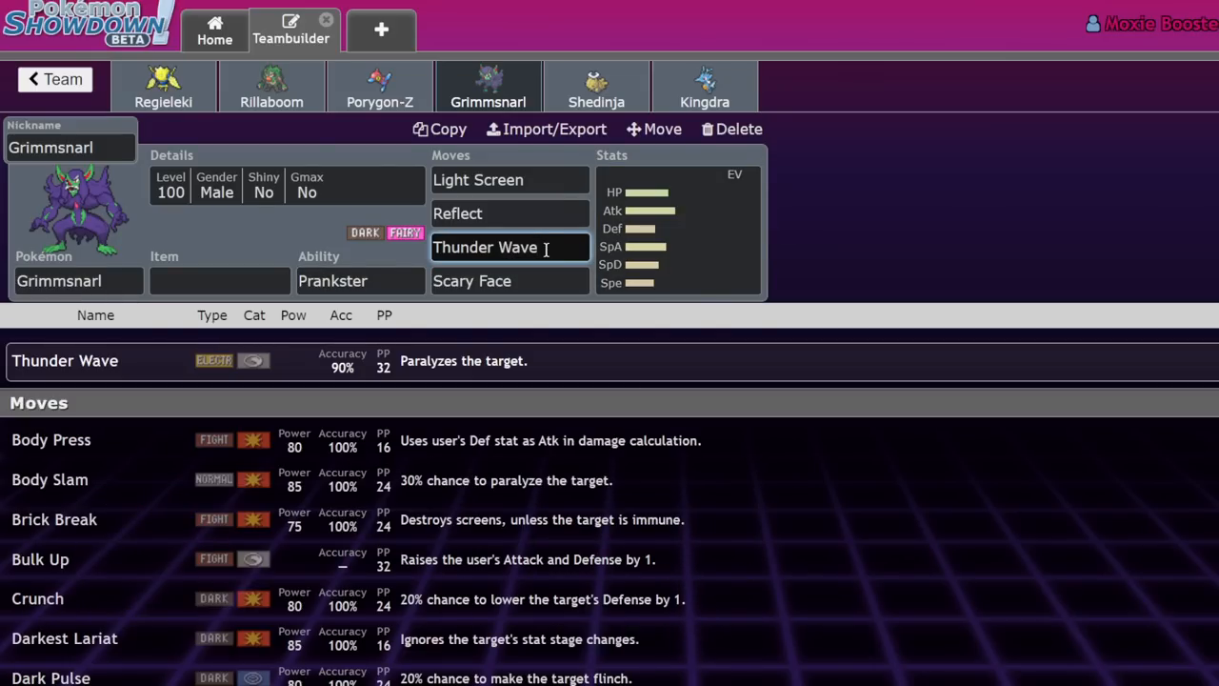
click(510, 280)
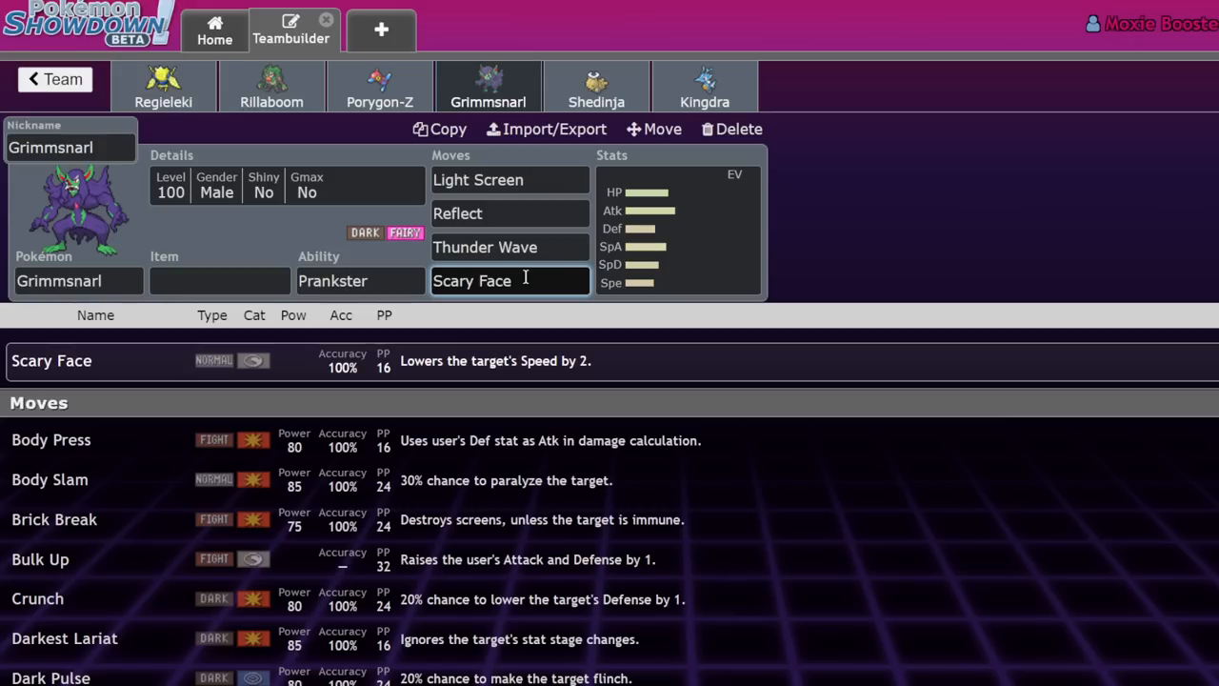
click(678, 228)
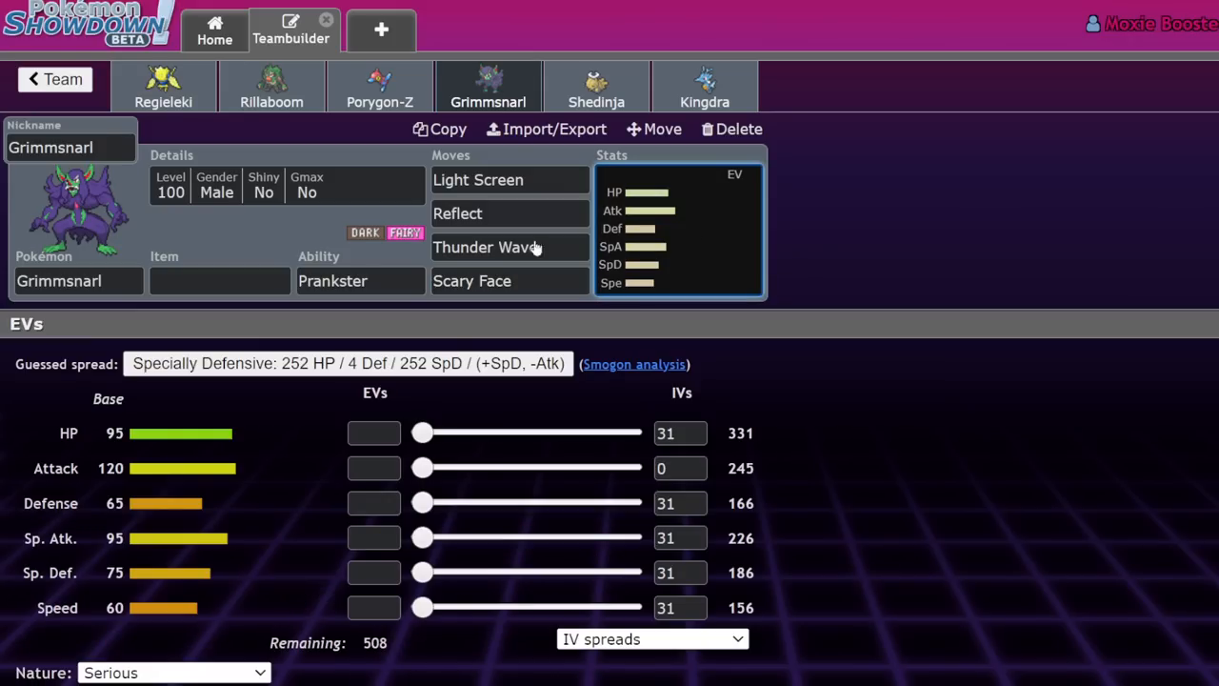
mouse_move(613, 228)
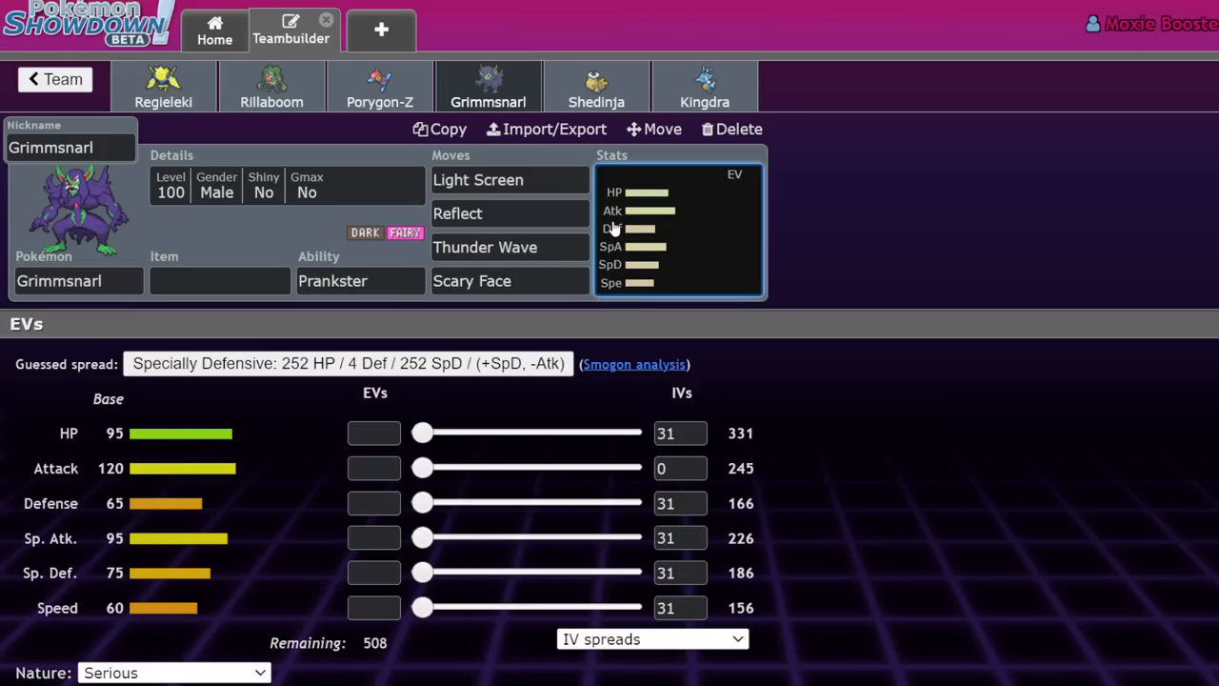
click(484, 248)
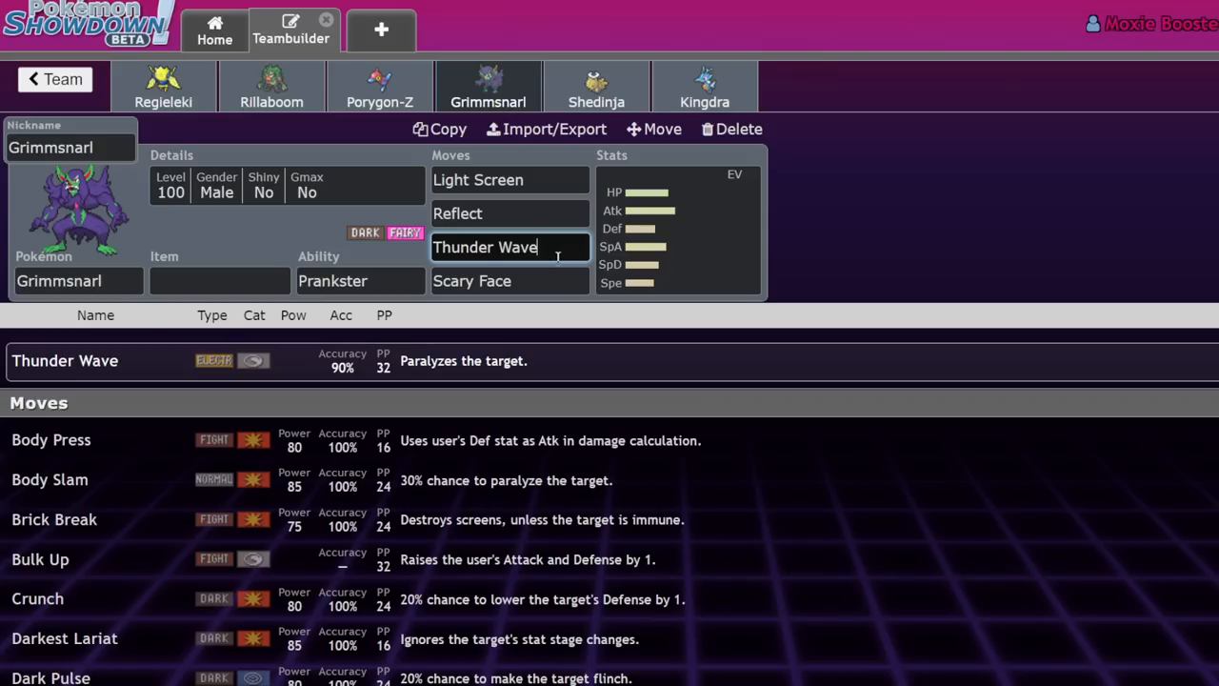
click(511, 280)
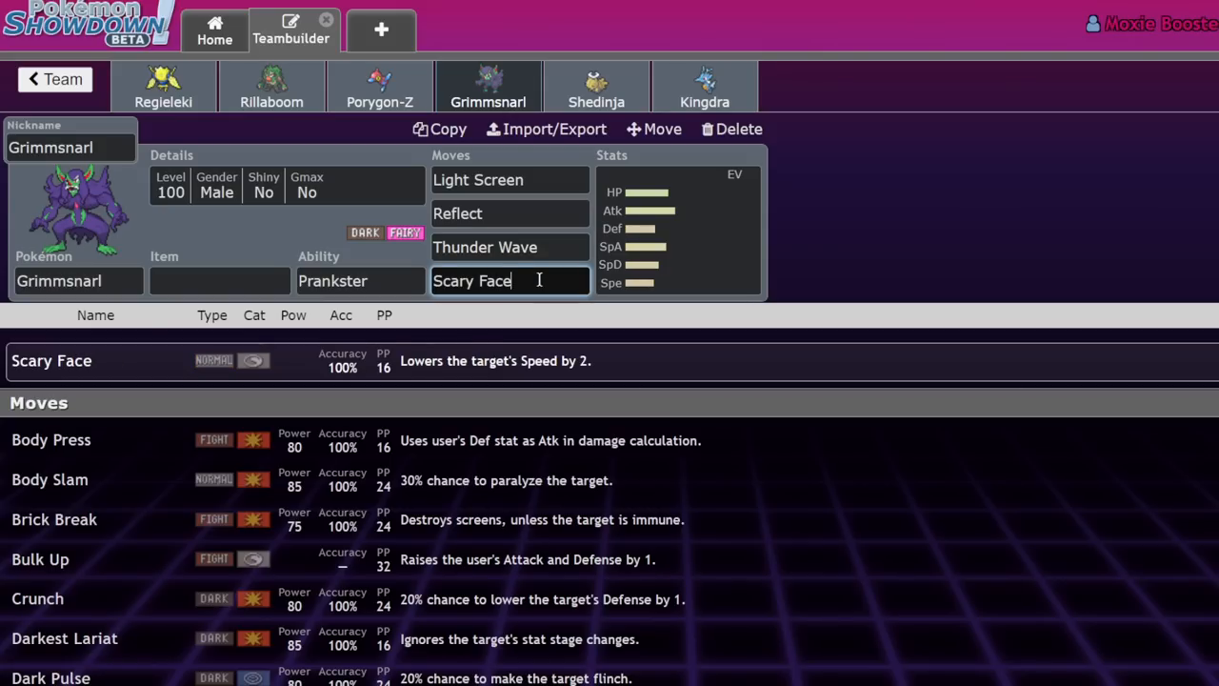
click(511, 247)
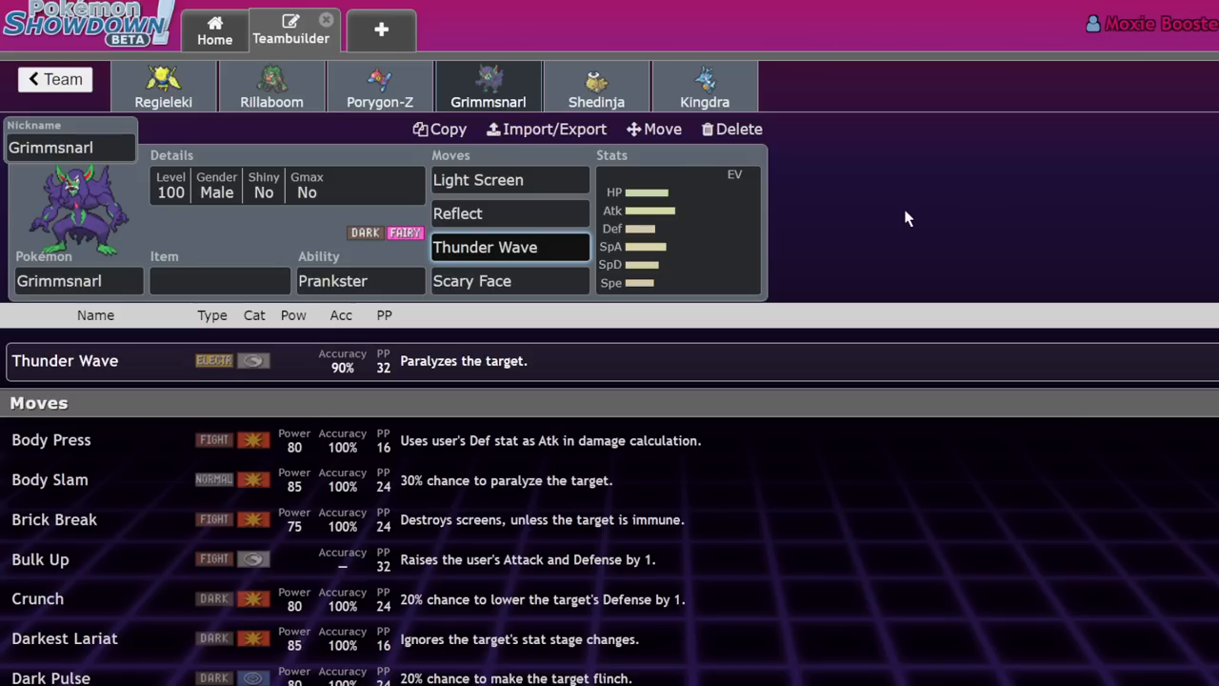
mouse_move(415, 480)
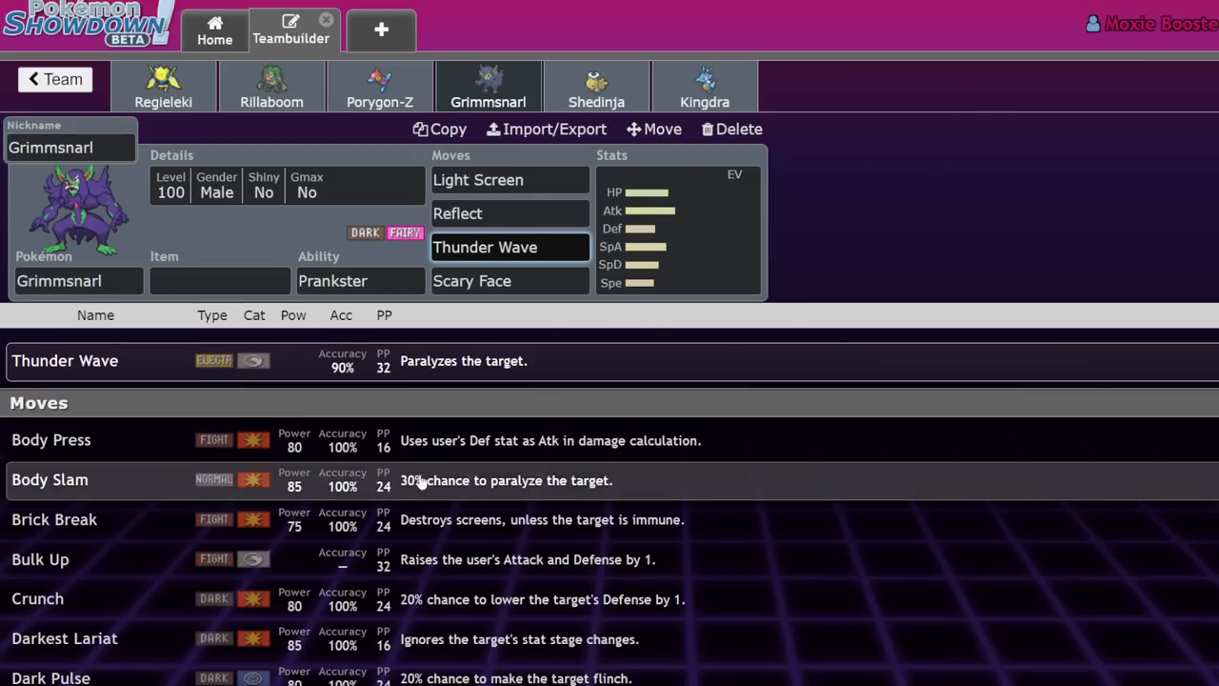
mouse_move(346, 365)
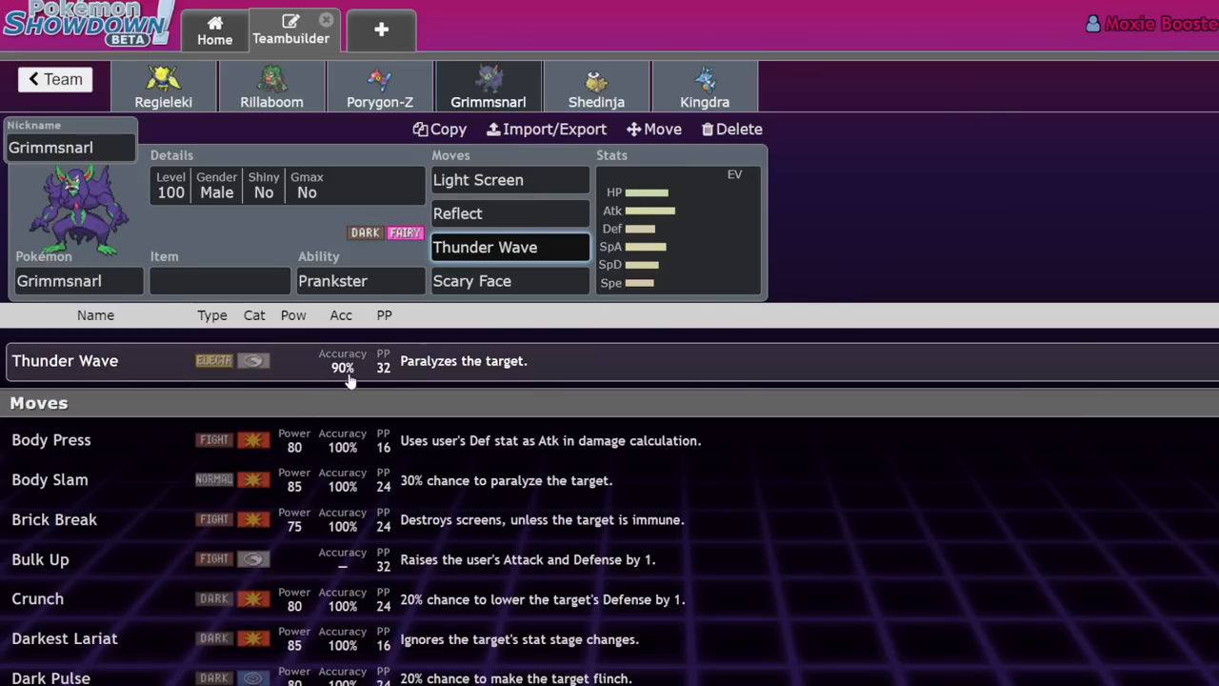
click(510, 248)
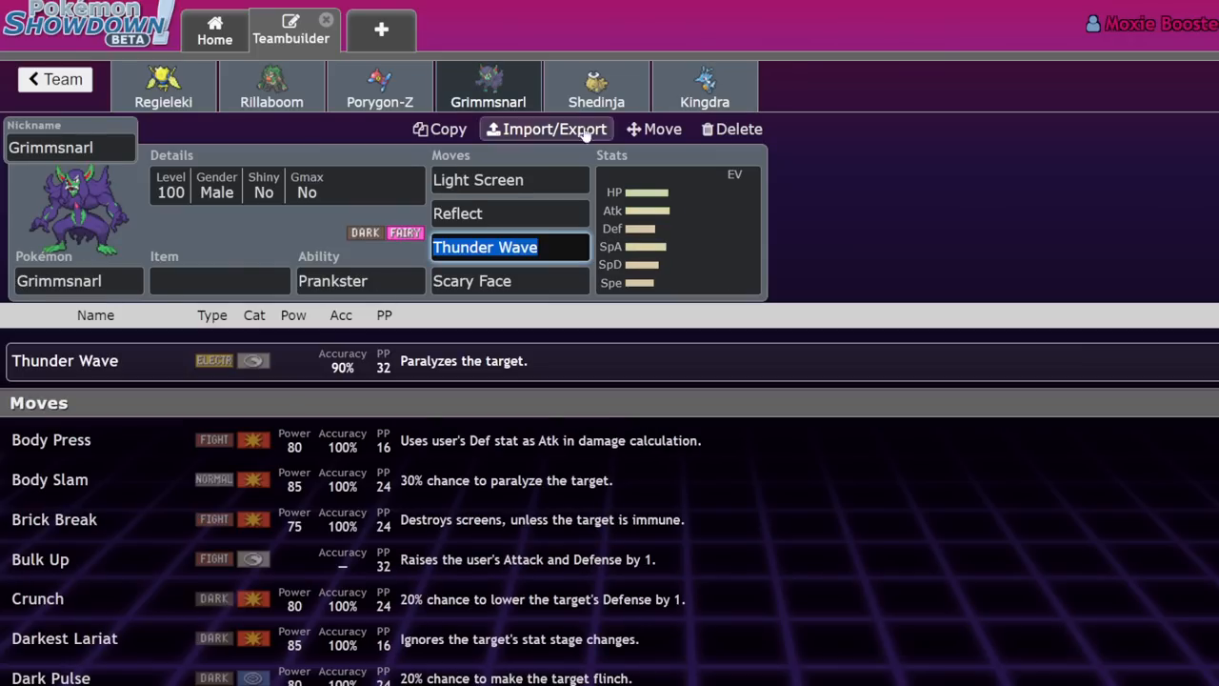
- Glance at Kingdra's set, return to Grimmsnarl and clear Thunder Wave from its third move
click(704, 86)
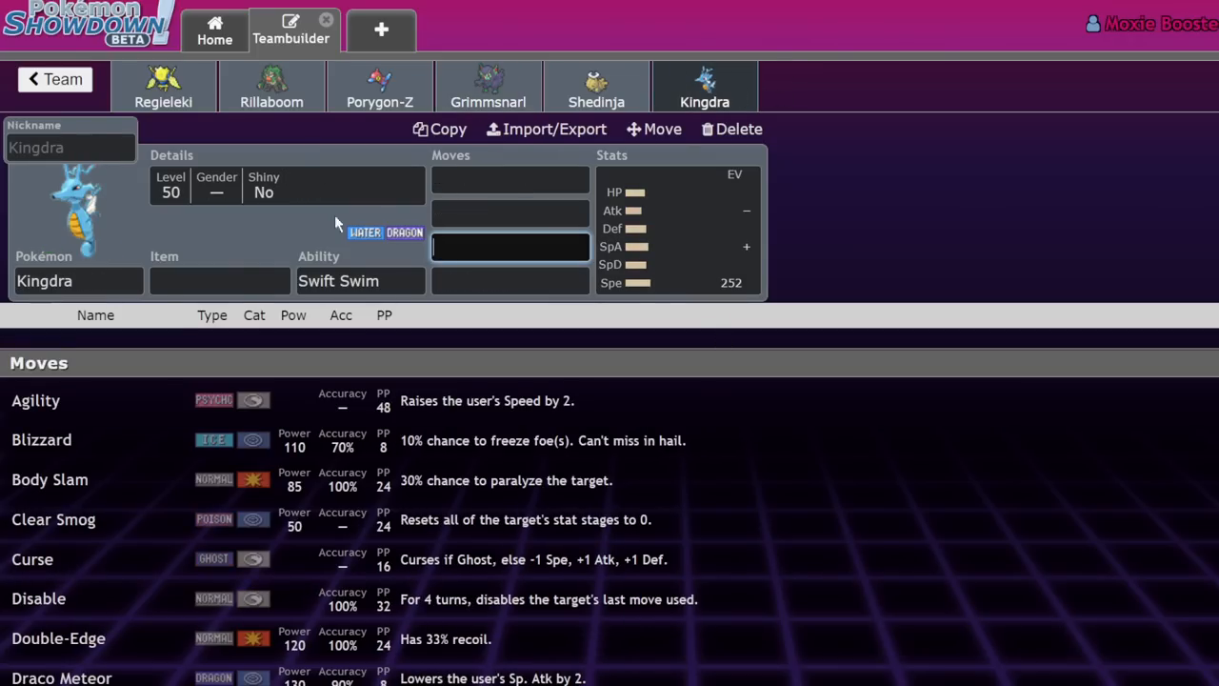
click(488, 86)
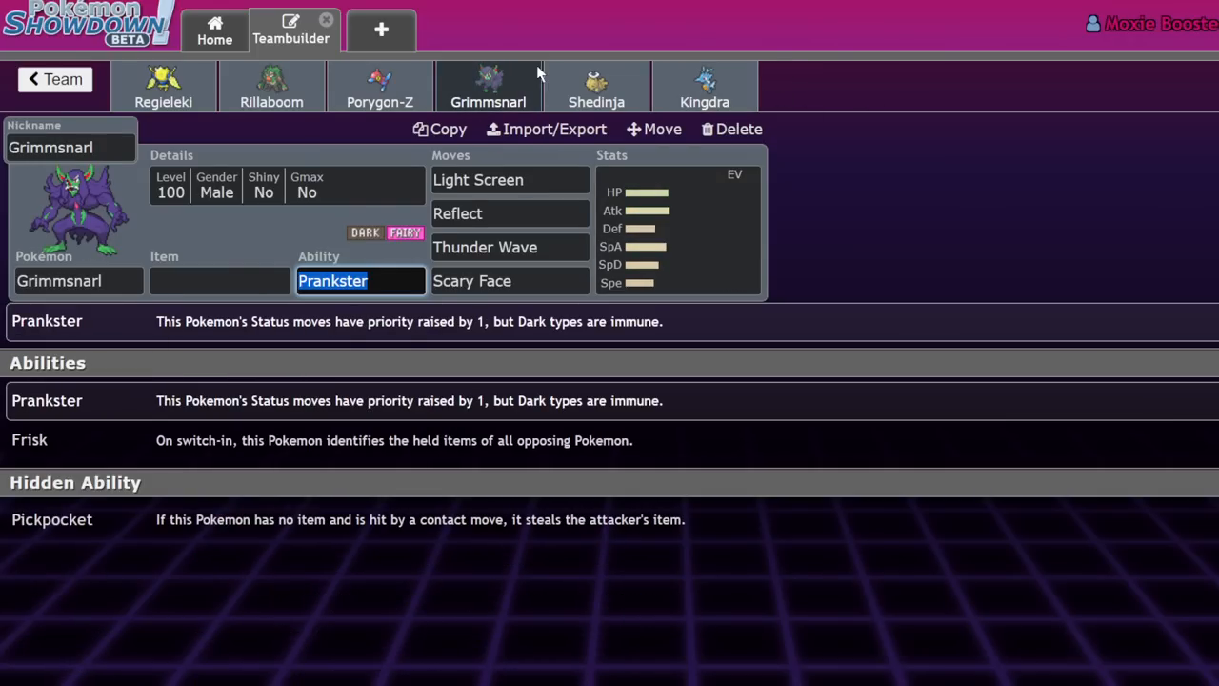
mouse_move(705, 85)
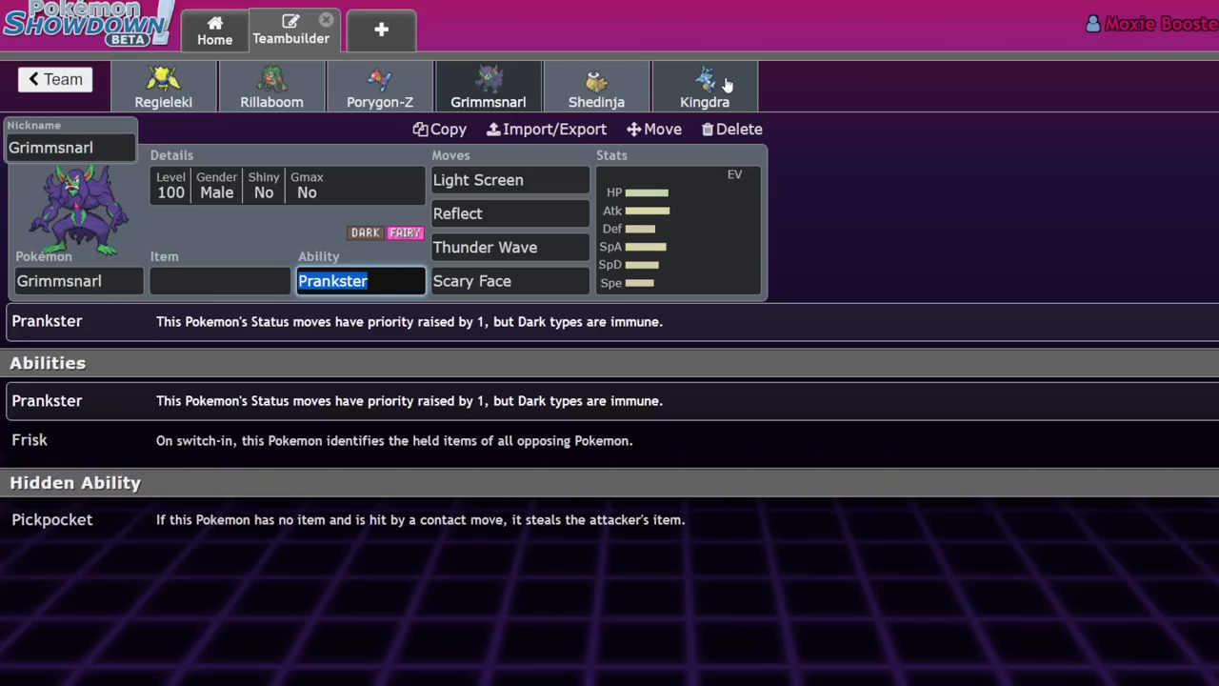
click(511, 248)
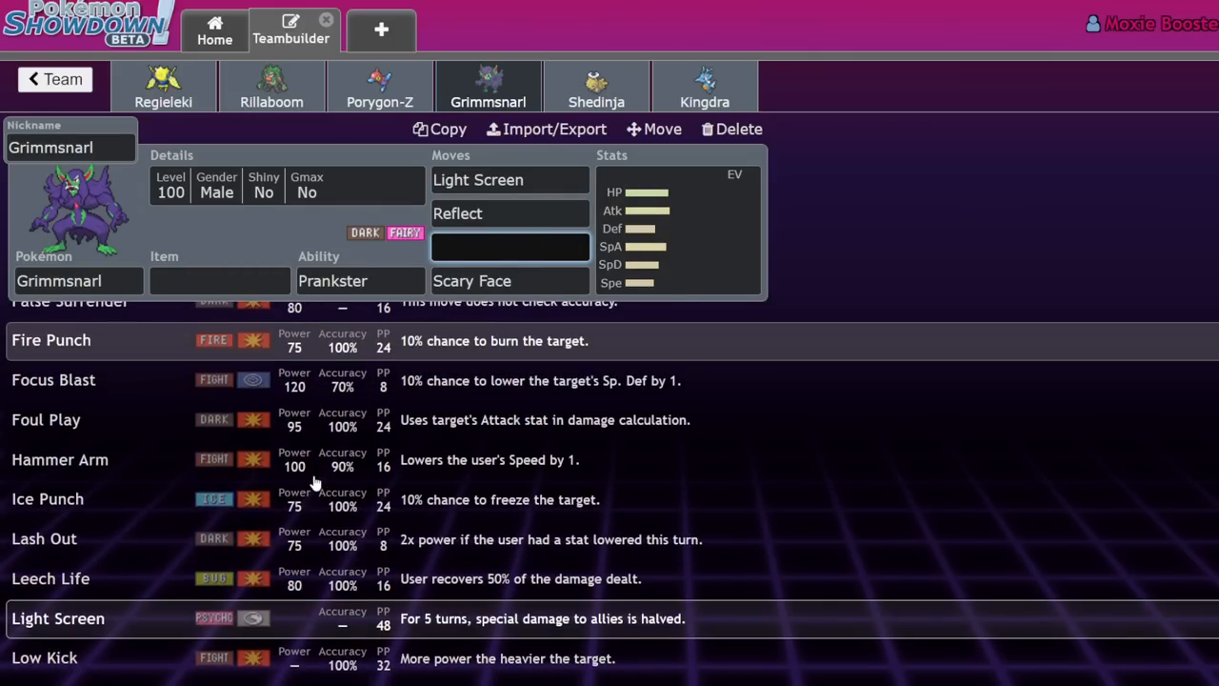
- Try 'fake' then 'kno' searches in Grimmsnarl's third move slot, leaving it empty
scroll(down, 3)
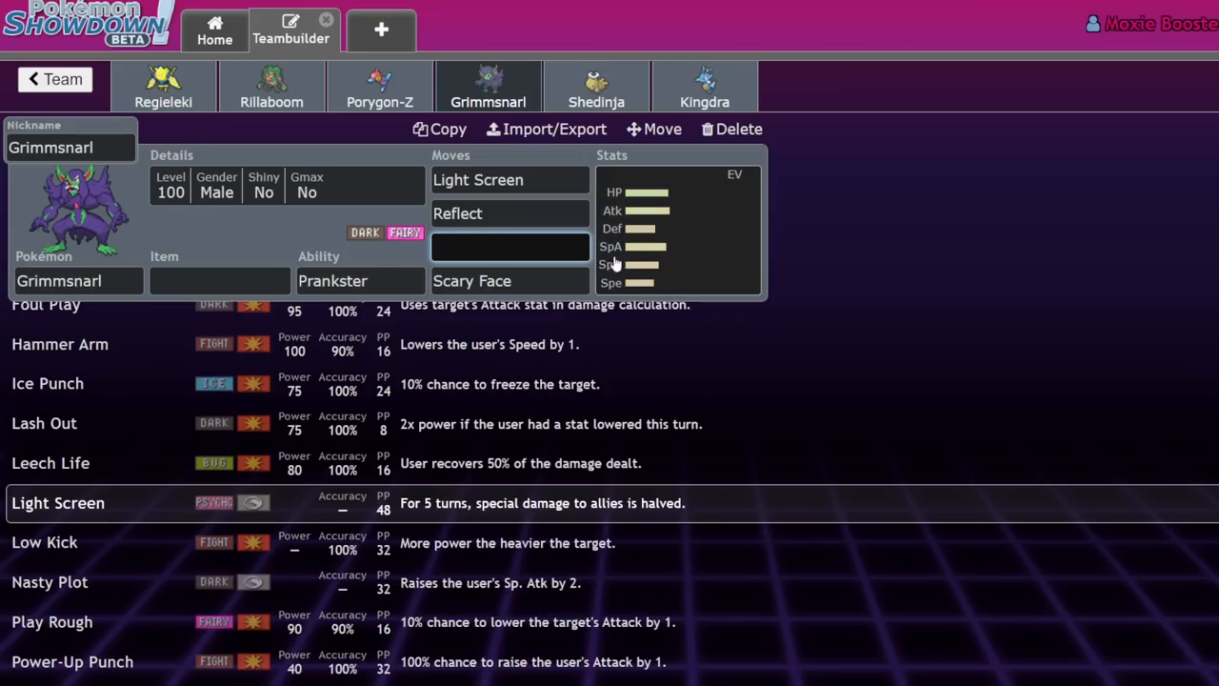
text(fake)
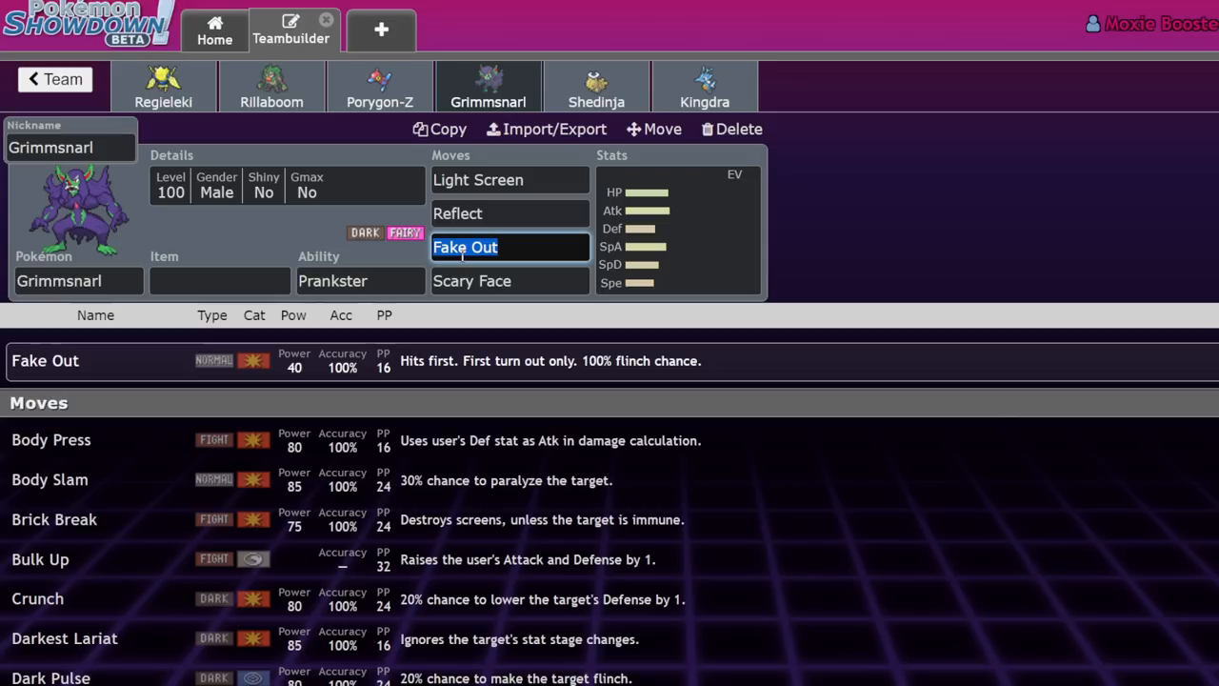
text(kno)
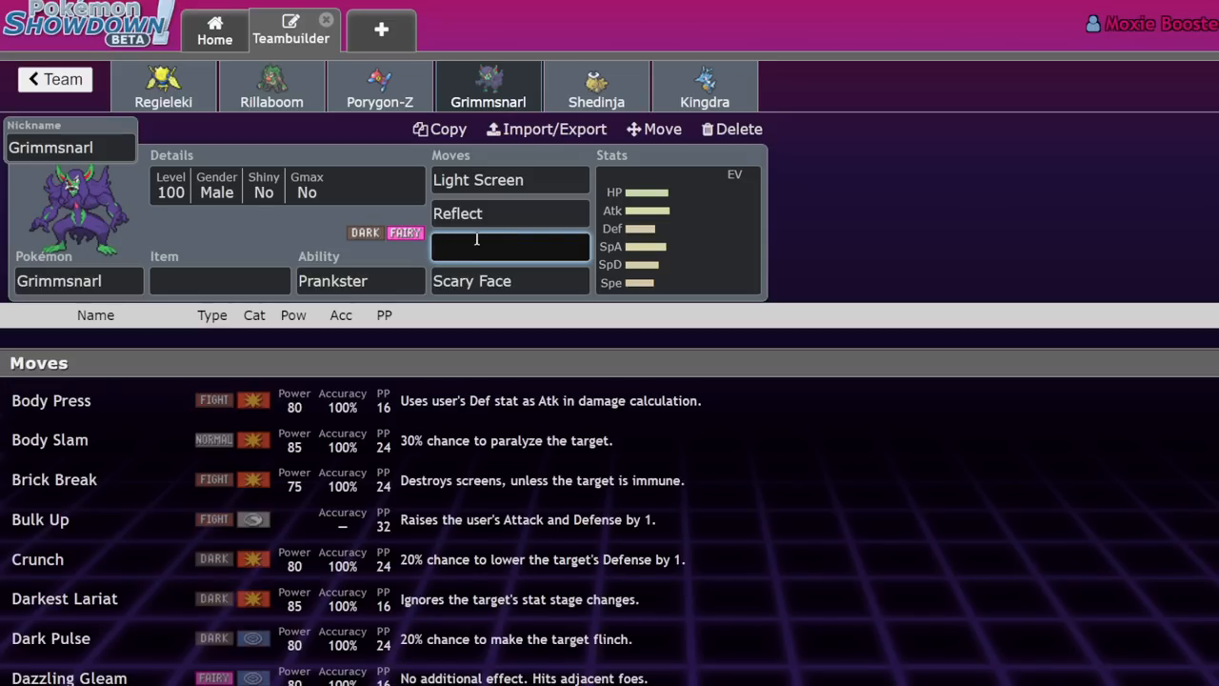
mouse_move(466, 119)
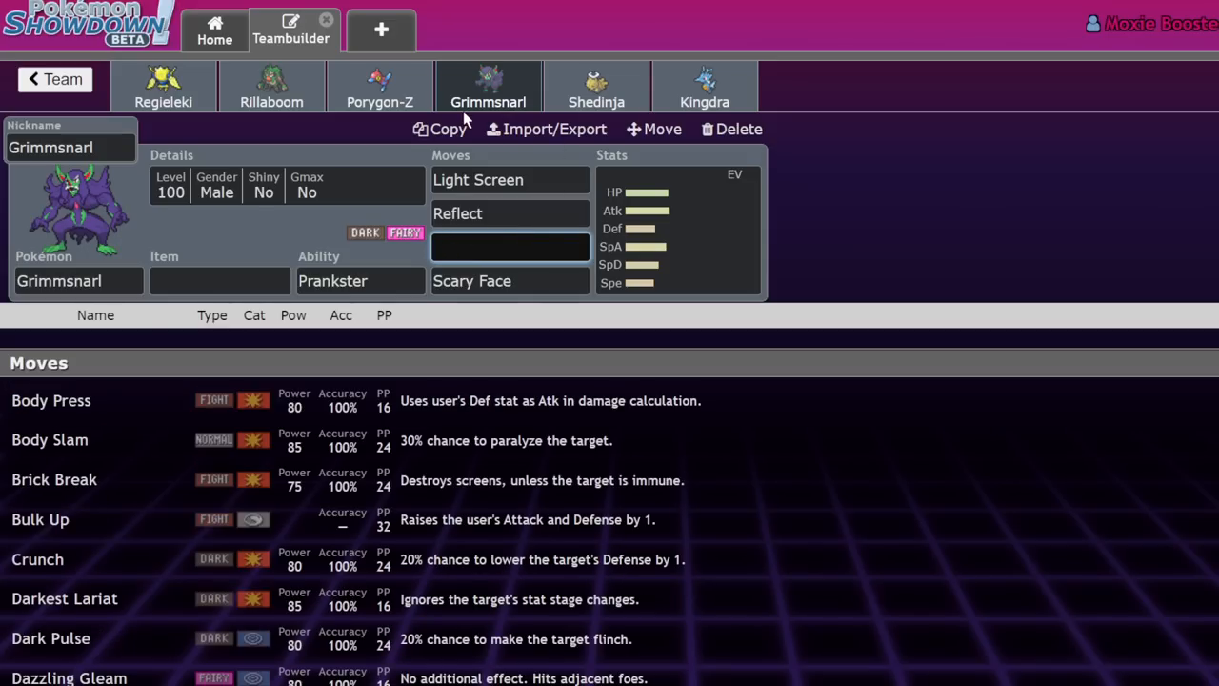
mouse_move(704, 86)
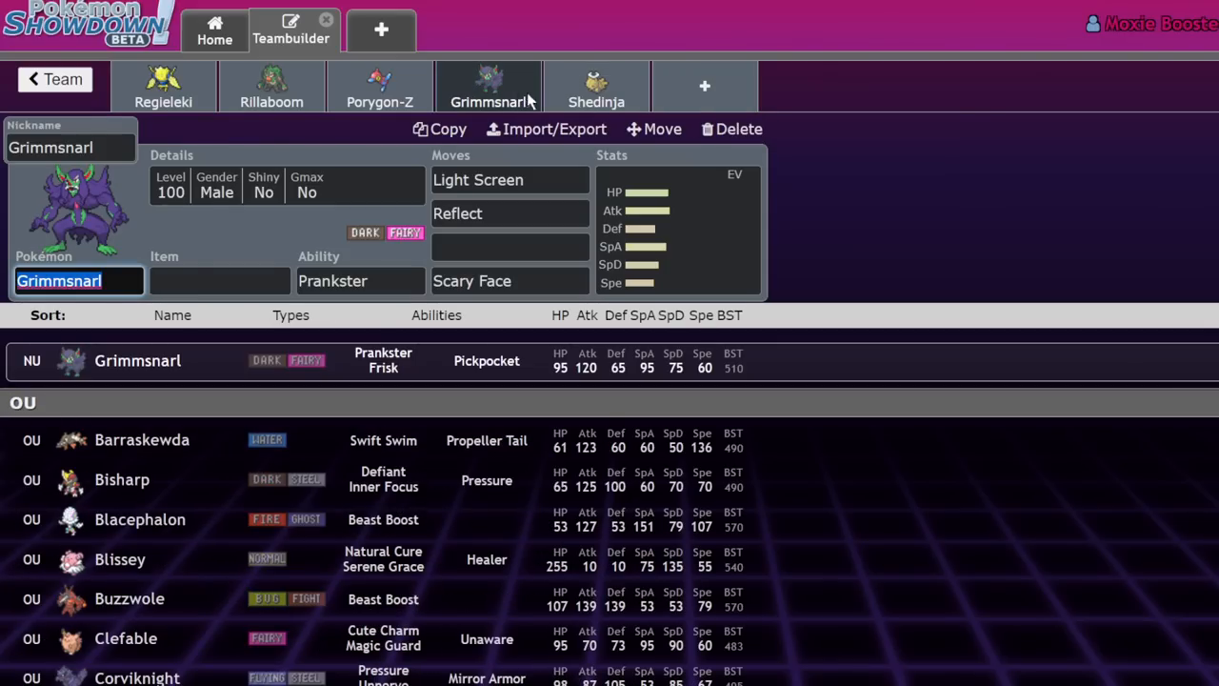
mouse_move(918, 124)
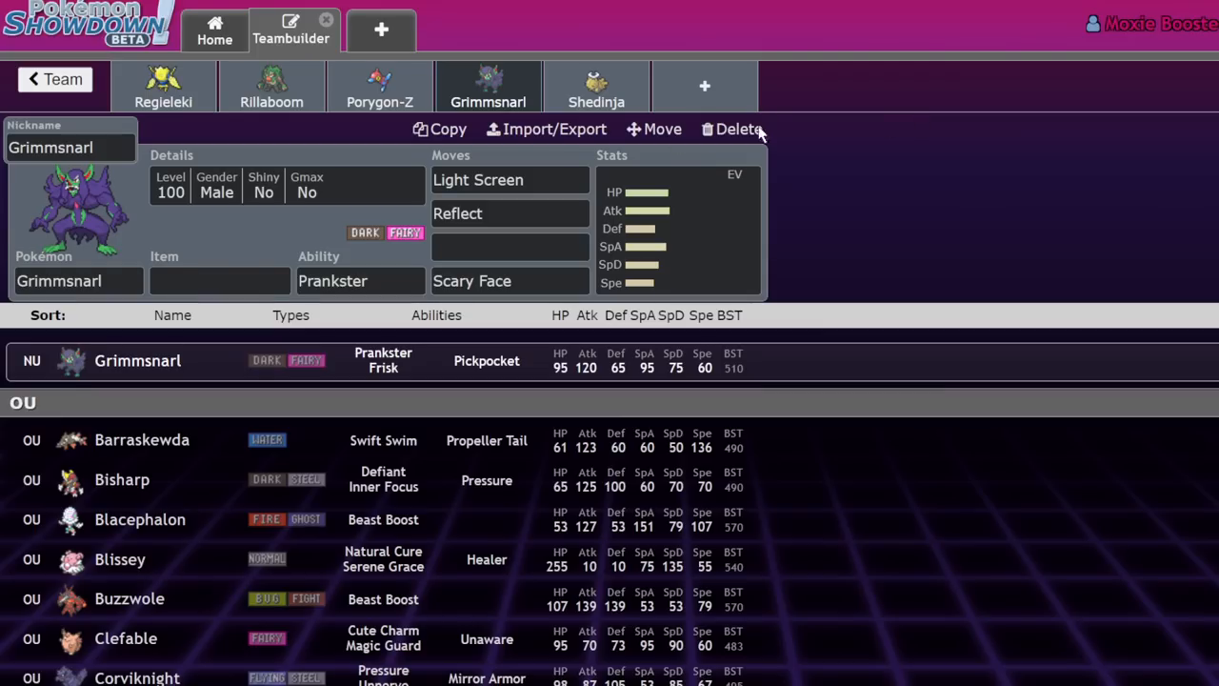
mouse_move(594, 86)
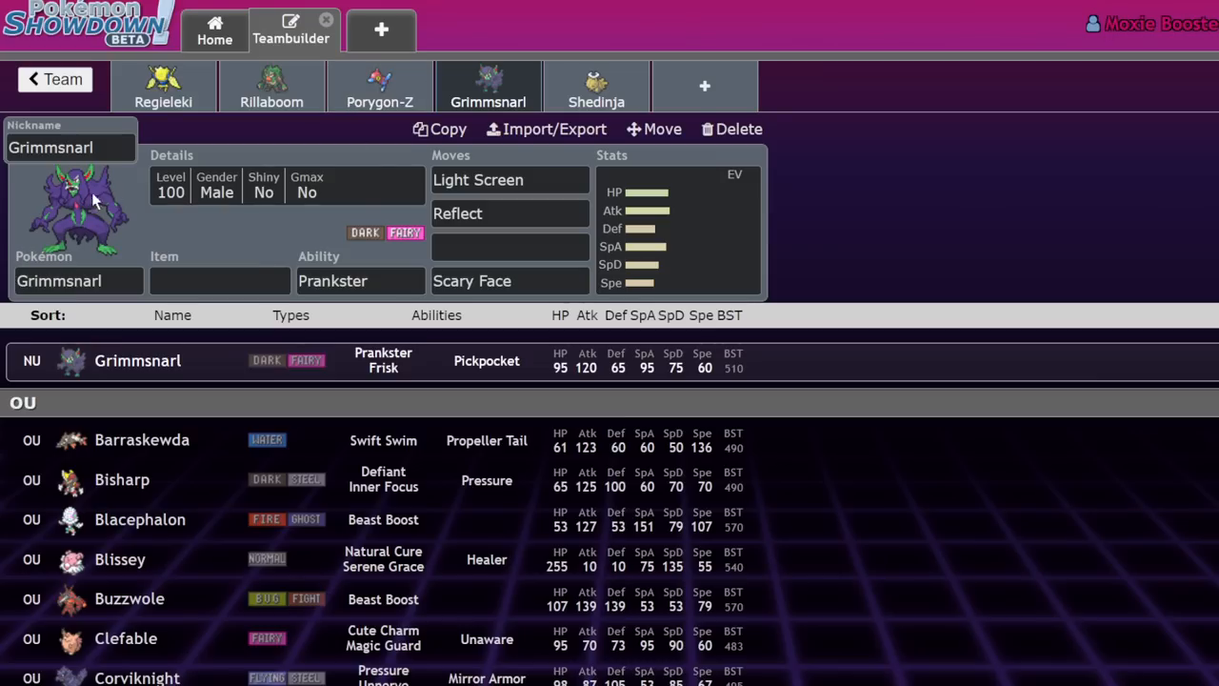
mouse_move(643, 247)
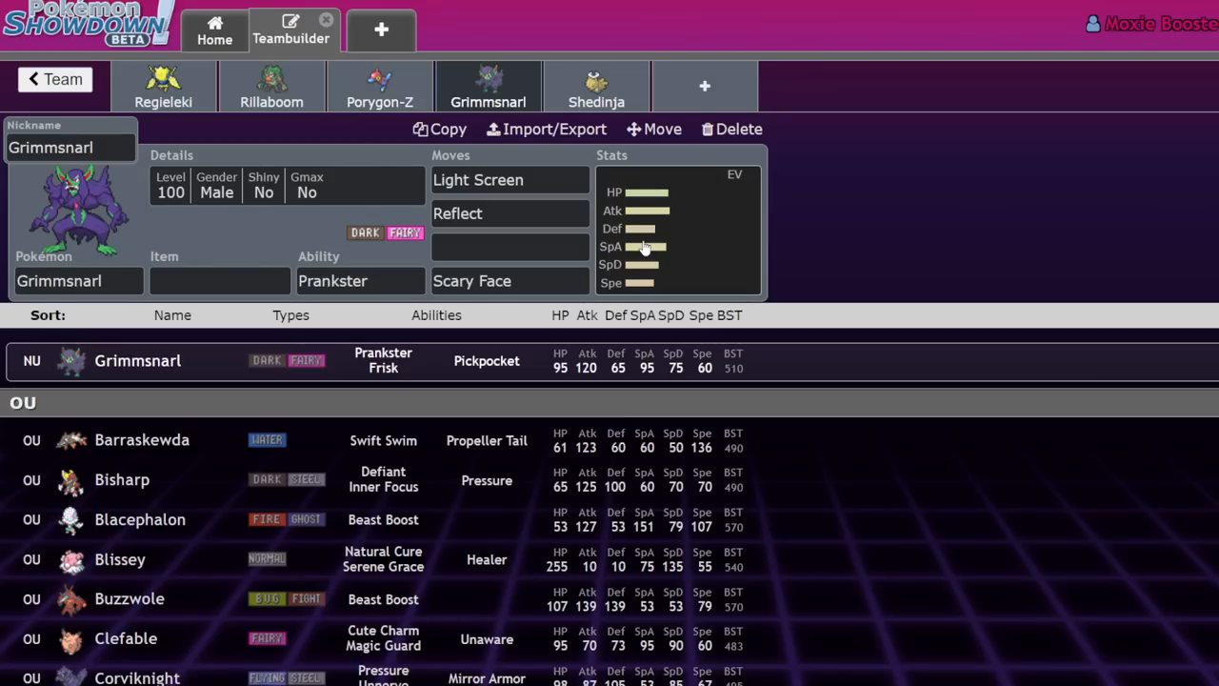
- Leave Grimmsnarl's third move and view Regieleki's Life Orb Transistor set
click(511, 247)
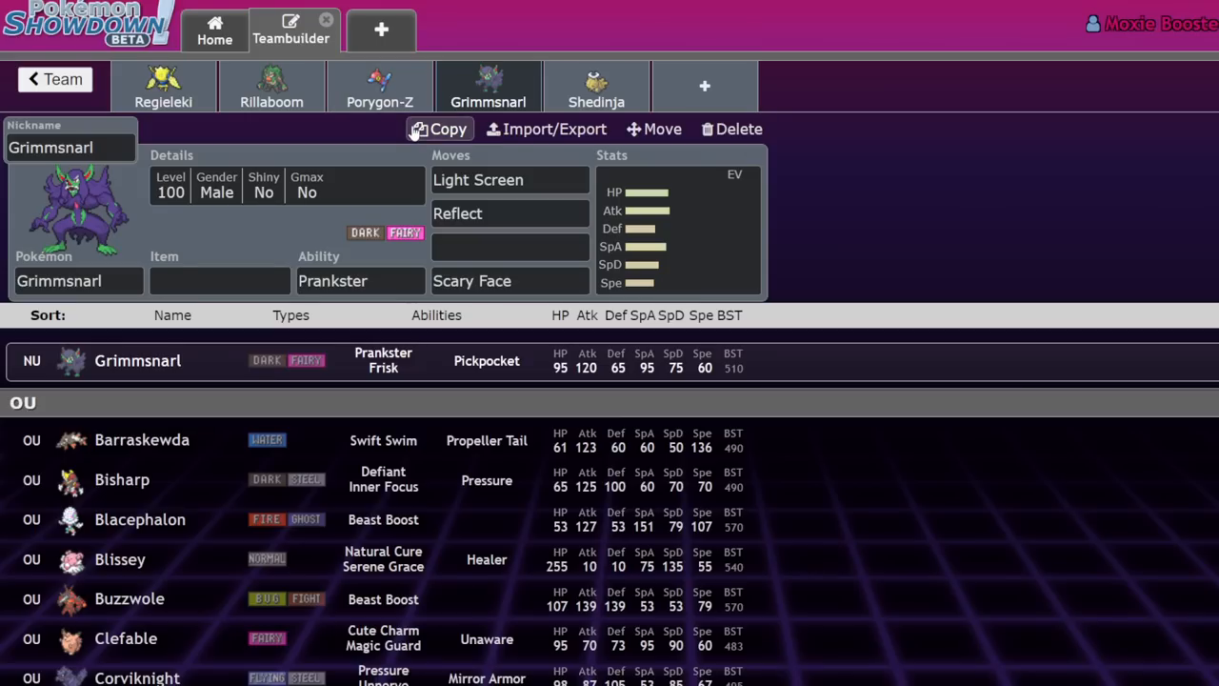
mouse_move(488, 91)
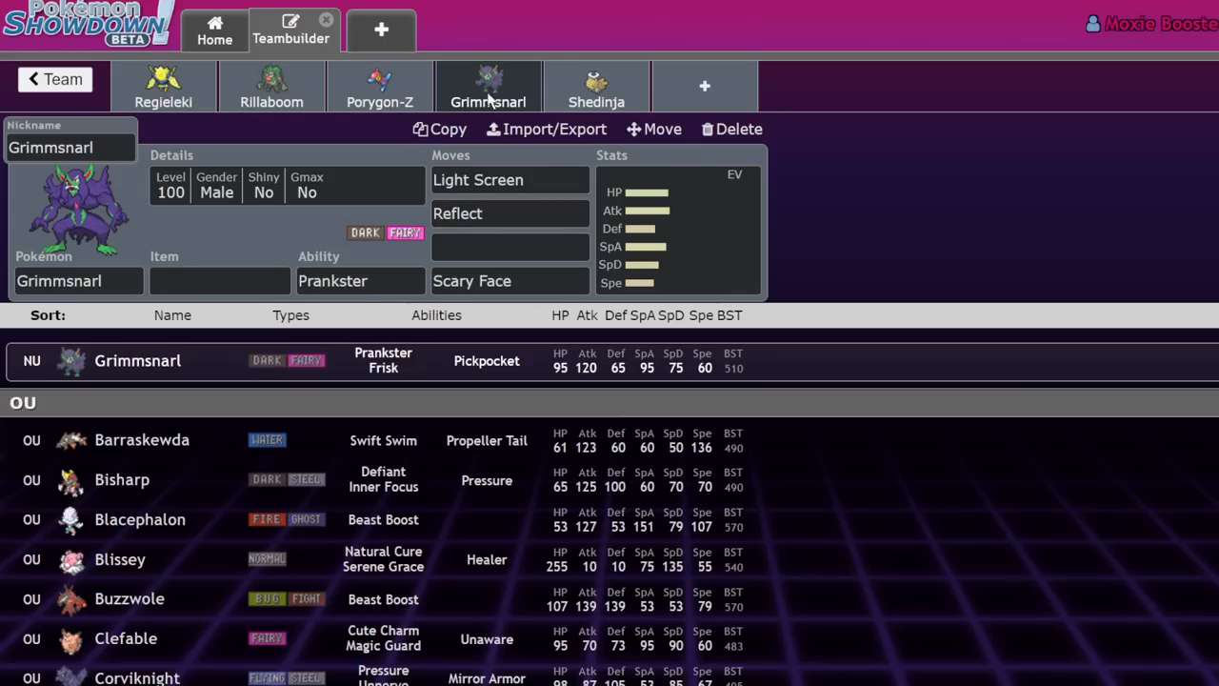
mouse_move(621, 137)
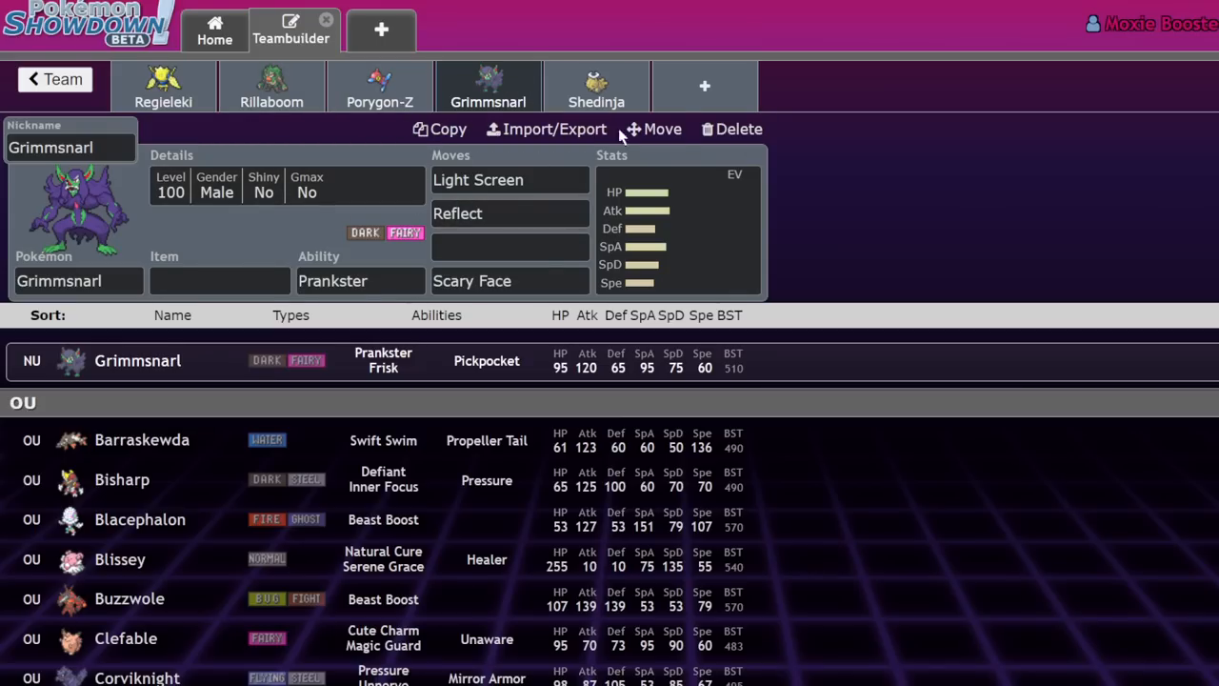
click(164, 86)
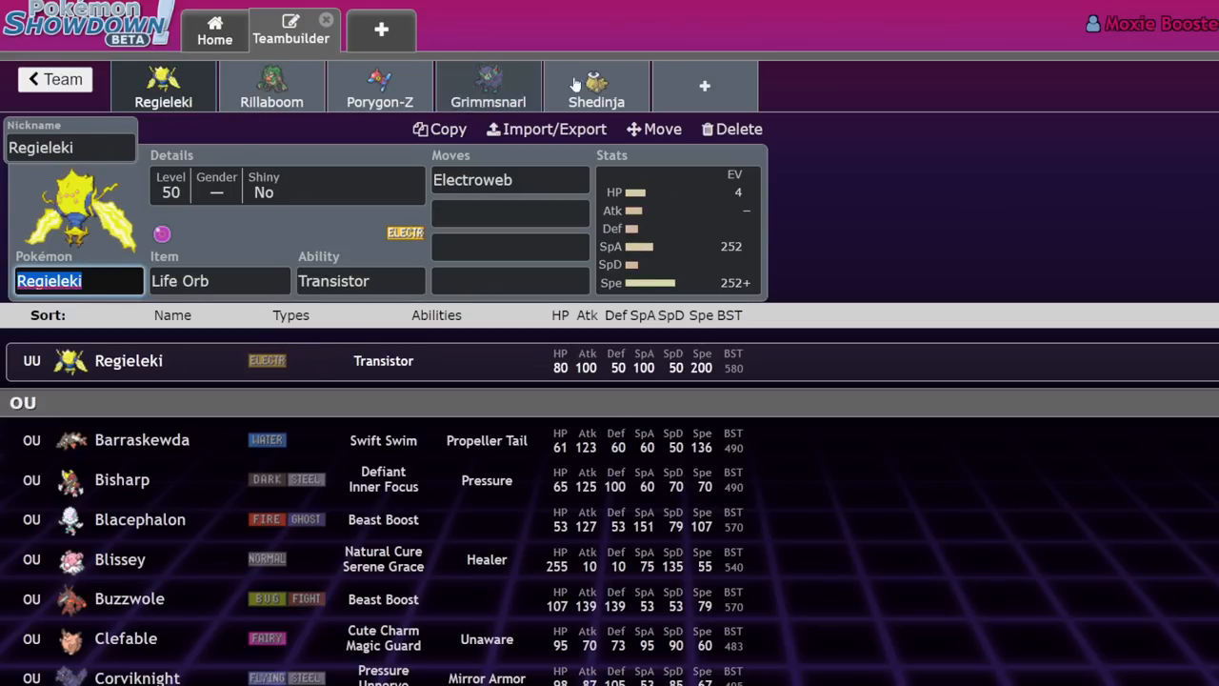
mouse_move(755, 37)
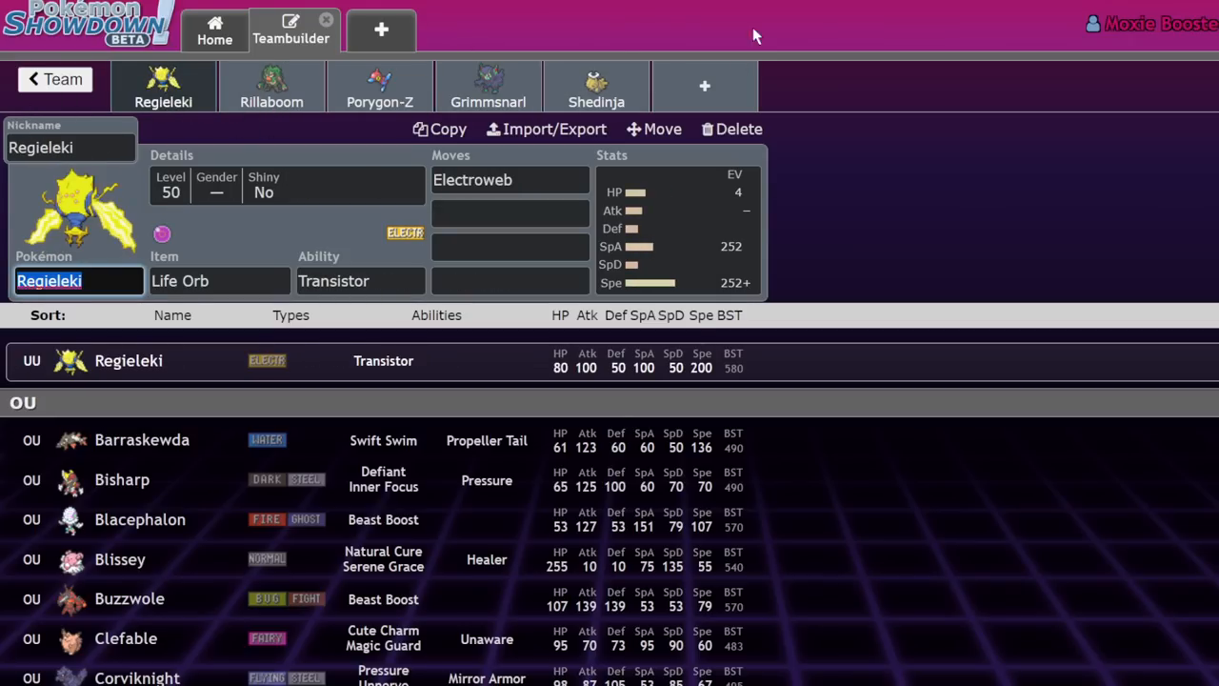
- Switch to Shedinja, check its empty EV spread and bring up its held item list
click(596, 85)
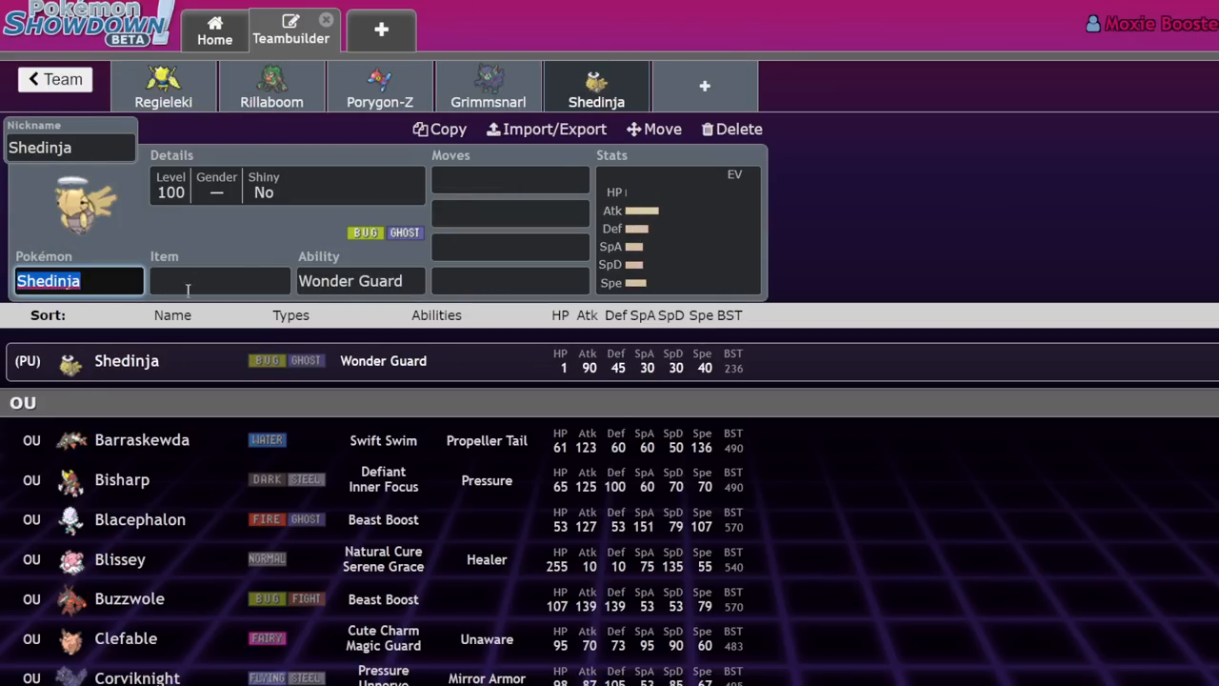
click(678, 229)
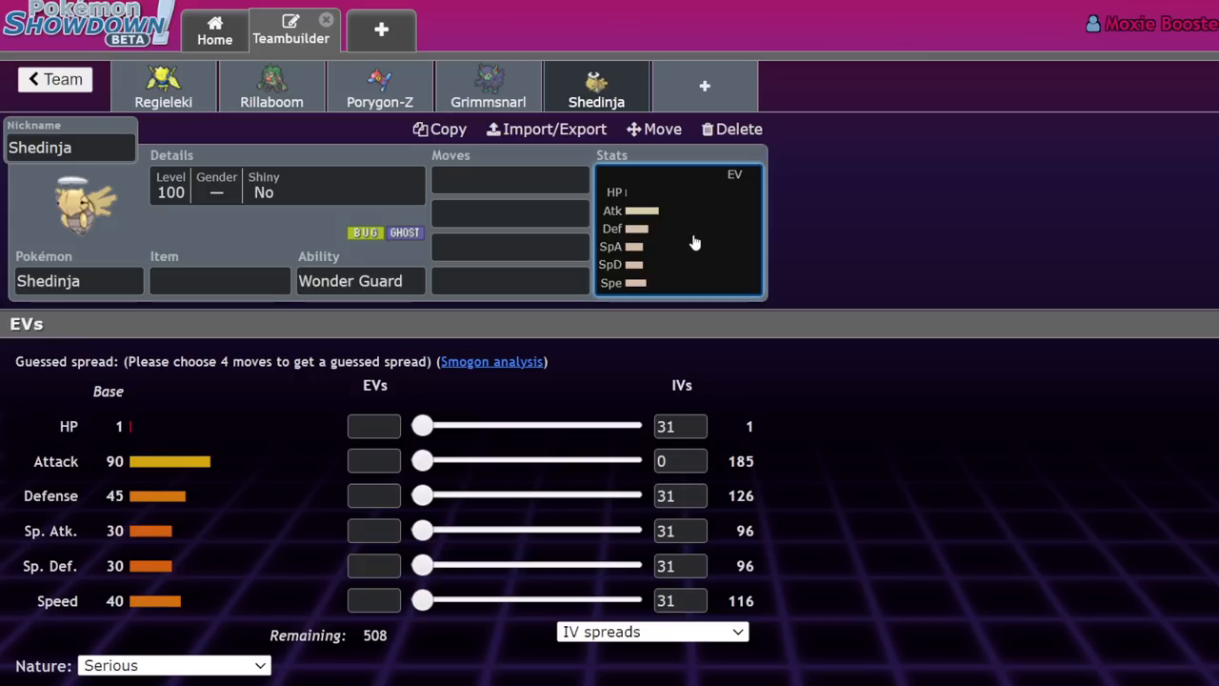
mouse_move(971, 196)
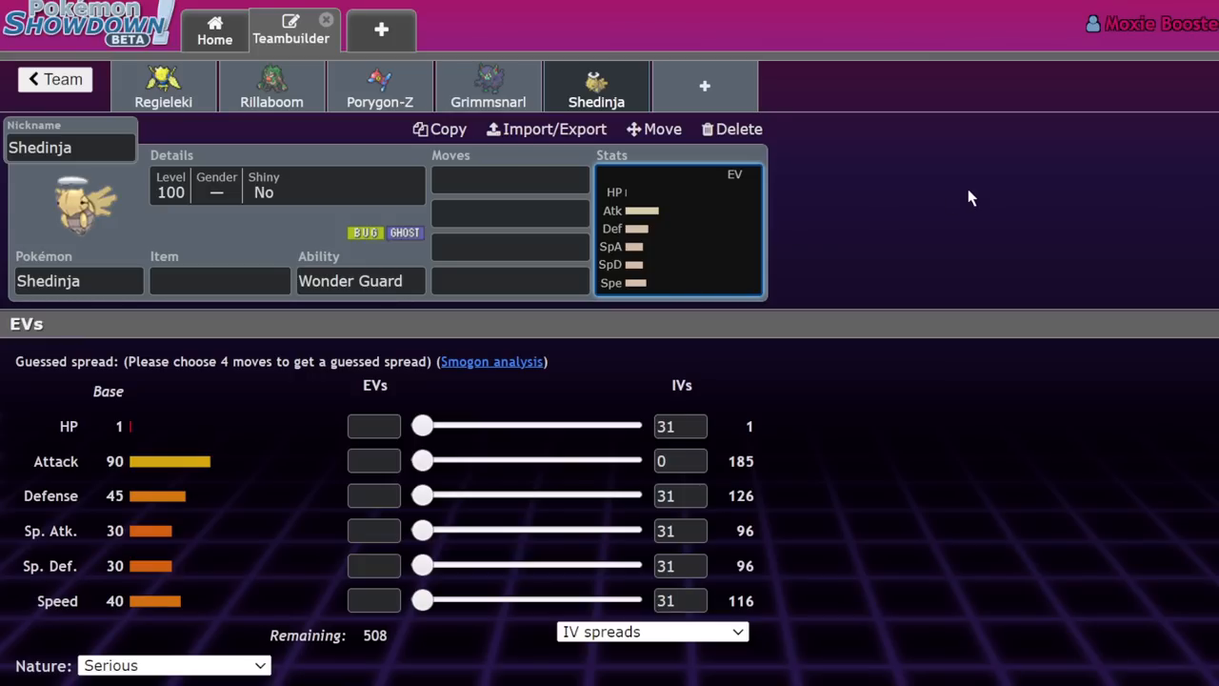
mouse_move(853, 210)
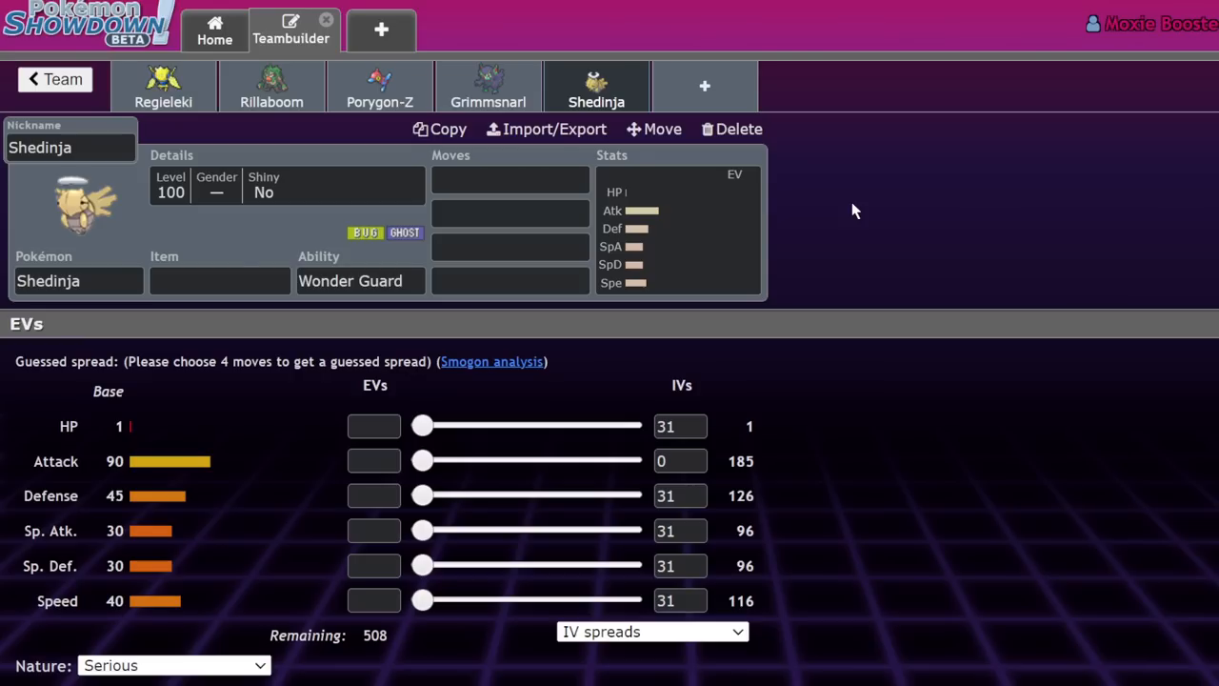
click(221, 280)
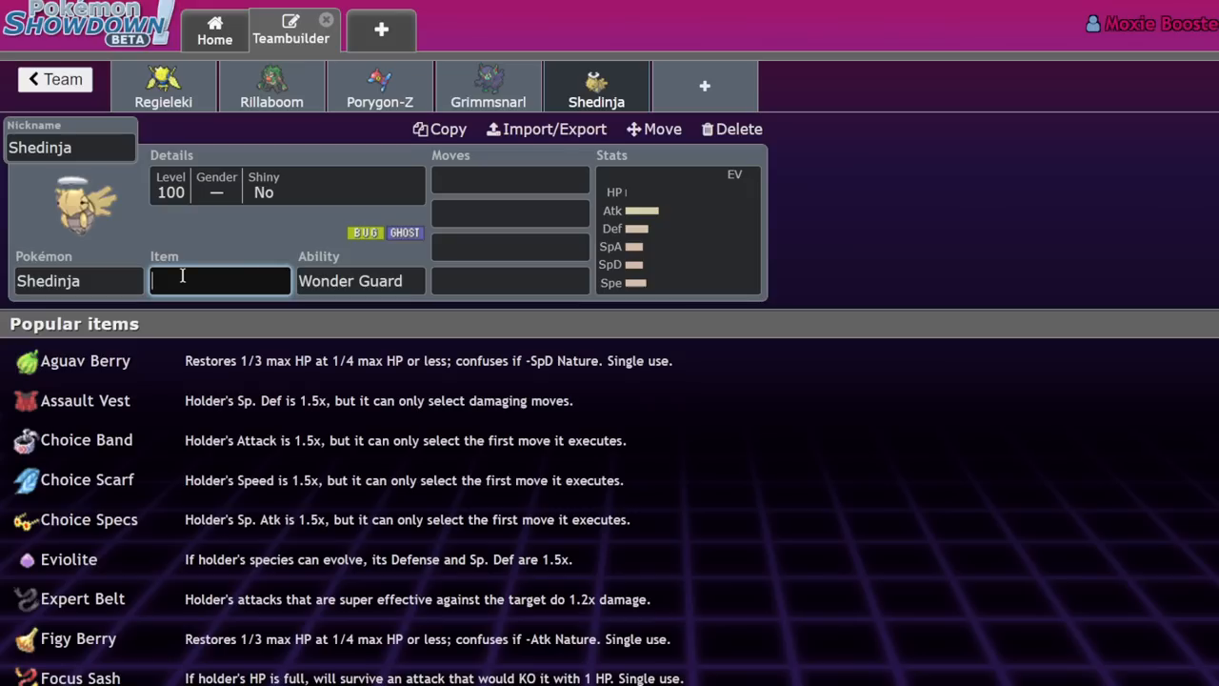
- Give Shedinja an Air Balloon to hold, then reopen its item choices
text(ari)
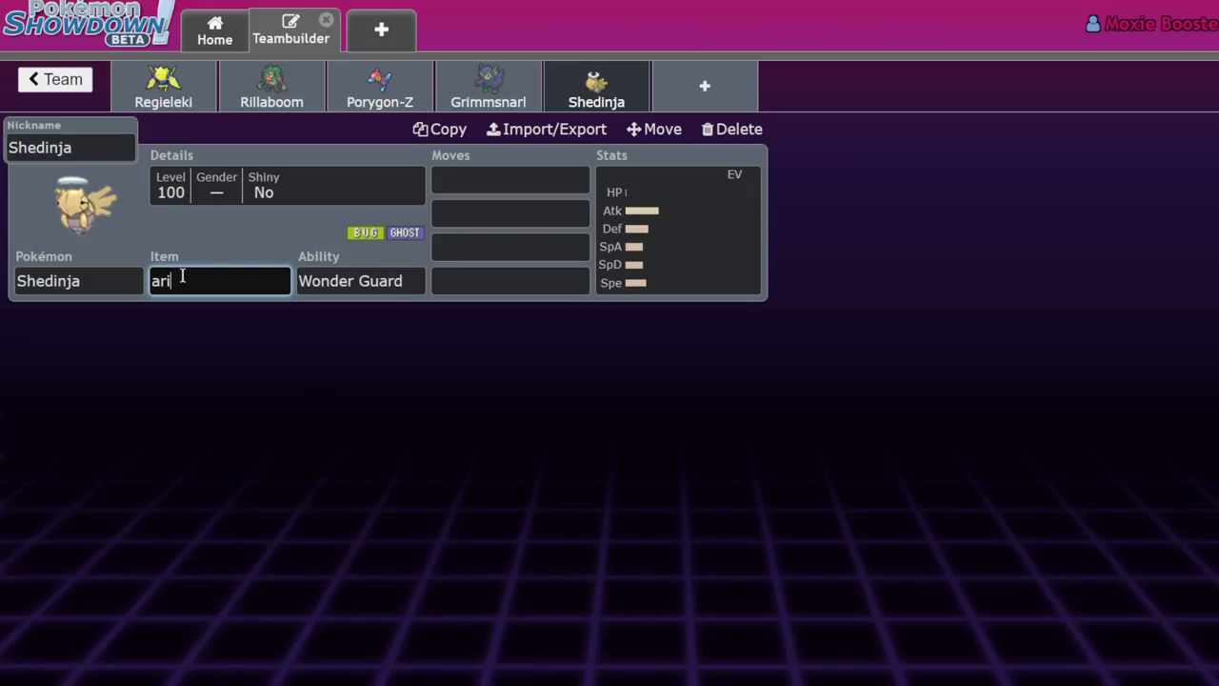
key(Backspace)
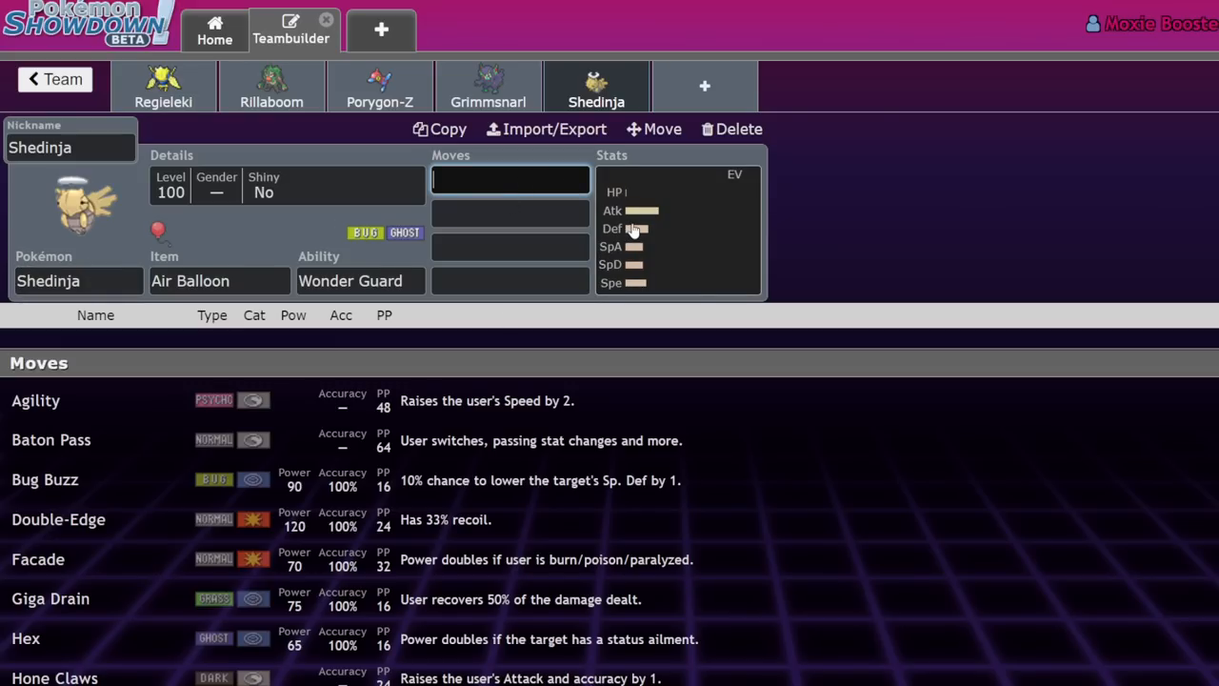
mouse_move(638, 225)
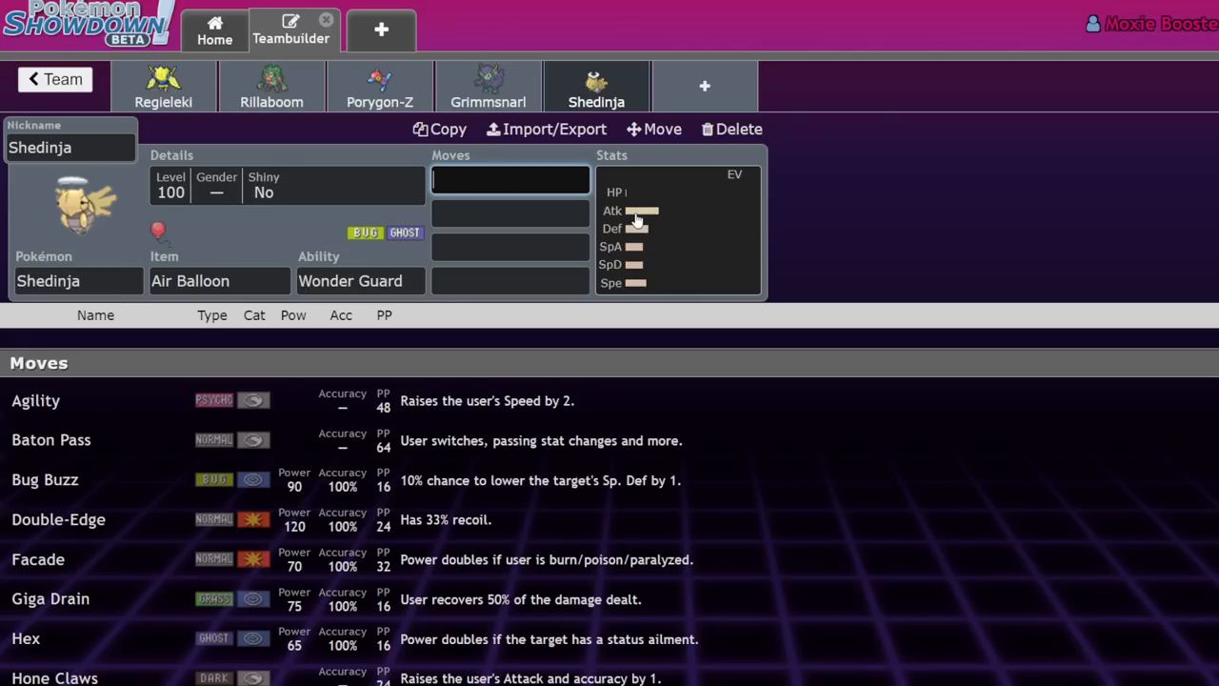
mouse_move(640, 201)
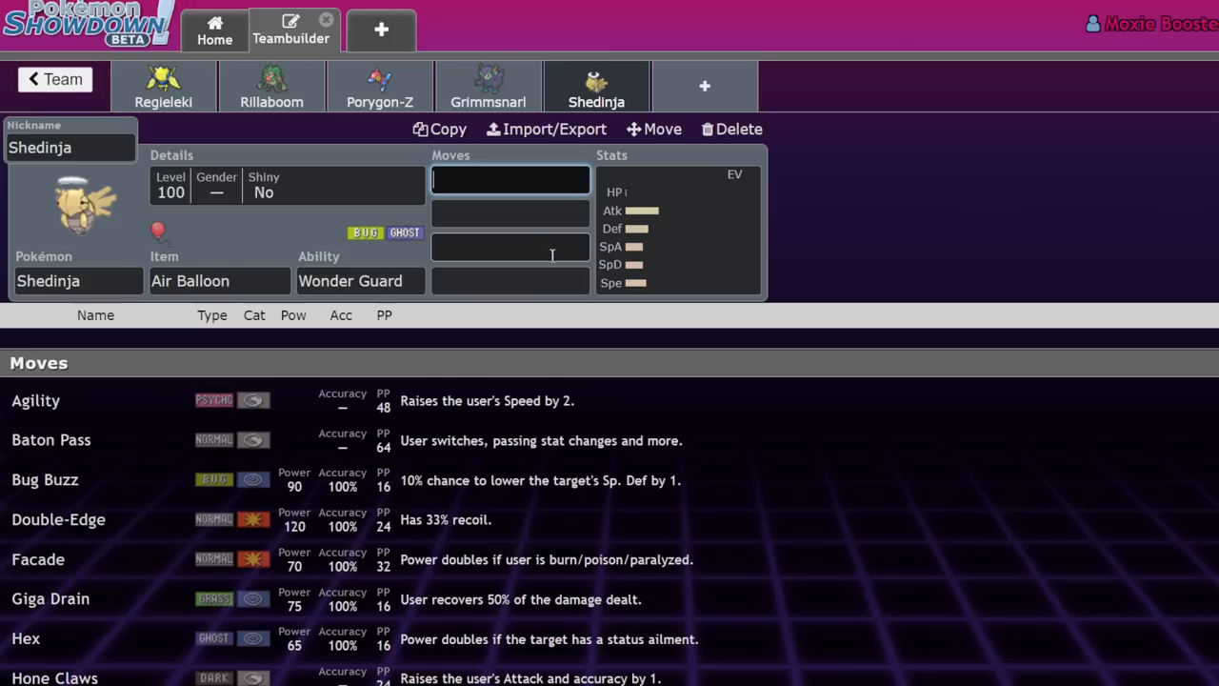
click(510, 179)
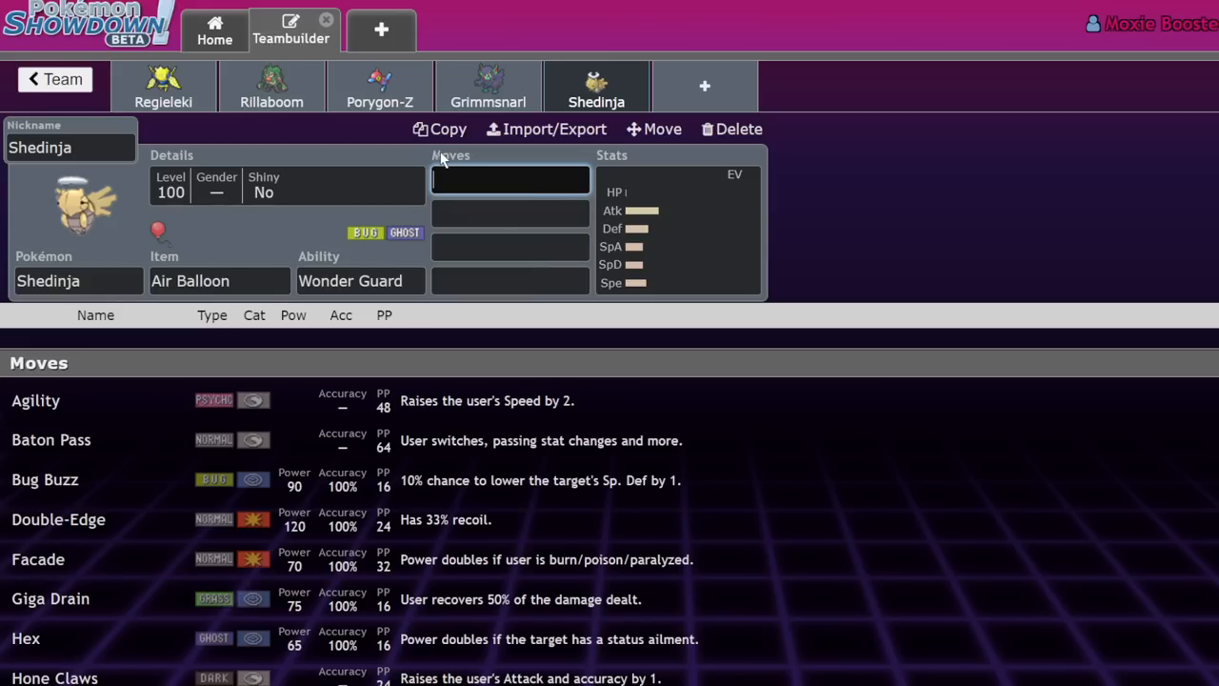
mouse_move(823, 209)
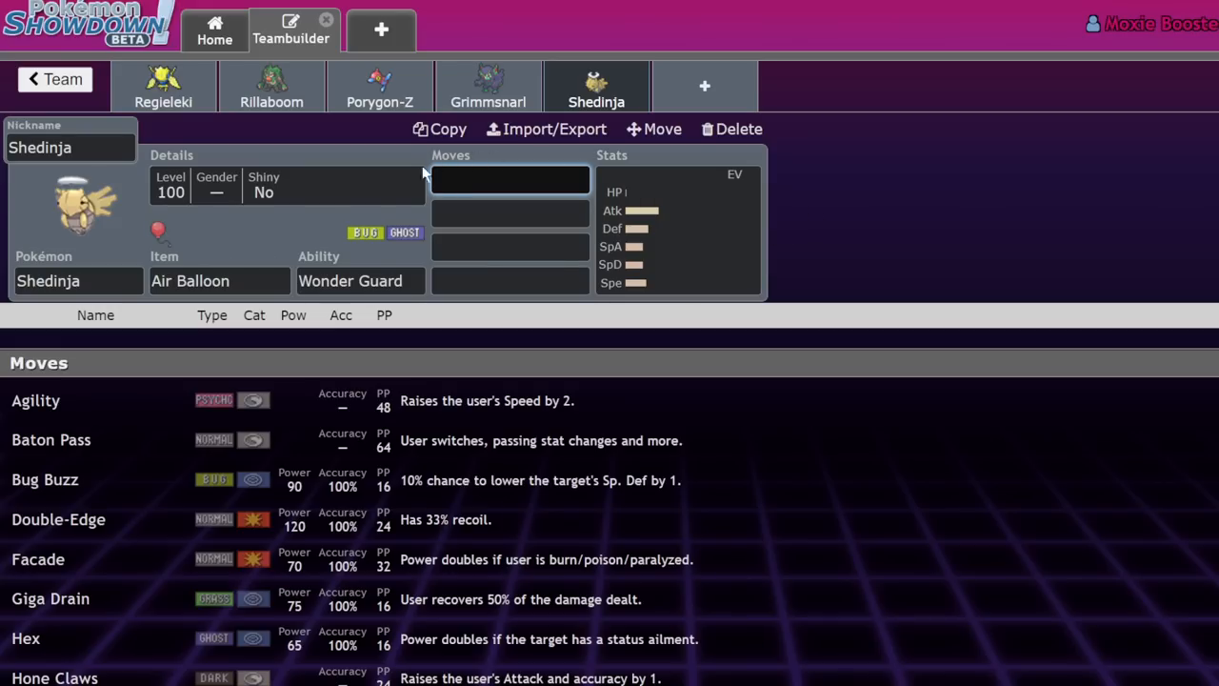
mouse_move(934, 160)
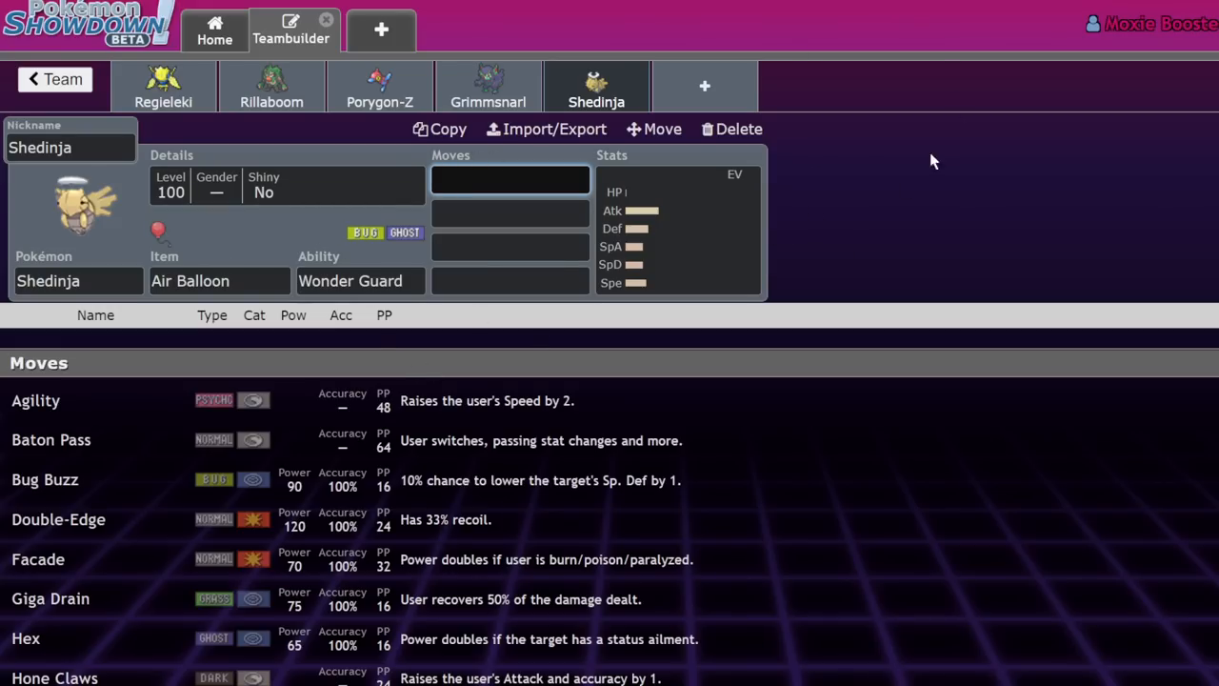
mouse_move(379, 228)
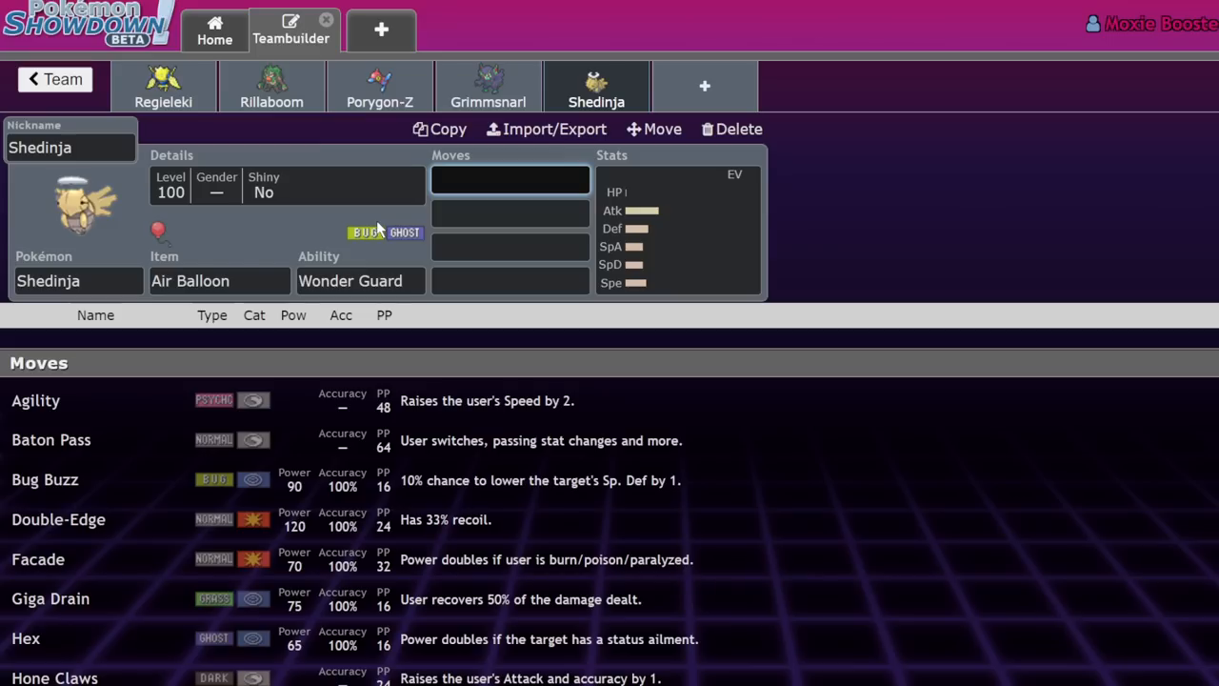
mouse_move(283, 137)
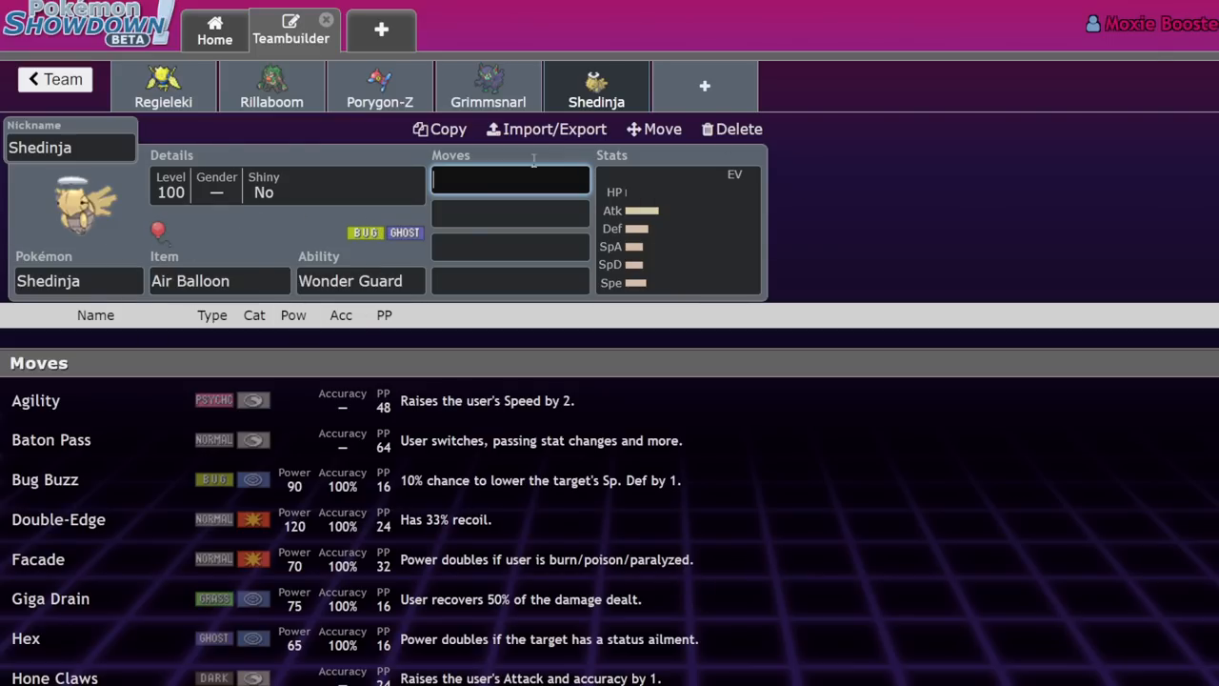
mouse_move(487, 230)
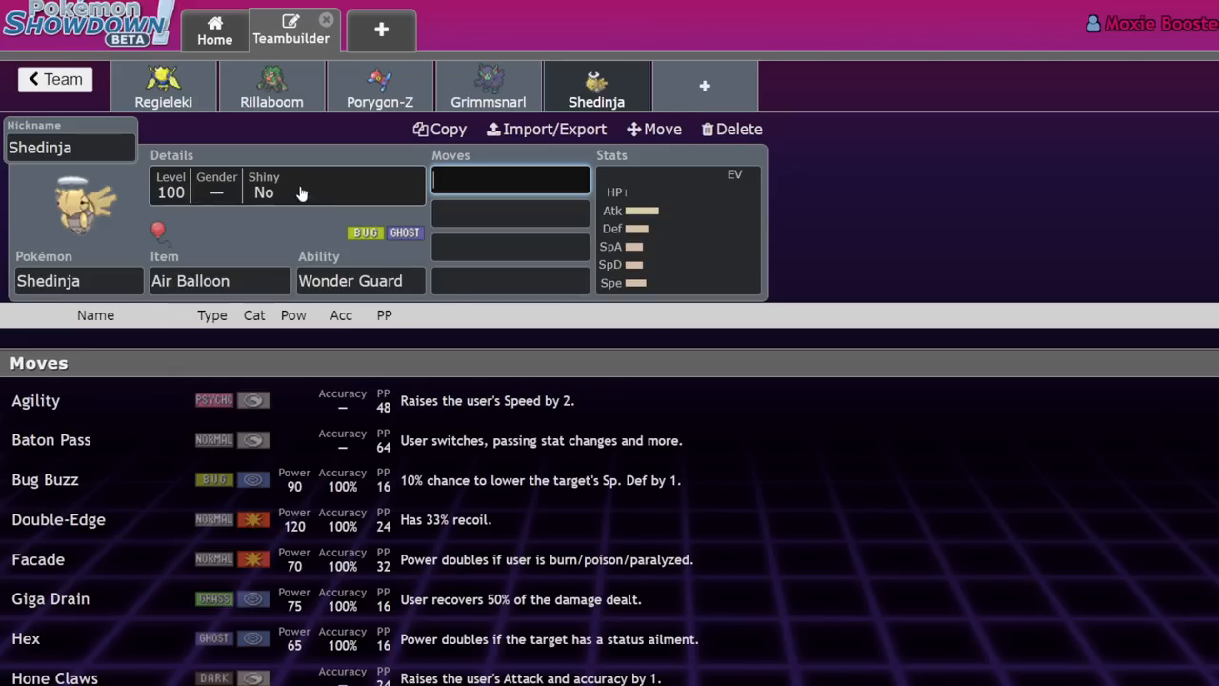
mouse_move(1021, 217)
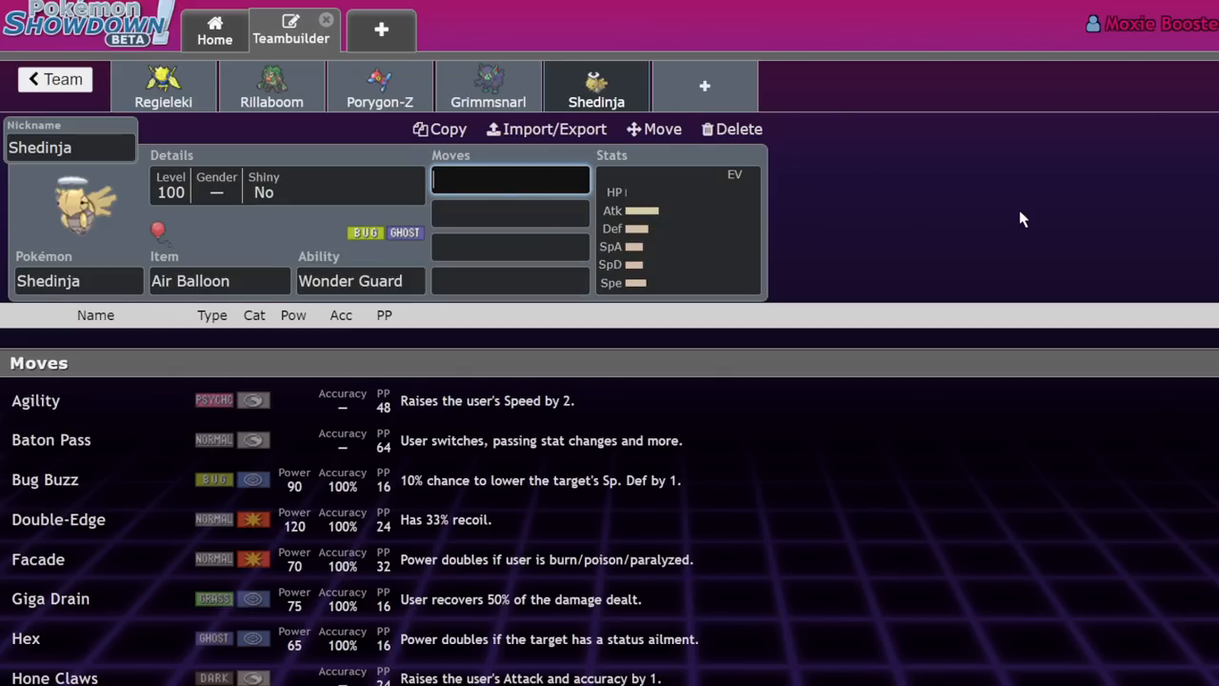
click(190, 280)
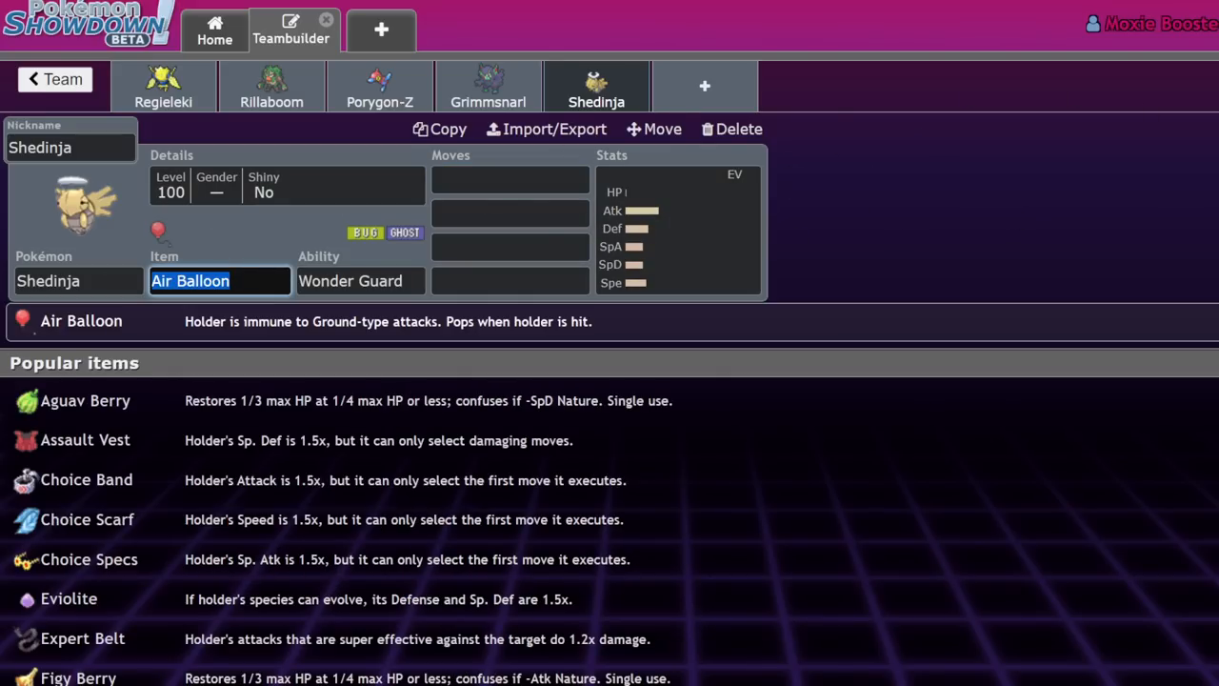
- Teach Shedinja Ally Switch as its first move and search 'steel' for a Steelium Z item
click(510, 179)
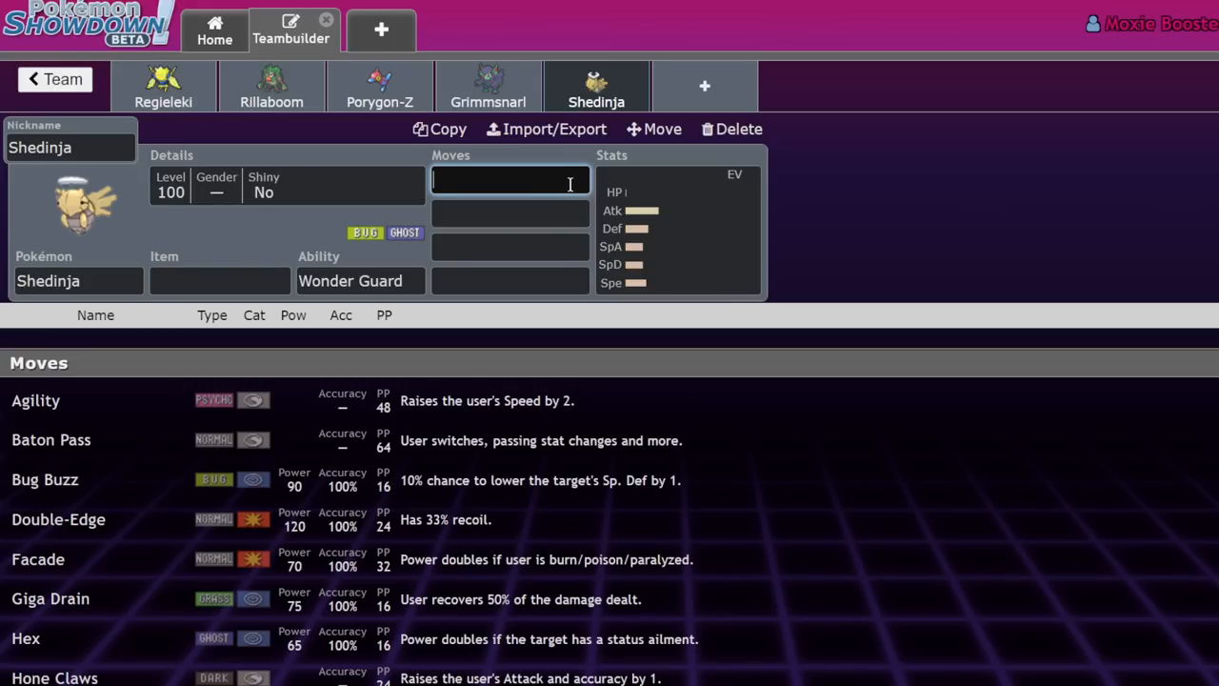
text(all)
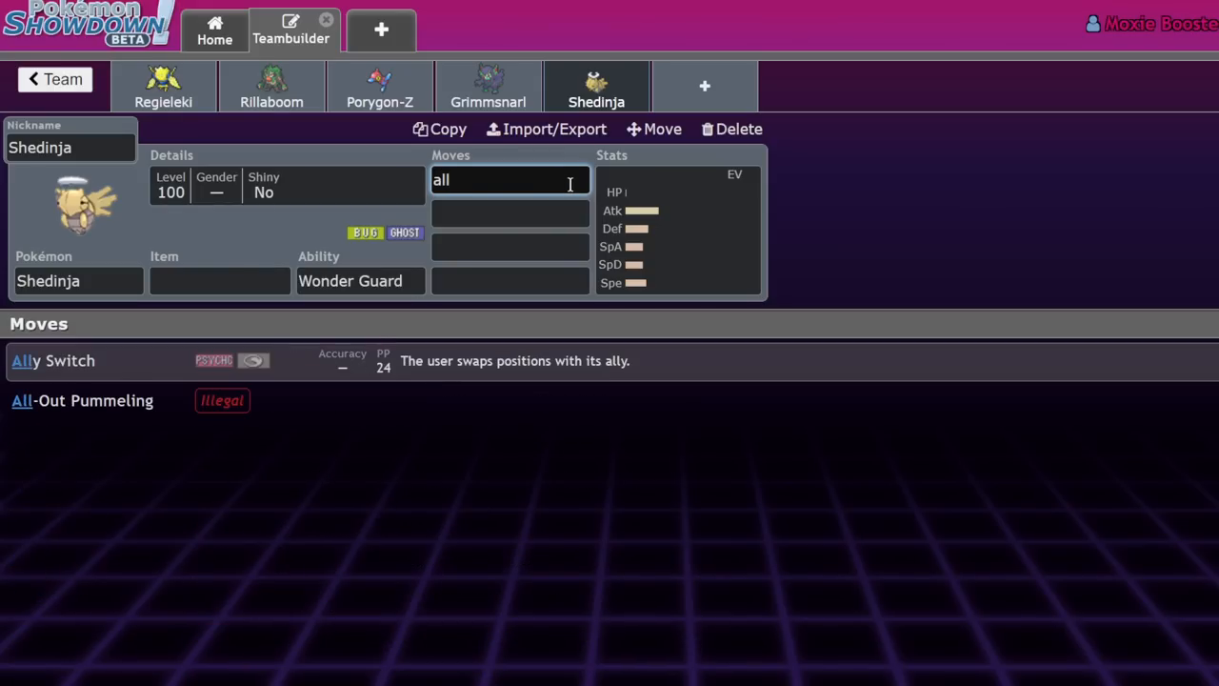
click(219, 280)
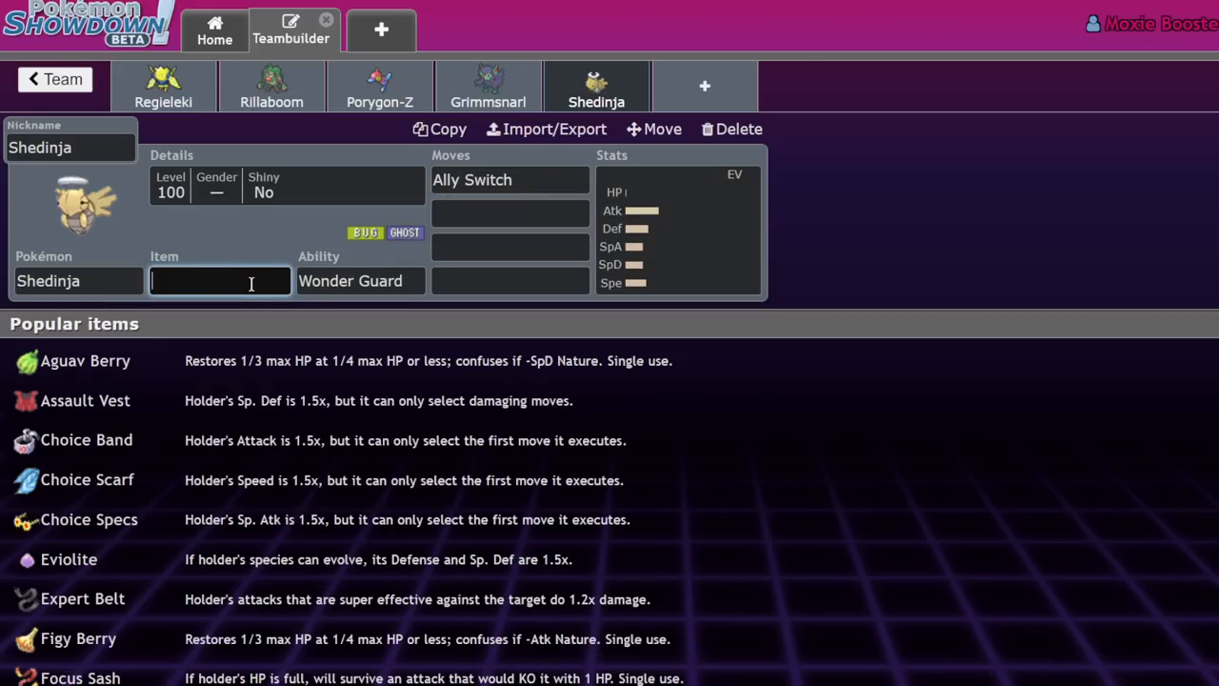
text(steelium Z)
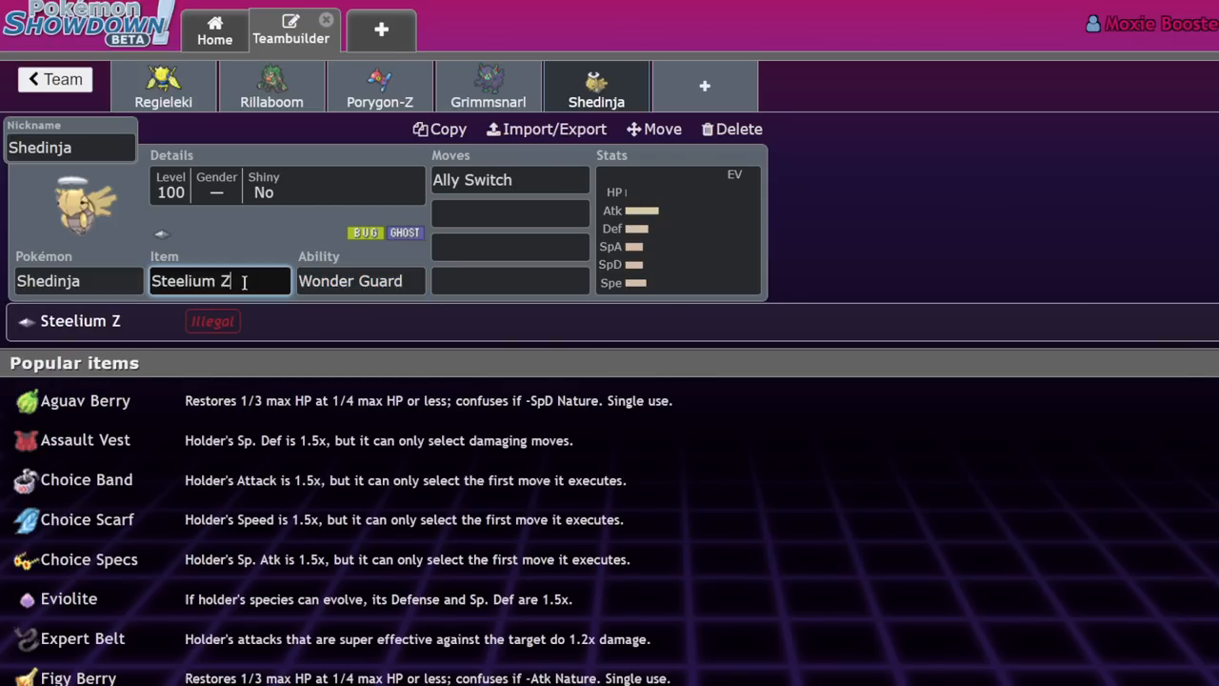
click(510, 214)
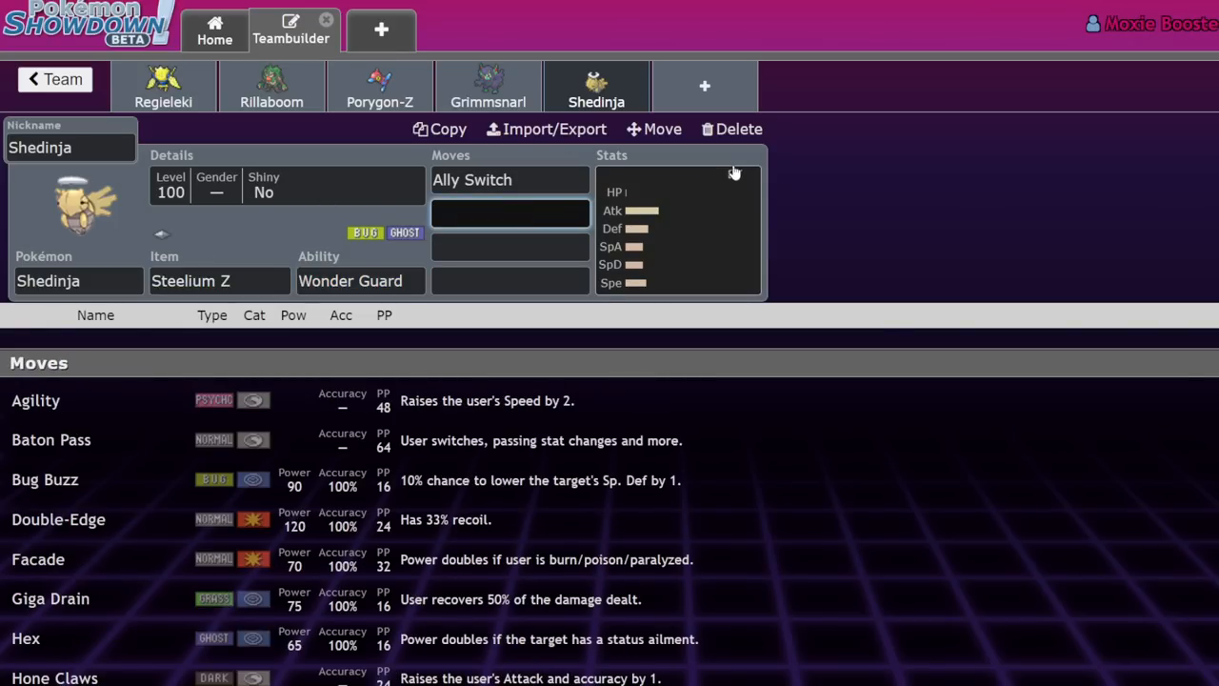
click(219, 280)
text(Norma)
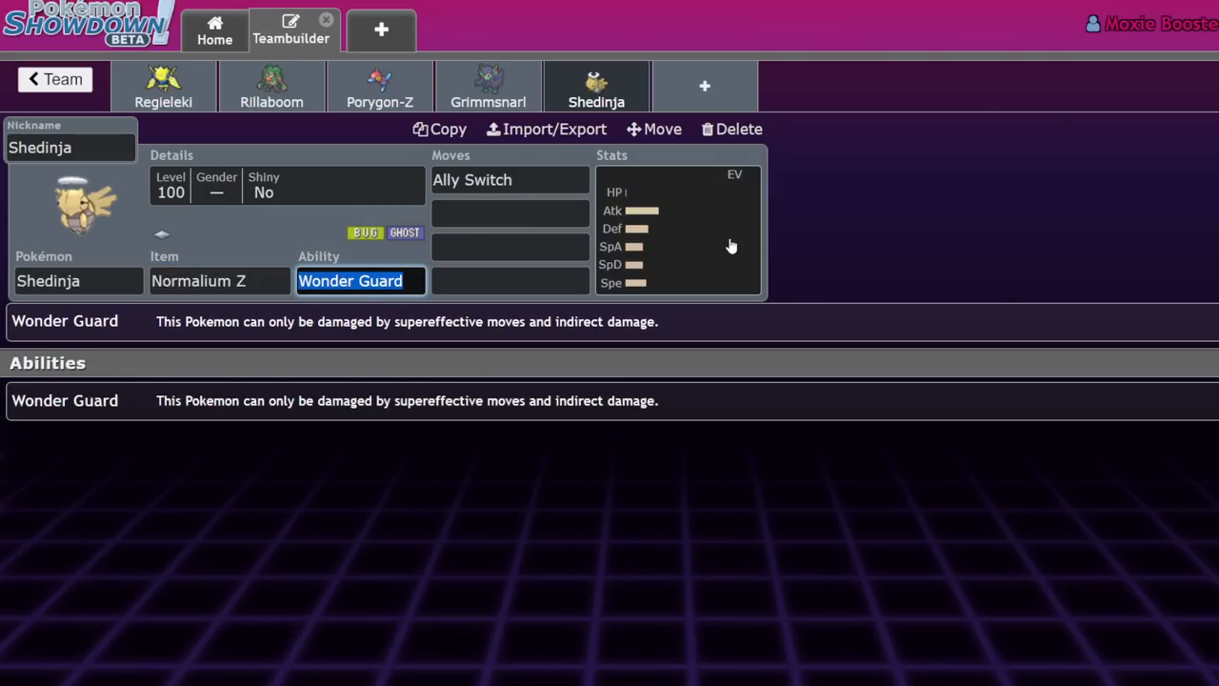
mouse_move(896, 124)
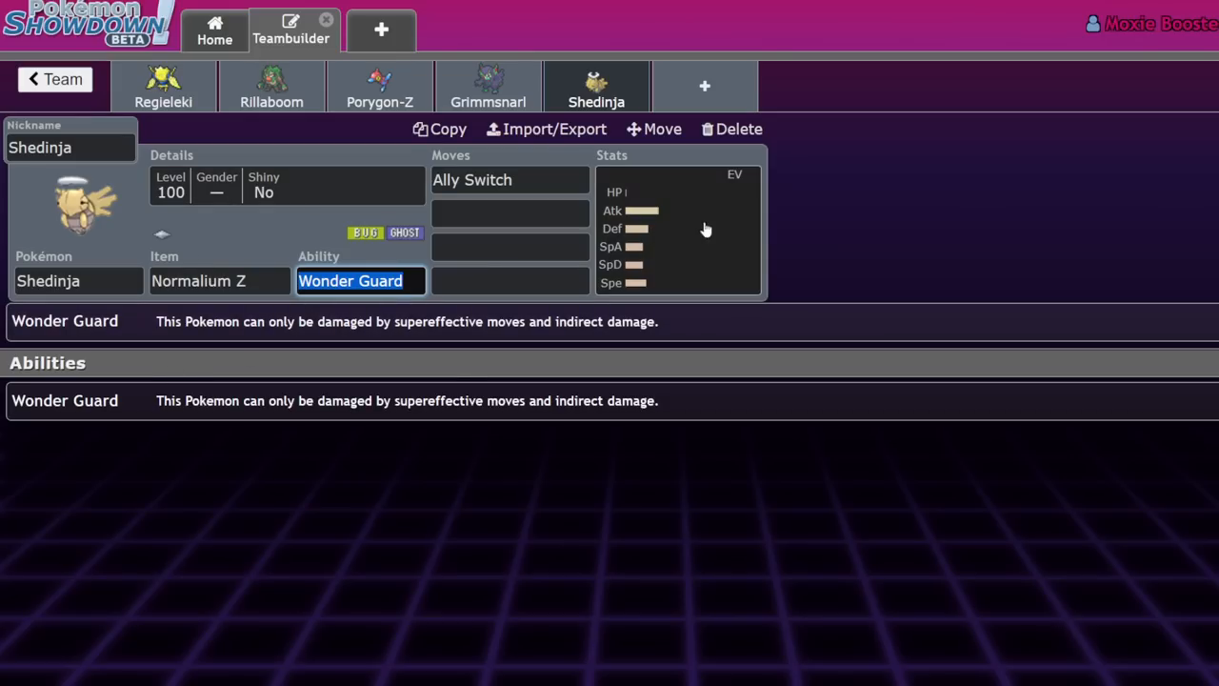
- Confirm Shedinja holds Normalium Z and return to its Ally Switch move slot
click(219, 280)
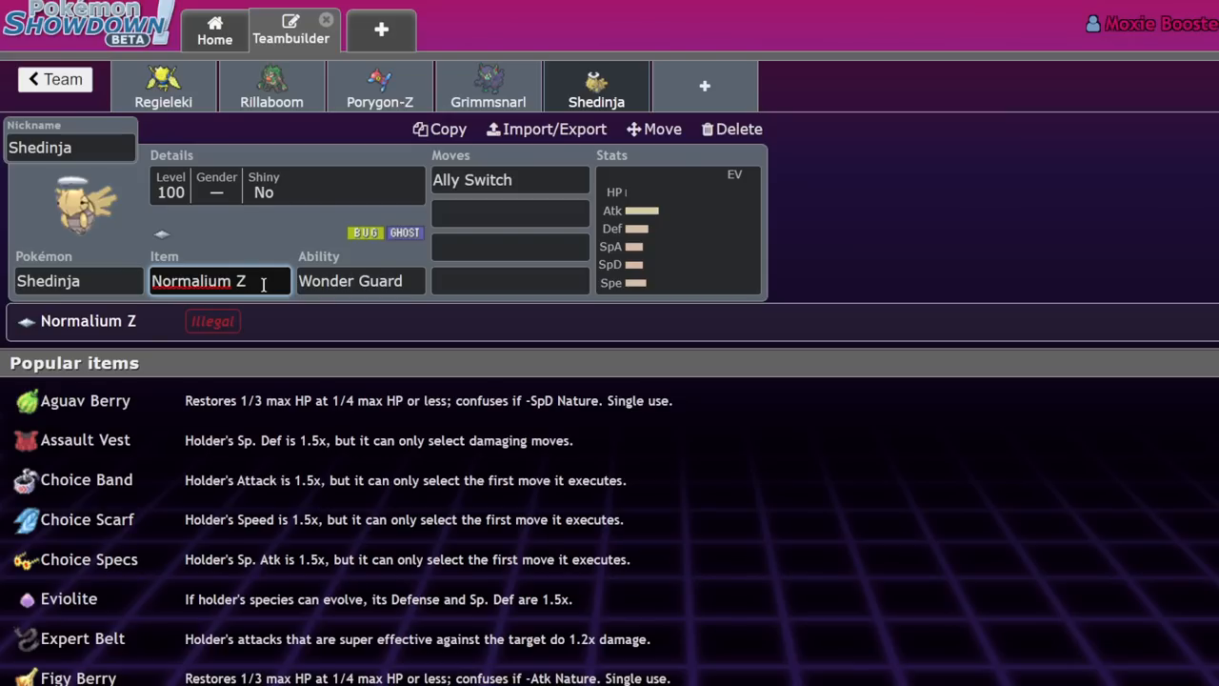
click(511, 179)
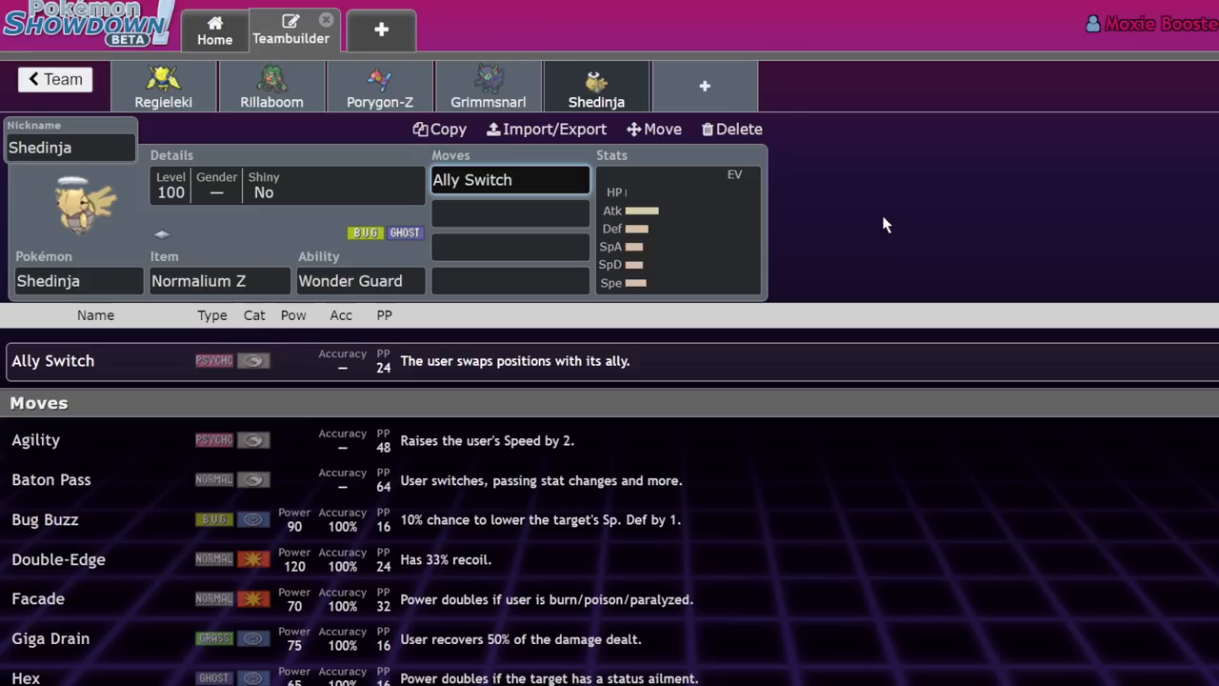
mouse_move(76, 271)
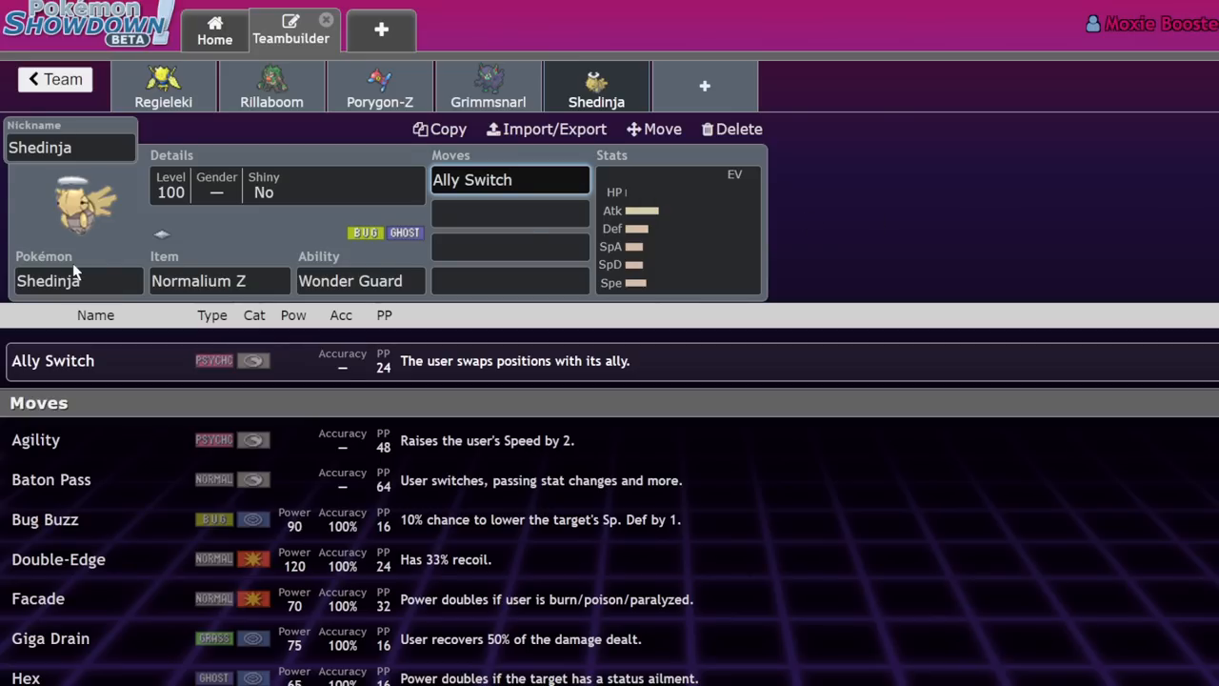
click(219, 280)
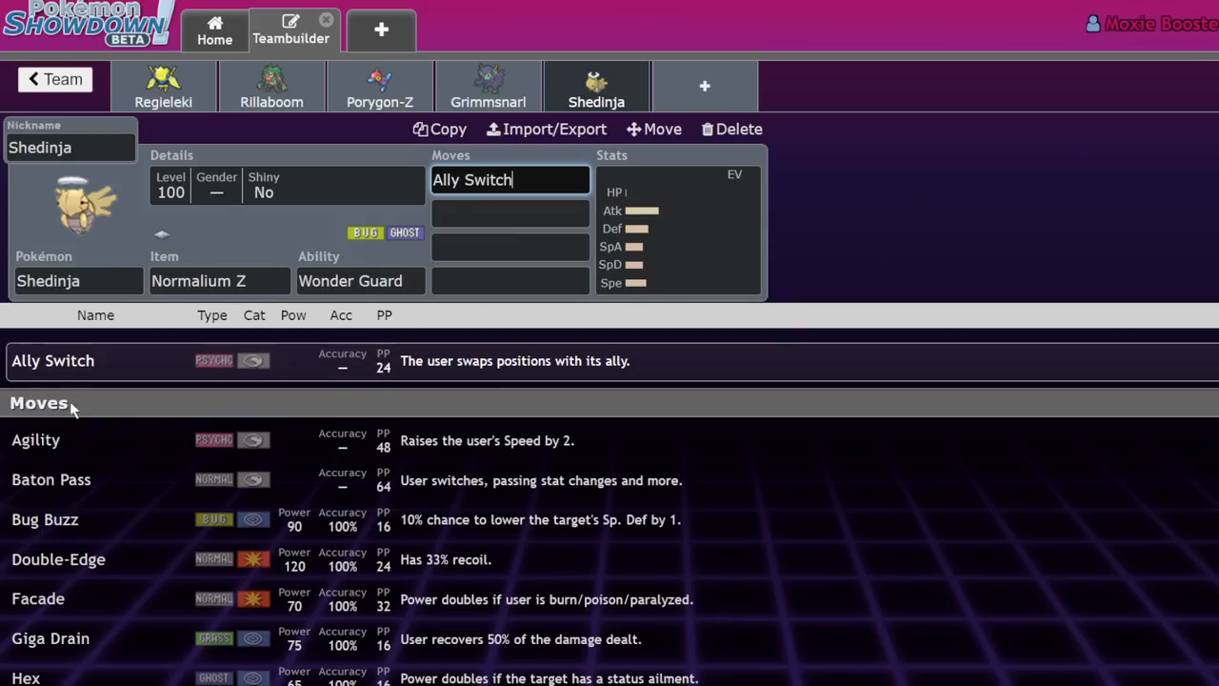
mouse_move(1122, 181)
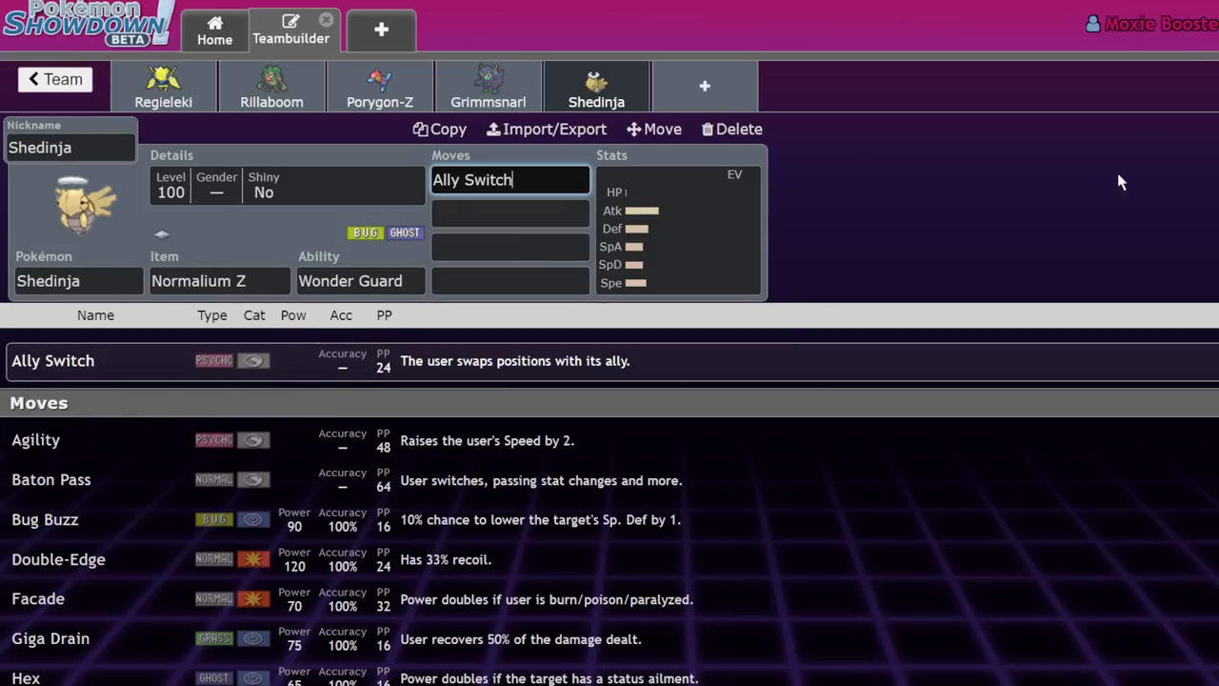
mouse_move(728, 211)
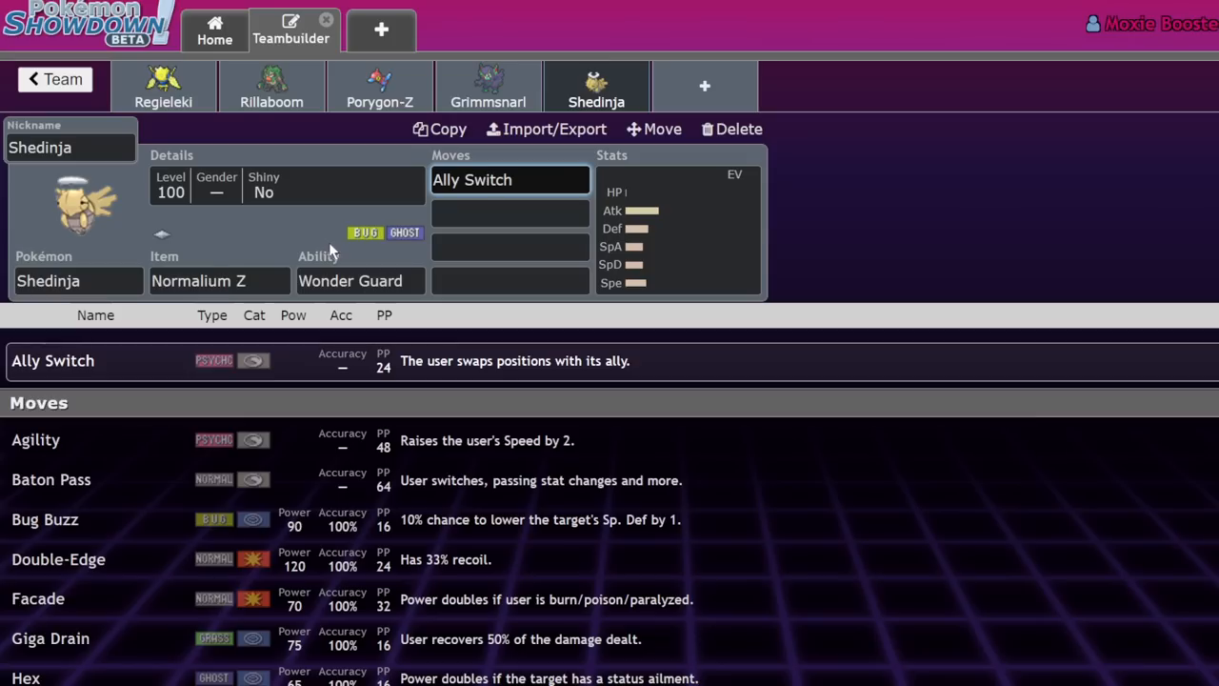
mouse_move(385, 251)
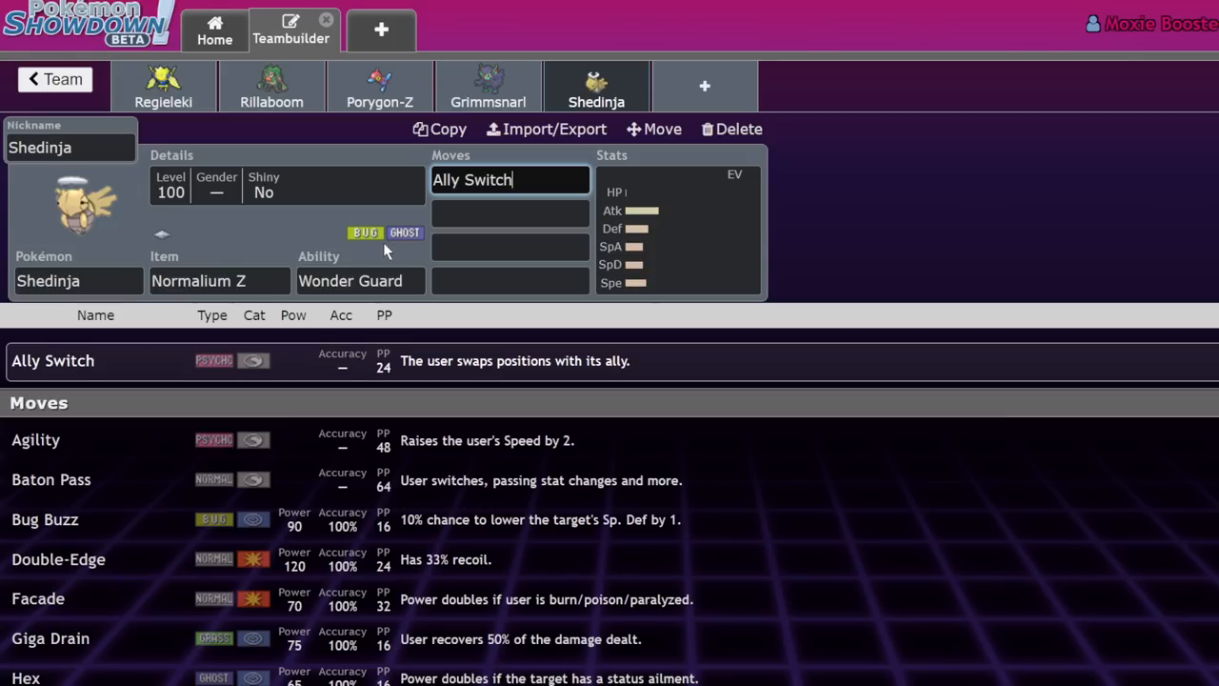
mouse_move(372, 246)
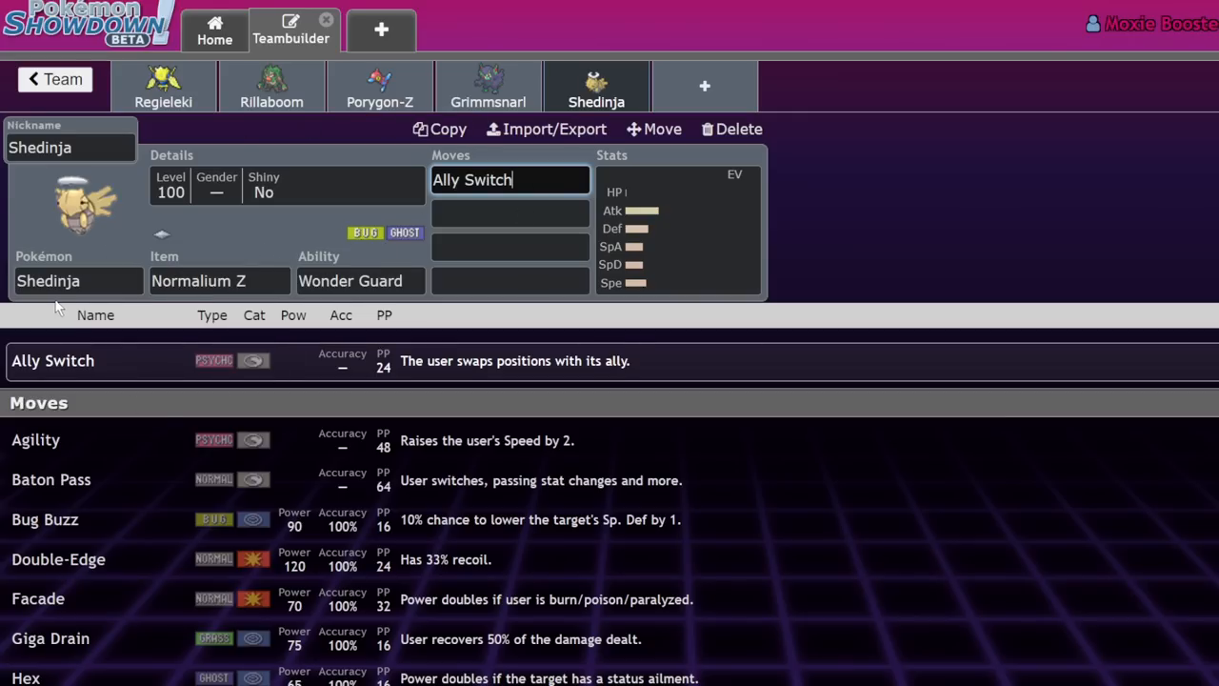
mouse_move(766, 54)
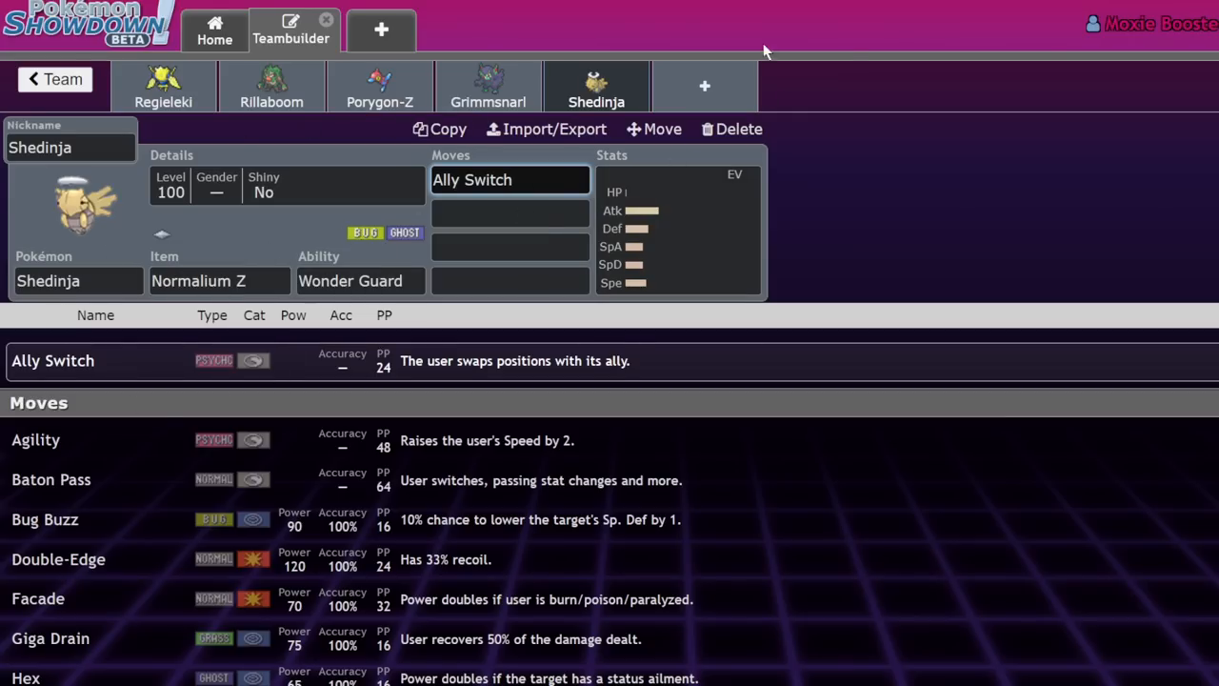
mouse_move(428, 91)
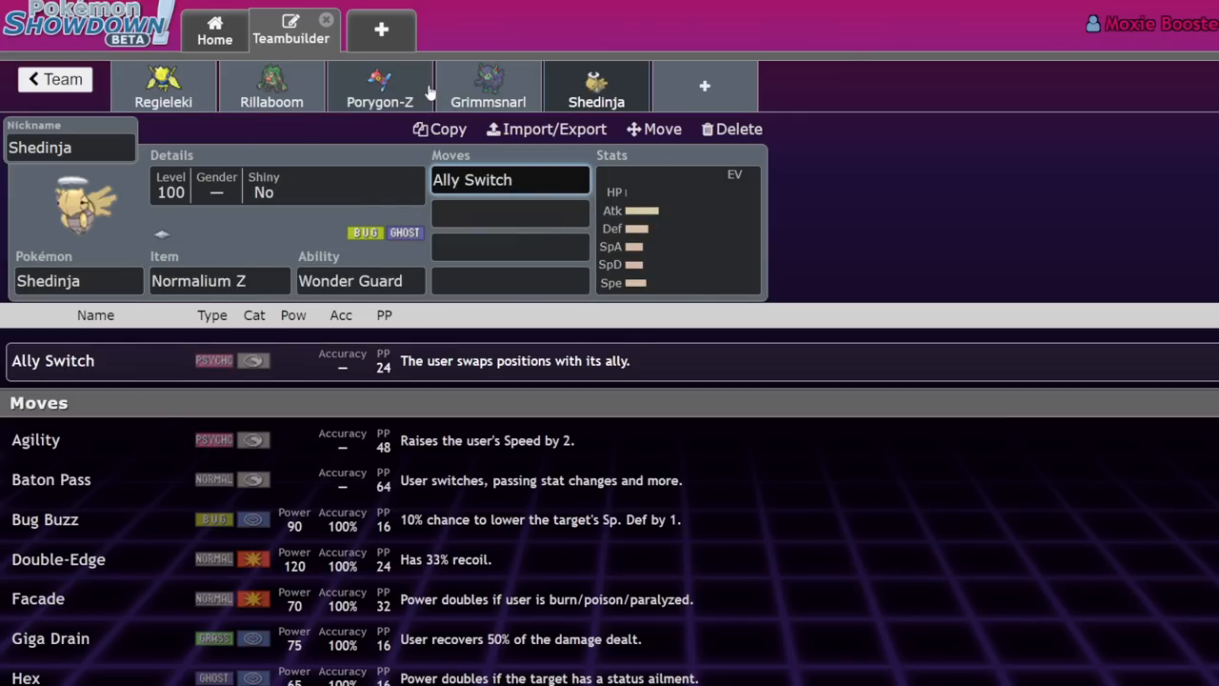
click(271, 86)
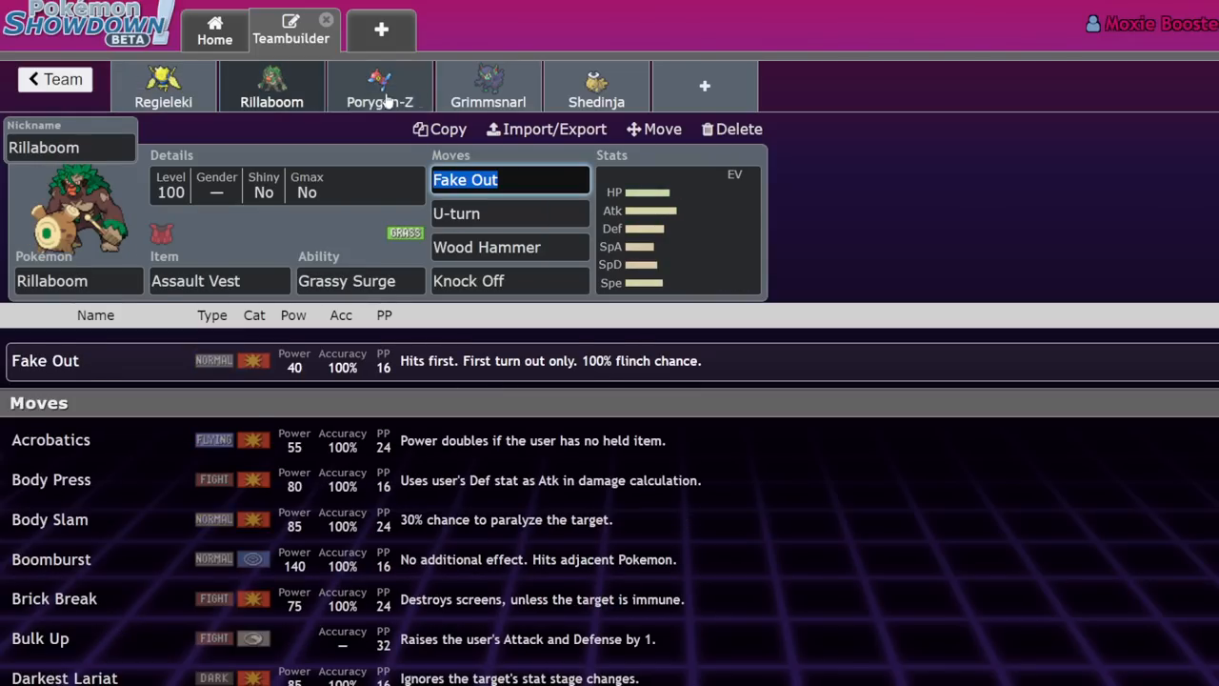
click(379, 86)
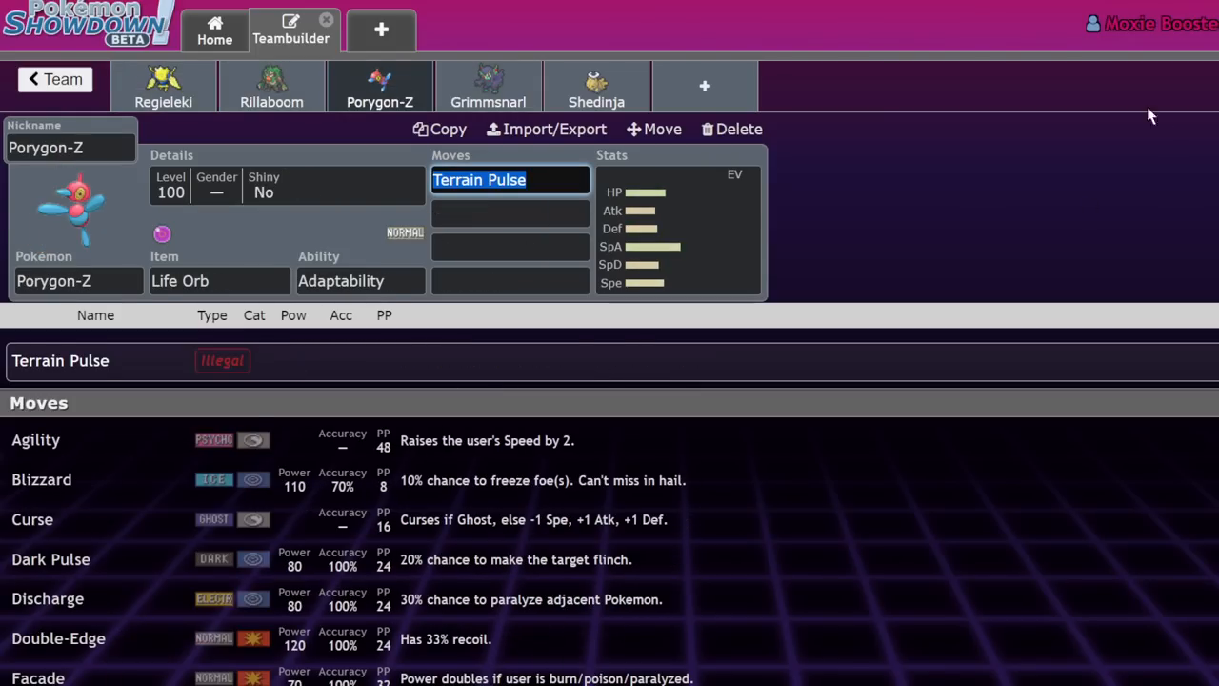
click(488, 85)
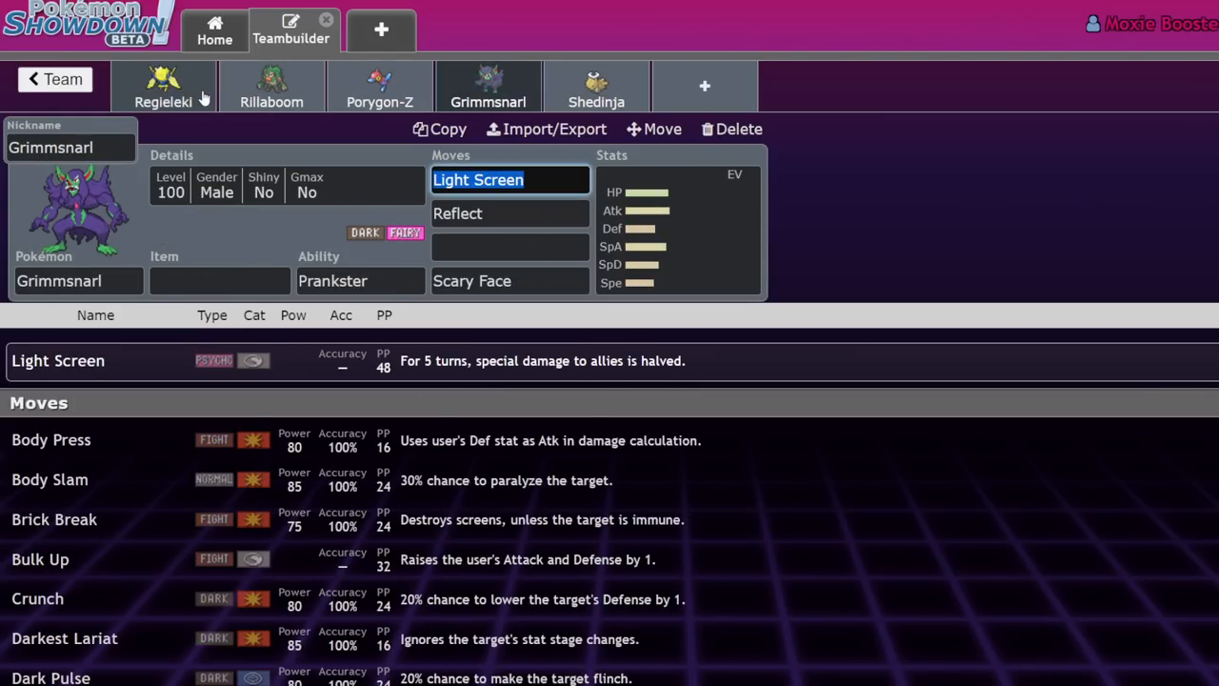
mouse_move(1036, 213)
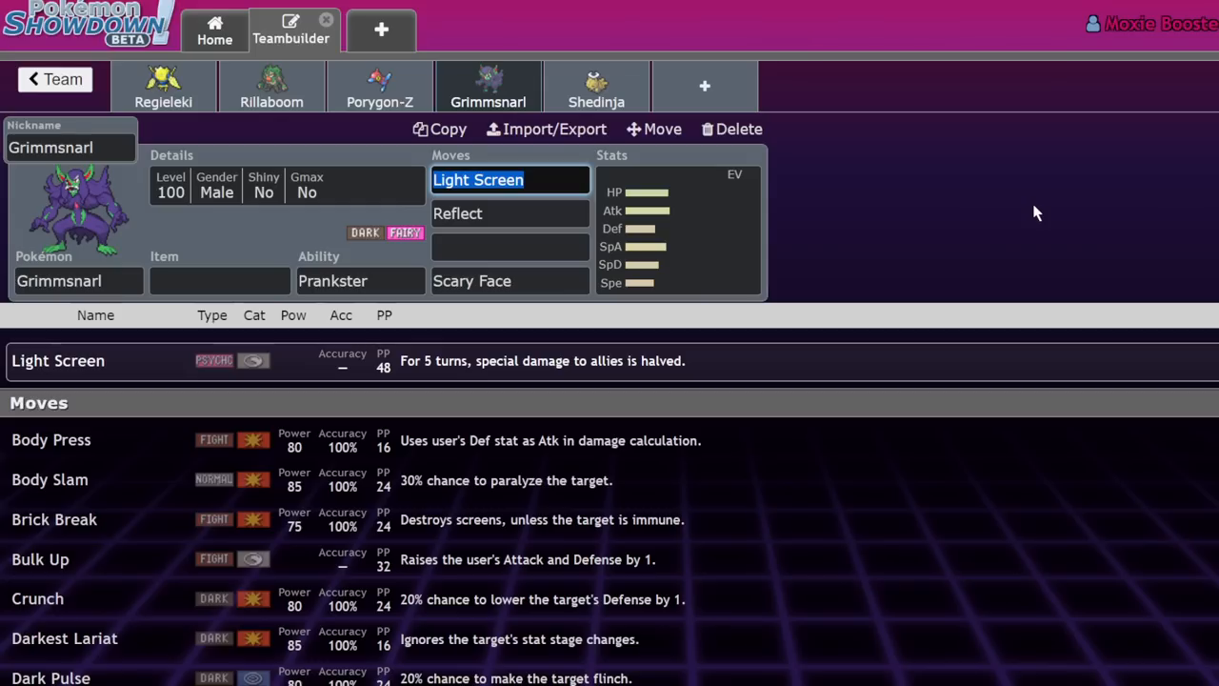
mouse_move(541, 120)
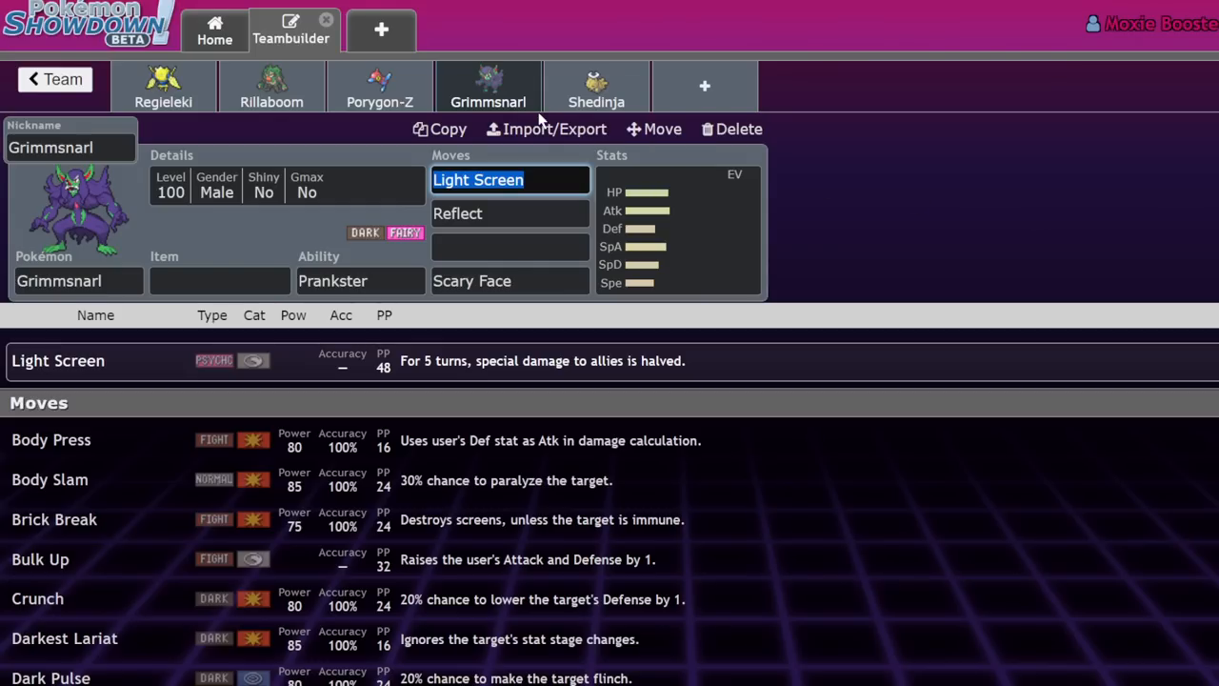
click(597, 86)
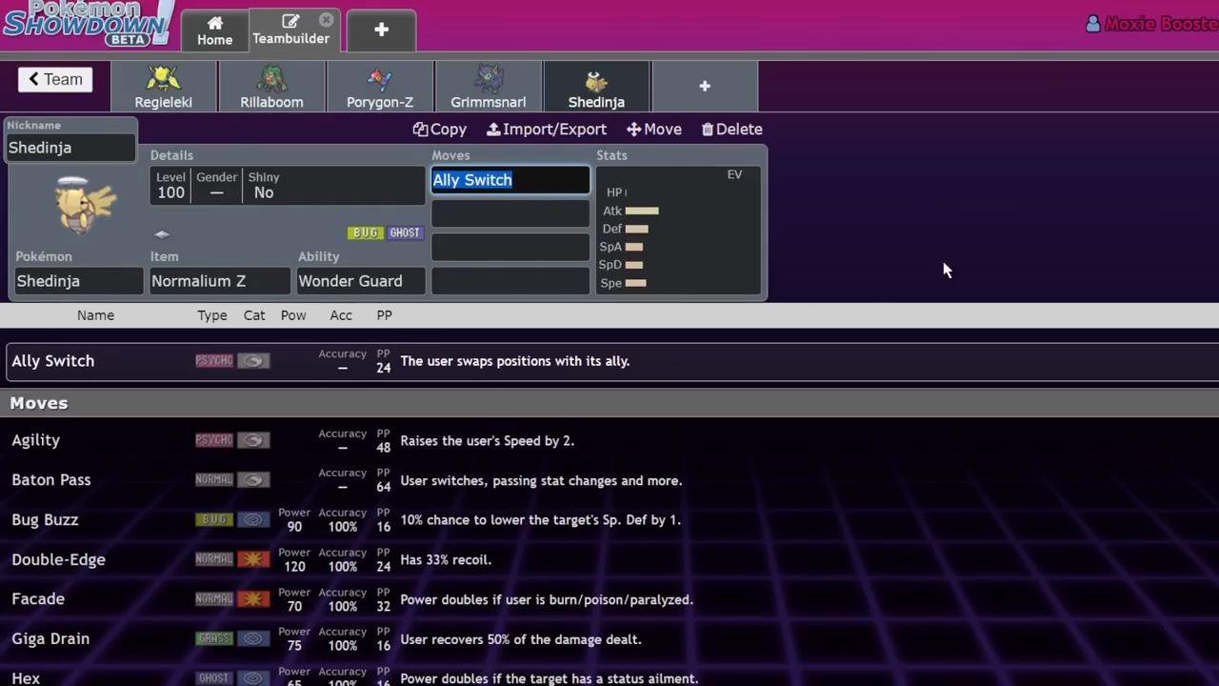
mouse_move(975, 238)
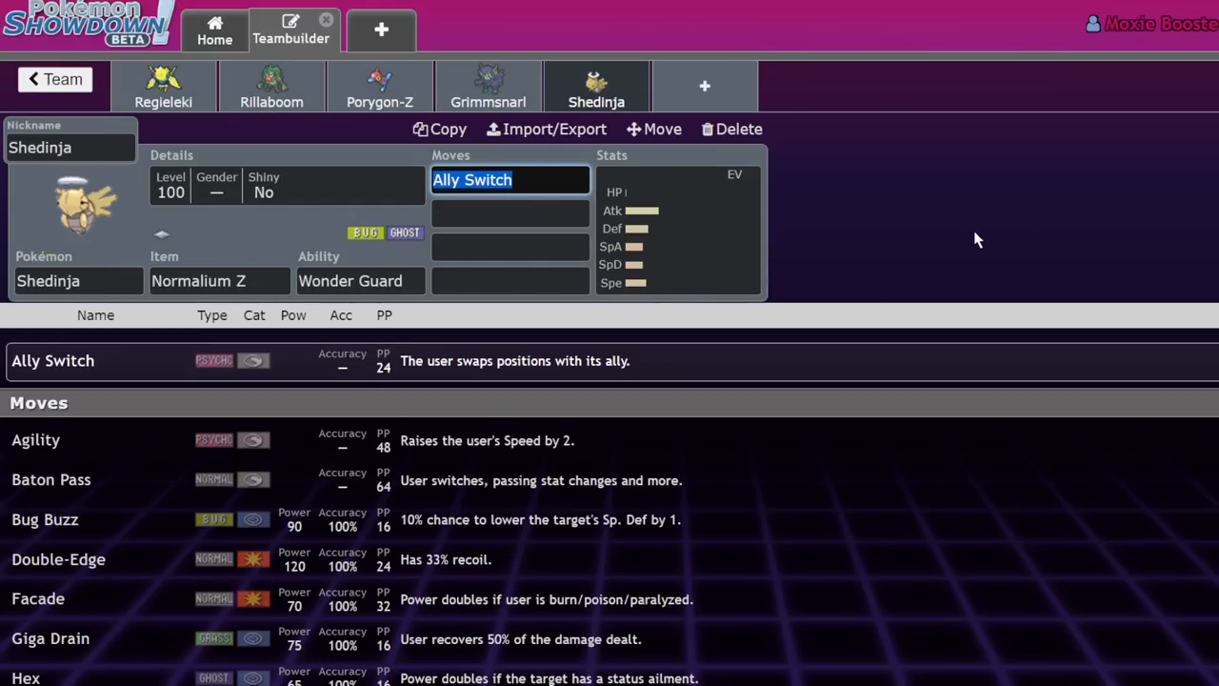
mouse_move(982, 232)
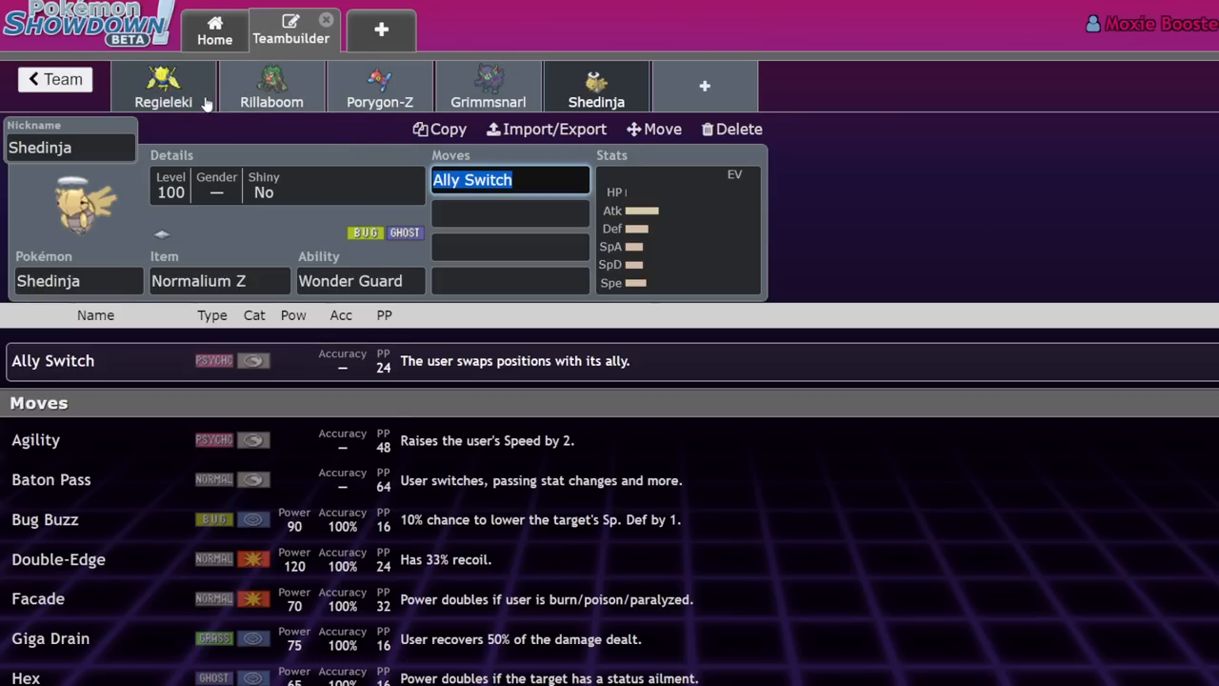
mouse_move(613, 328)
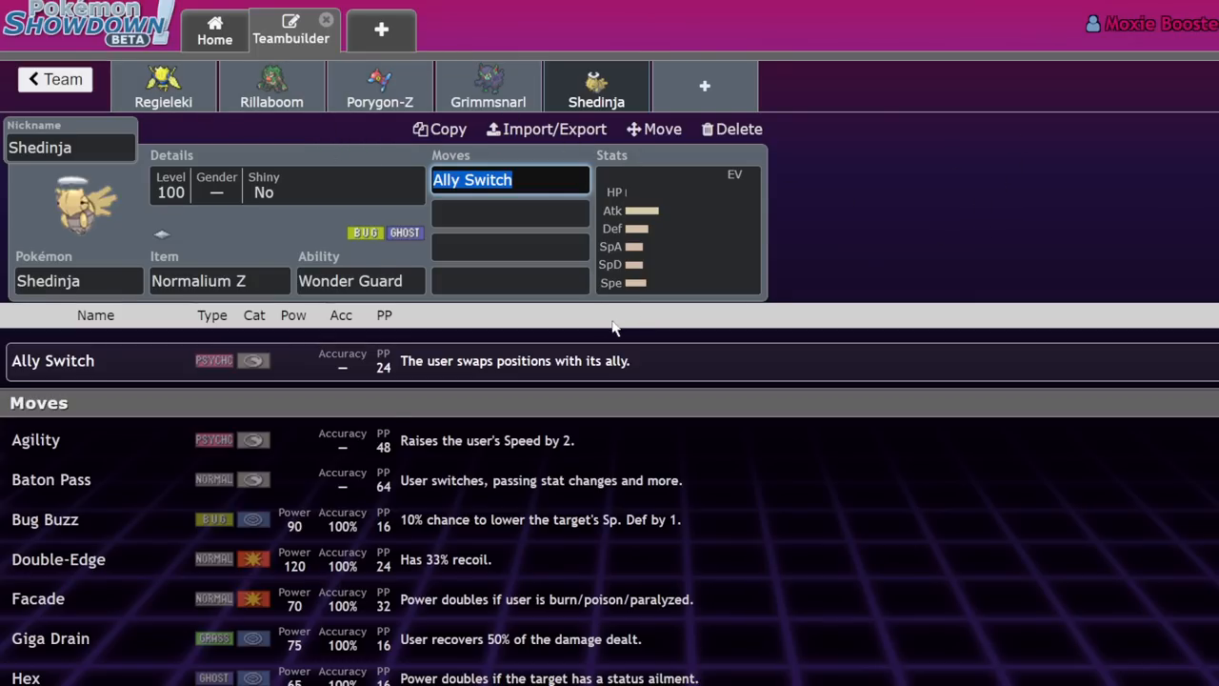
mouse_move(510, 381)
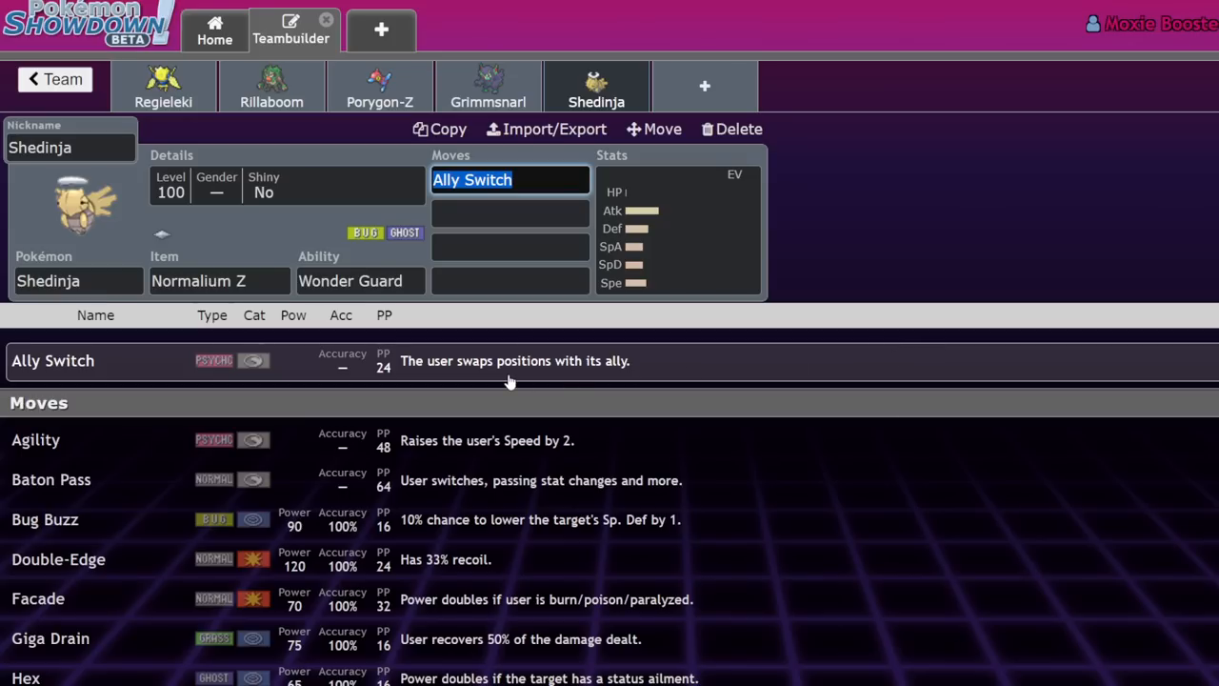
mouse_move(987, 244)
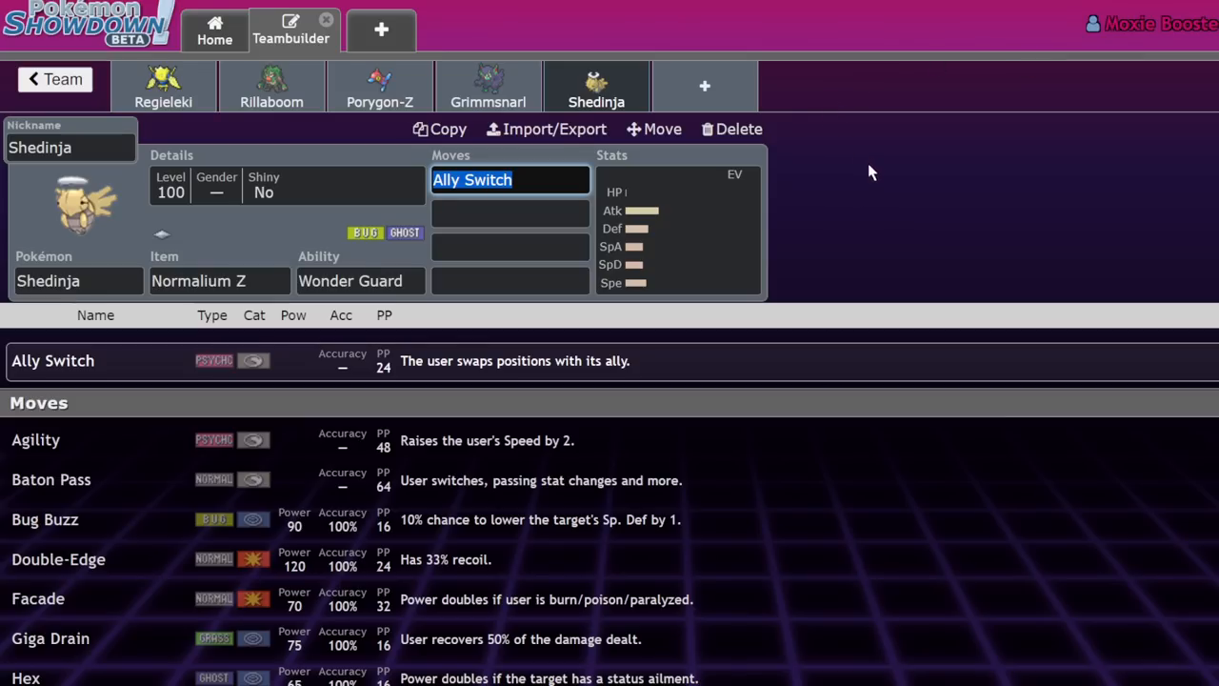
mouse_move(118, 394)
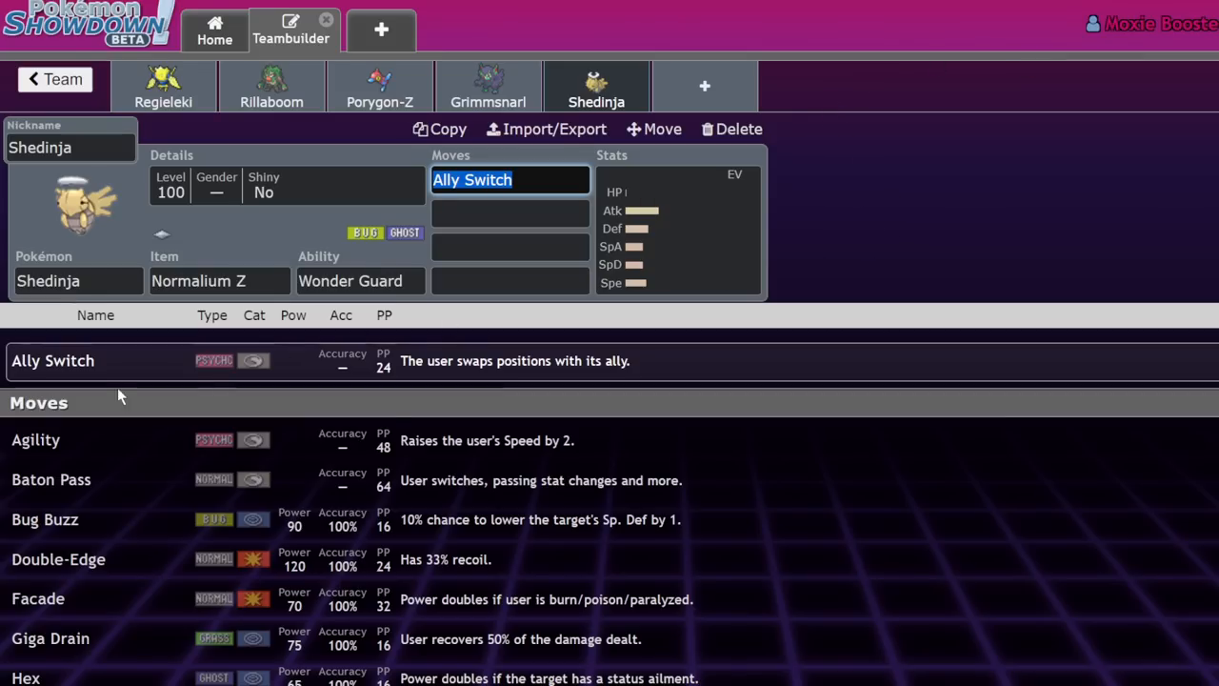